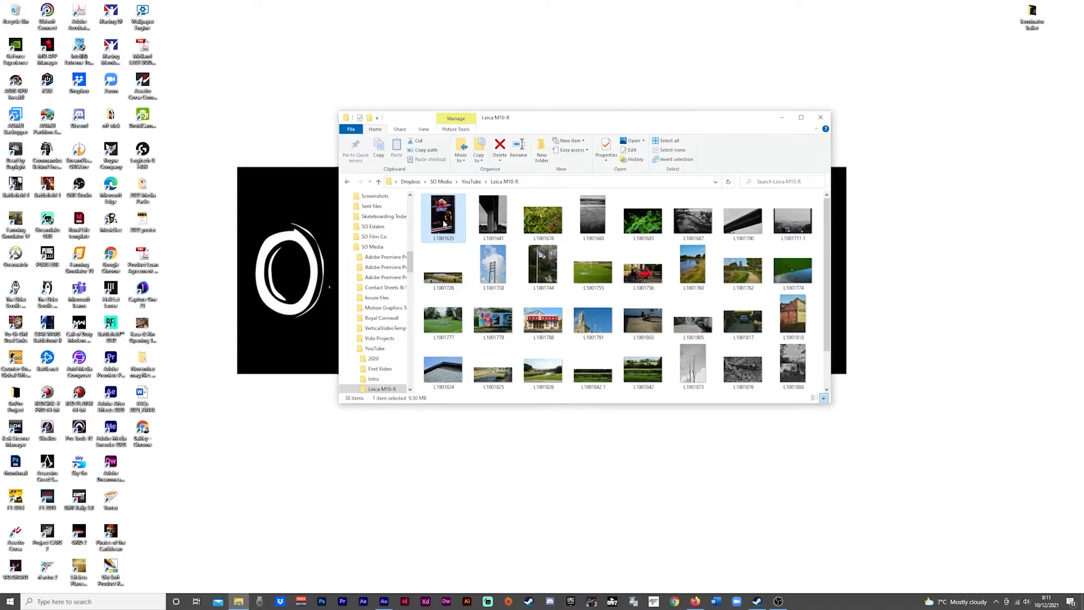
mouse_move(444, 218)
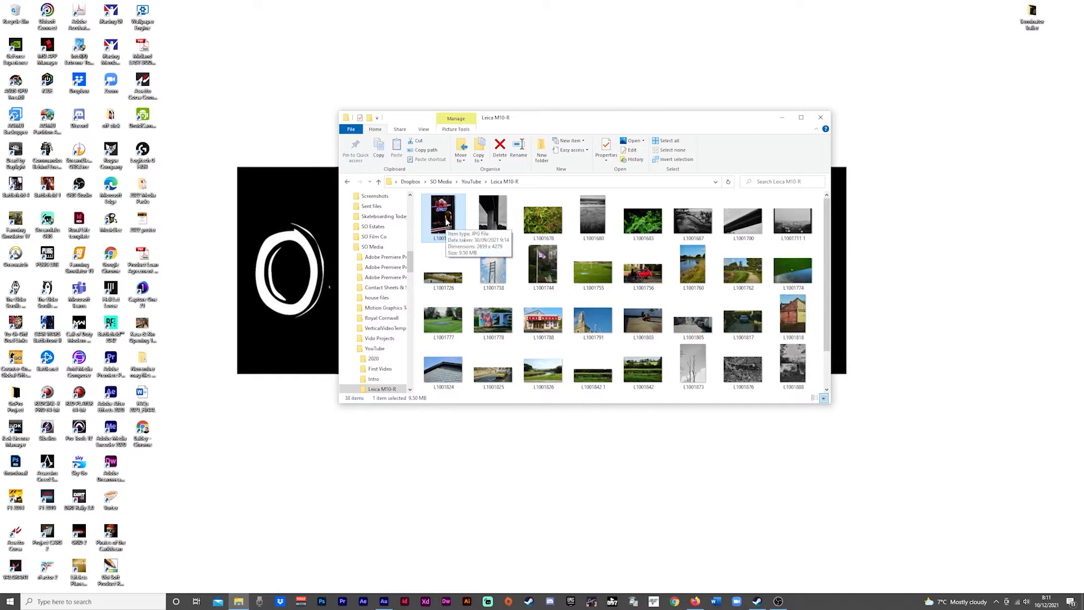
Open L1001635, the neon Coors Light diner window photo, then zoom in and back out.
double_click(443, 215)
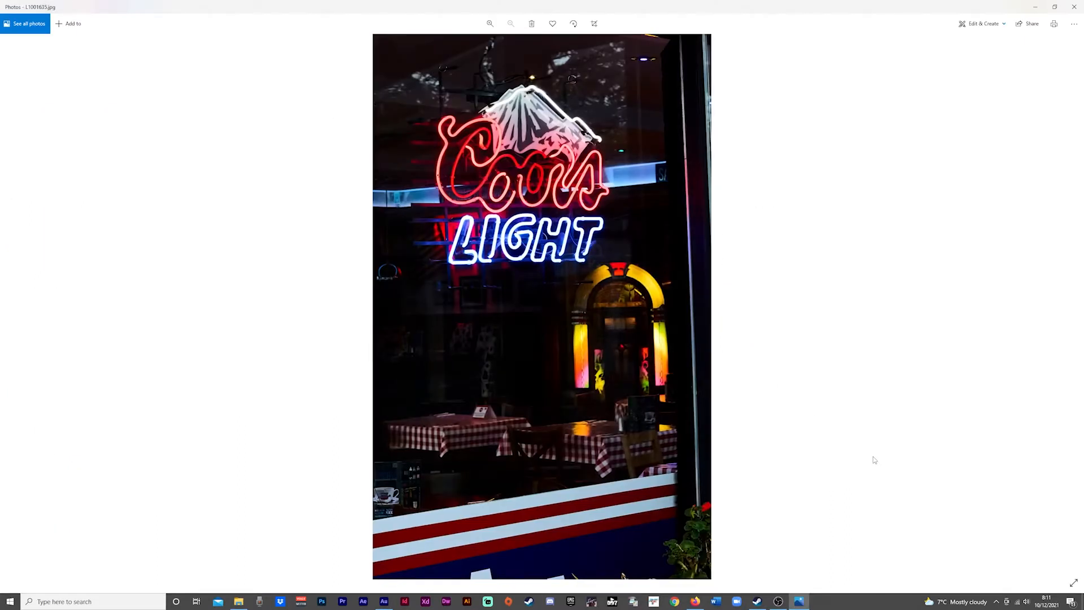
mouse_move(1071, 301)
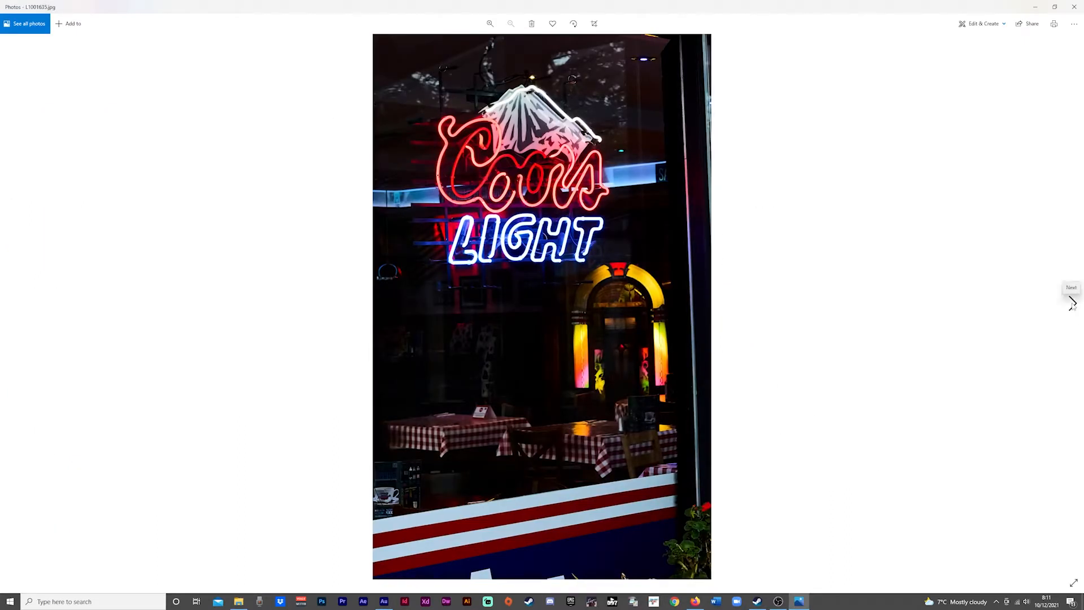
mouse_move(1063, 318)
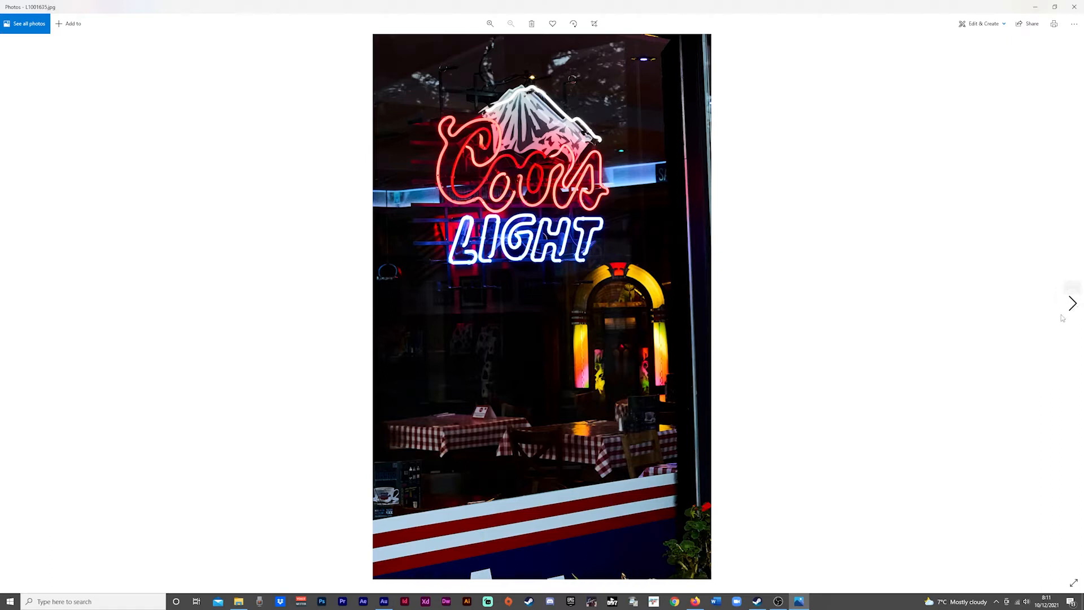
mouse_move(1072, 303)
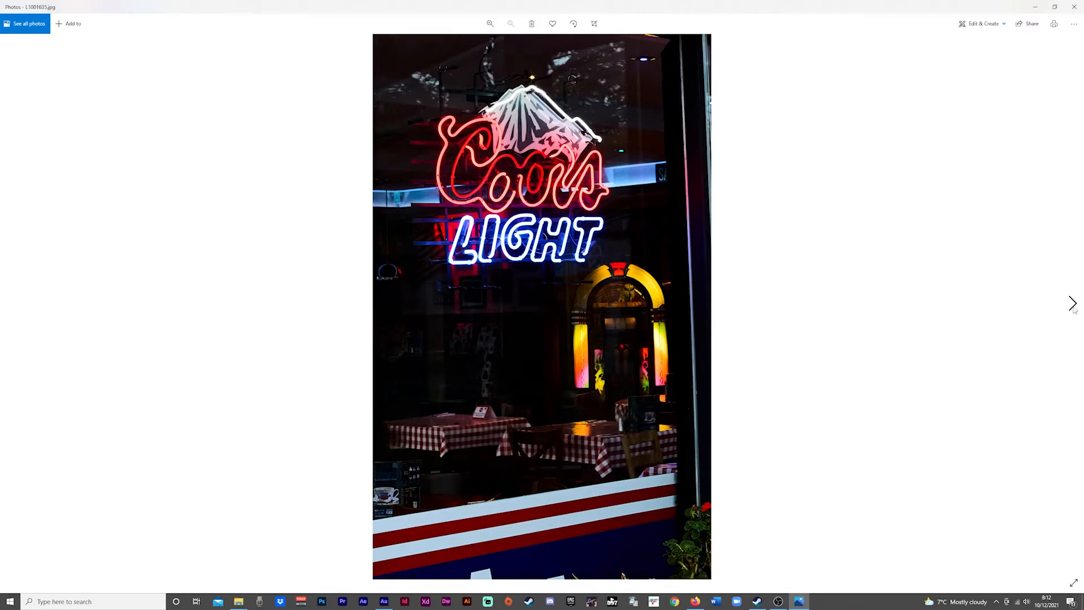
mouse_move(900, 289)
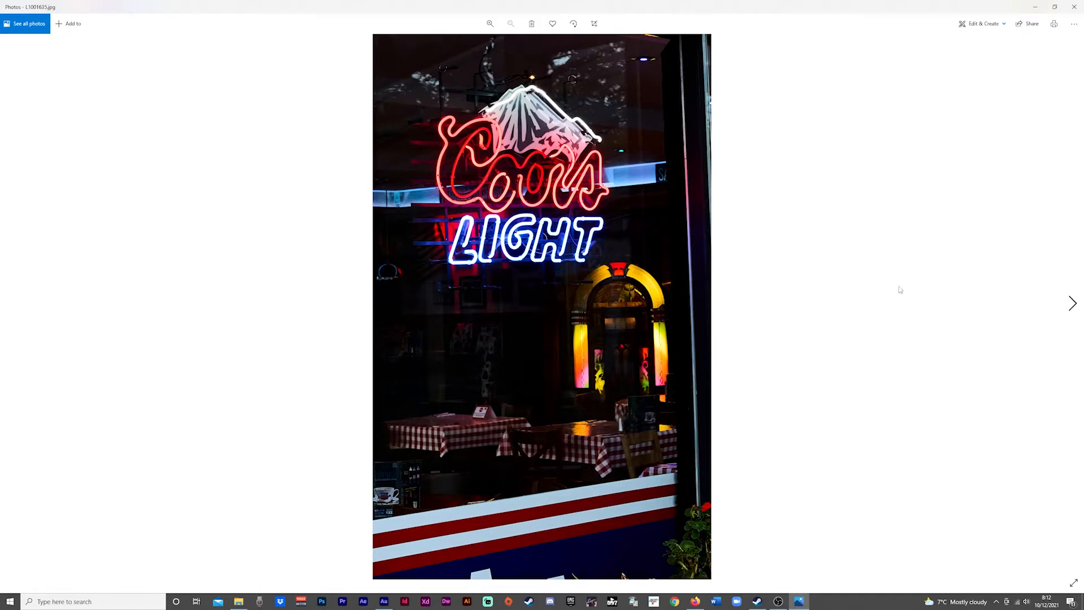
click(490, 24)
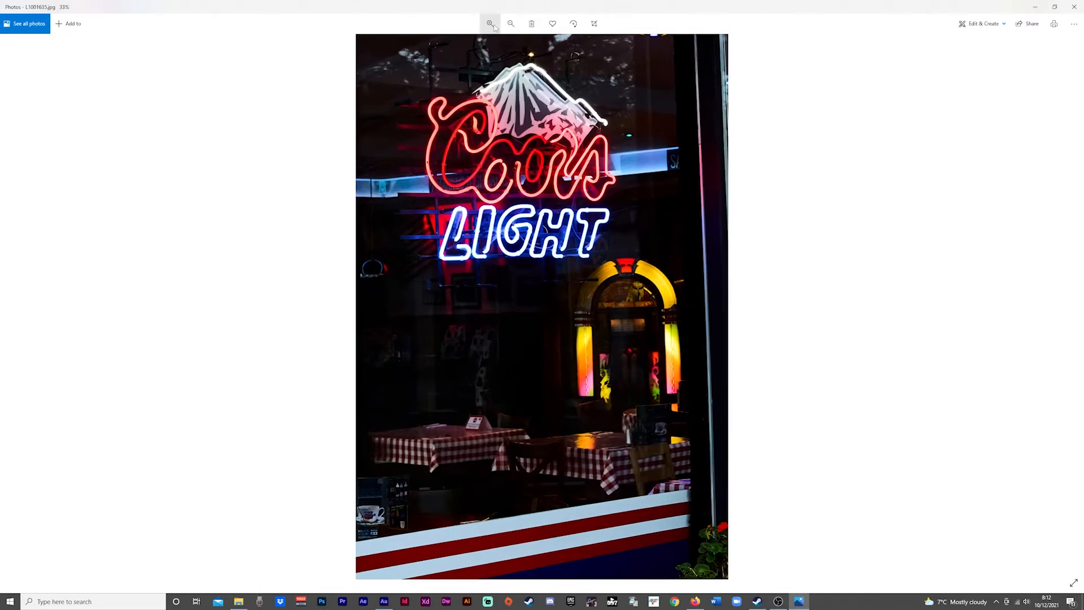
click(511, 24)
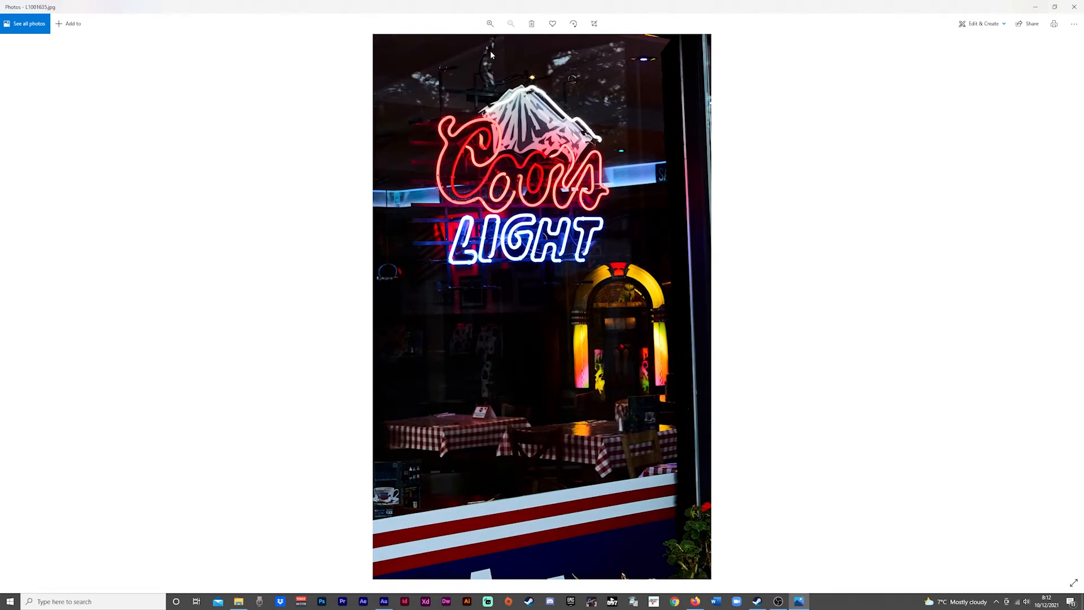
mouse_move(679, 377)
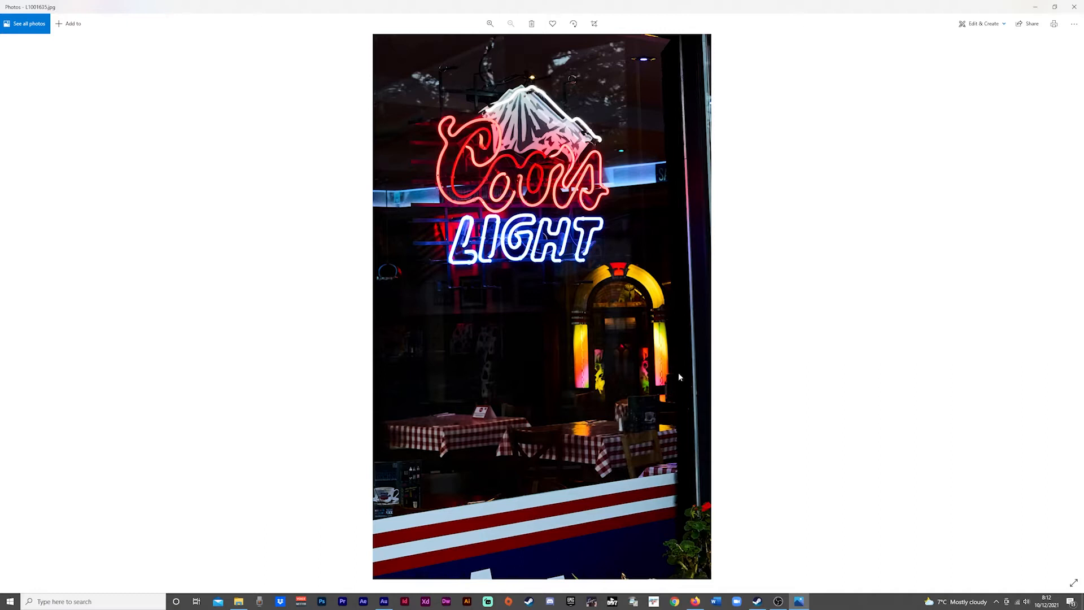
mouse_move(680, 108)
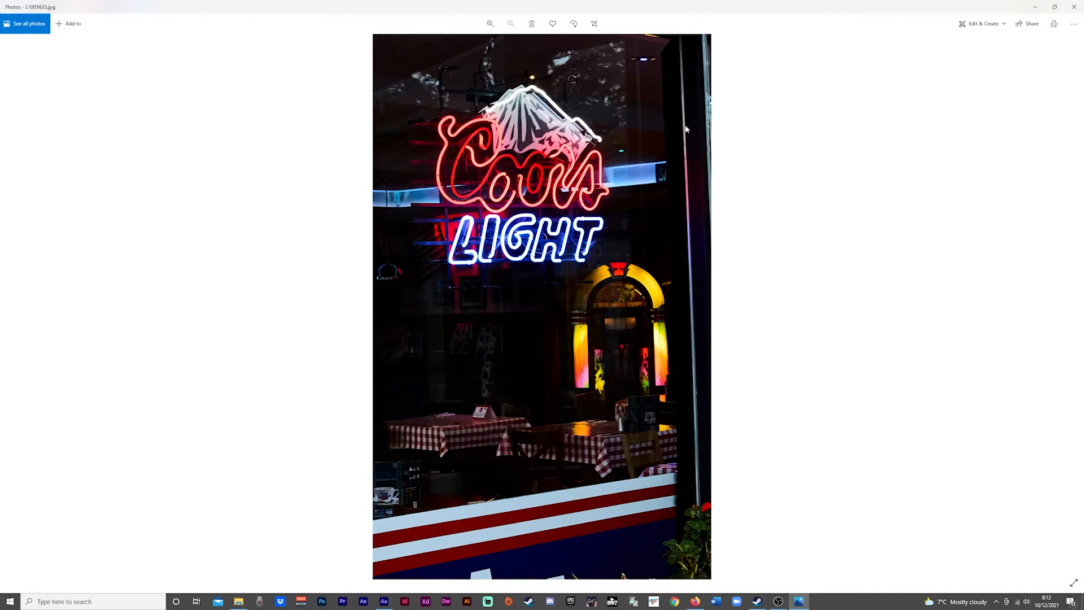
mouse_move(692, 413)
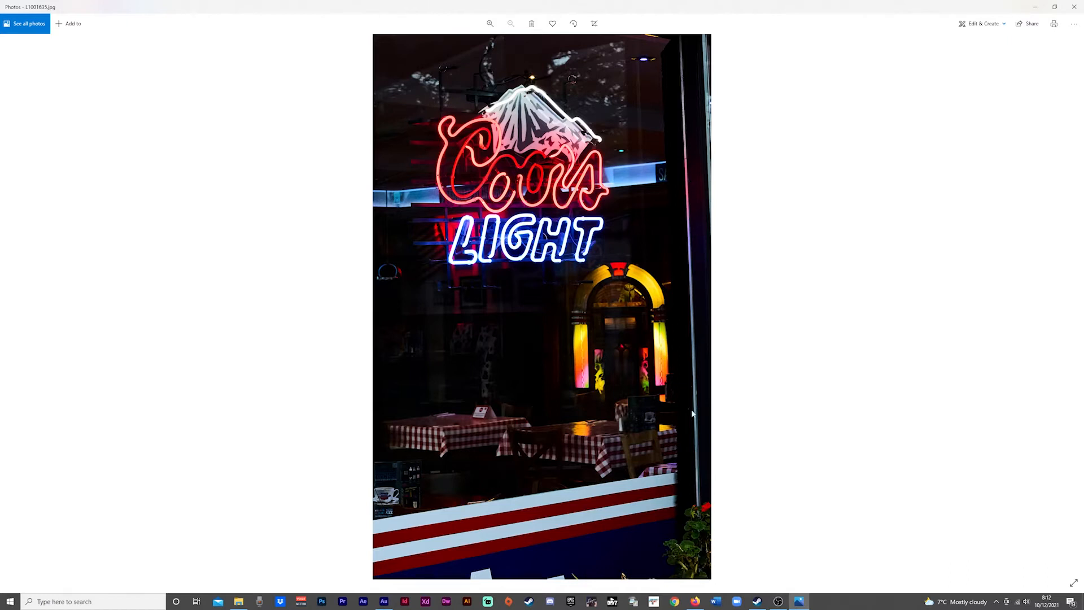
mouse_move(683, 238)
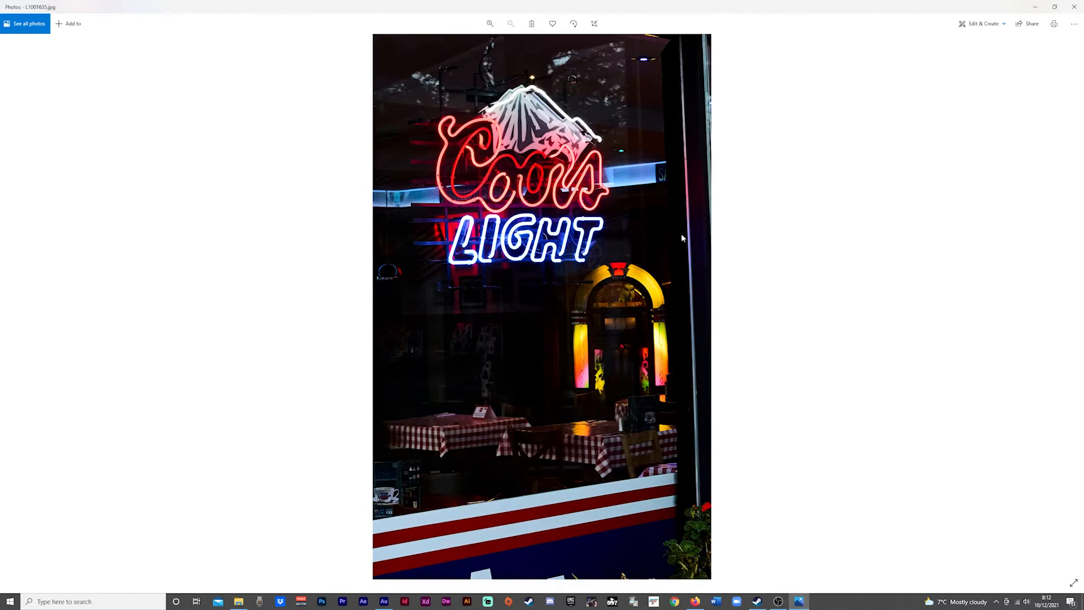
mouse_move(992, 326)
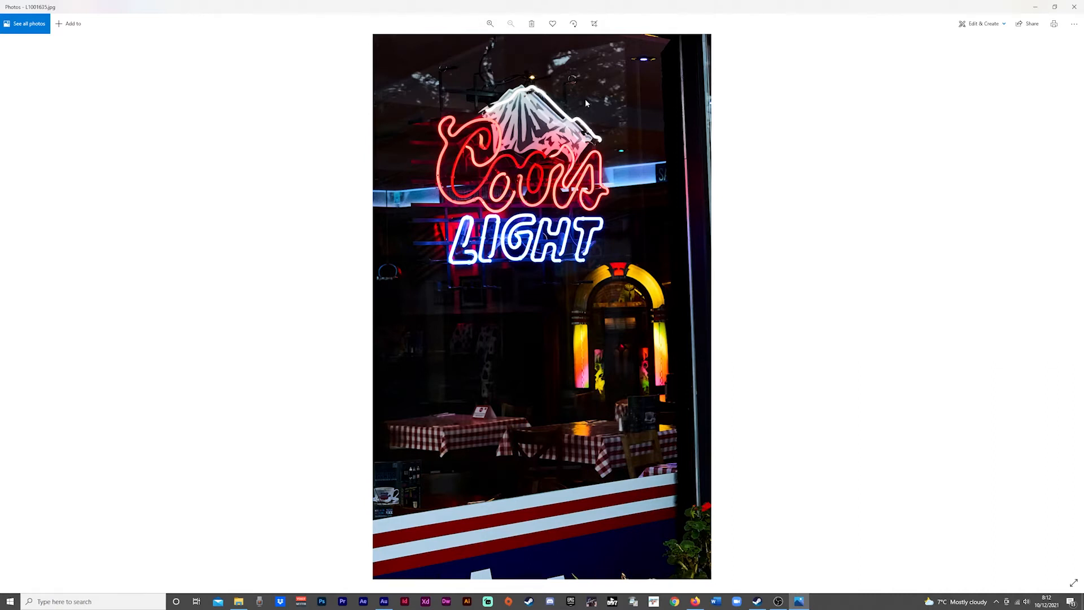
mouse_move(1072, 302)
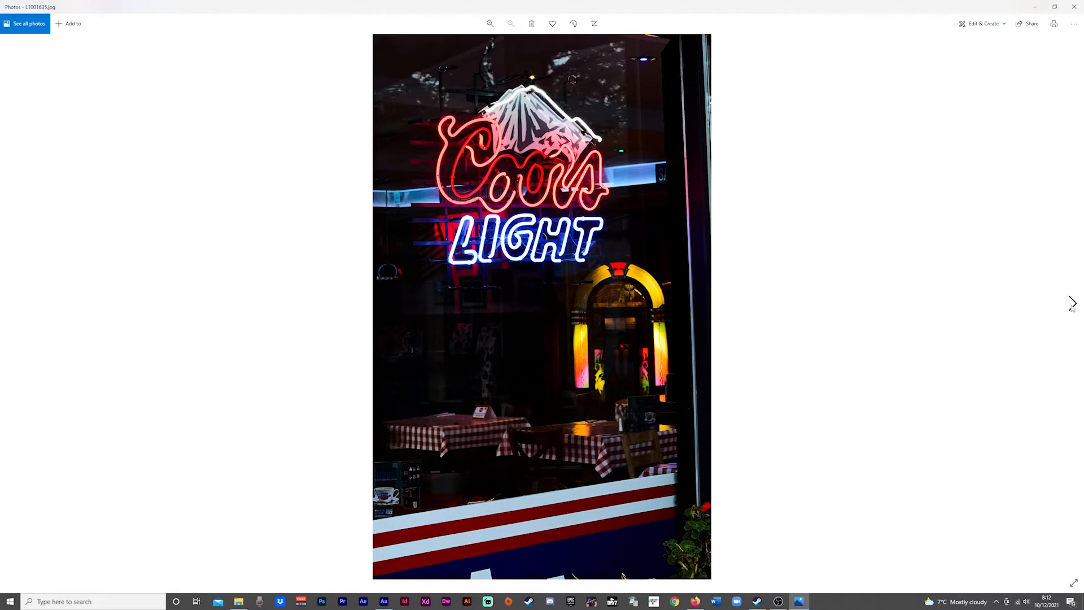
mouse_move(1072, 303)
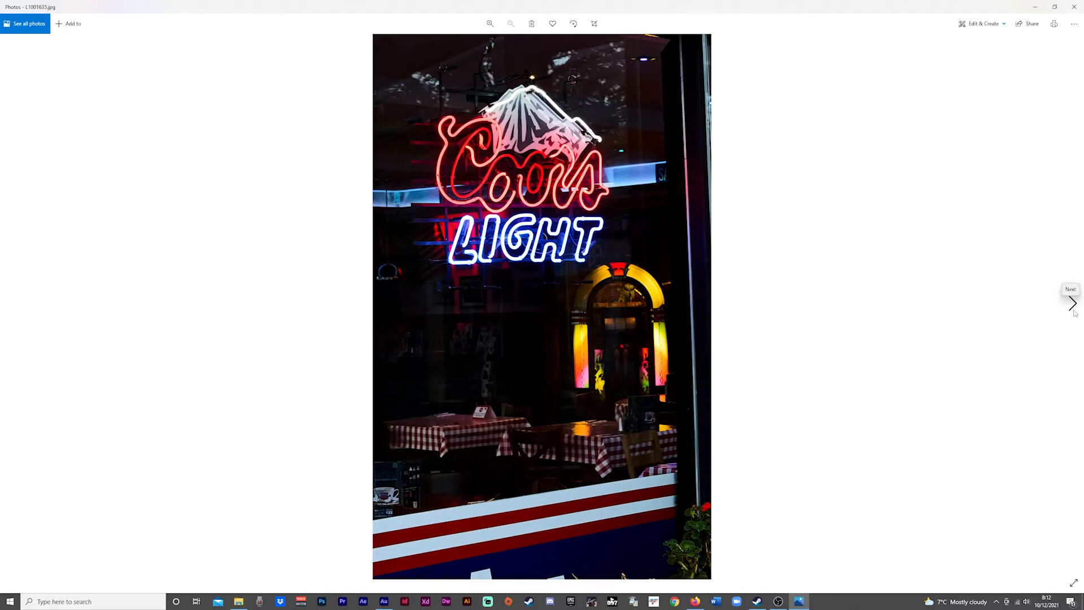
mouse_move(1071, 317)
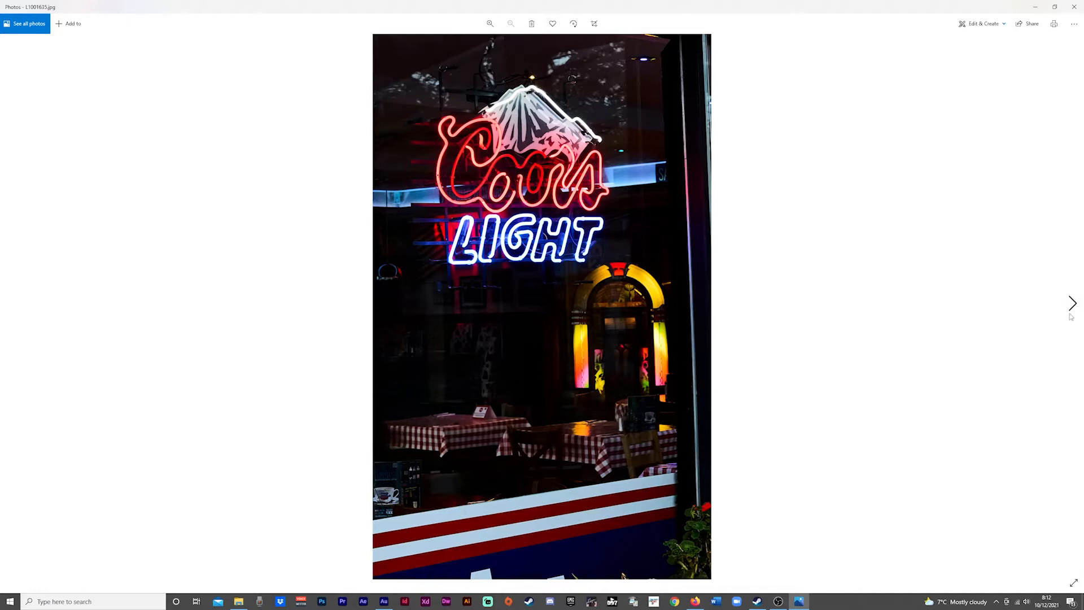
mouse_move(1073, 302)
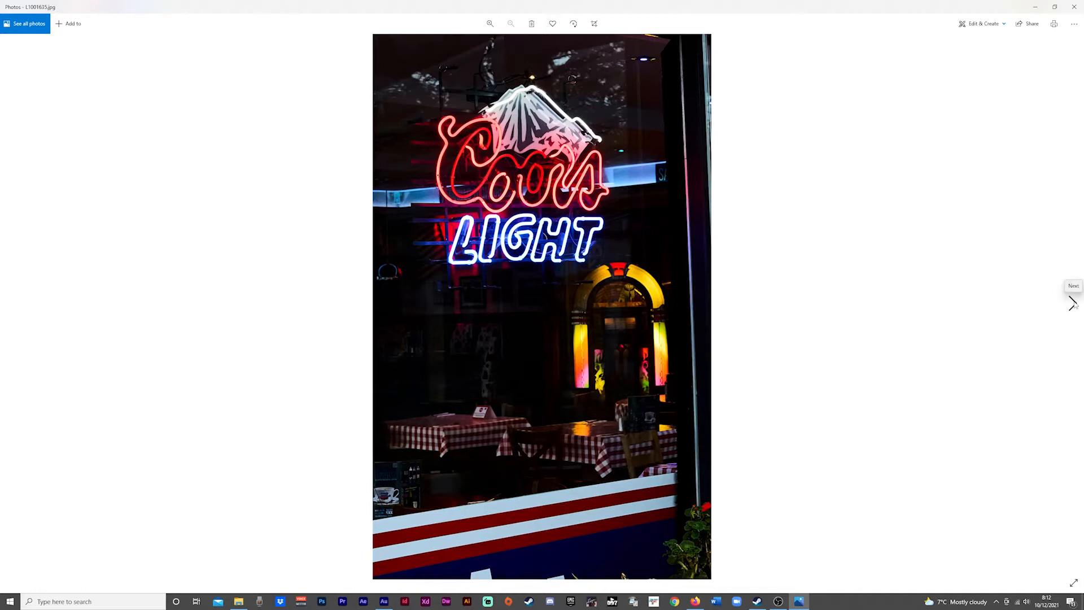
Advance to the black-and-white shot looking up beneath the pillared concrete bridge.
click(1071, 303)
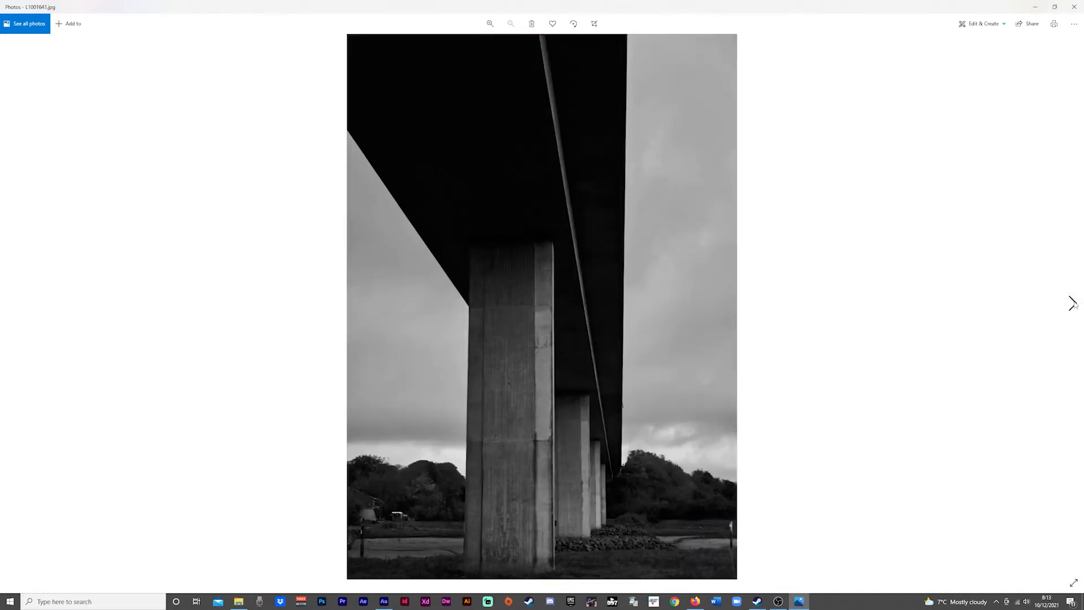
mouse_move(1072, 305)
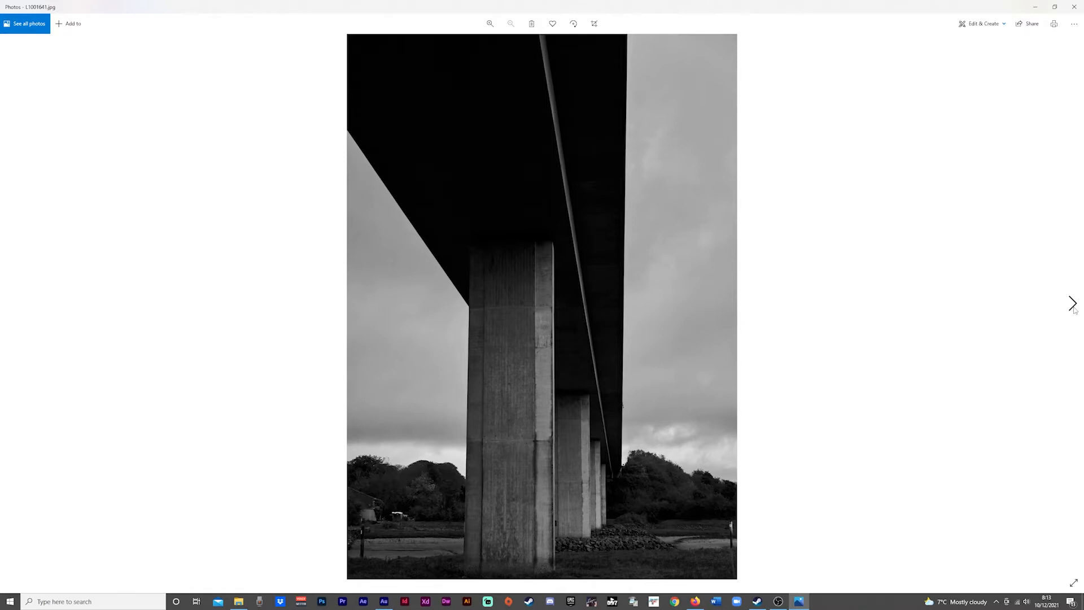
click(1072, 304)
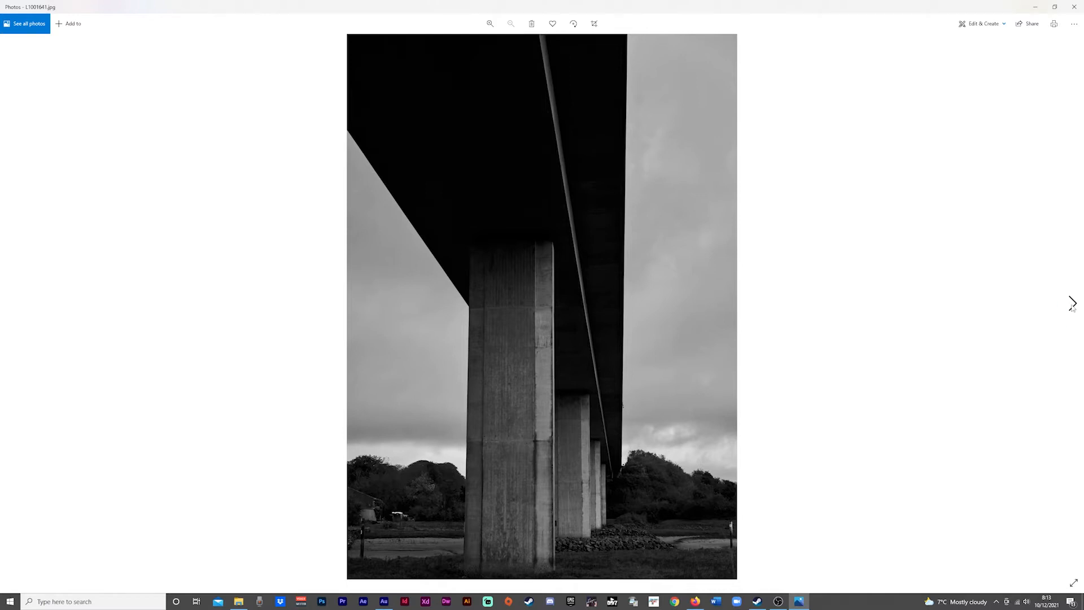
mouse_move(1072, 303)
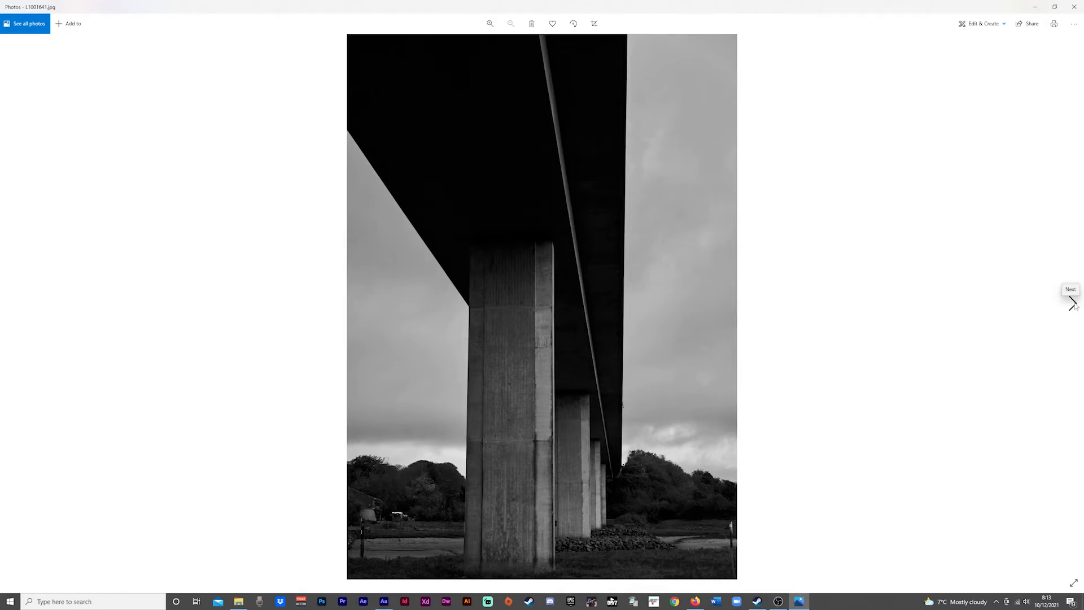
mouse_move(1072, 303)
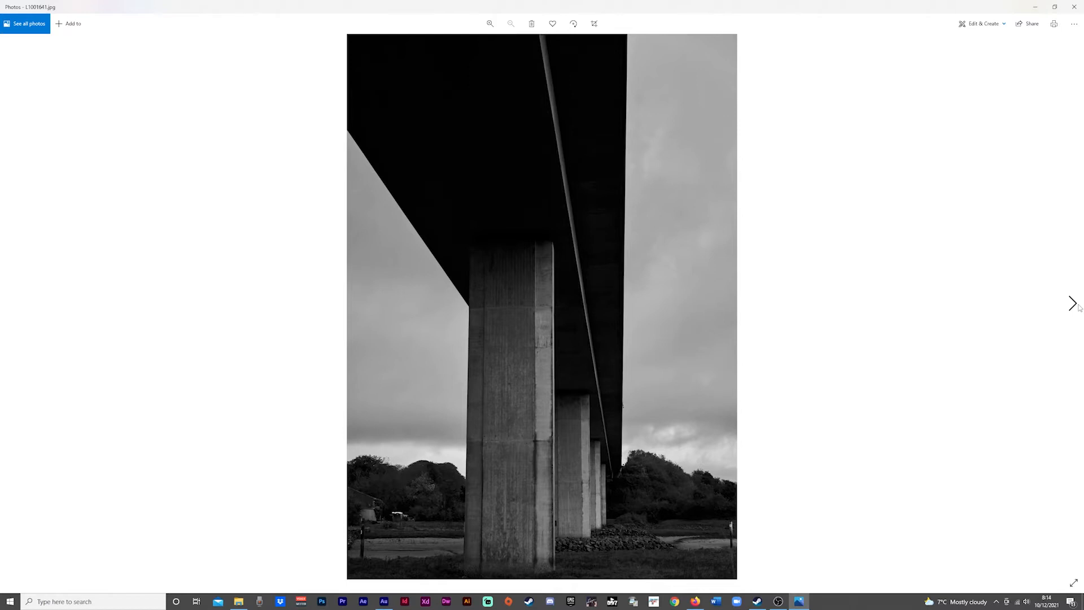
Advance to the red rose hip photo L1001678.jpg and show its File info pane.
click(1073, 303)
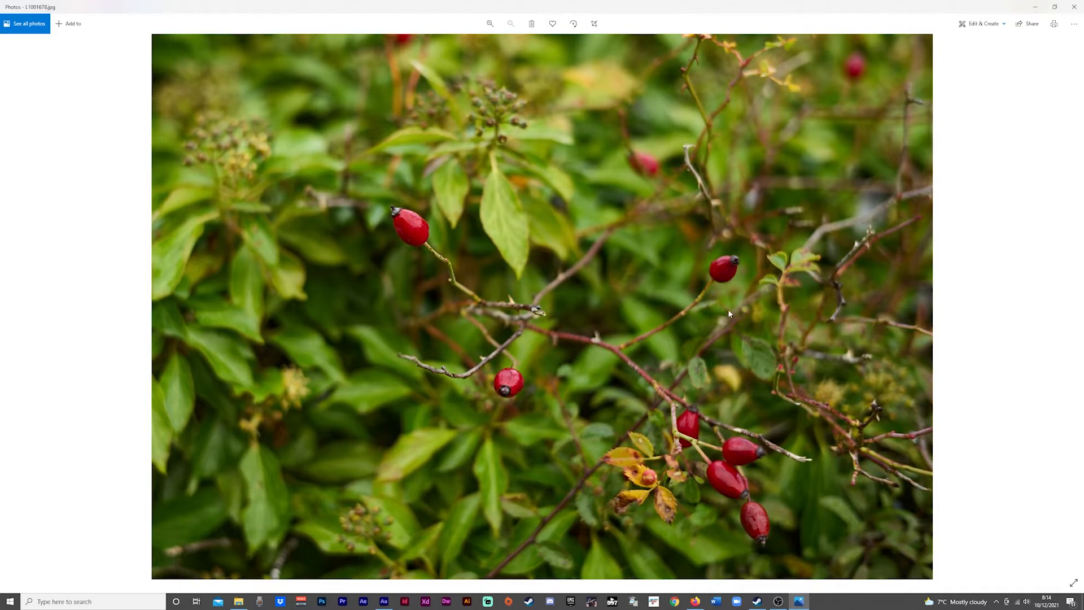
mouse_move(497, 285)
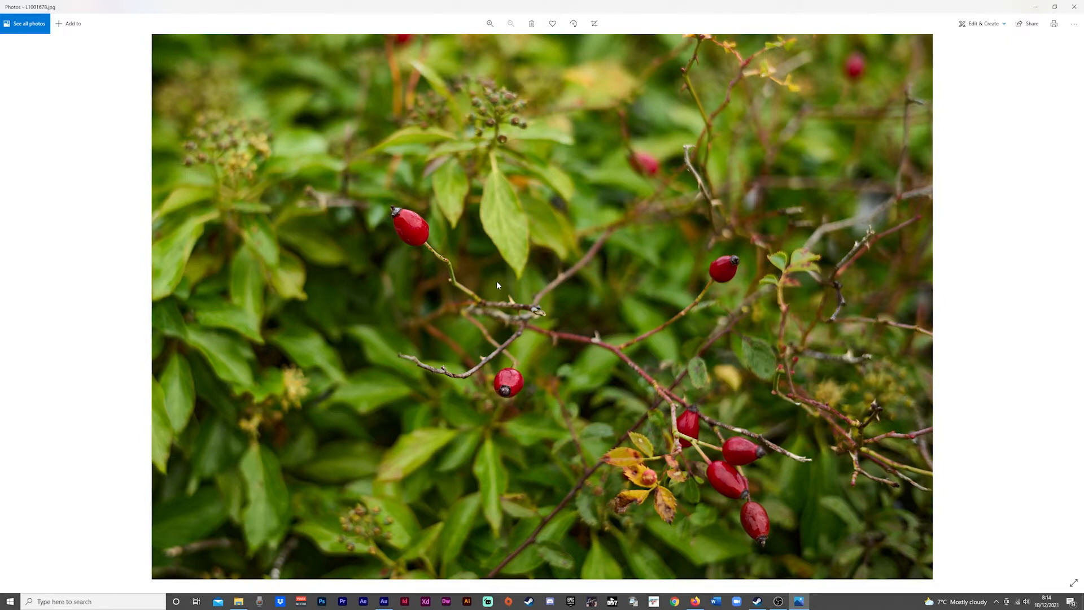
mouse_move(440, 255)
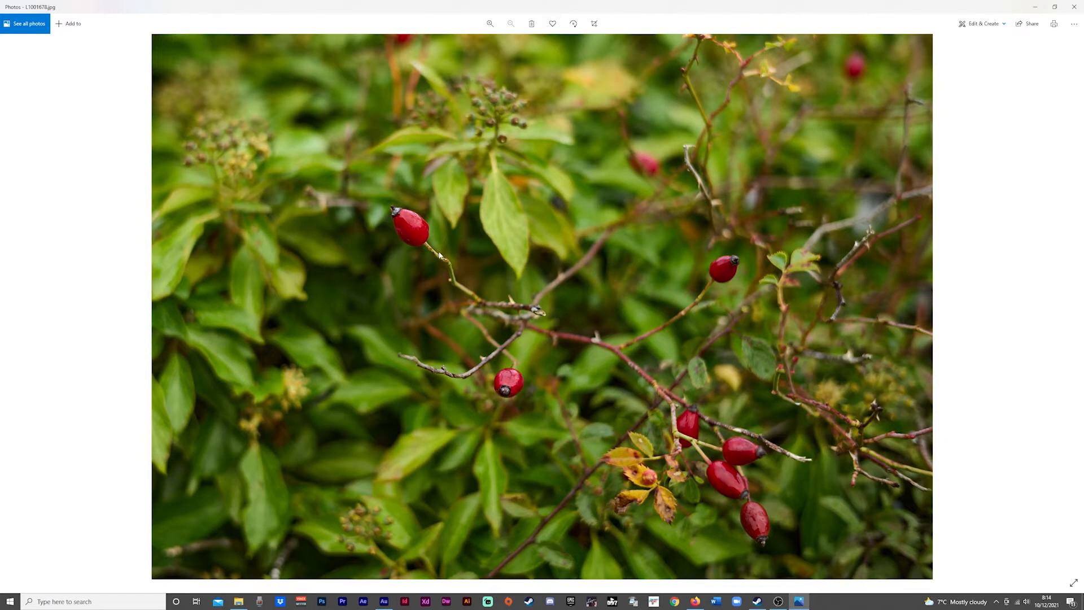
mouse_move(435, 261)
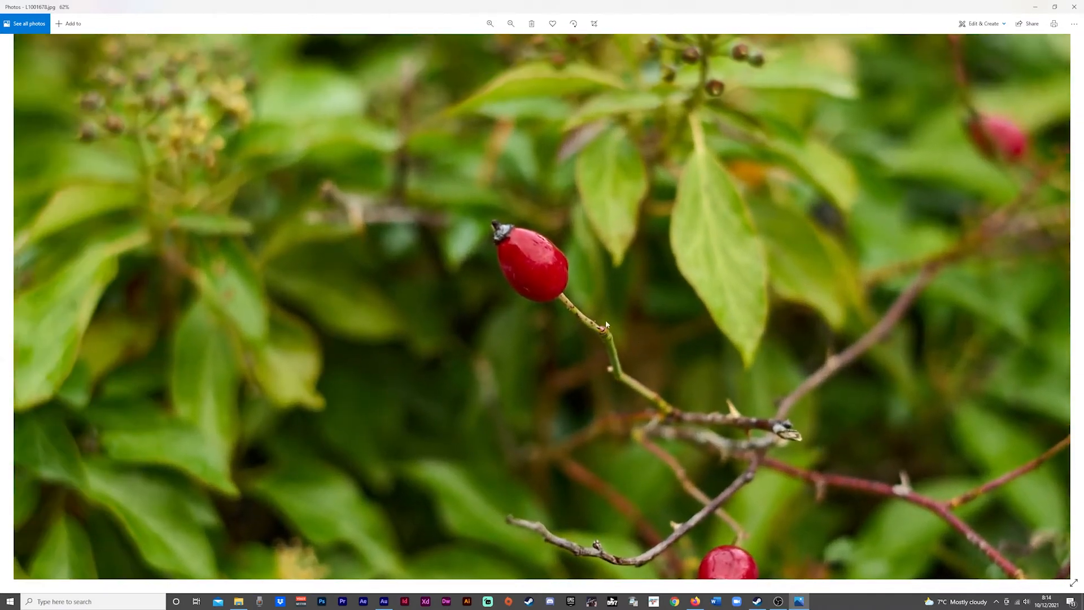
right_click(606, 325)
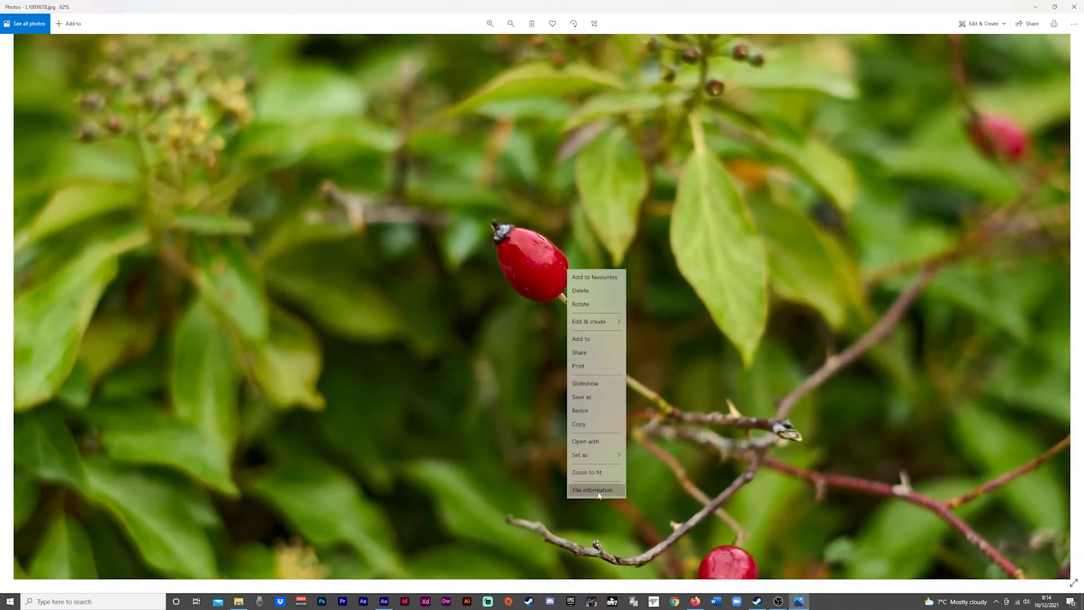
click(592, 489)
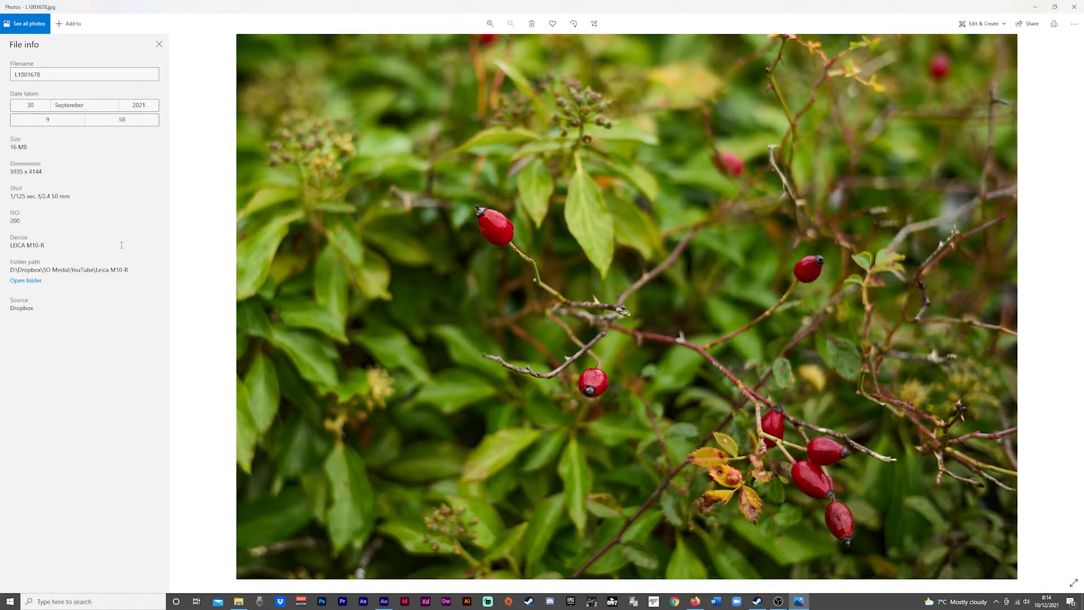
mouse_move(54, 207)
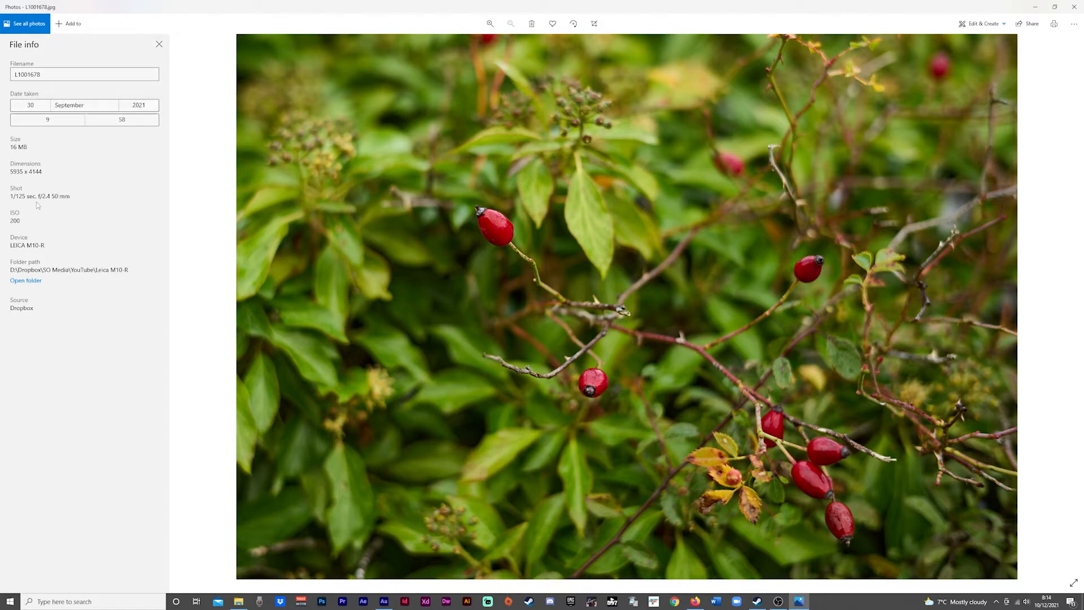
mouse_move(154, 158)
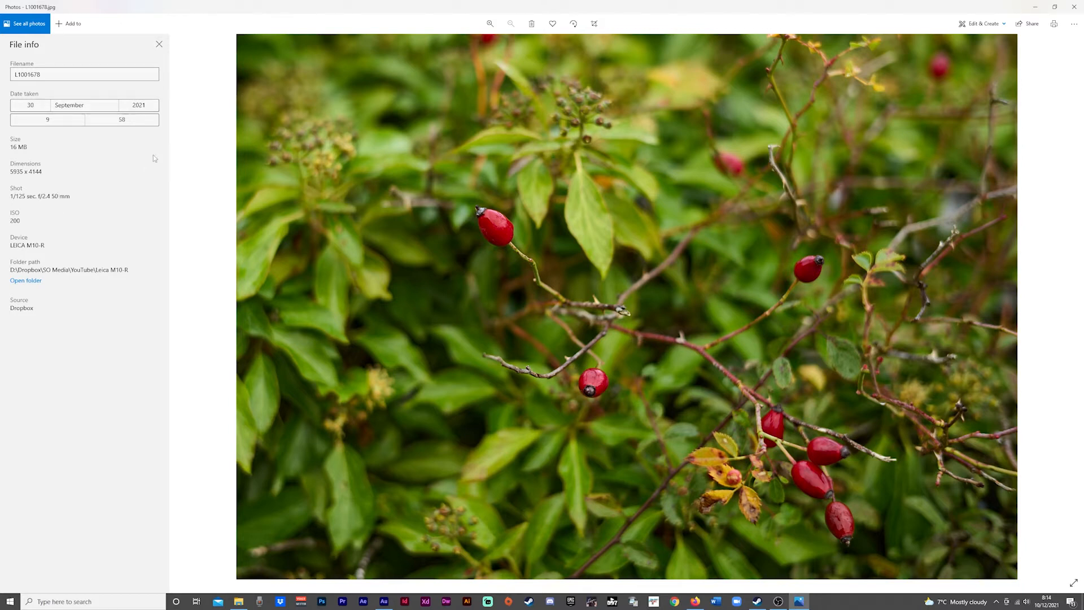
mouse_move(159, 44)
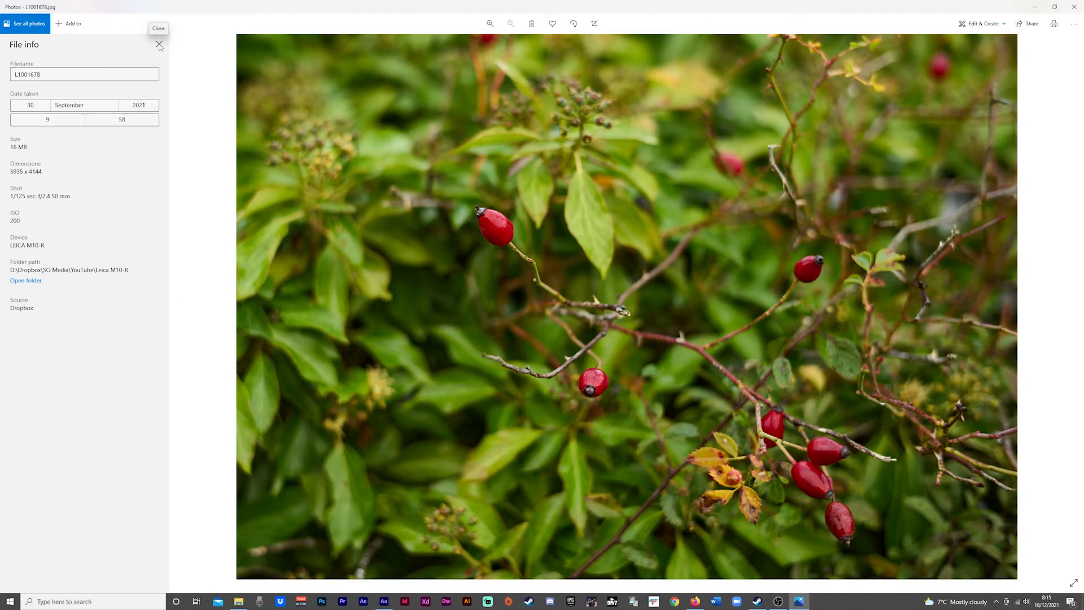
Close File info, zoom in on the upper-left and central rose hips, then refit.
click(159, 44)
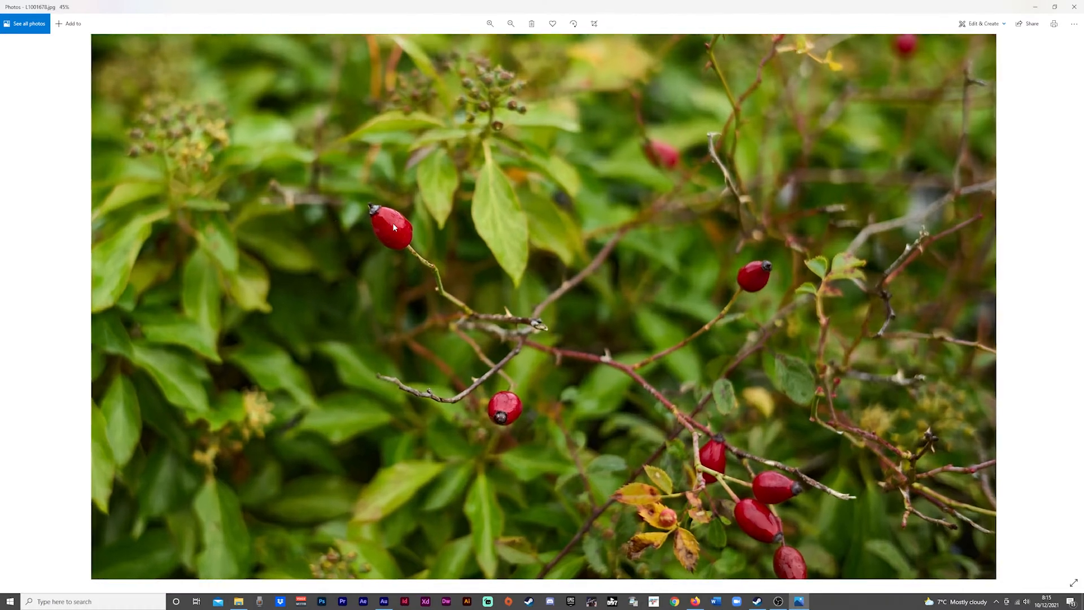
click(490, 24)
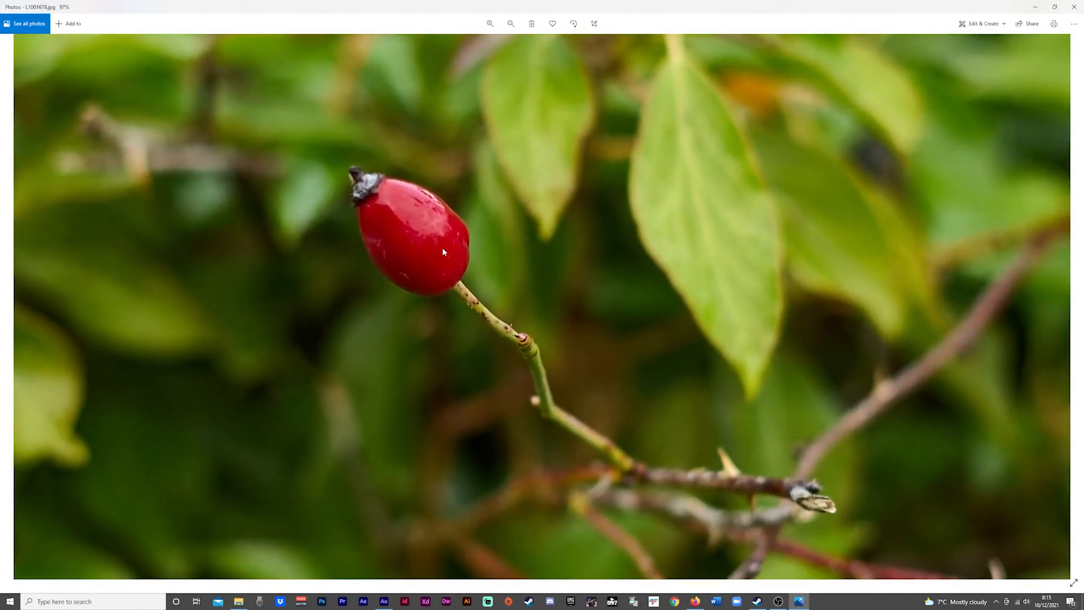
mouse_move(517, 354)
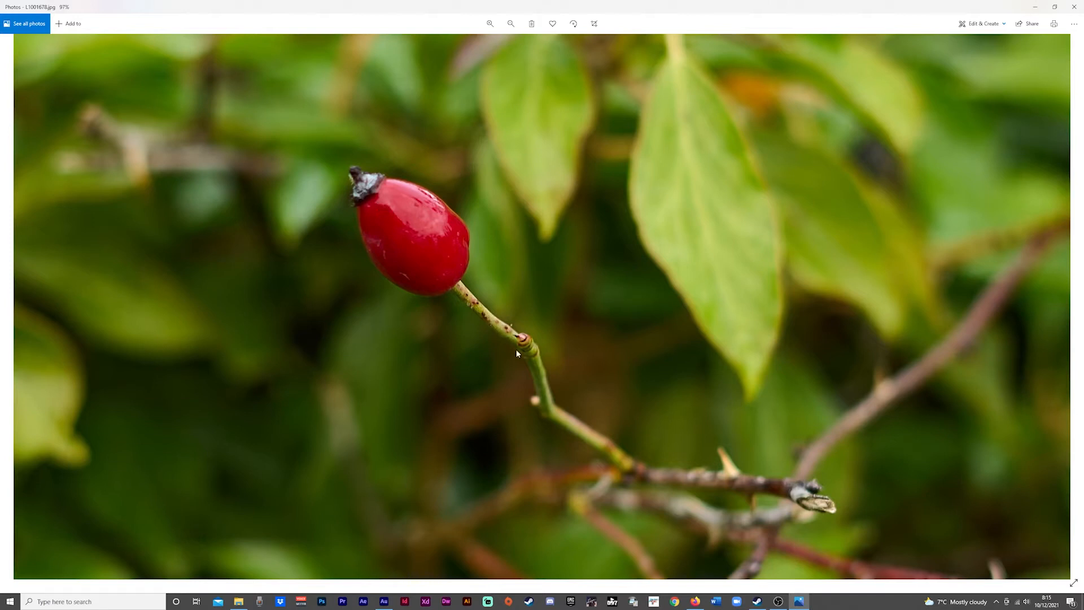
mouse_move(526, 329)
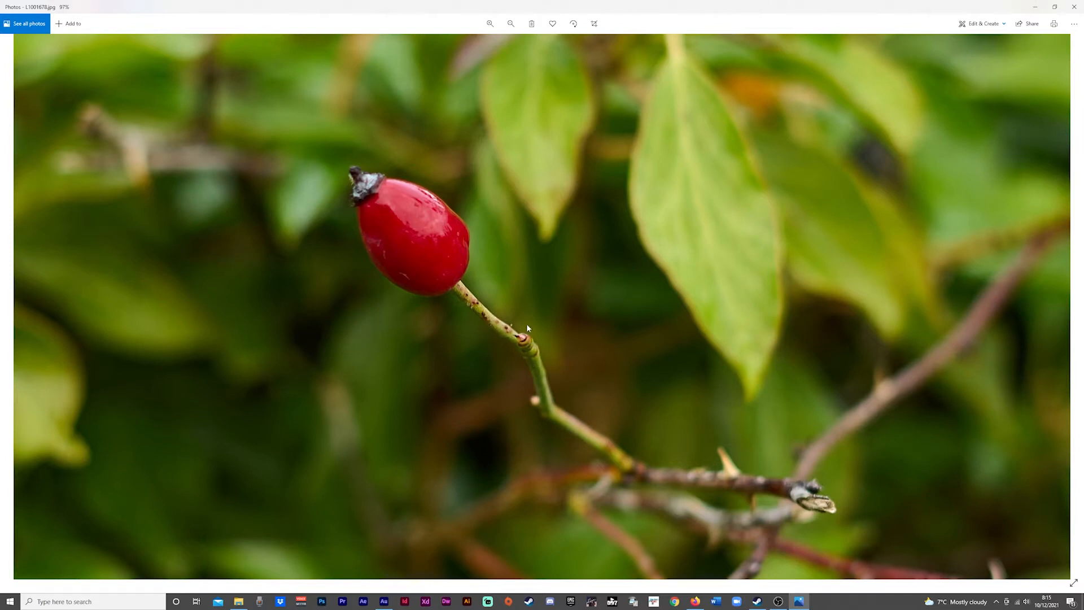
mouse_move(521, 348)
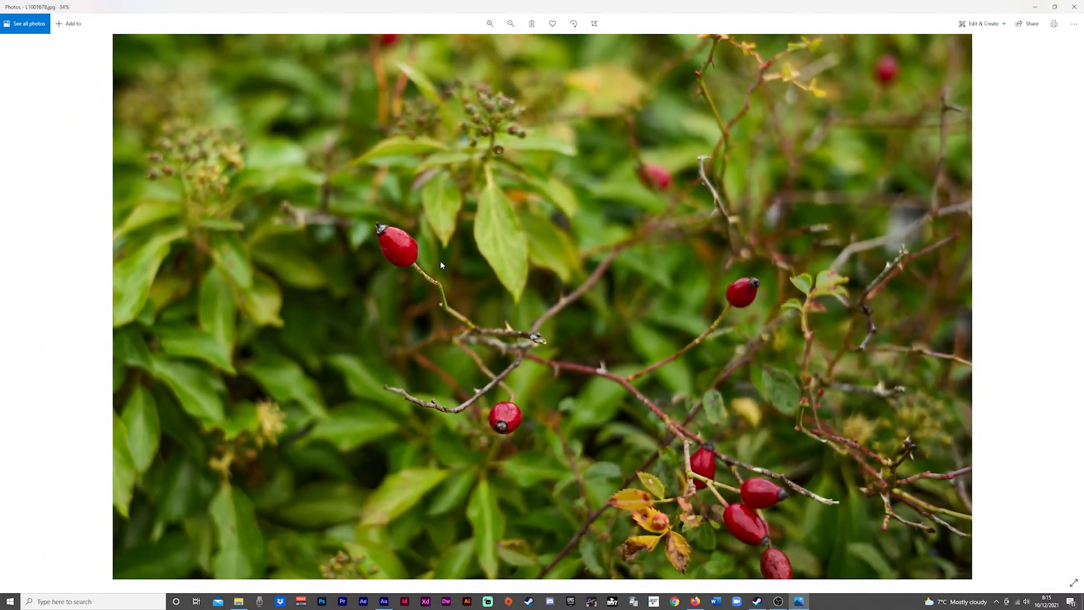
click(489, 24)
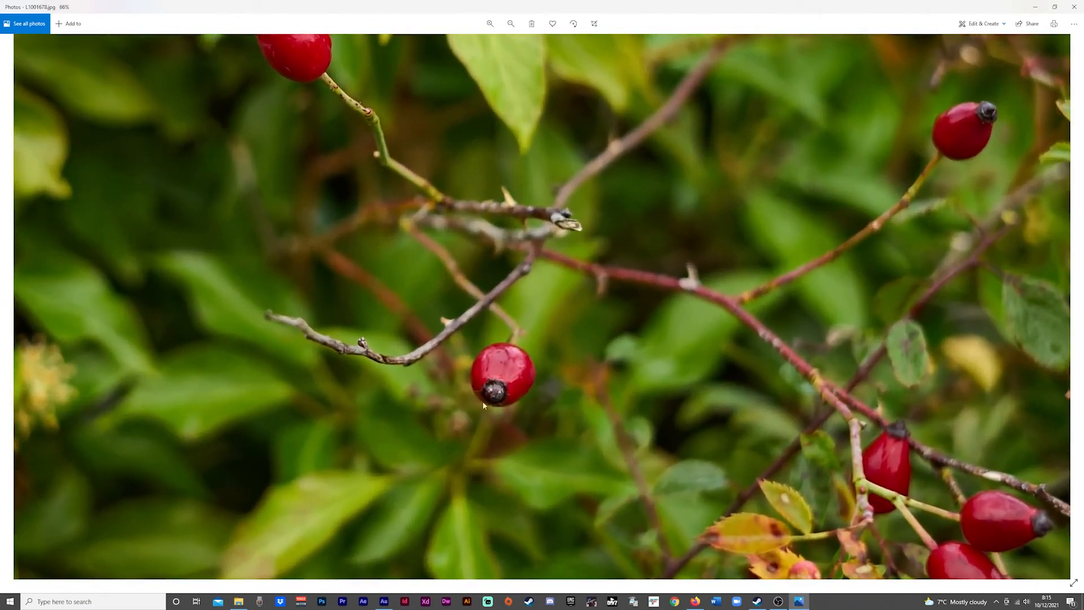
mouse_move(489, 385)
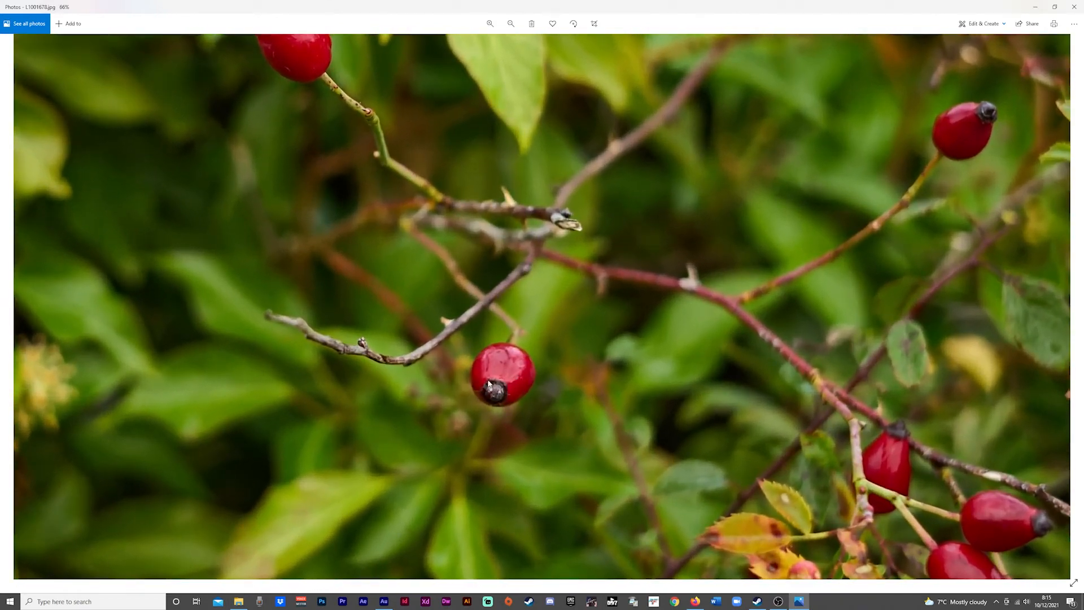
click(511, 24)
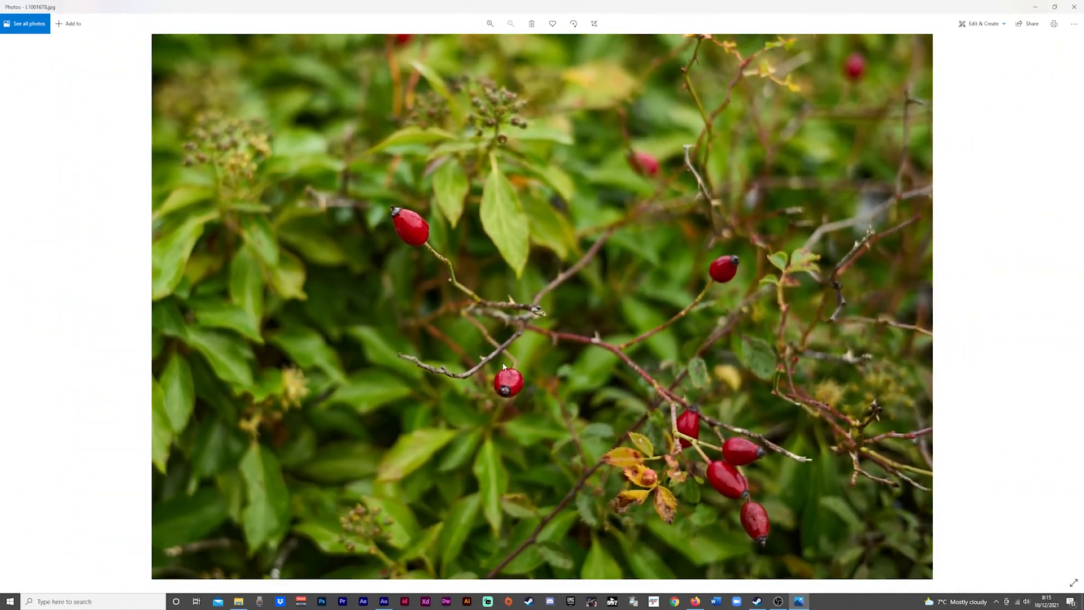
mouse_move(1071, 302)
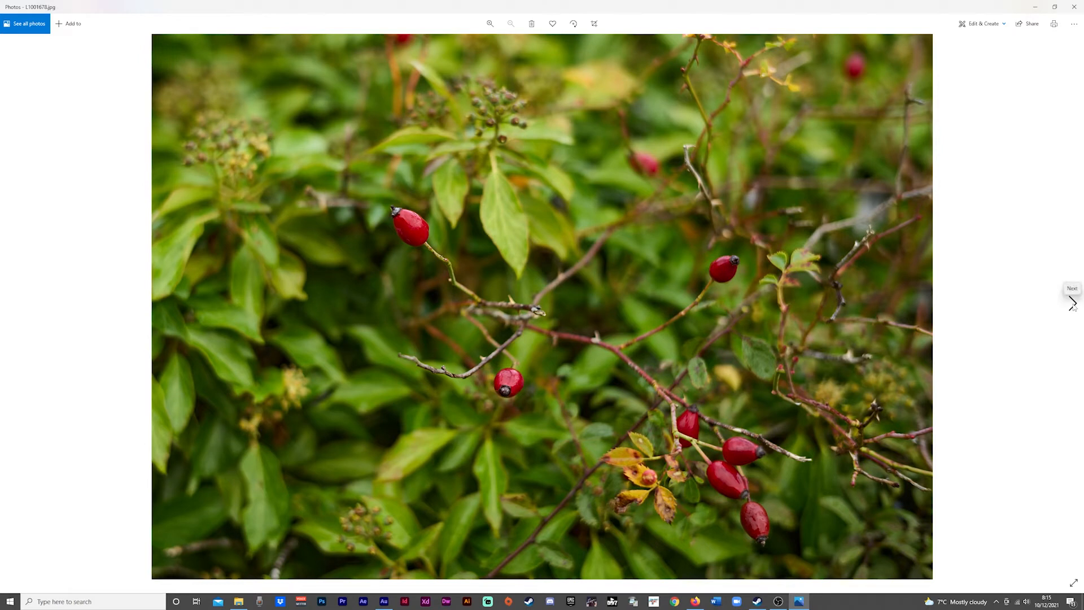
mouse_move(1070, 317)
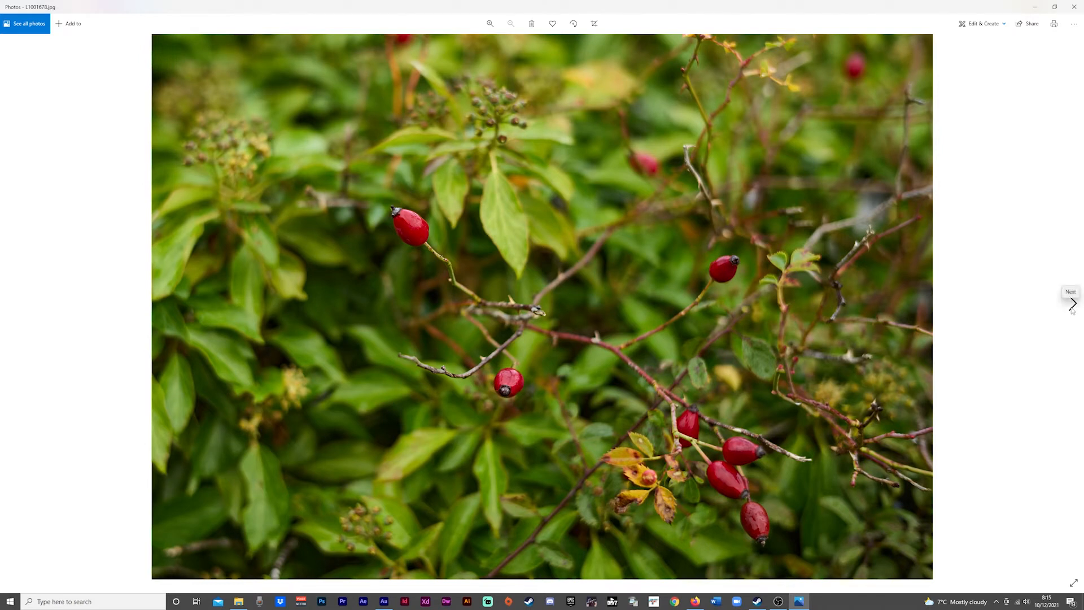
Advance to the mudflat photo, zoom on its winding streams, pan, then refit.
click(1072, 304)
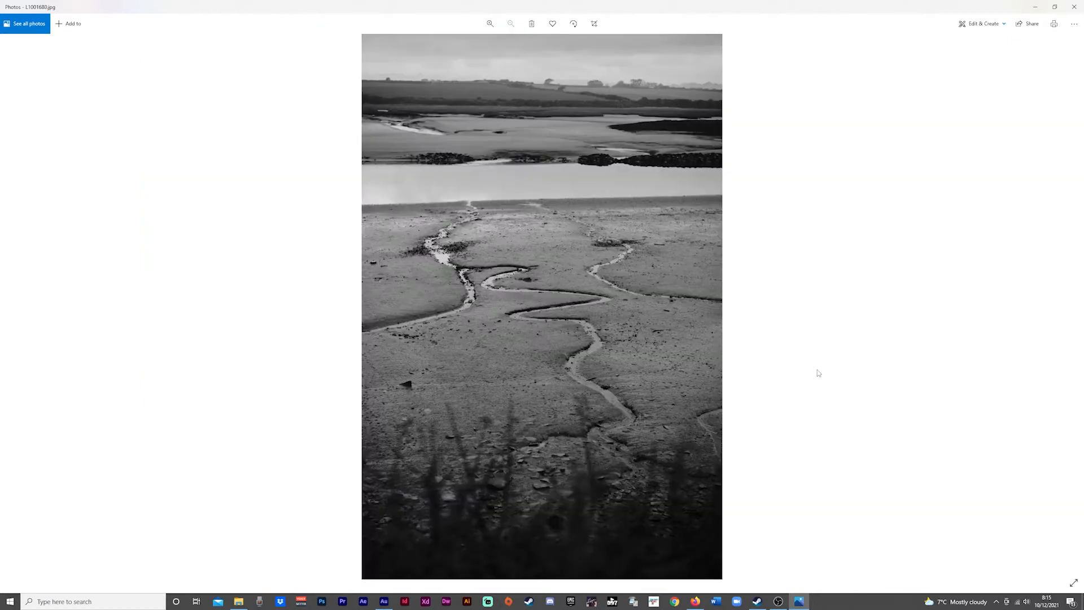
mouse_move(831, 380)
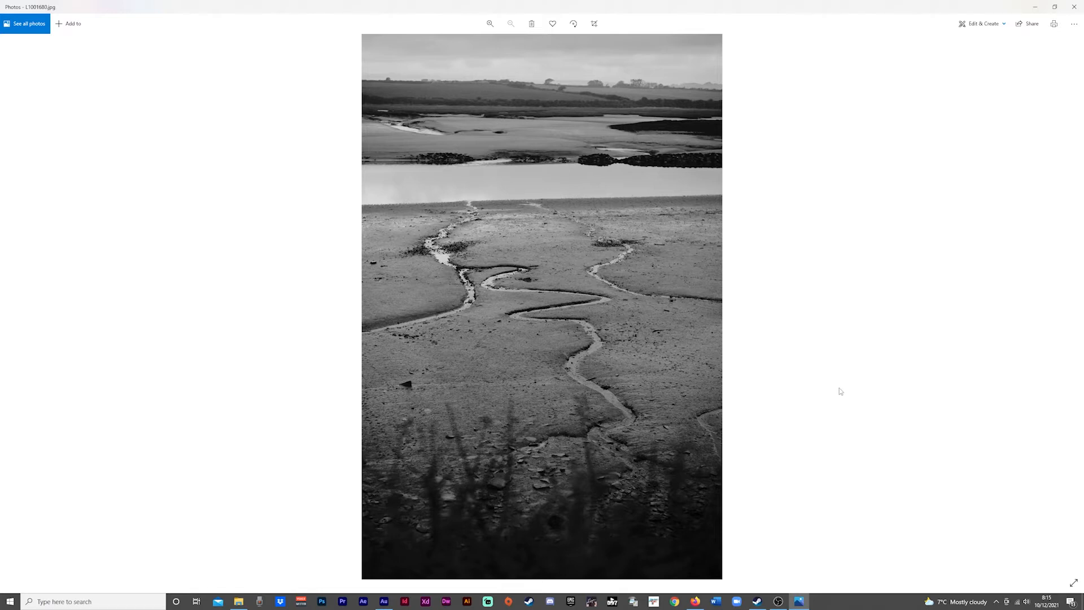
mouse_move(635, 374)
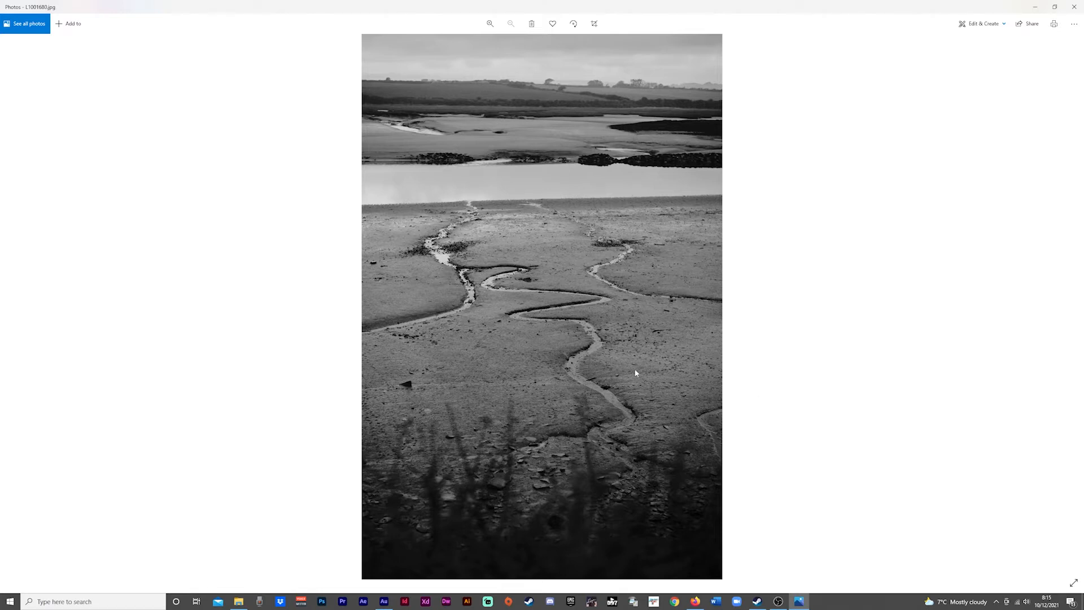
click(489, 23)
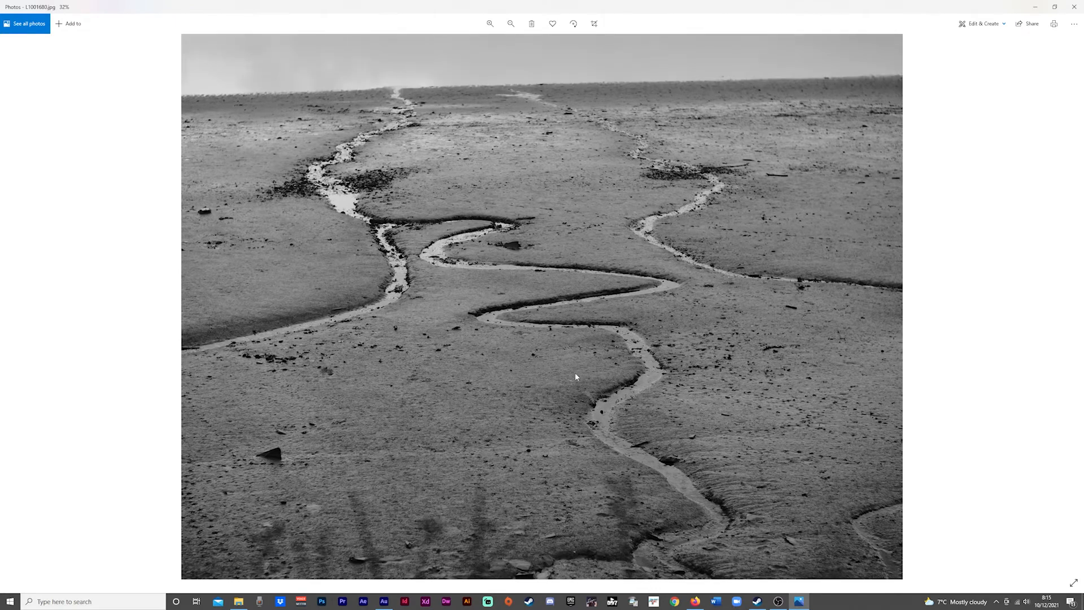
mouse_move(573, 355)
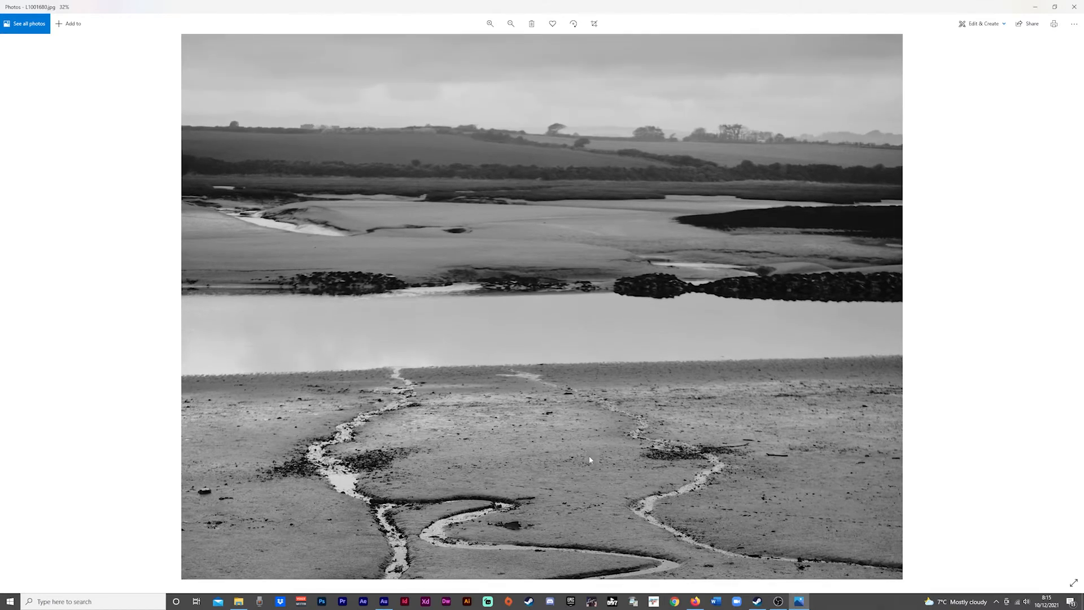
mouse_move(592, 474)
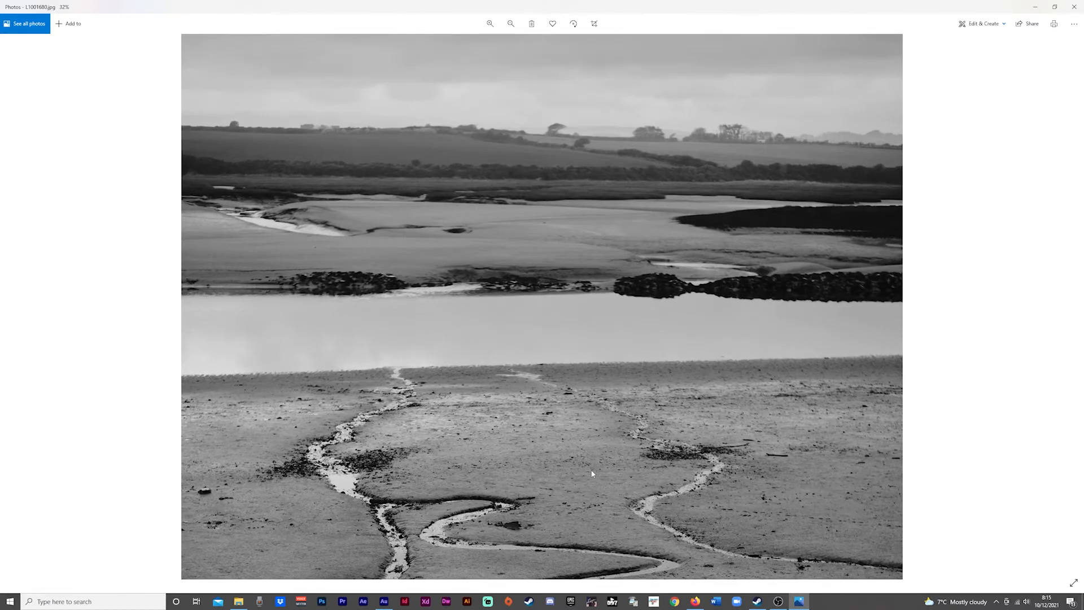
scroll(down, 3)
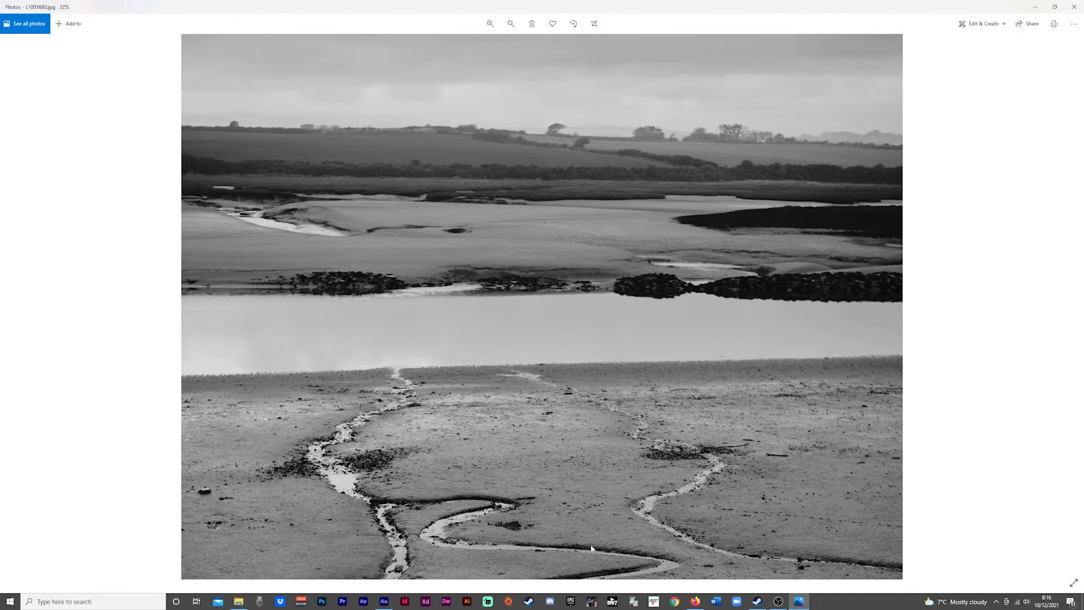
mouse_move(557, 403)
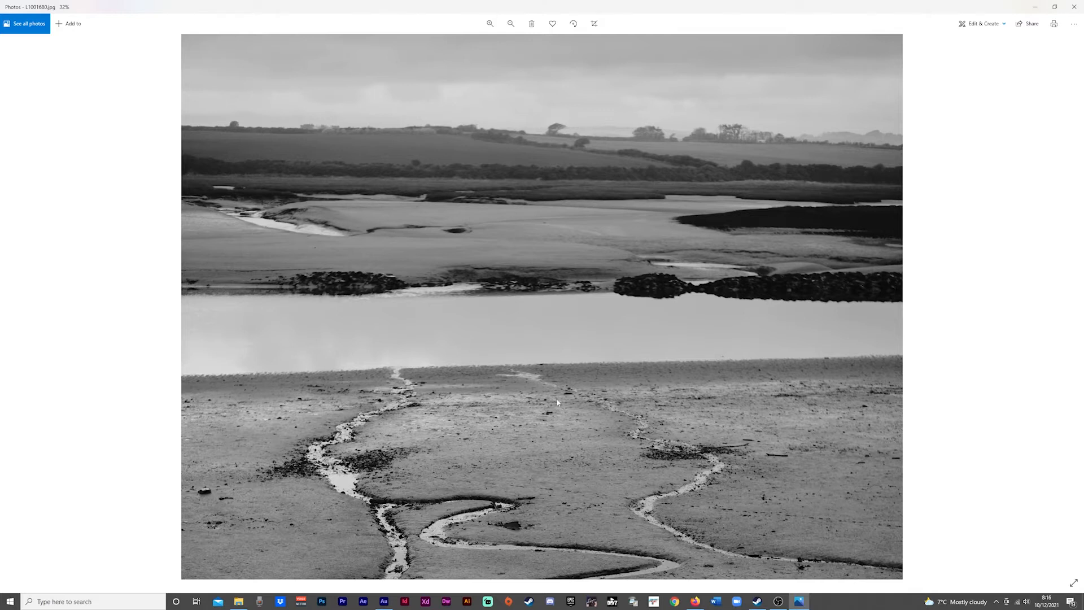
click(510, 24)
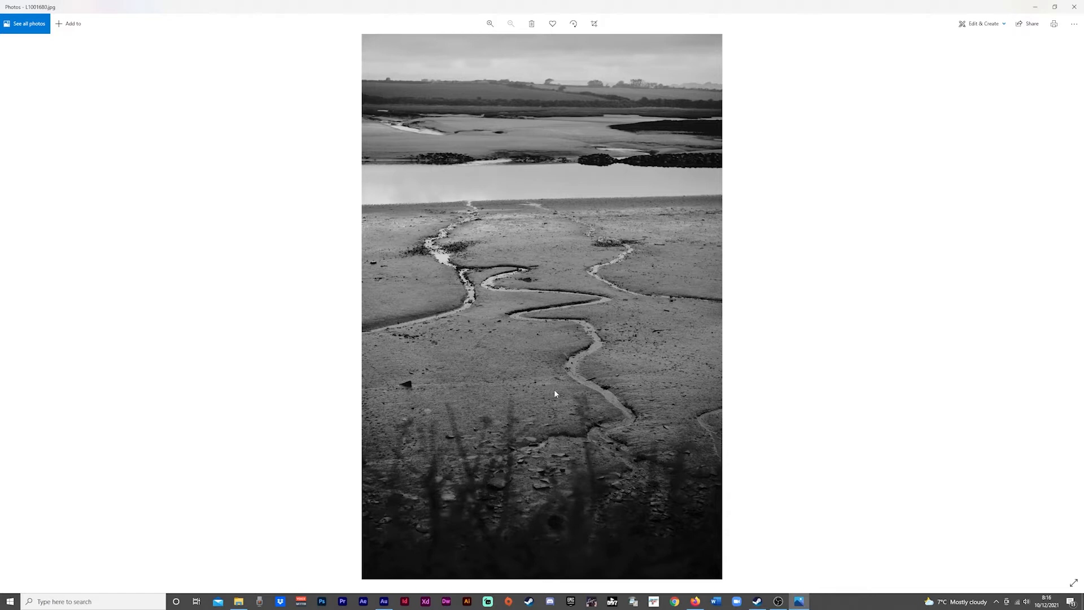
mouse_move(1071, 303)
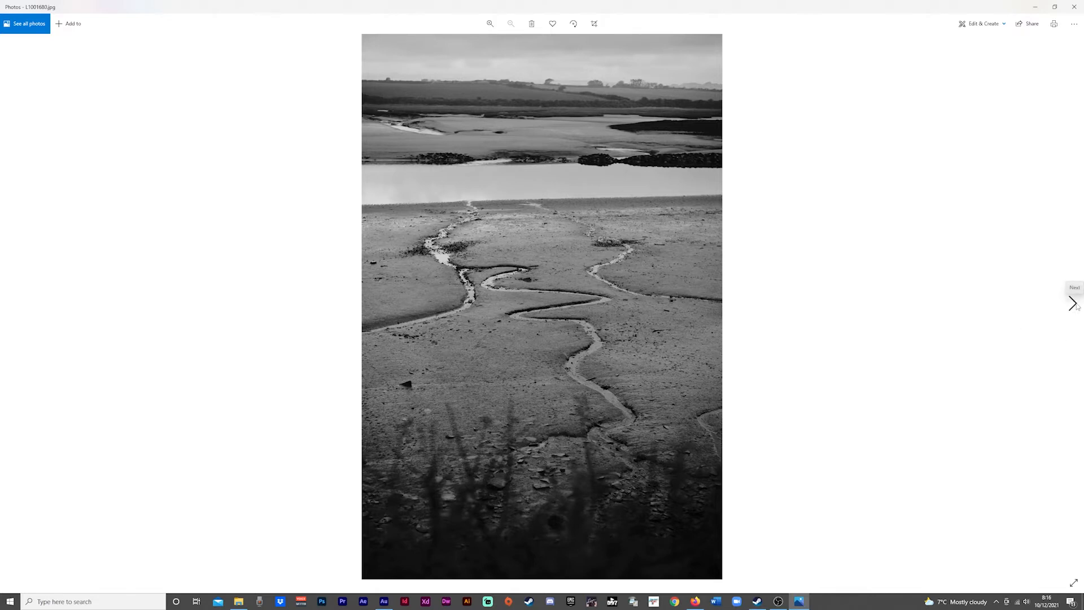
Advance to the green nettle photo, magnify its leaves twice, then refit.
click(1072, 302)
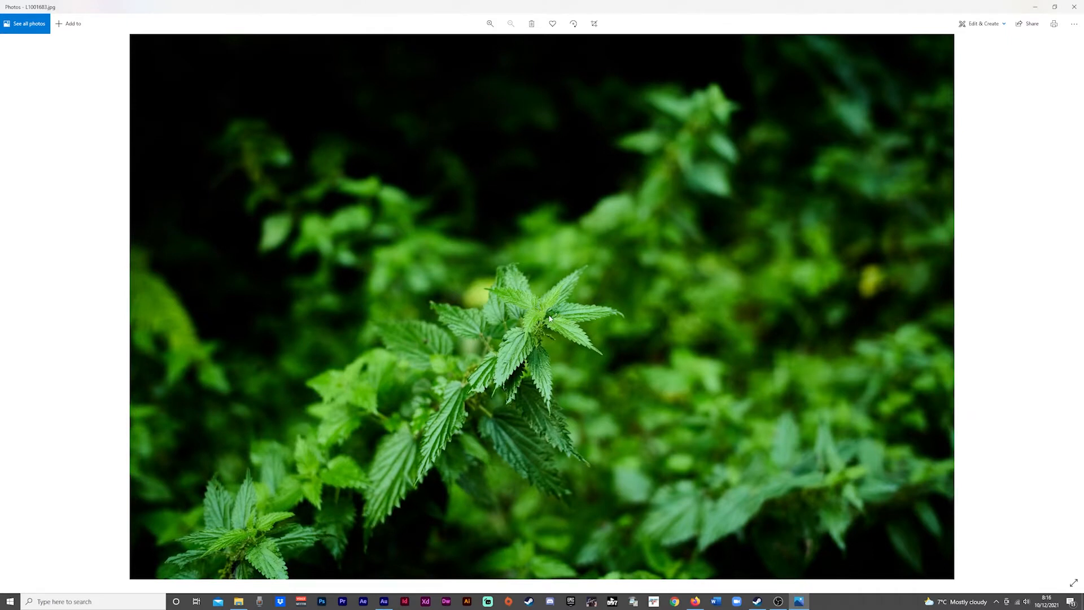
click(490, 24)
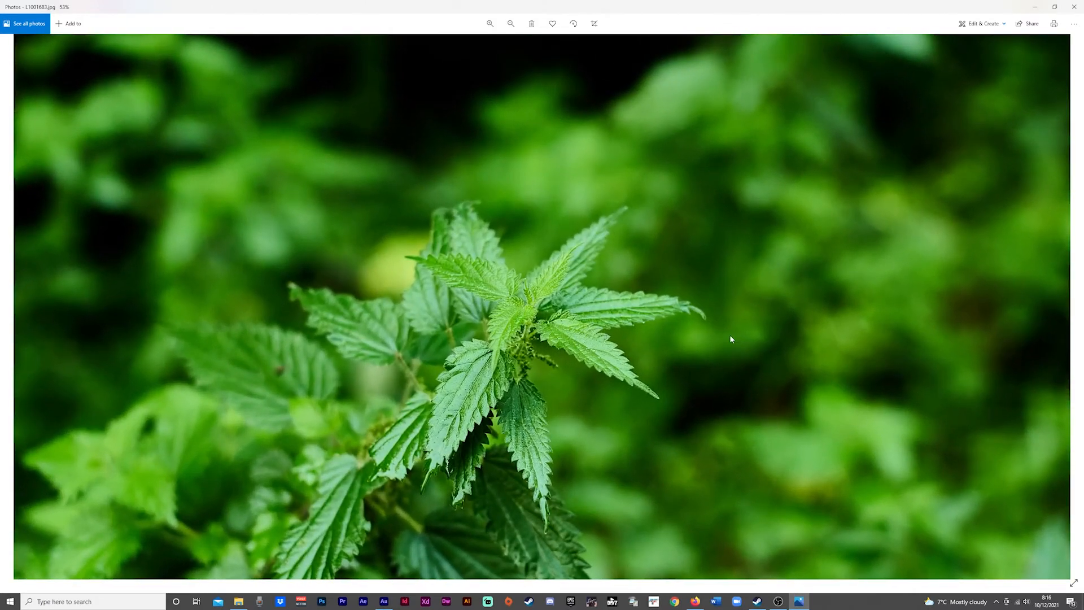
click(490, 24)
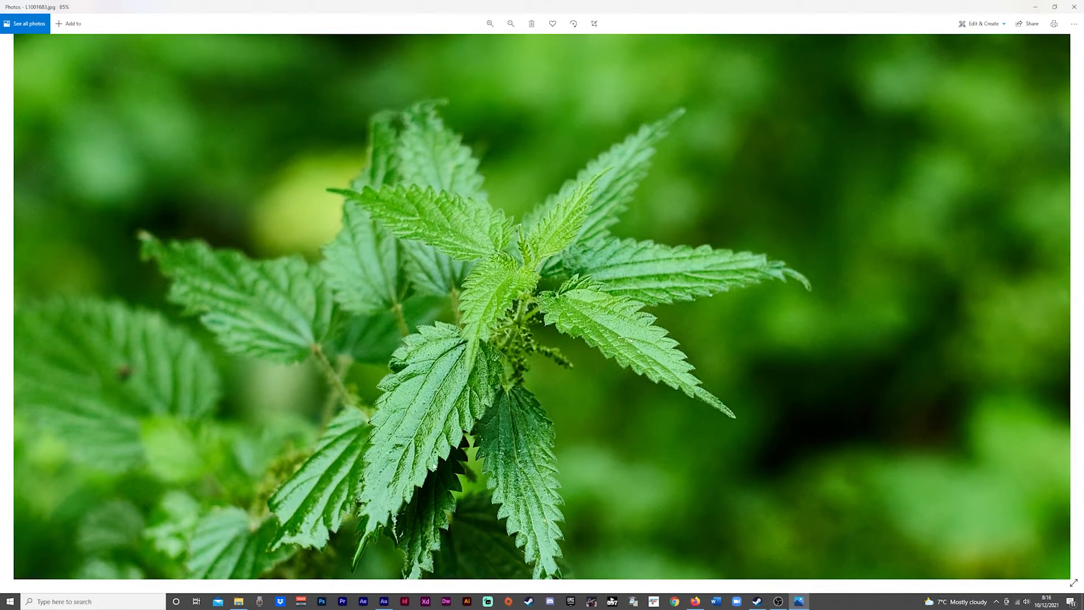
mouse_move(591, 397)
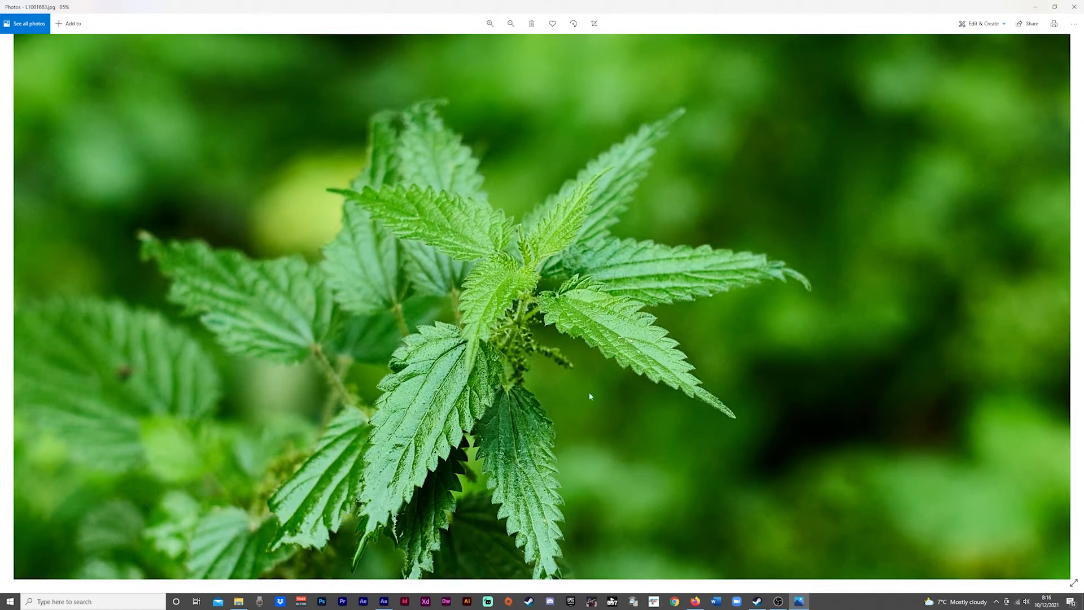
mouse_move(566, 296)
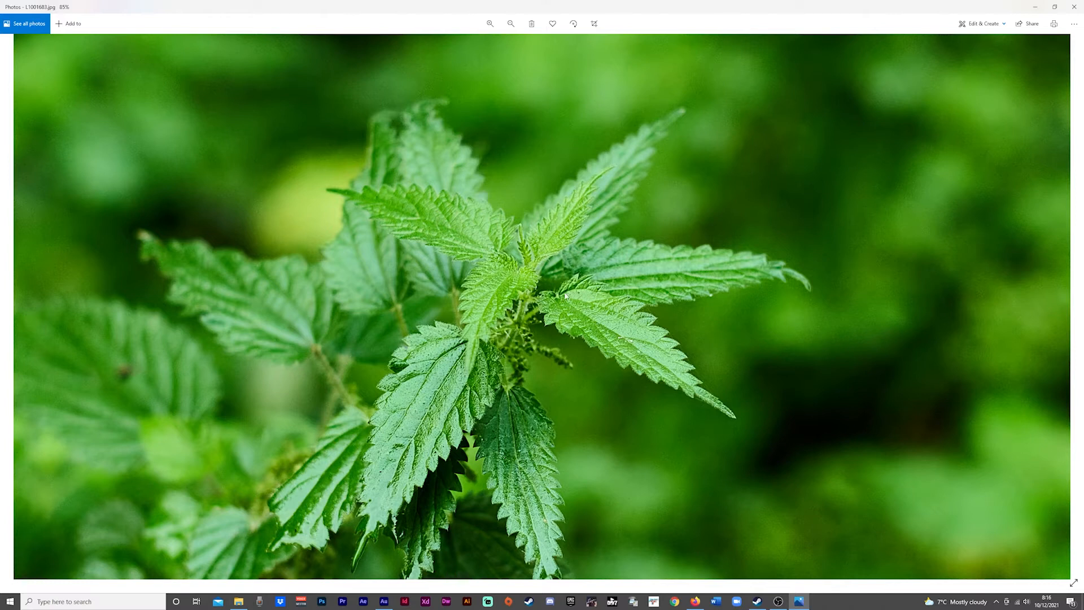
mouse_move(580, 303)
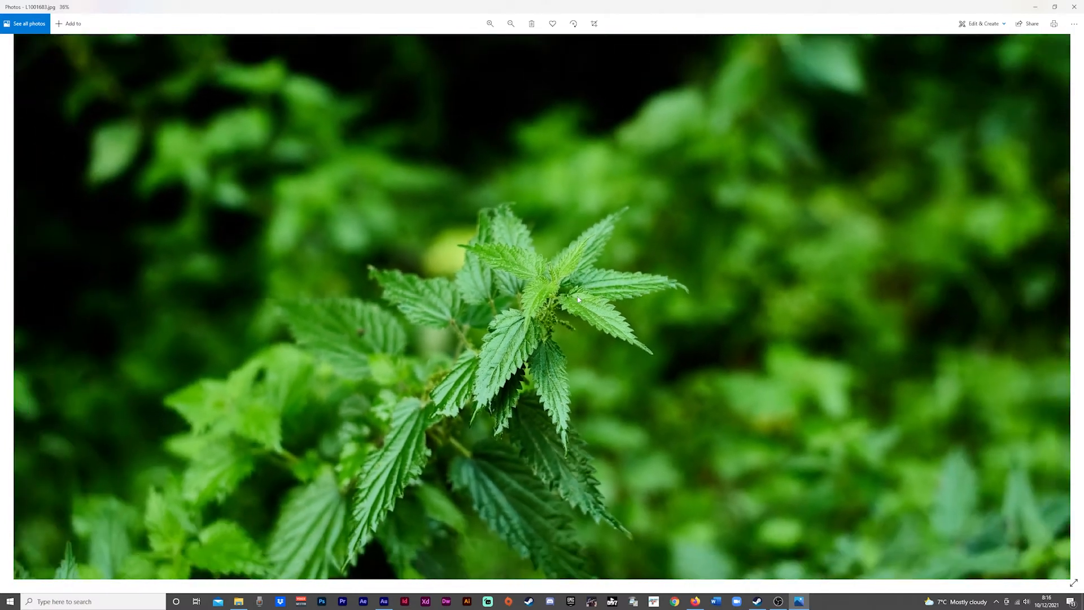
click(511, 23)
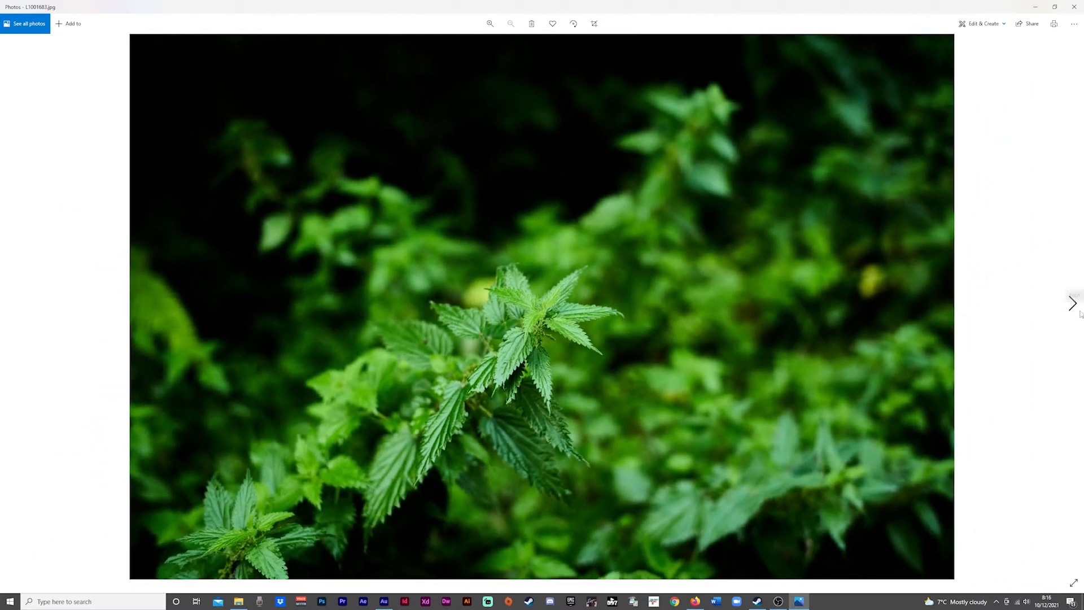
mouse_move(1073, 303)
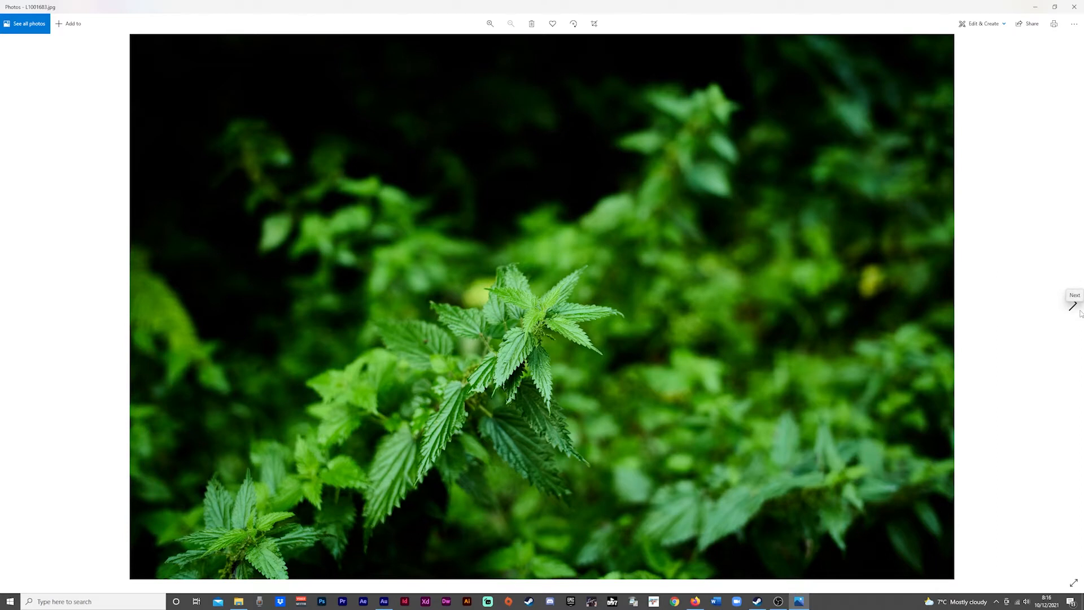
mouse_move(1077, 312)
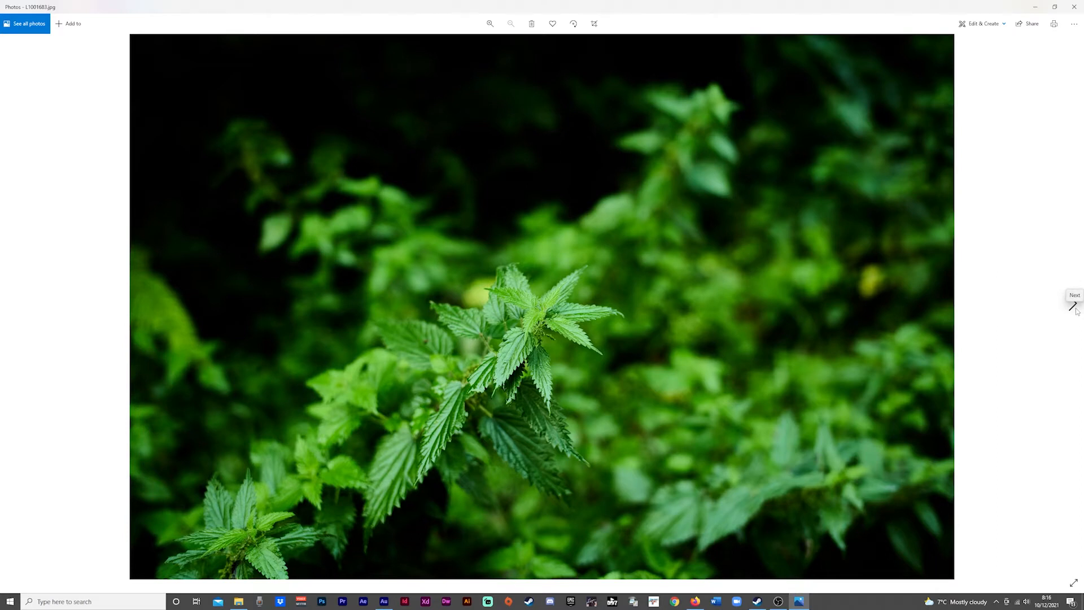
mouse_move(1067, 319)
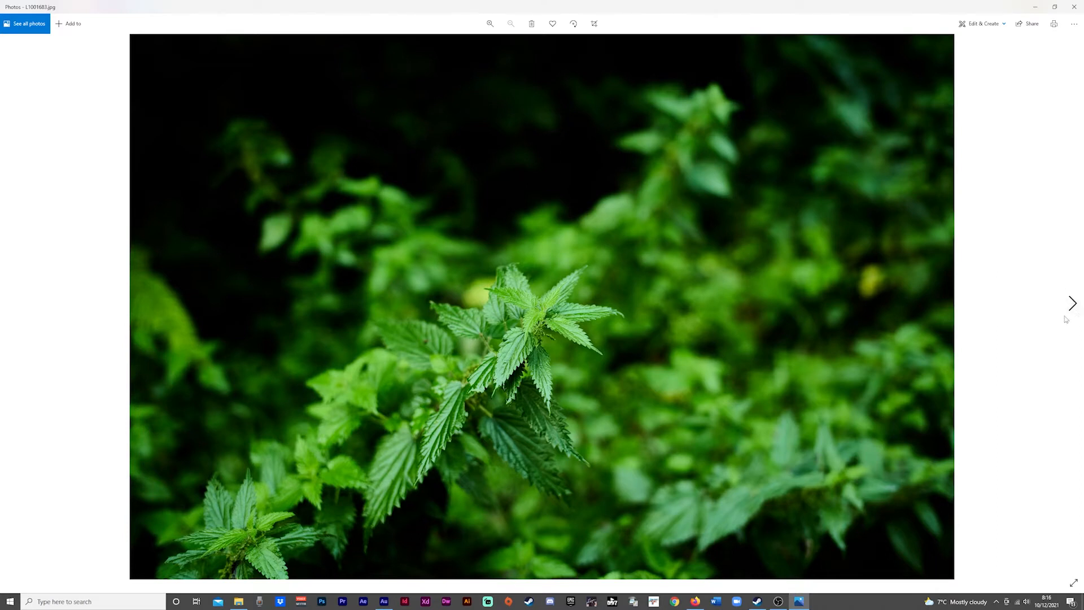
Advance to the cracked creek bed photo, zoom in, then return to fit view.
click(1072, 303)
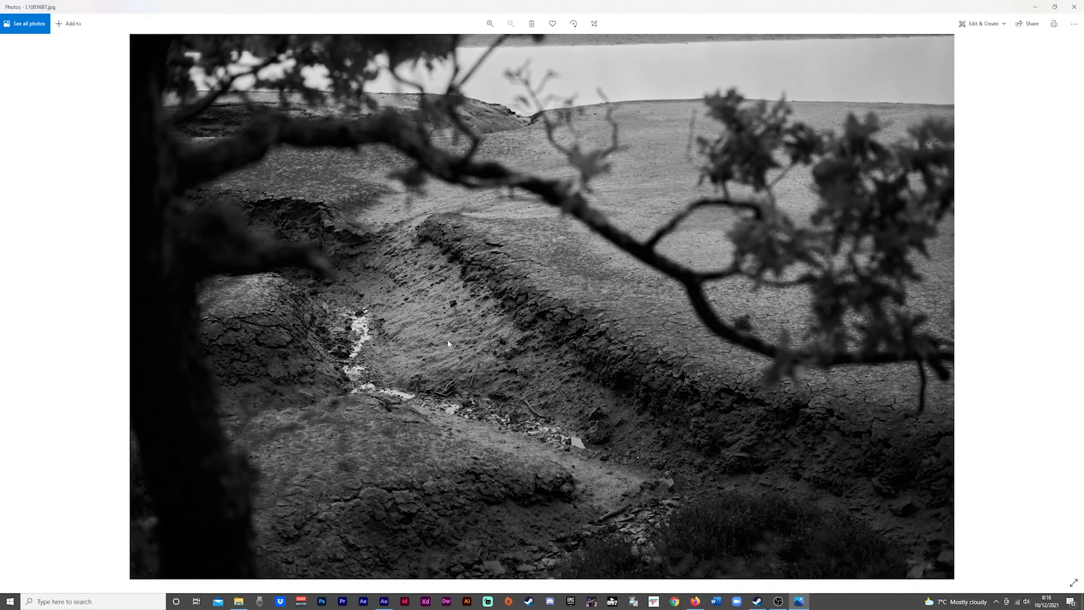
mouse_move(747, 457)
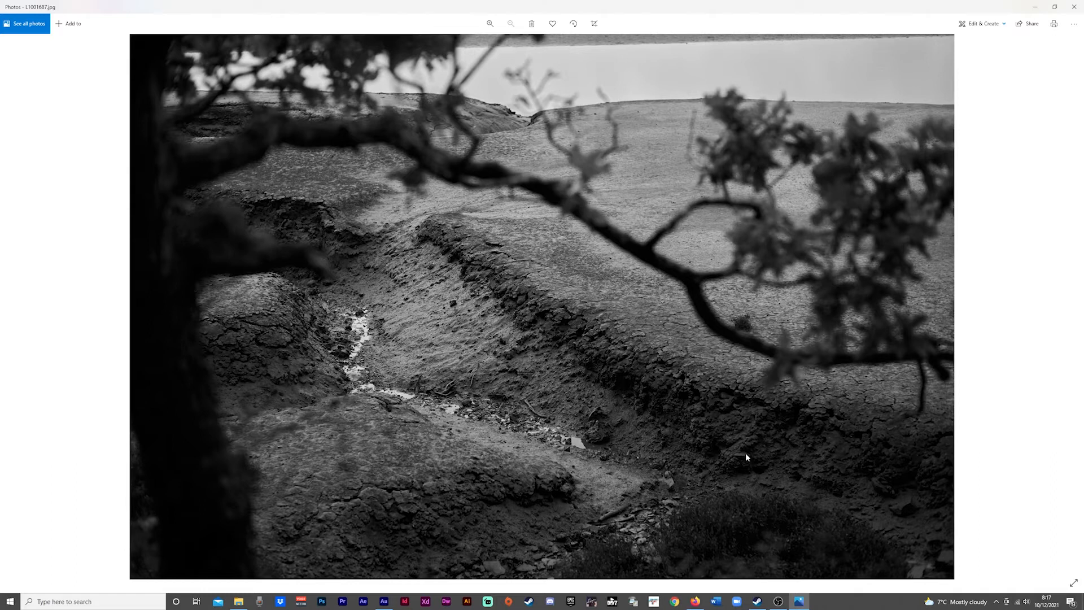
click(490, 22)
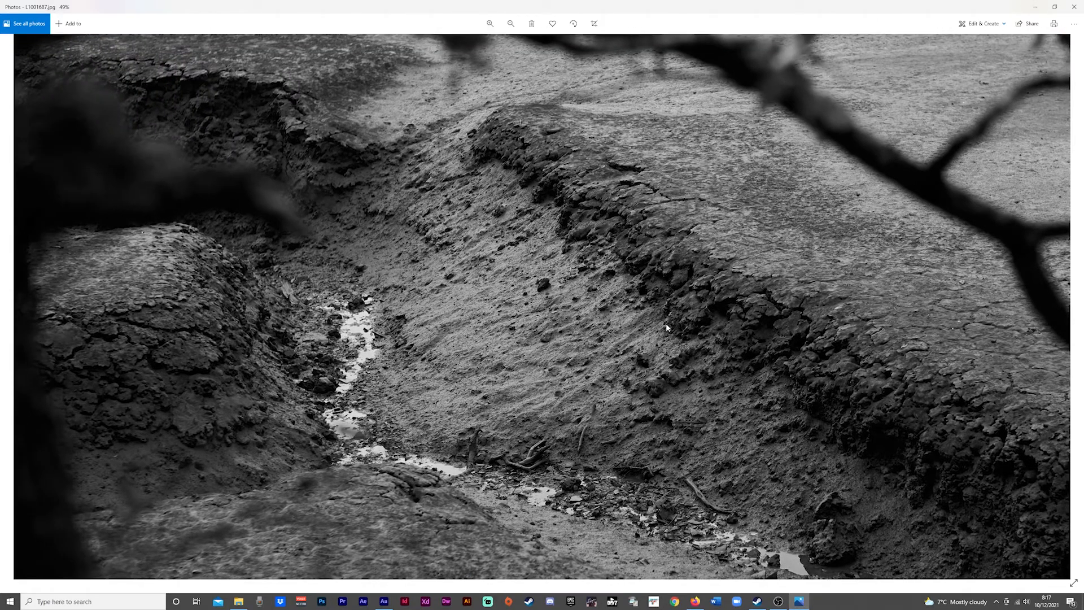
mouse_move(647, 325)
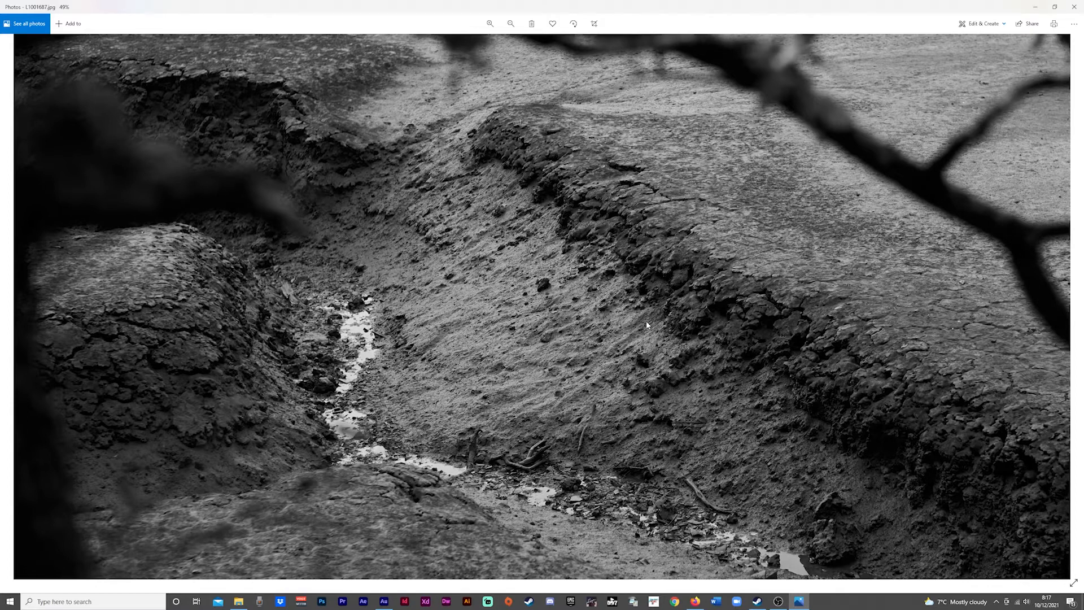
click(511, 22)
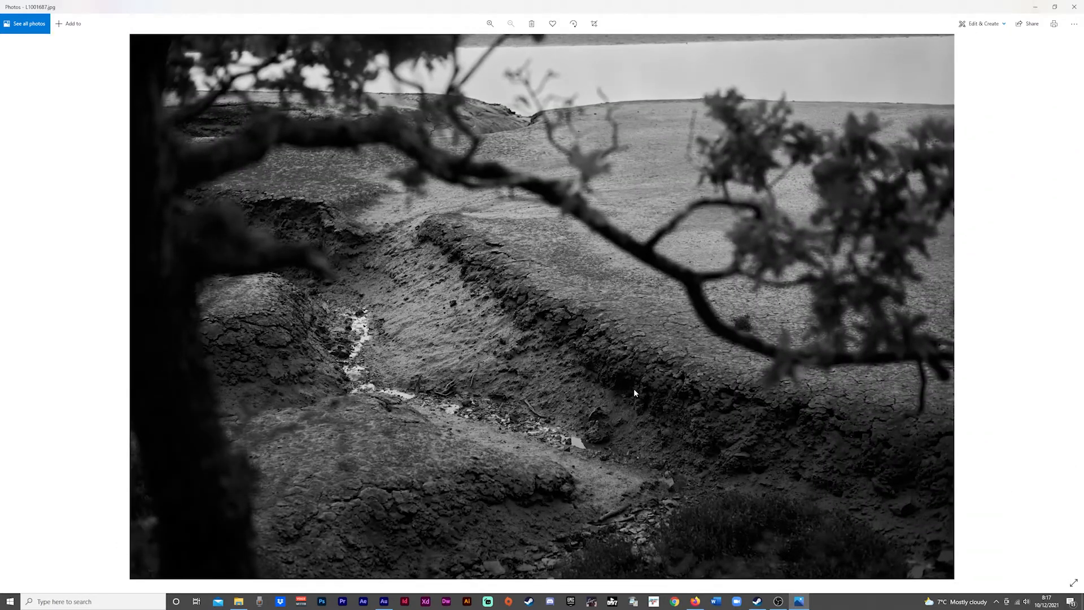
mouse_move(640, 399)
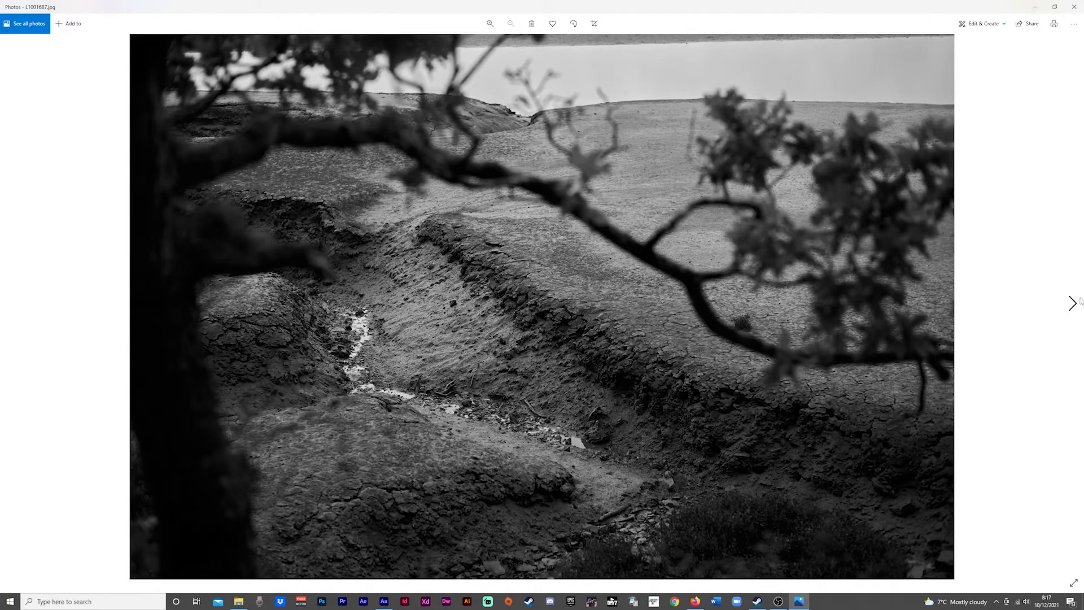
mouse_move(1073, 302)
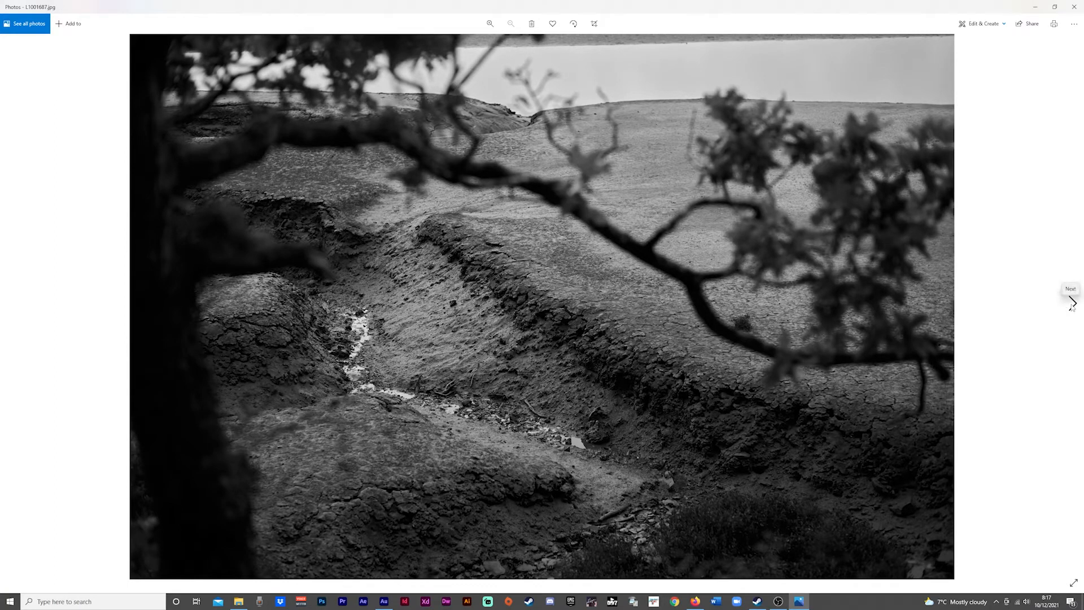
mouse_move(1069, 316)
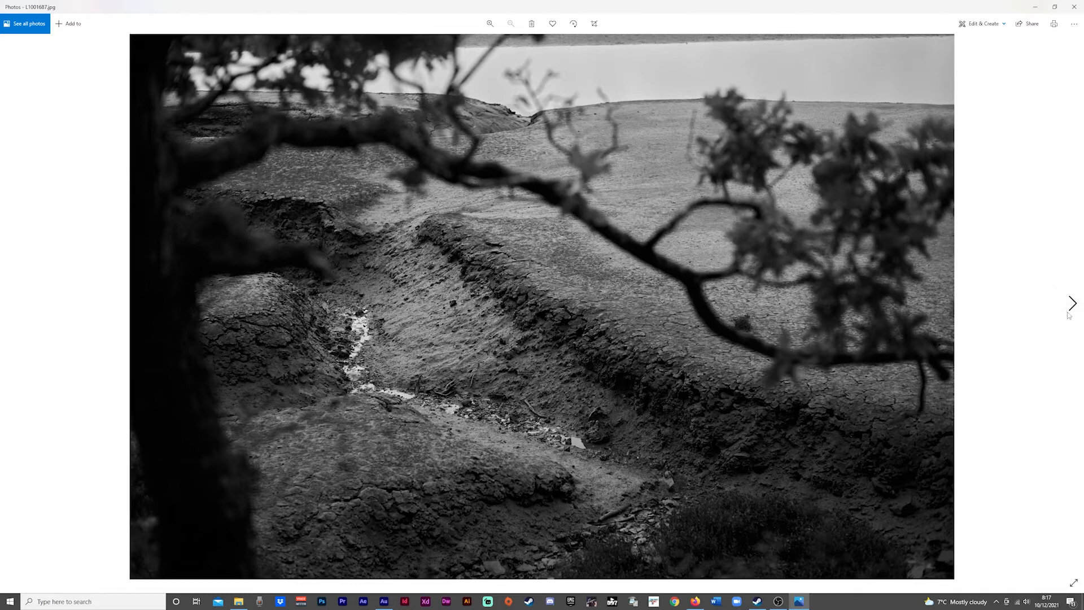
mouse_move(1065, 325)
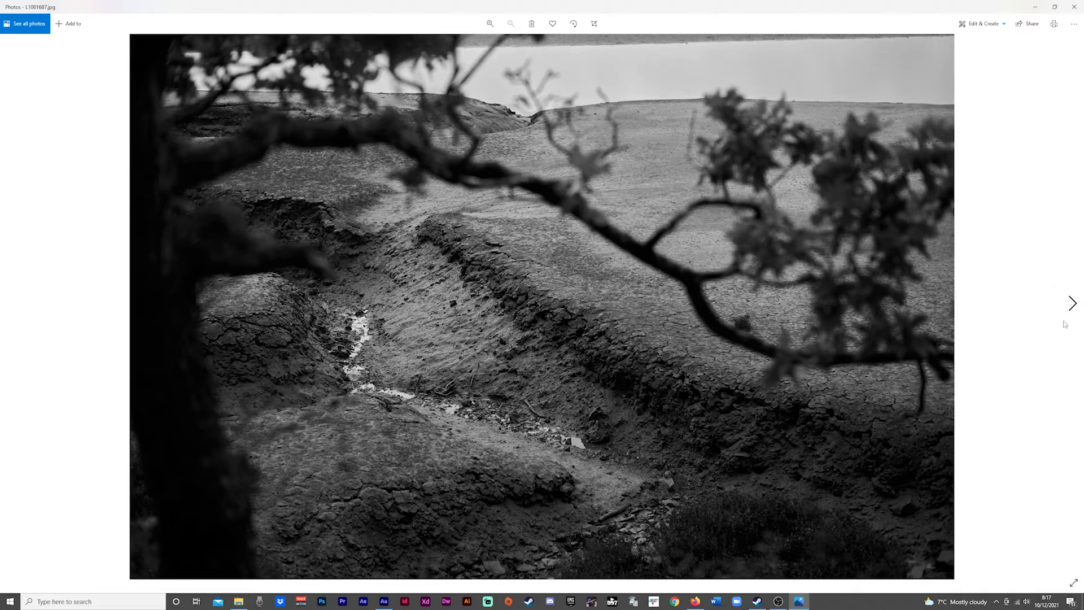
mouse_move(1064, 336)
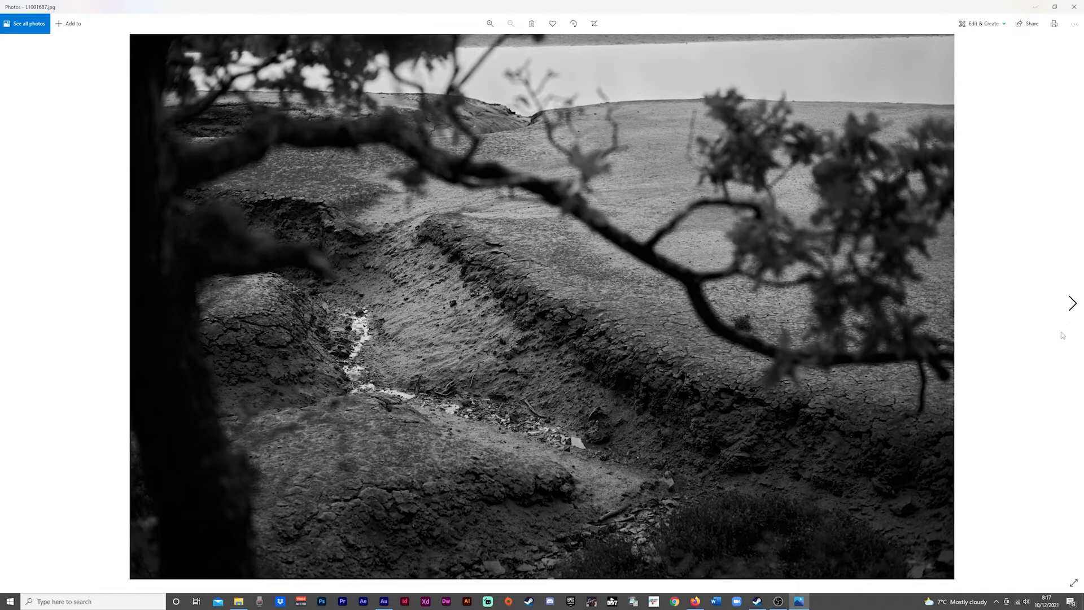
Advance to the black-and-white view of the concrete bridge underside against cloudy sky.
click(1073, 303)
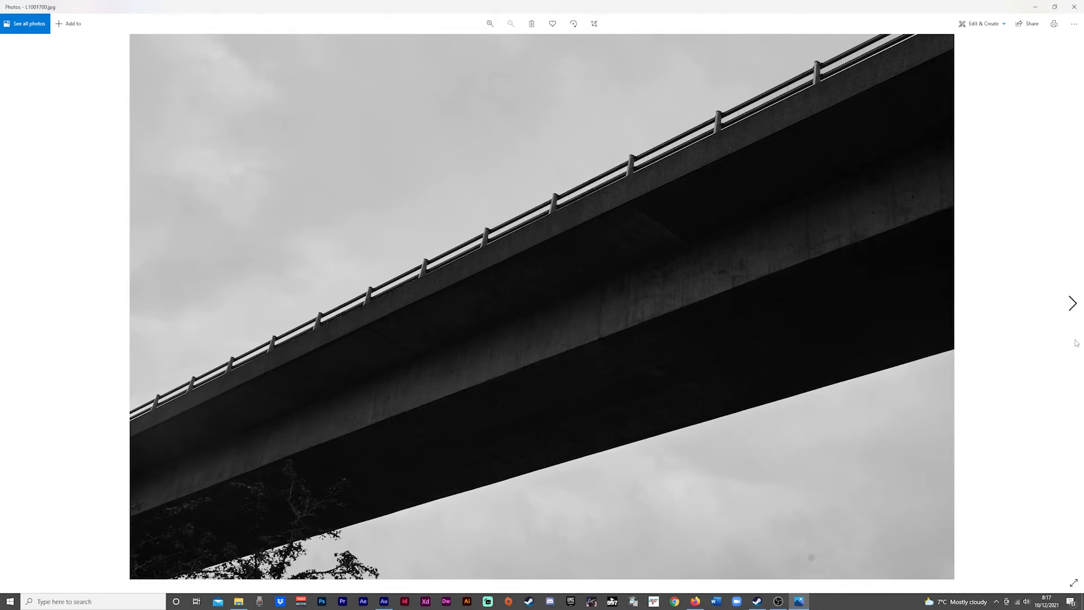
mouse_move(953, 49)
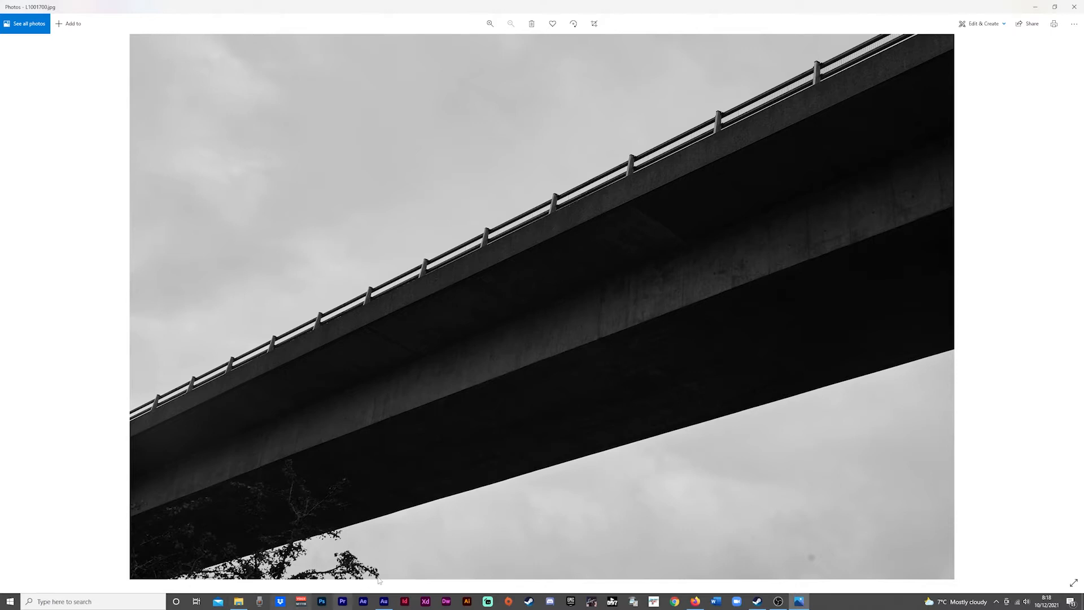
mouse_move(409, 564)
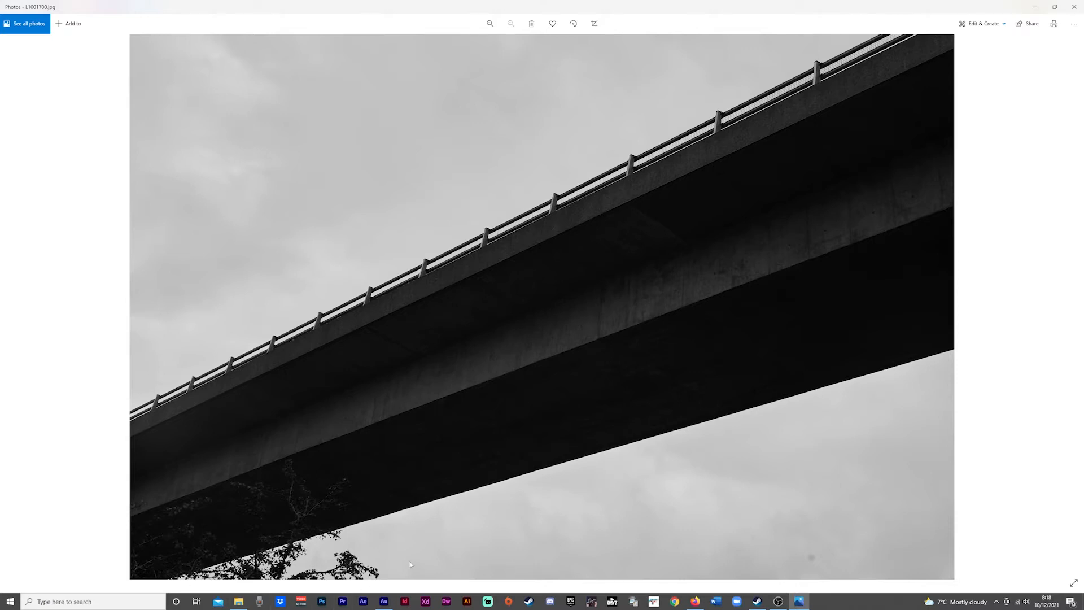
mouse_move(351, 547)
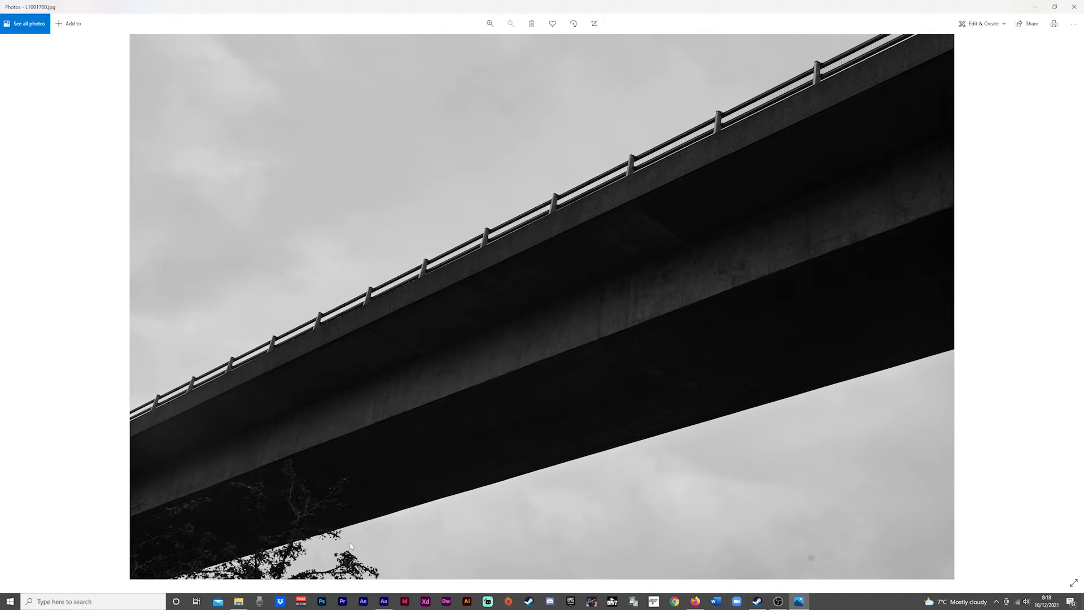
mouse_move(267, 555)
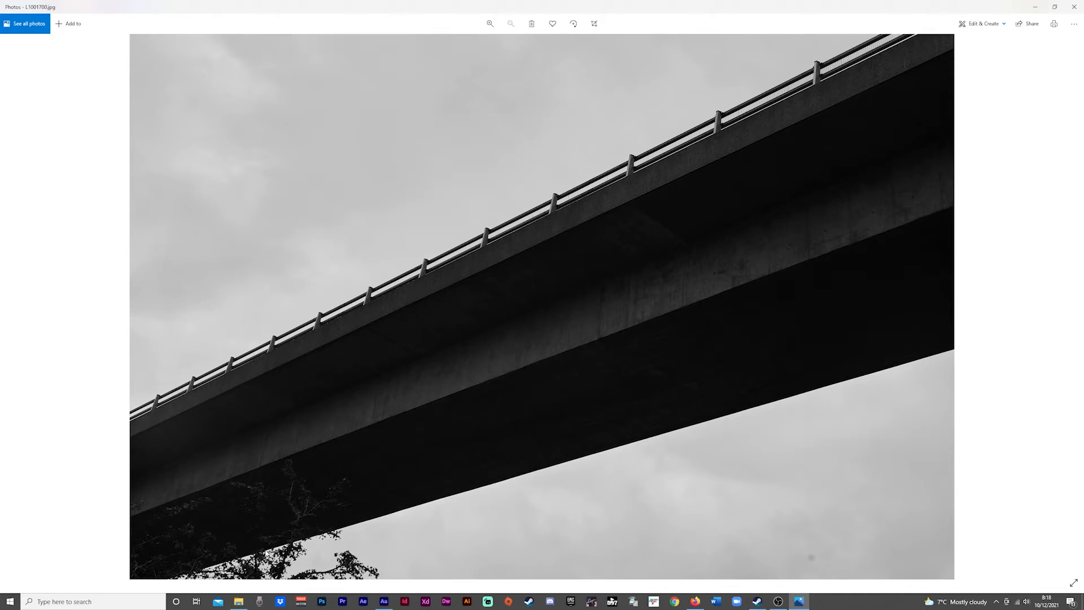
mouse_move(302, 517)
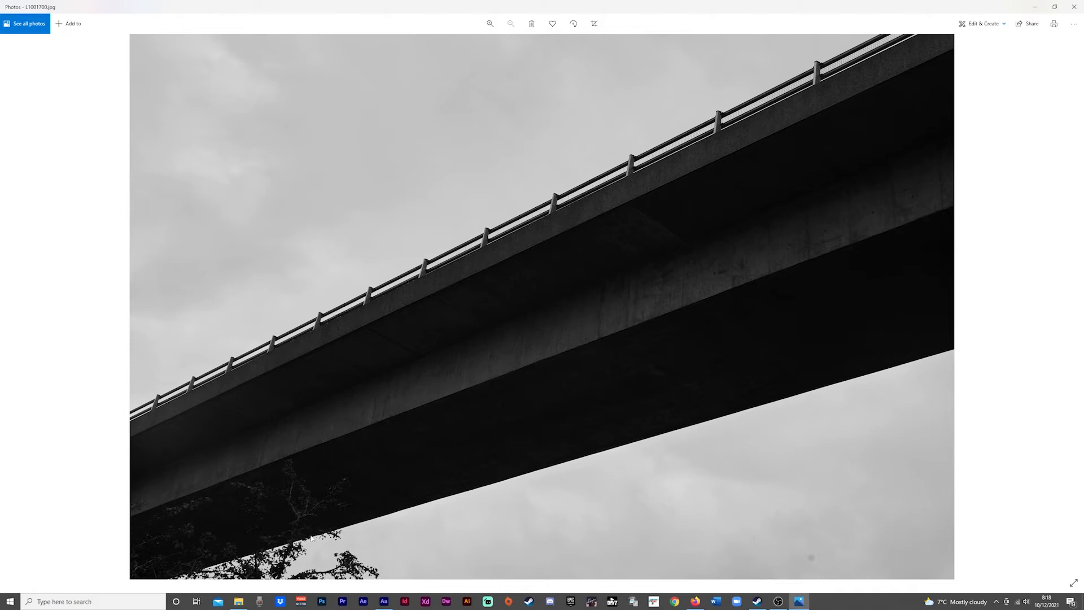
mouse_move(463, 502)
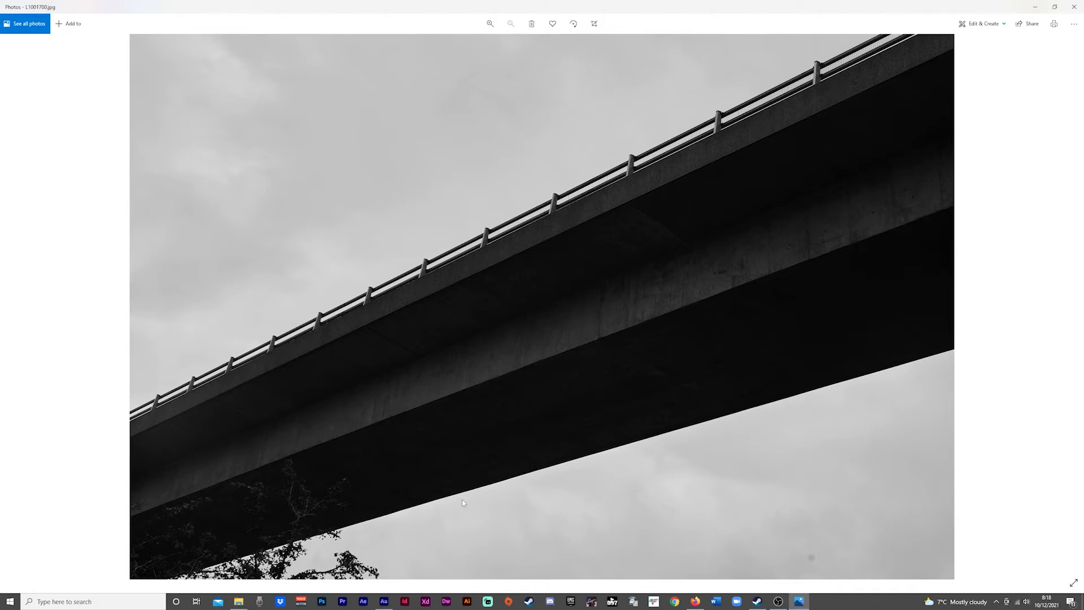
mouse_move(308, 512)
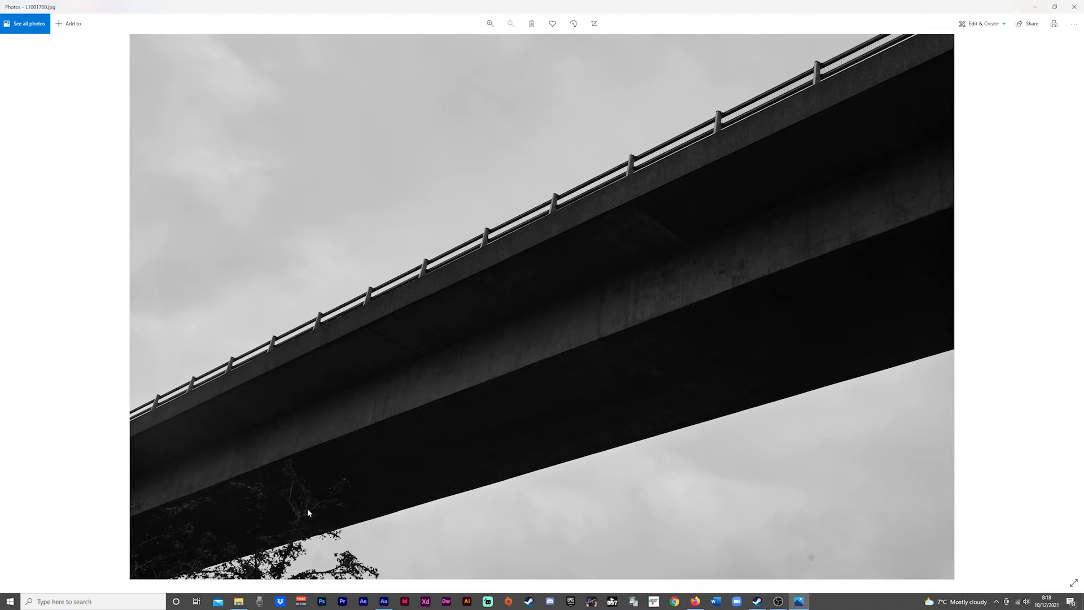
mouse_move(568, 368)
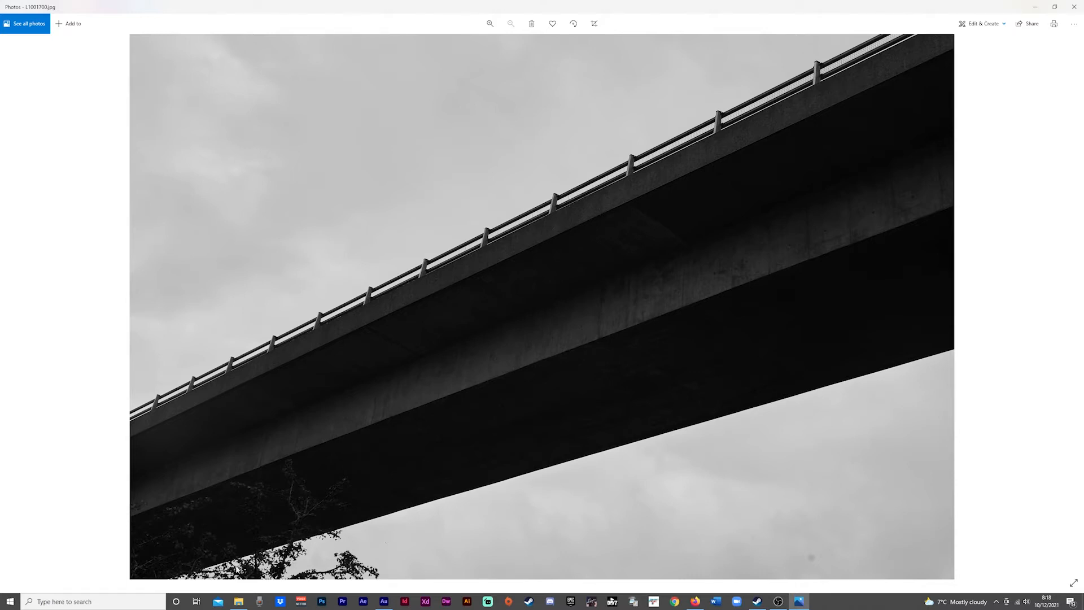
mouse_move(480, 542)
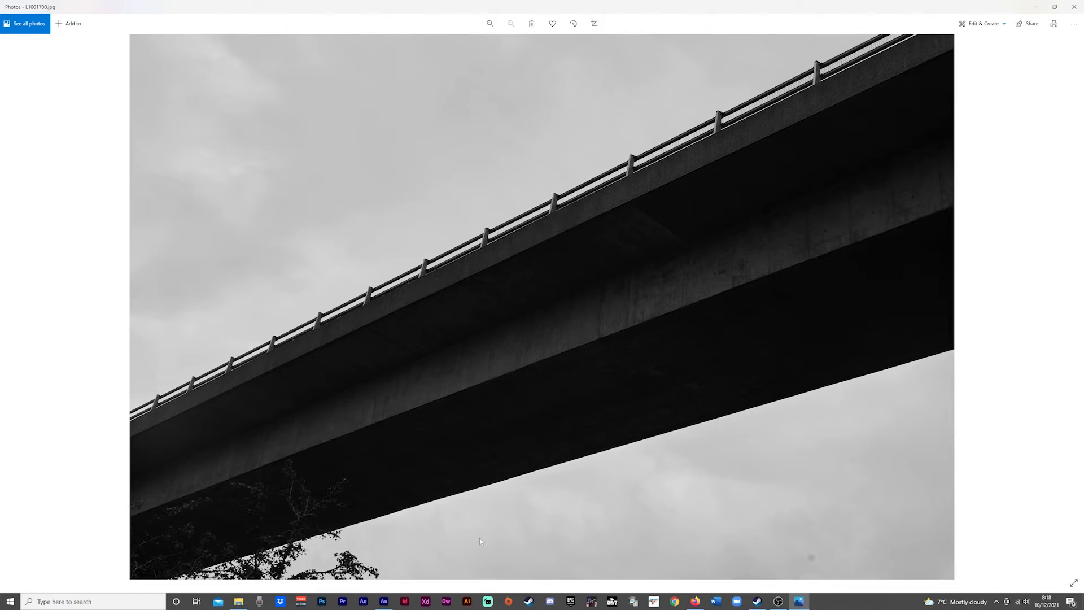
mouse_move(691, 527)
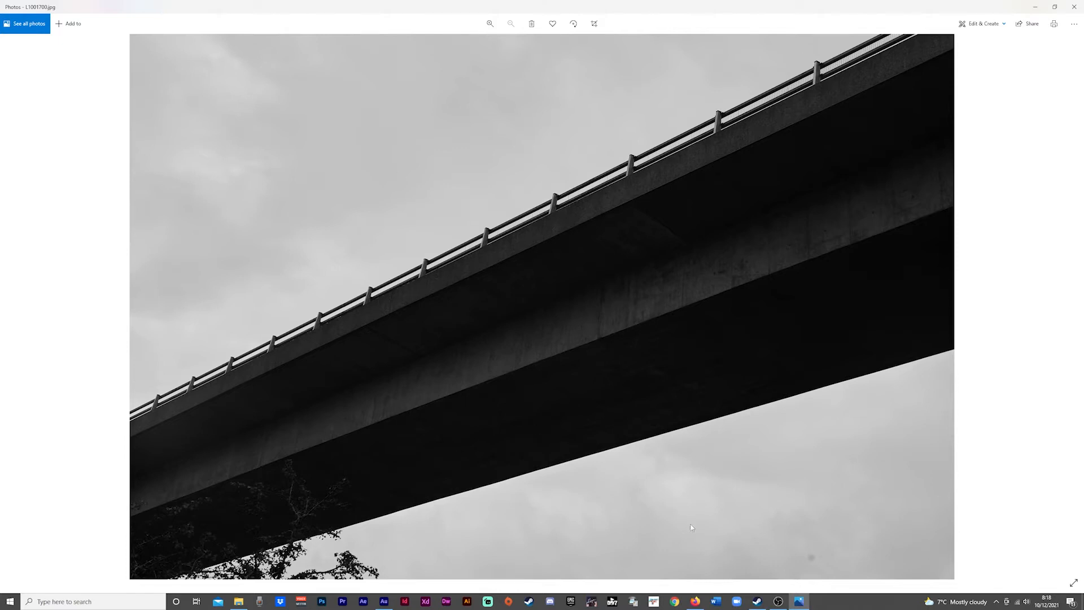
mouse_move(696, 533)
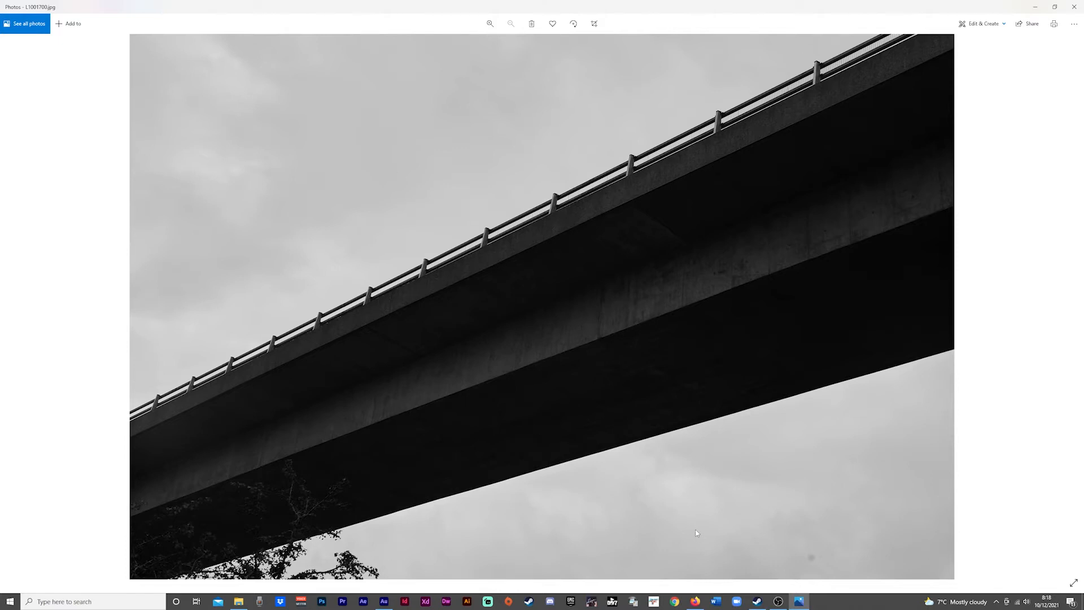
mouse_move(1073, 302)
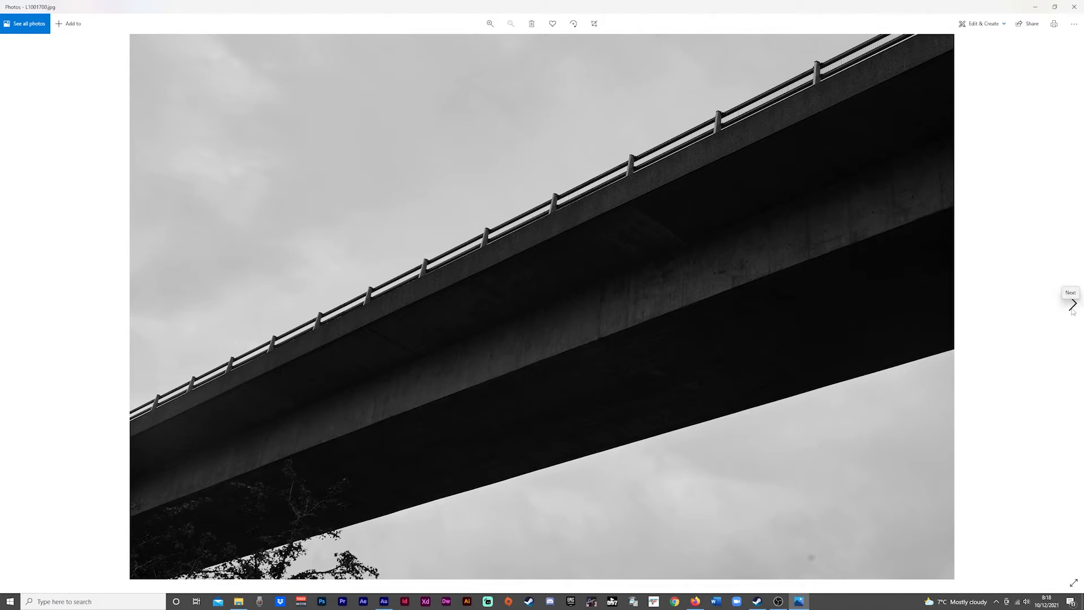
Advance to the black-and-white raindrops-on-glass photo and zoom in closely.
click(1072, 303)
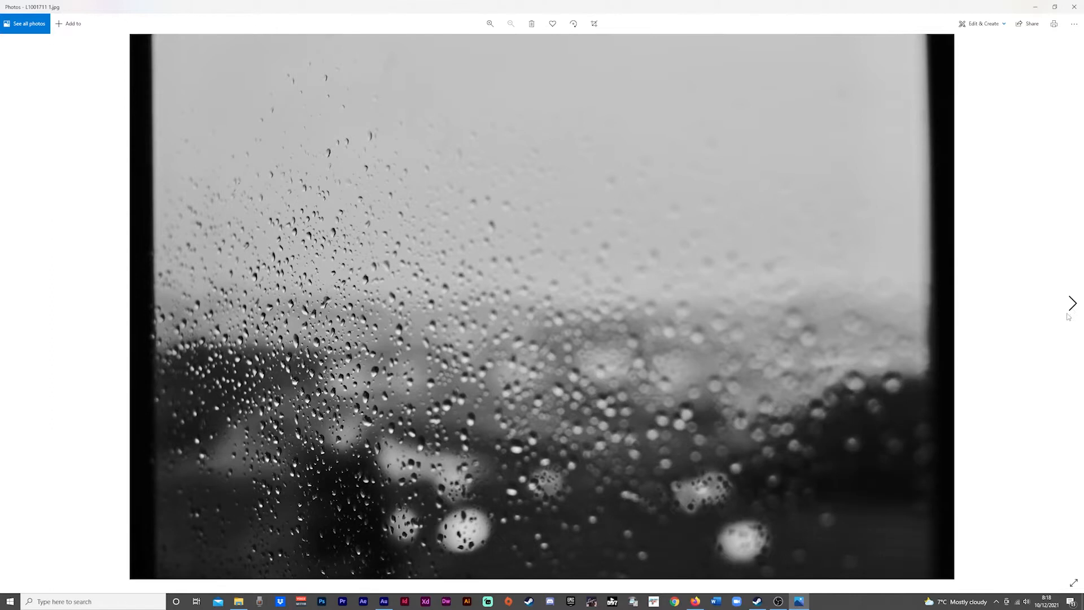
mouse_move(1073, 302)
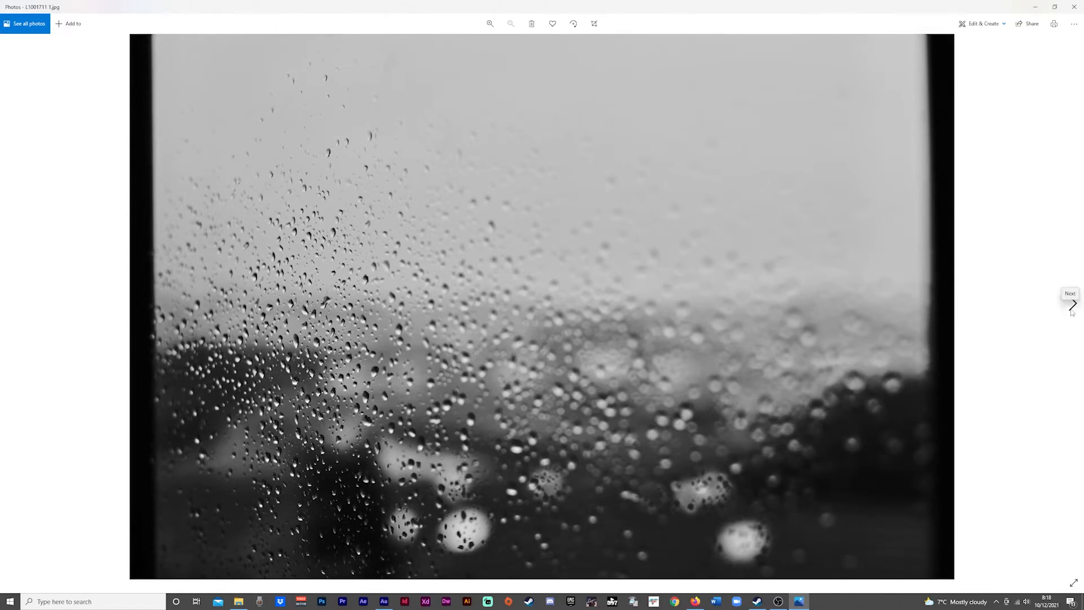
mouse_move(1076, 310)
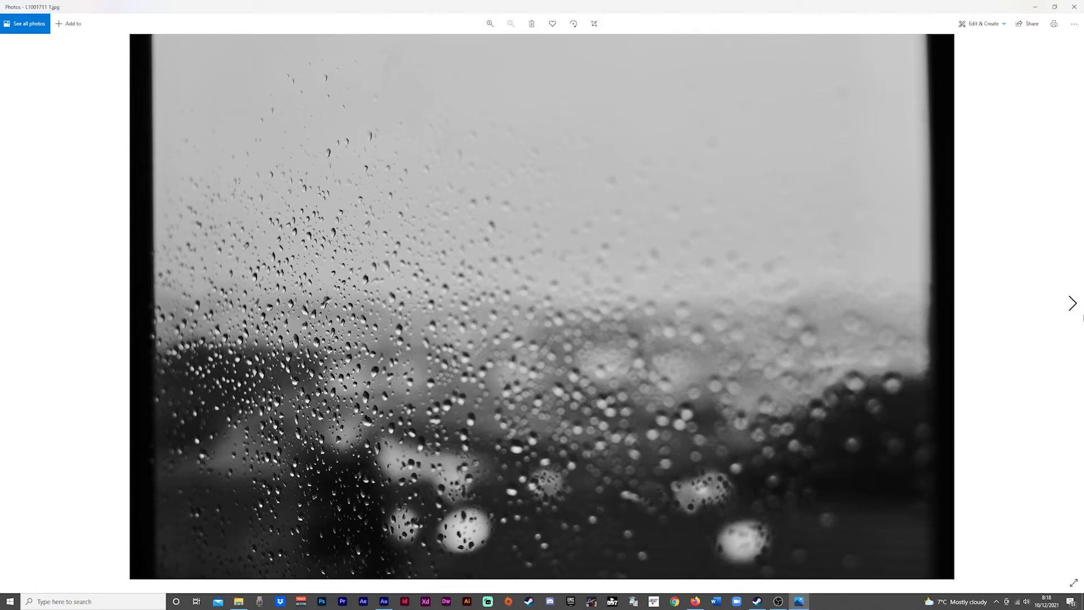
click(490, 24)
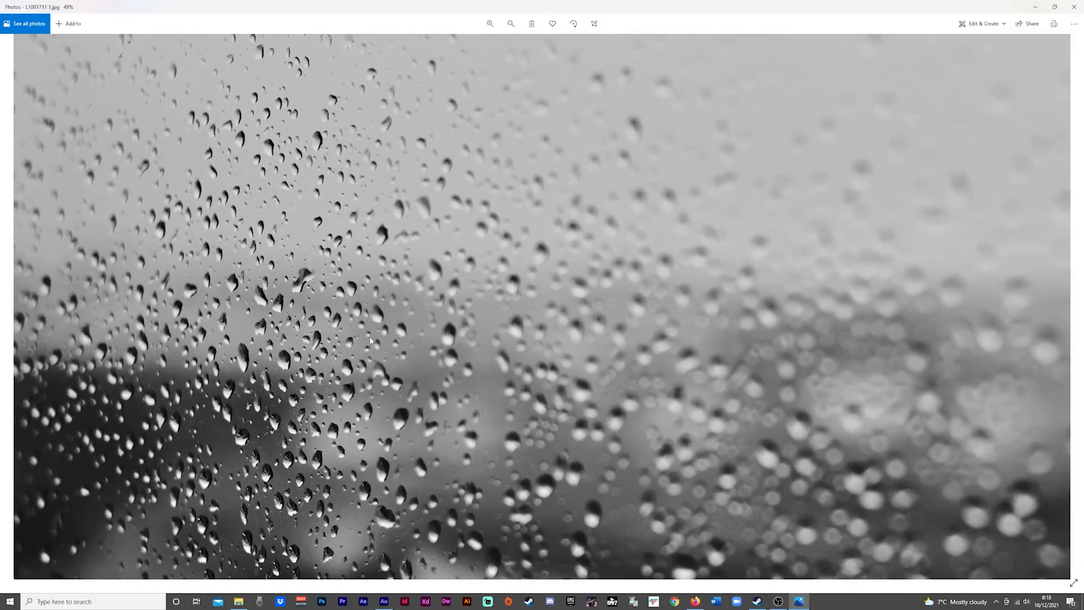
click(490, 24)
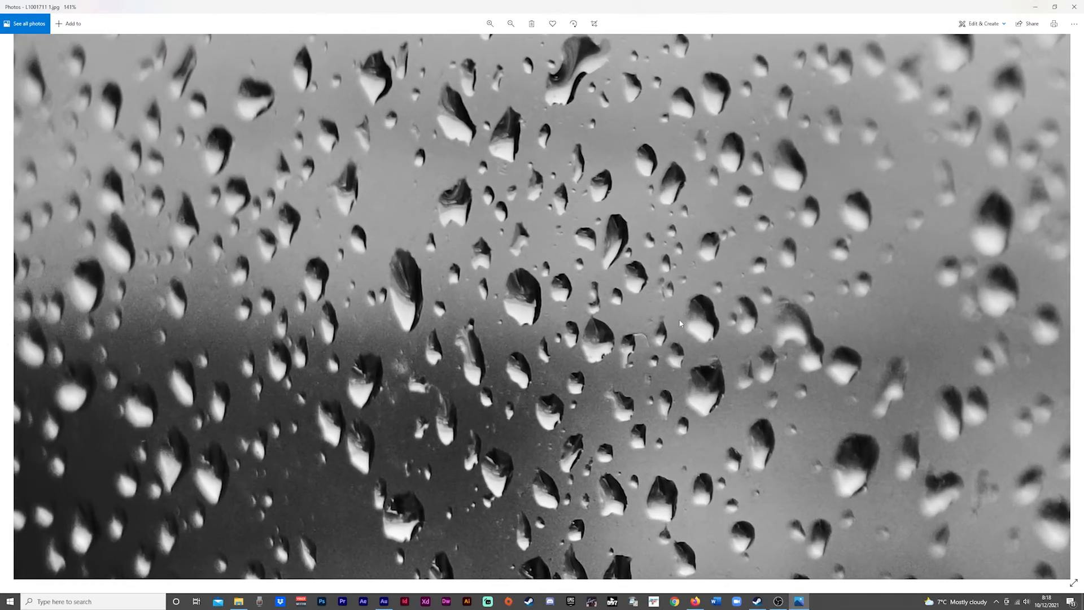
mouse_move(657, 324)
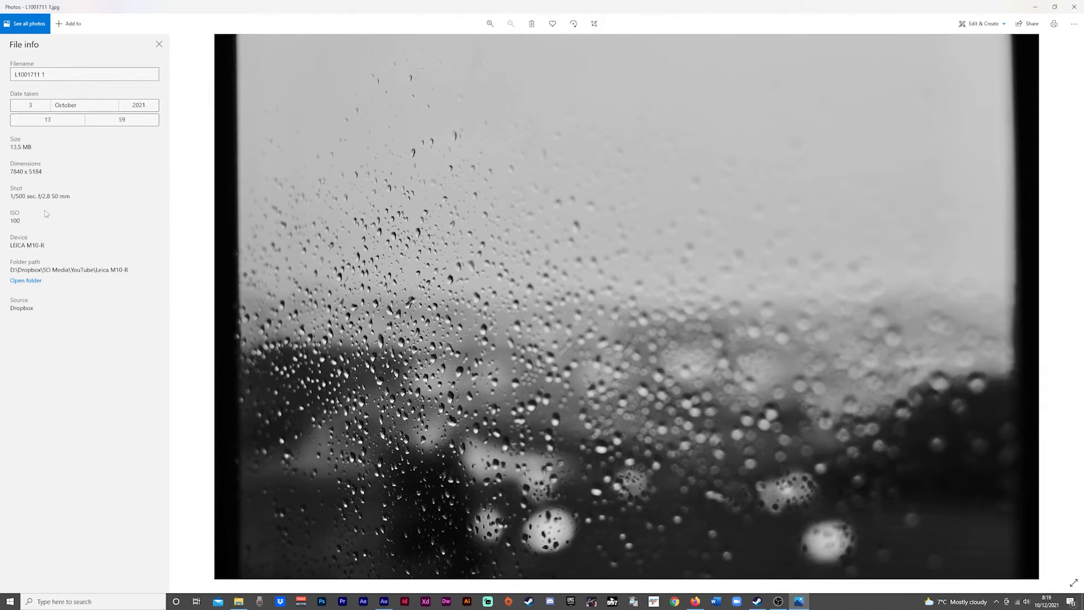
mouse_move(487, 386)
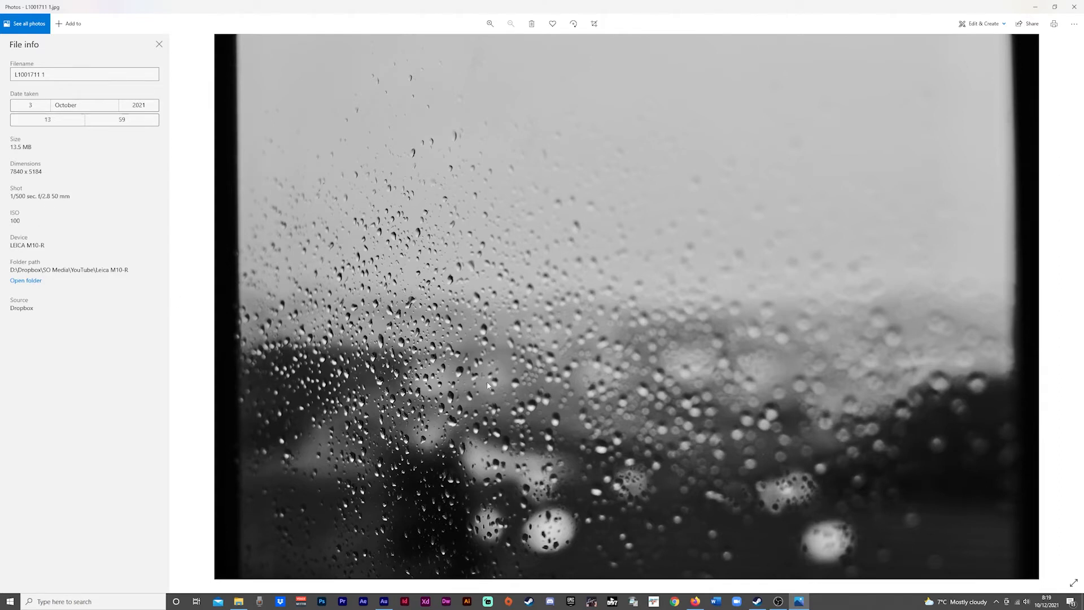
click(490, 24)
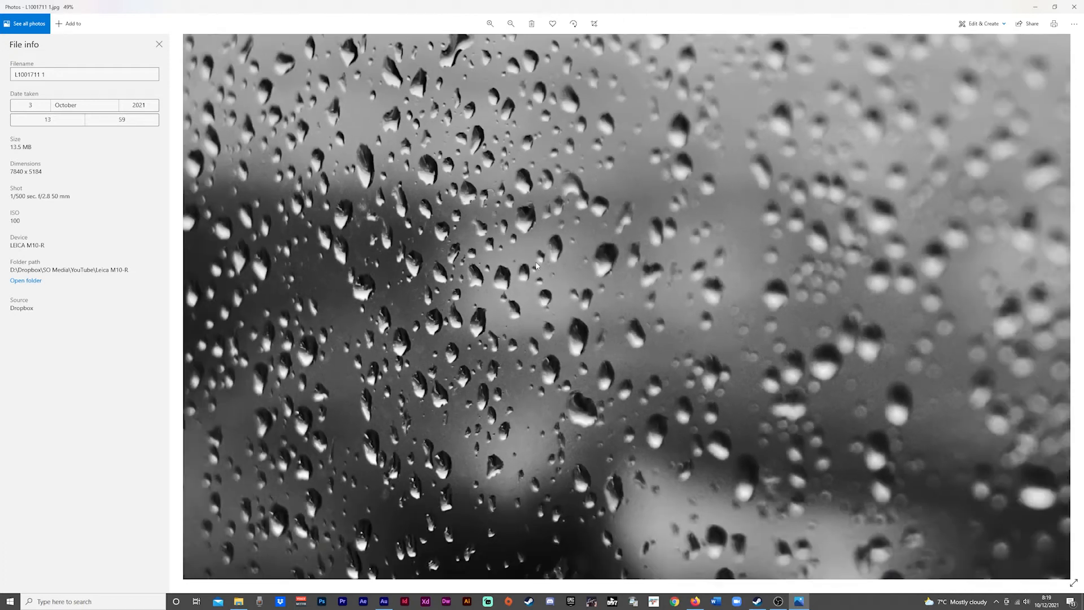
Close the File info pane and move on to the skatepark beside a pond photo.
click(159, 43)
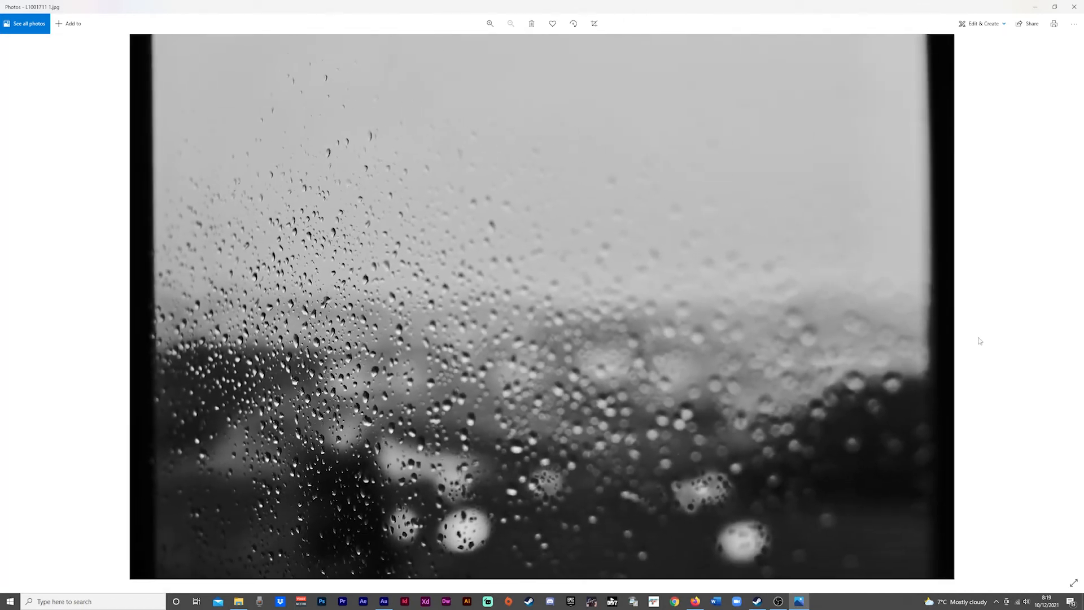
click(1073, 304)
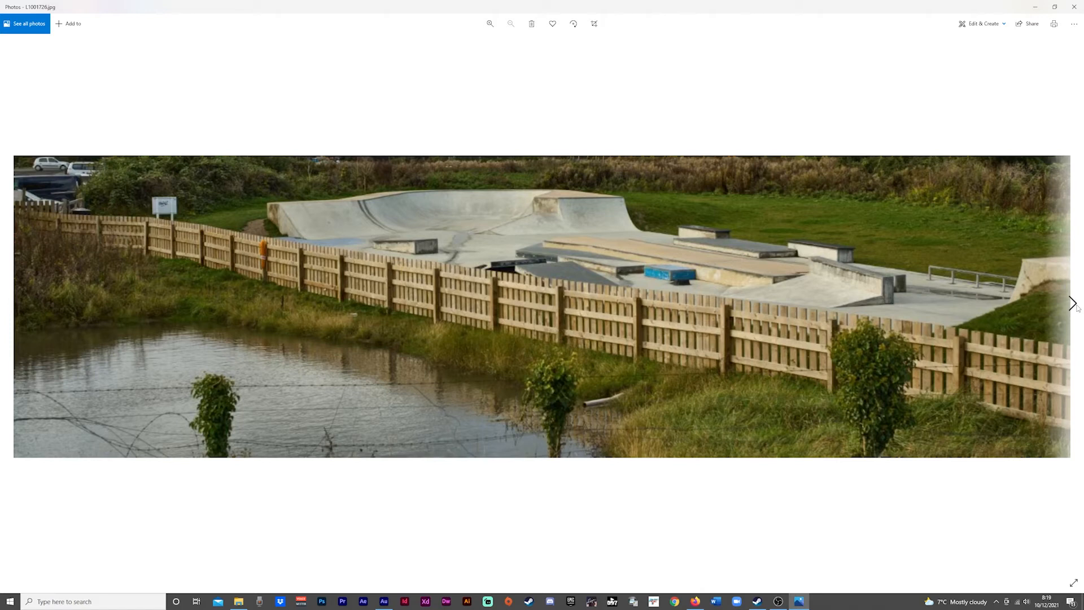
click(1072, 303)
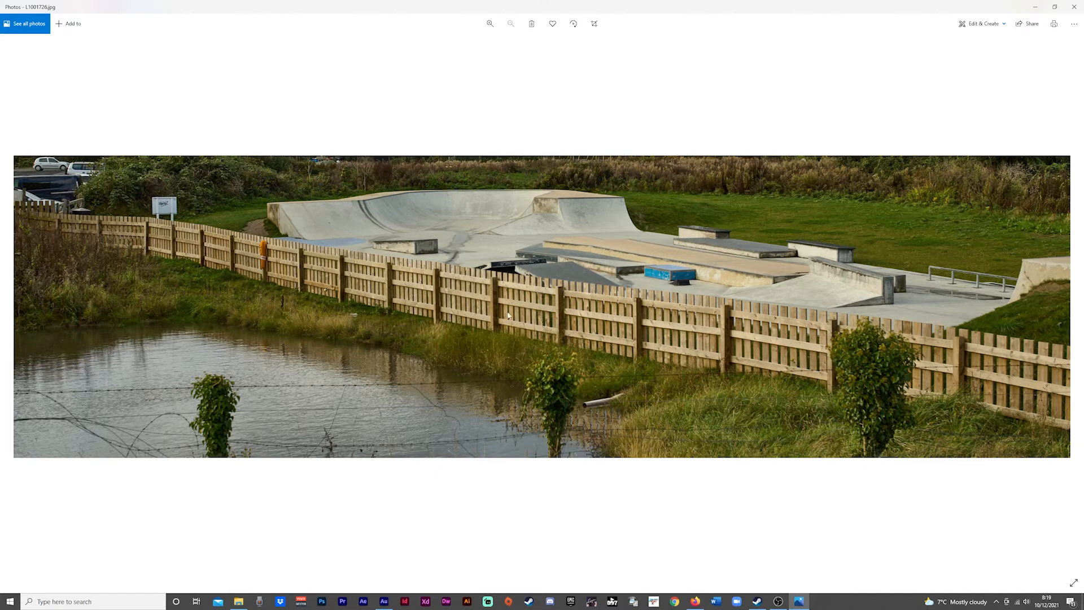
mouse_move(95, 196)
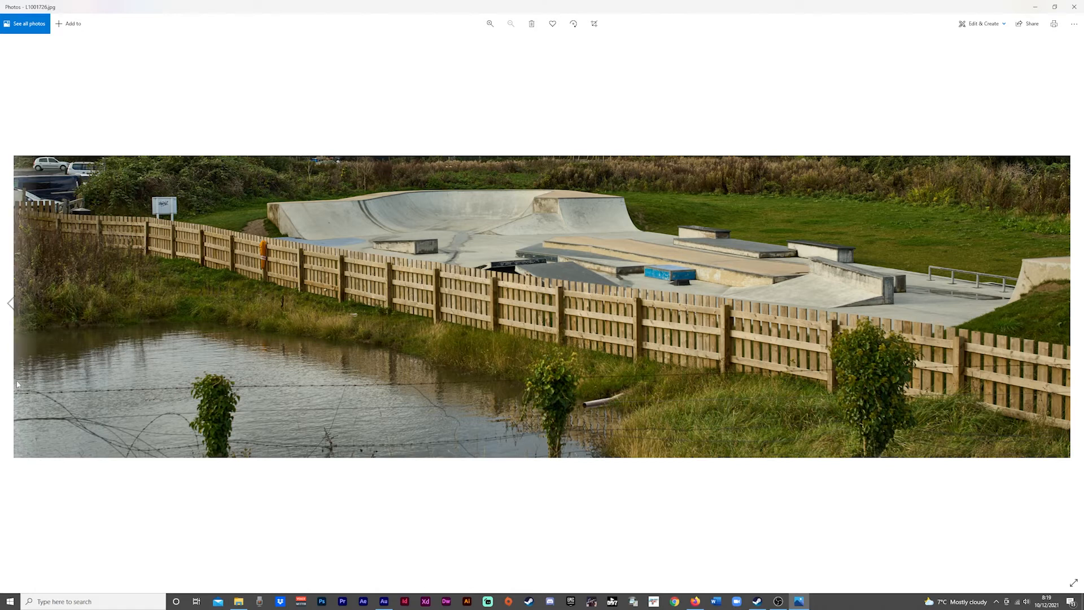
mouse_move(190, 352)
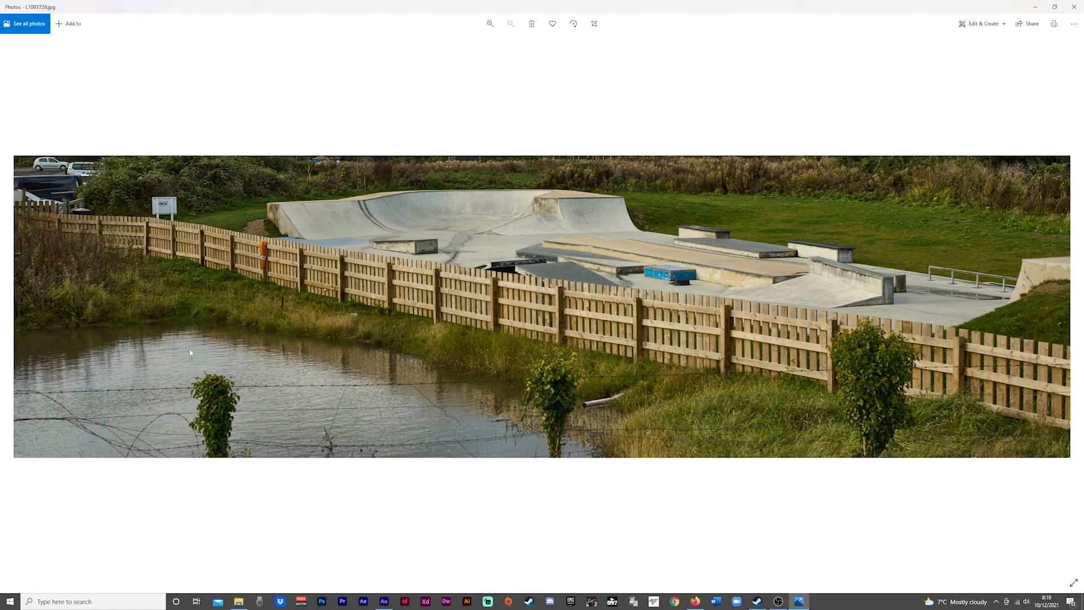
mouse_move(708, 435)
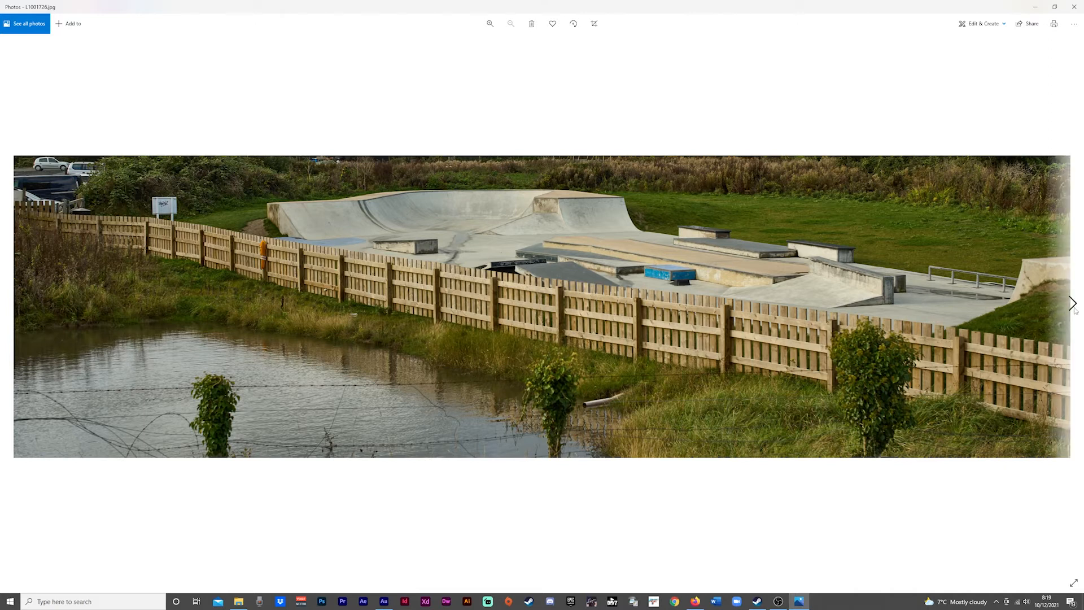
mouse_move(1074, 327)
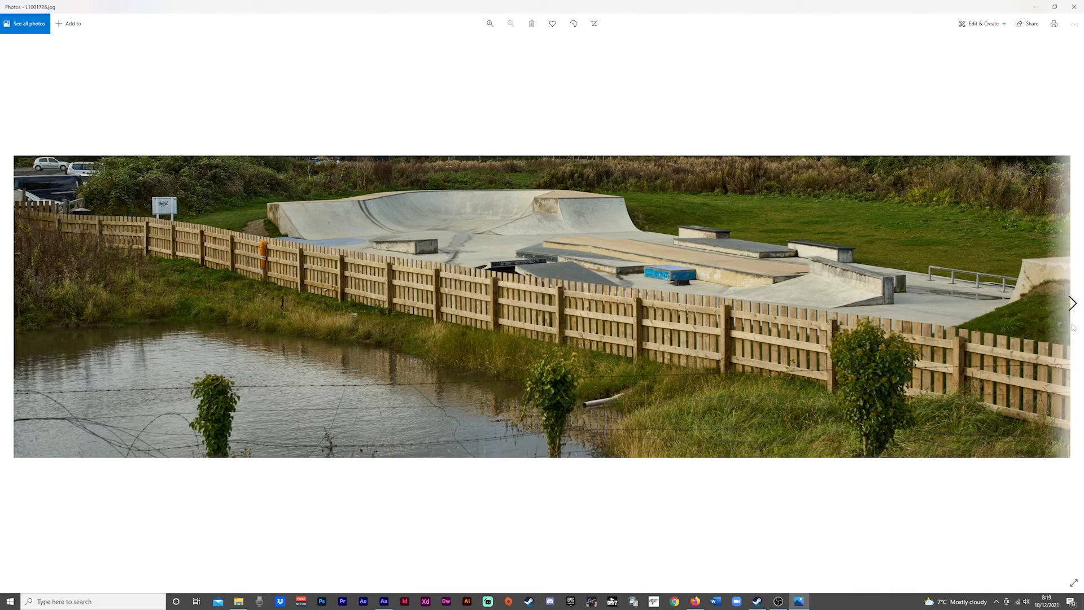
Advance to the green steel bridge pylon photo, magnify the tower top, then refit.
click(1072, 303)
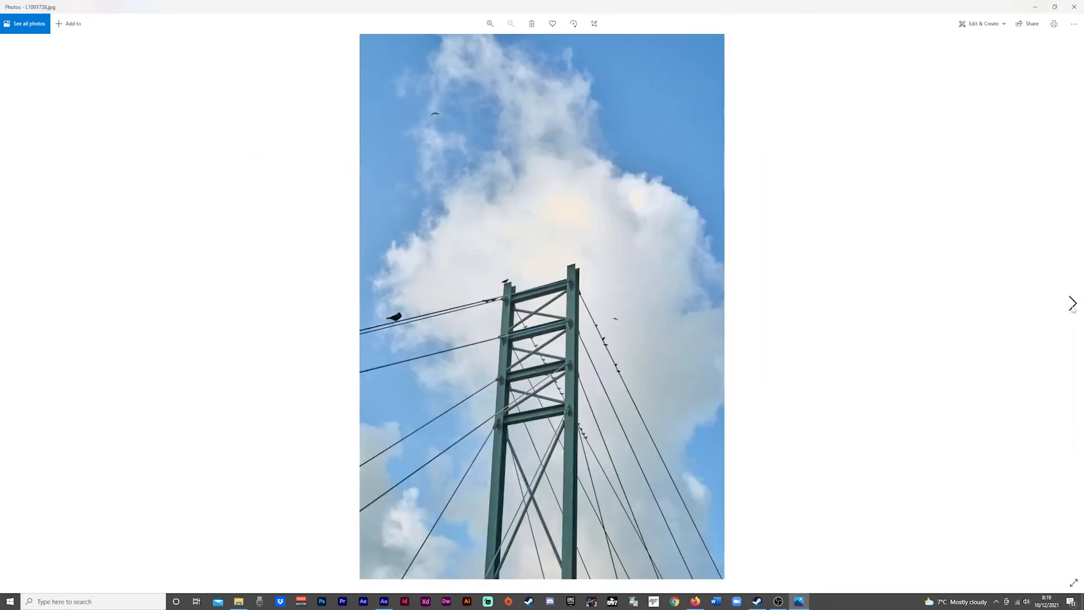
mouse_move(832, 395)
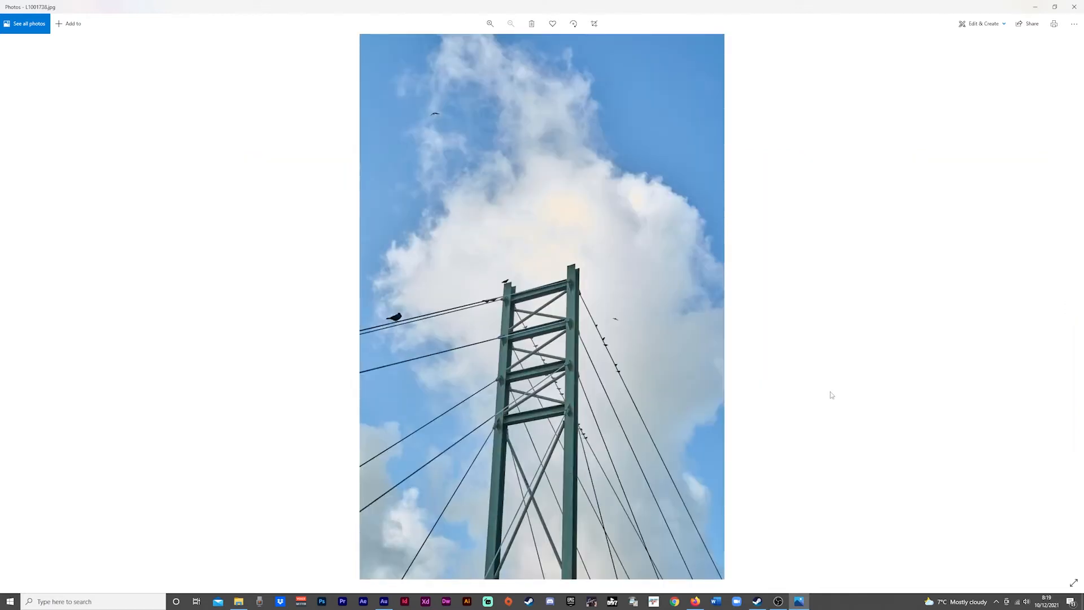
mouse_move(822, 410)
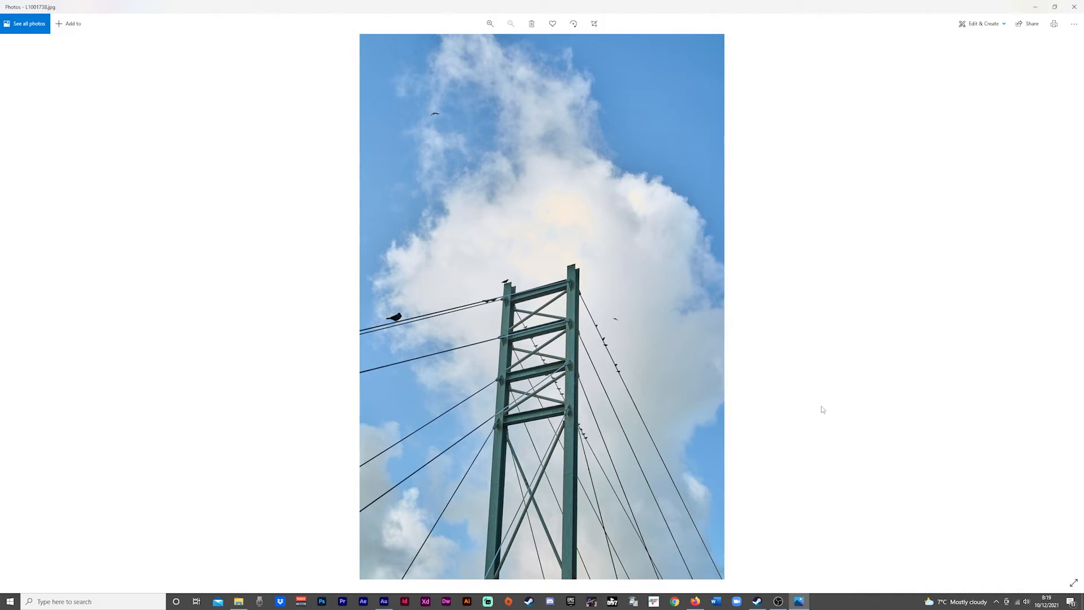
mouse_move(584, 391)
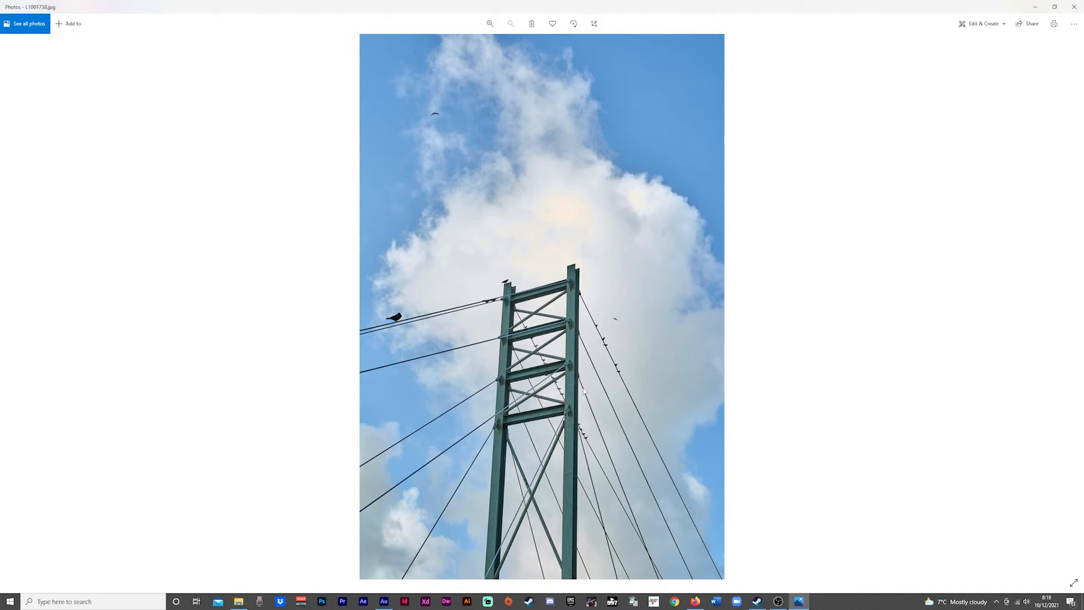
click(490, 24)
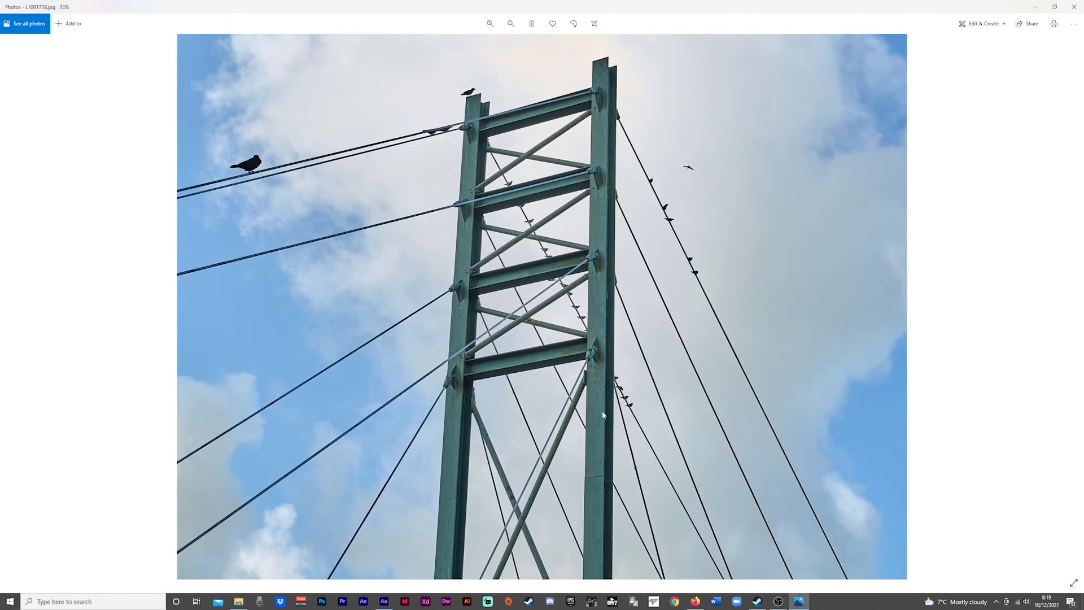
scroll(down, 3)
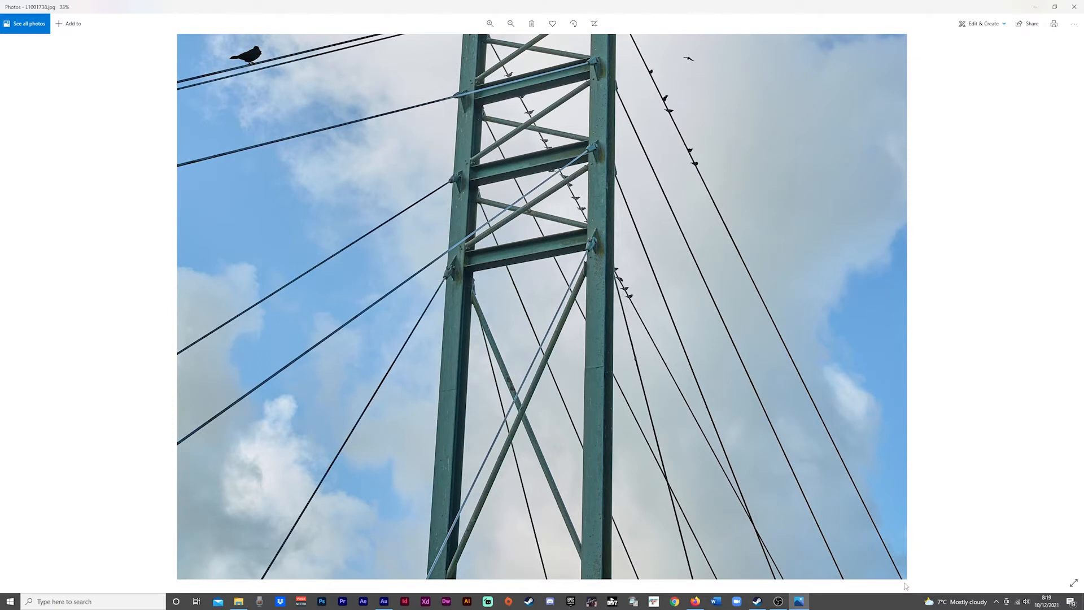
mouse_move(601, 417)
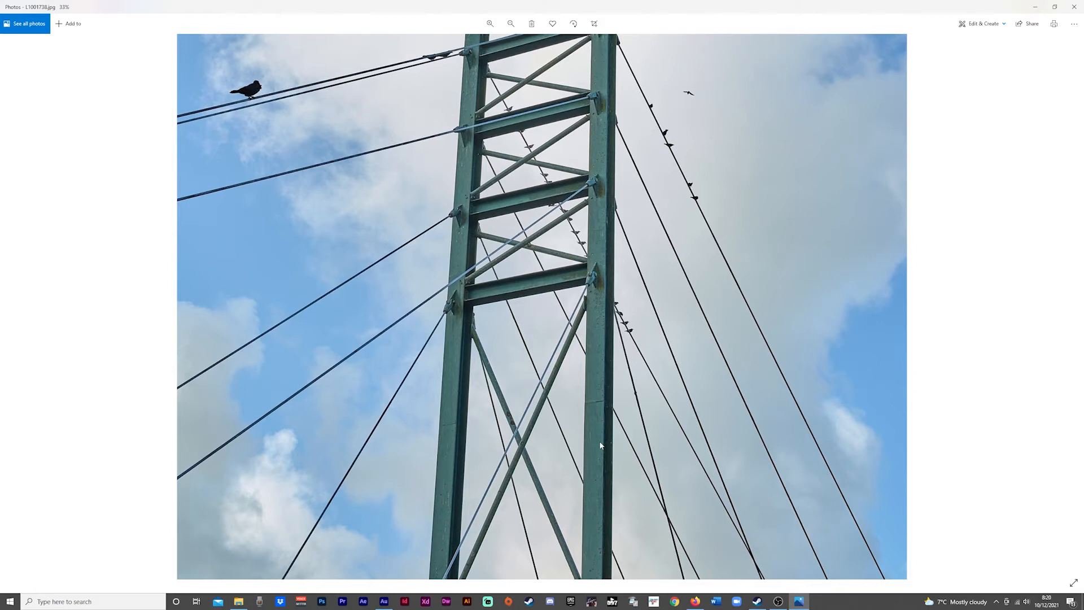
mouse_move(610, 460)
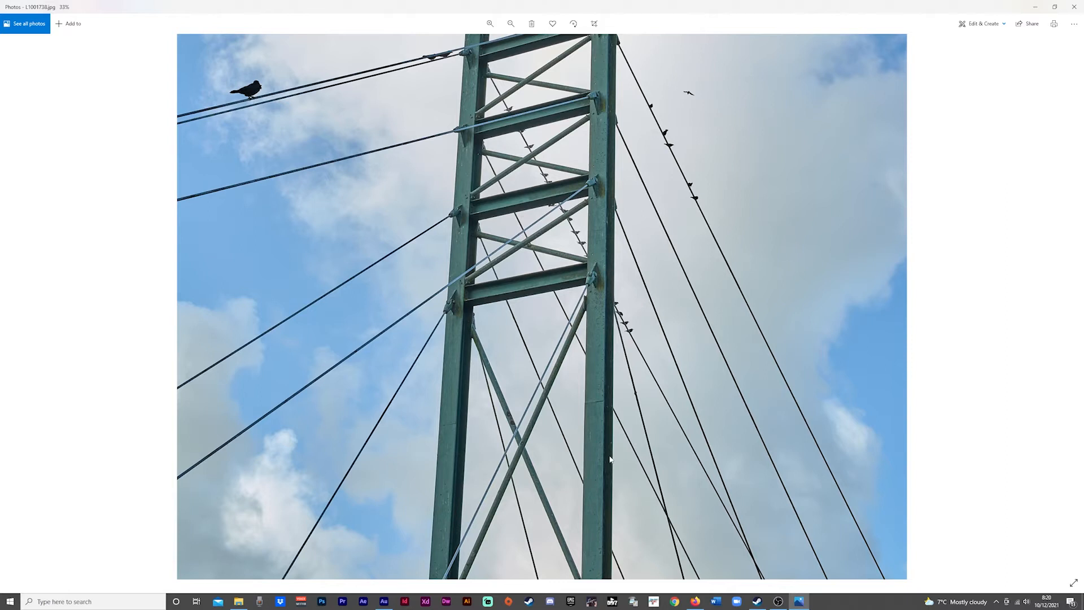
click(490, 24)
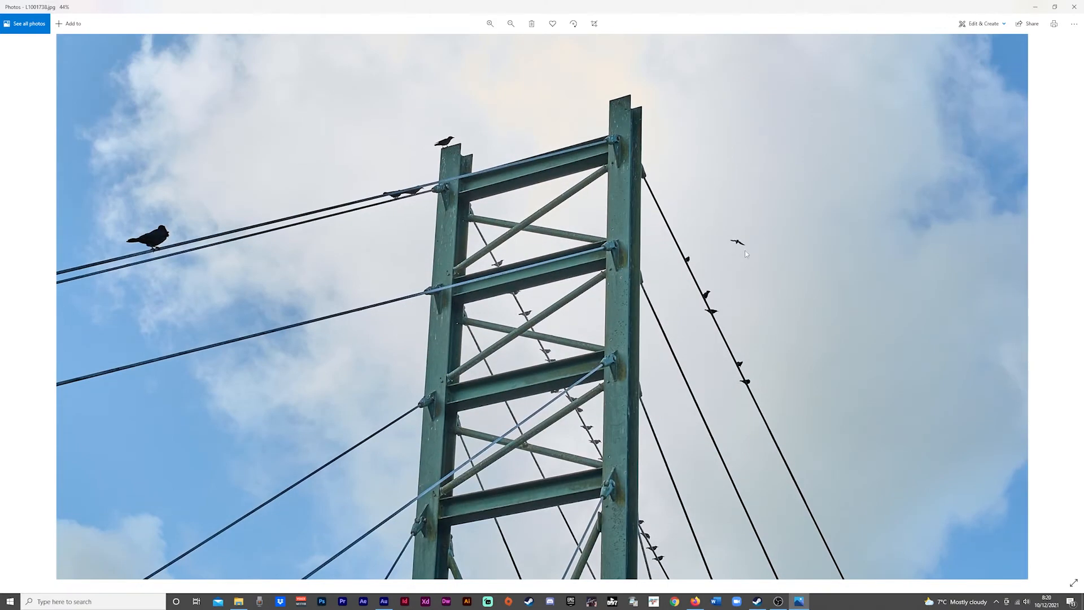
mouse_move(252, 300)
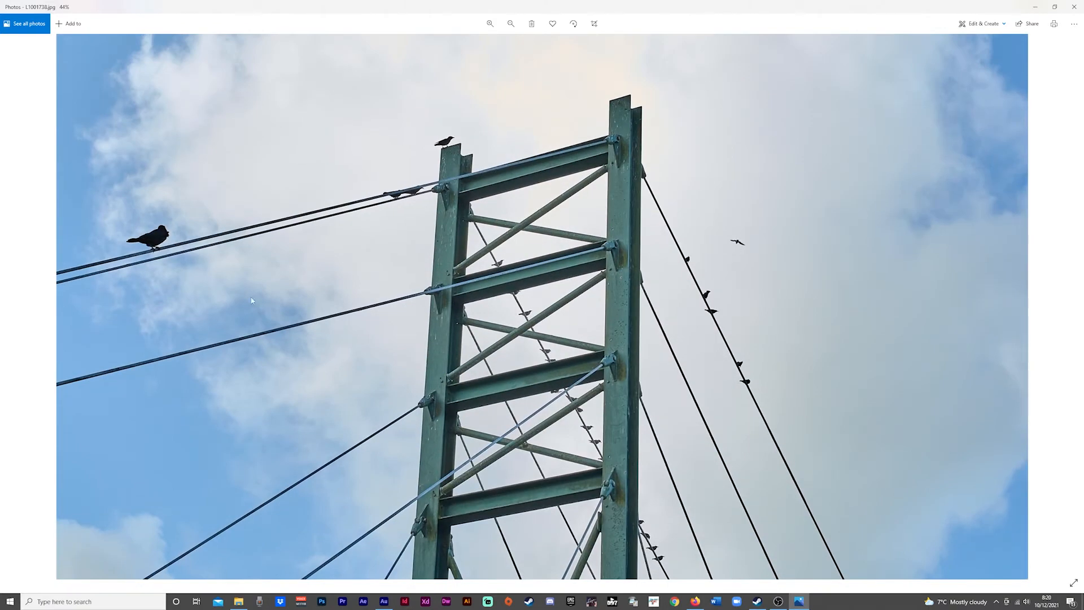
click(511, 24)
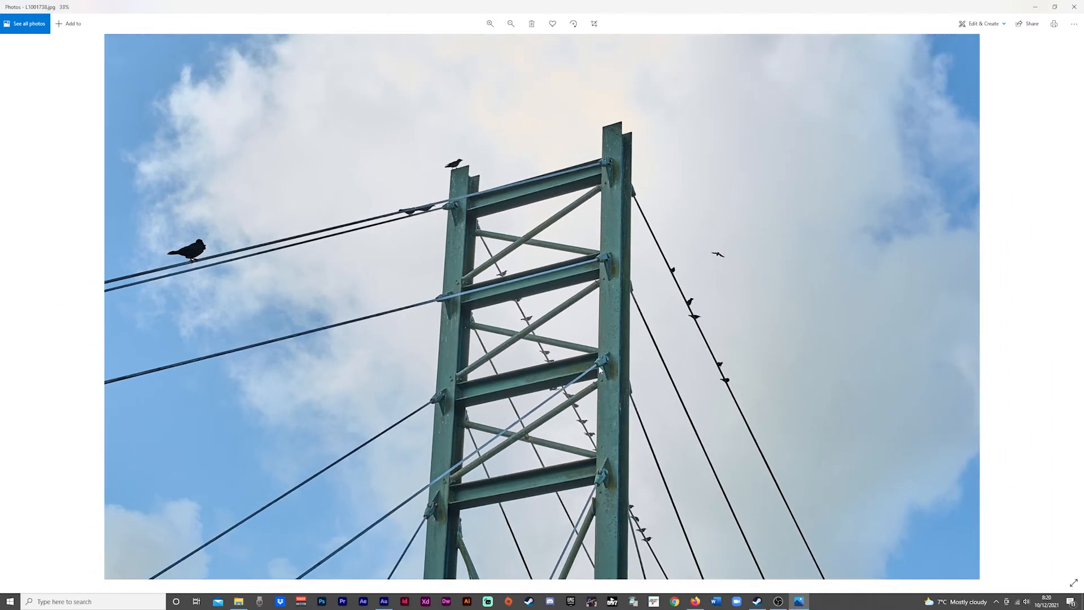
click(511, 22)
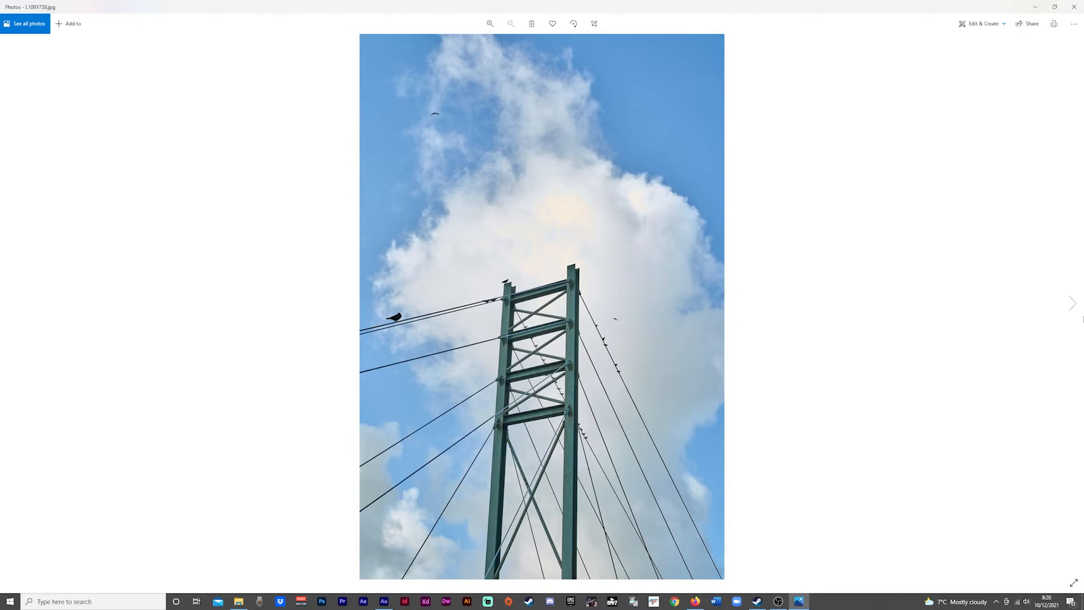
mouse_move(1074, 302)
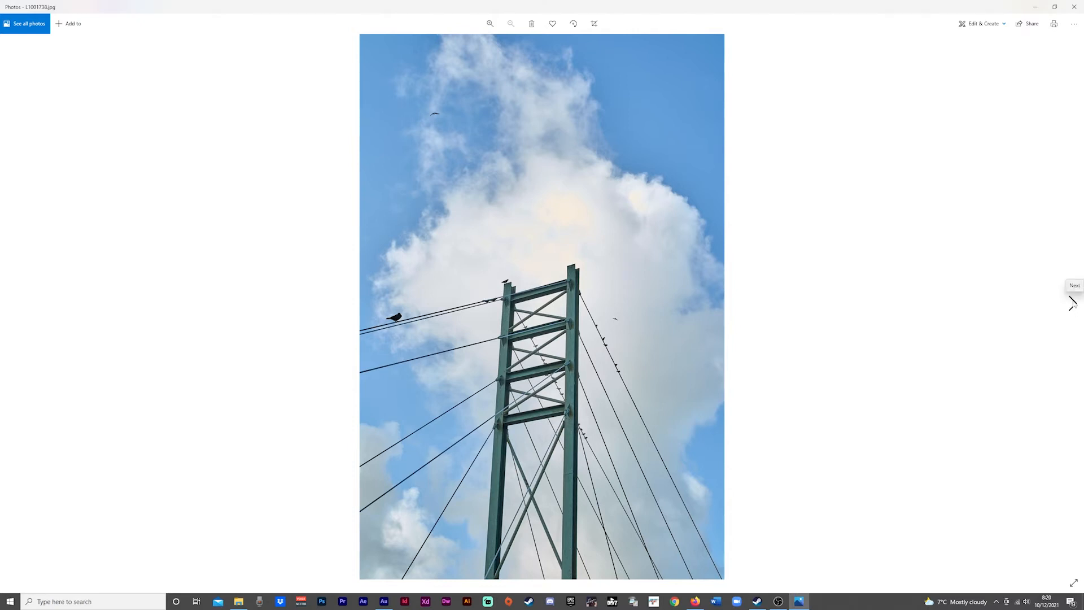
click(1072, 302)
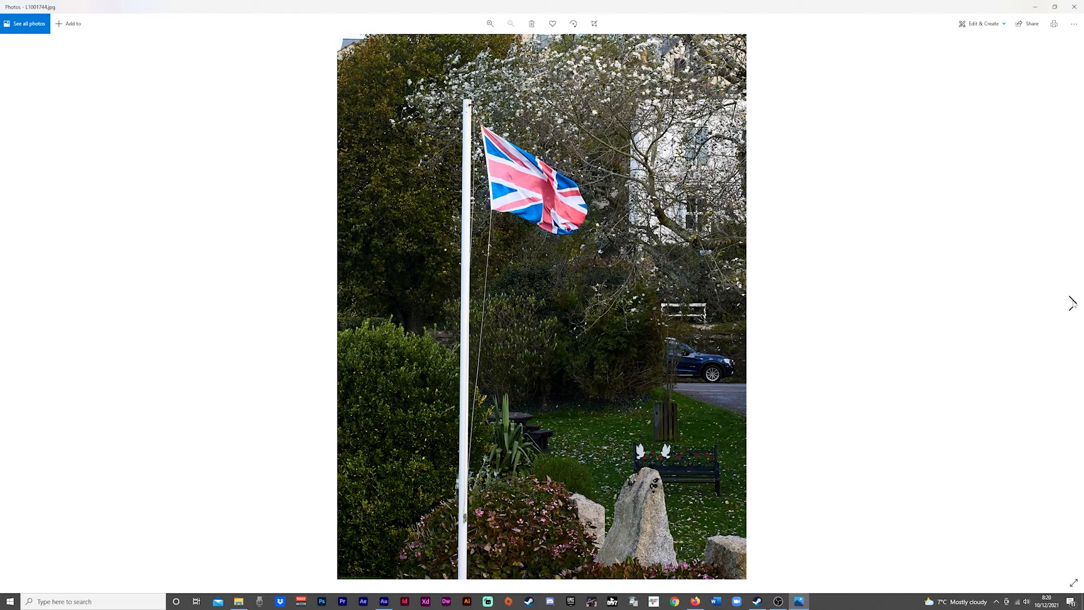
mouse_move(1073, 303)
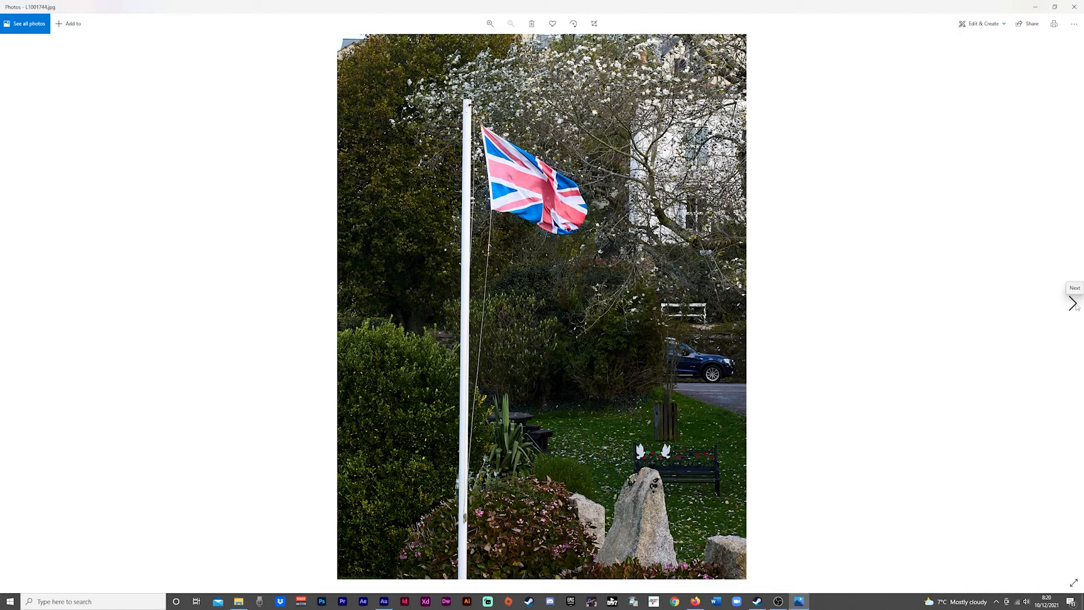
mouse_move(1072, 302)
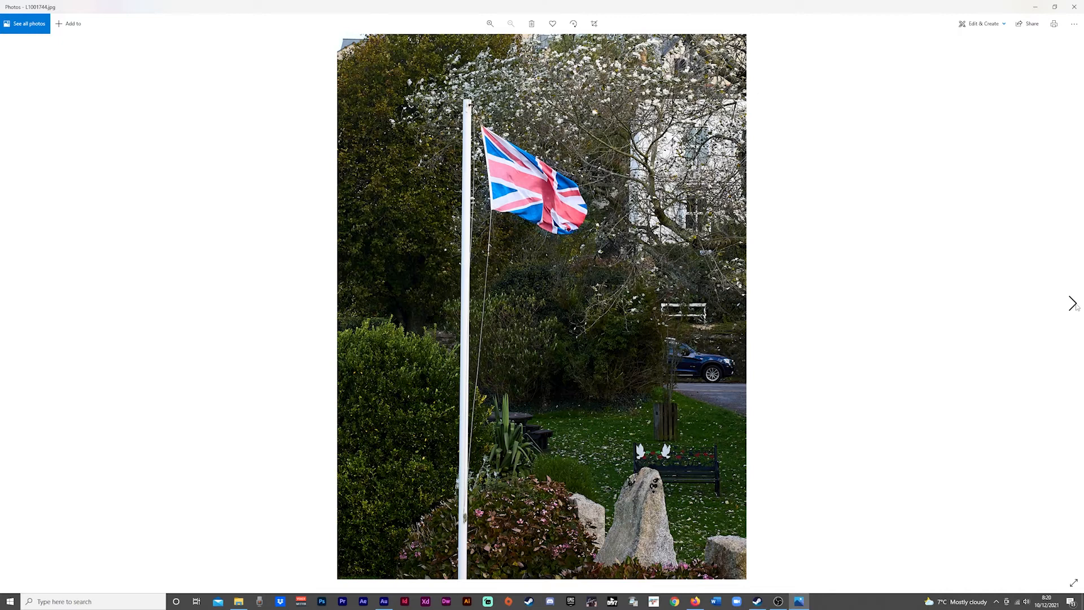
mouse_move(583, 185)
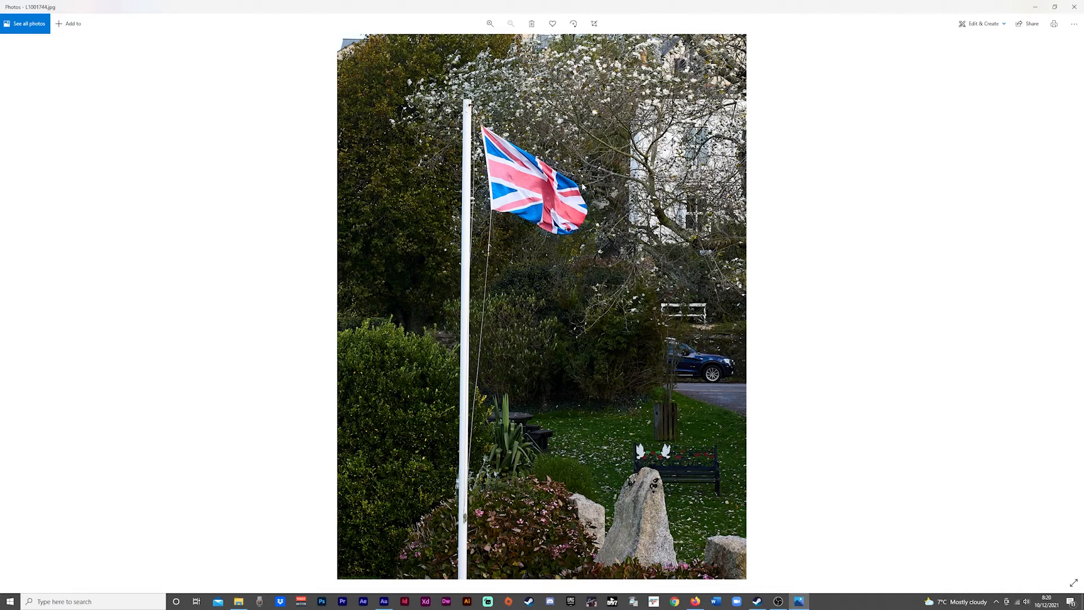
mouse_move(457, 188)
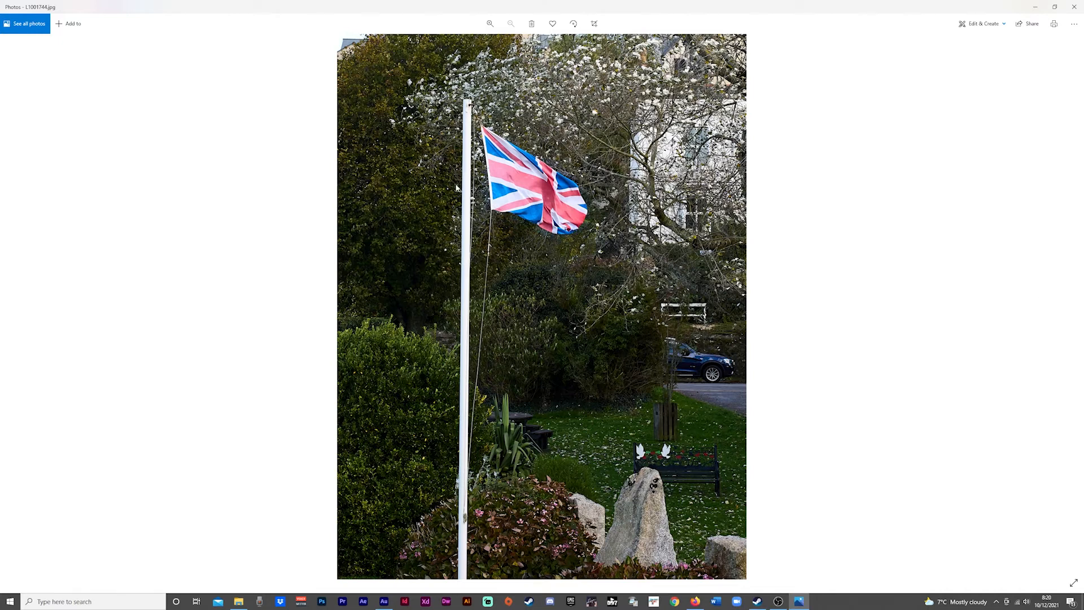
mouse_move(605, 398)
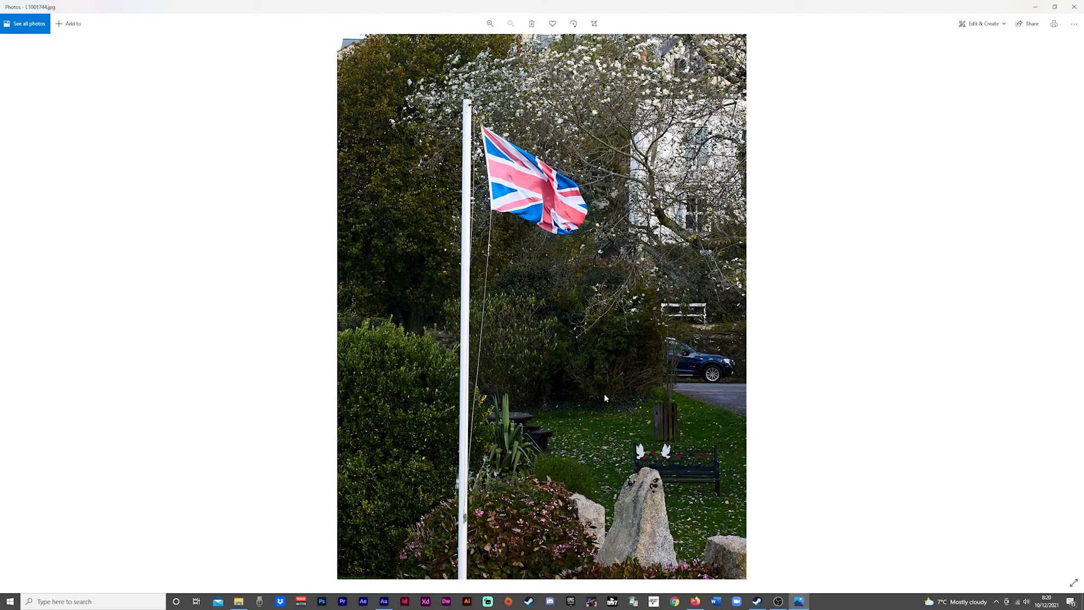
mouse_move(545, 431)
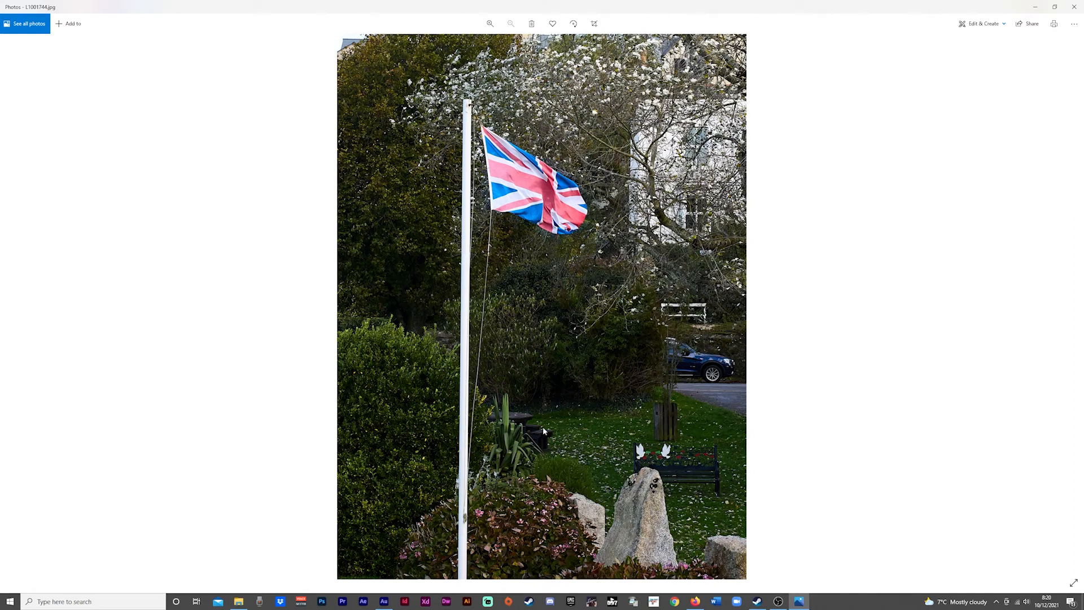
mouse_move(697, 454)
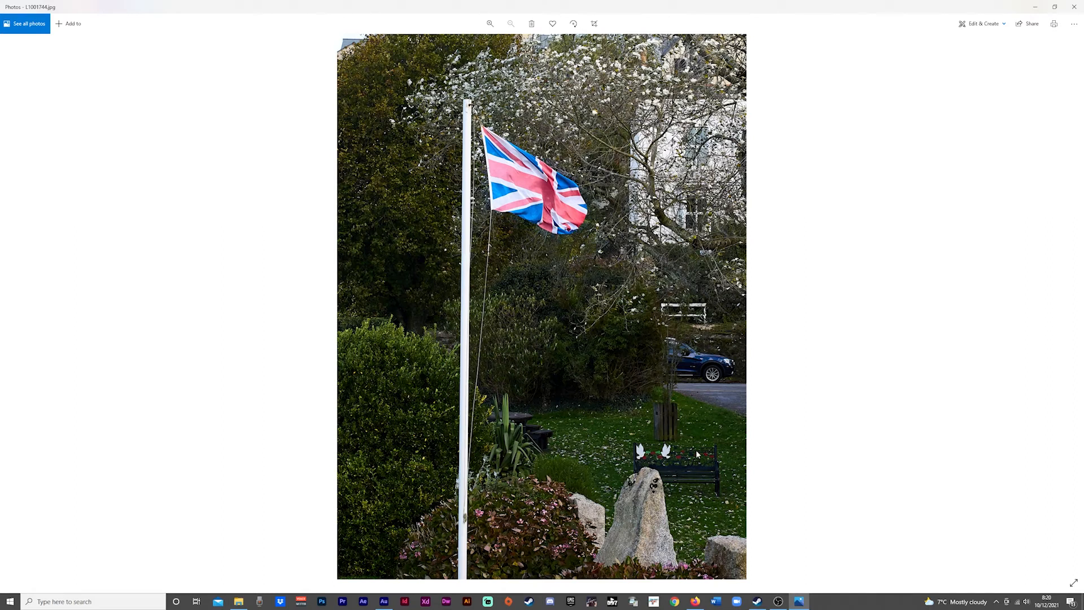
mouse_move(669, 462)
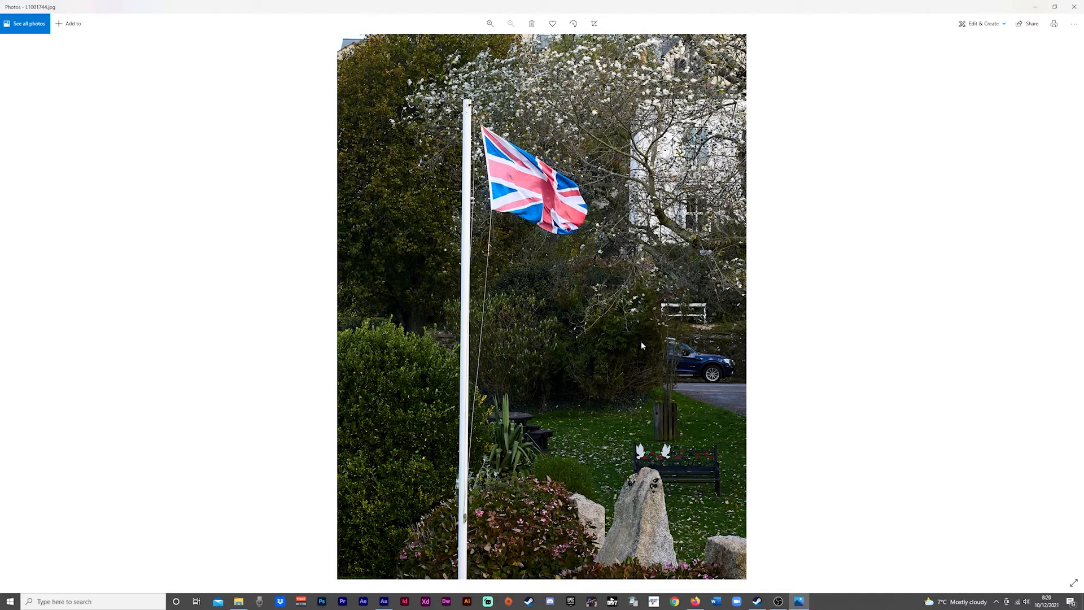
mouse_move(647, 350)
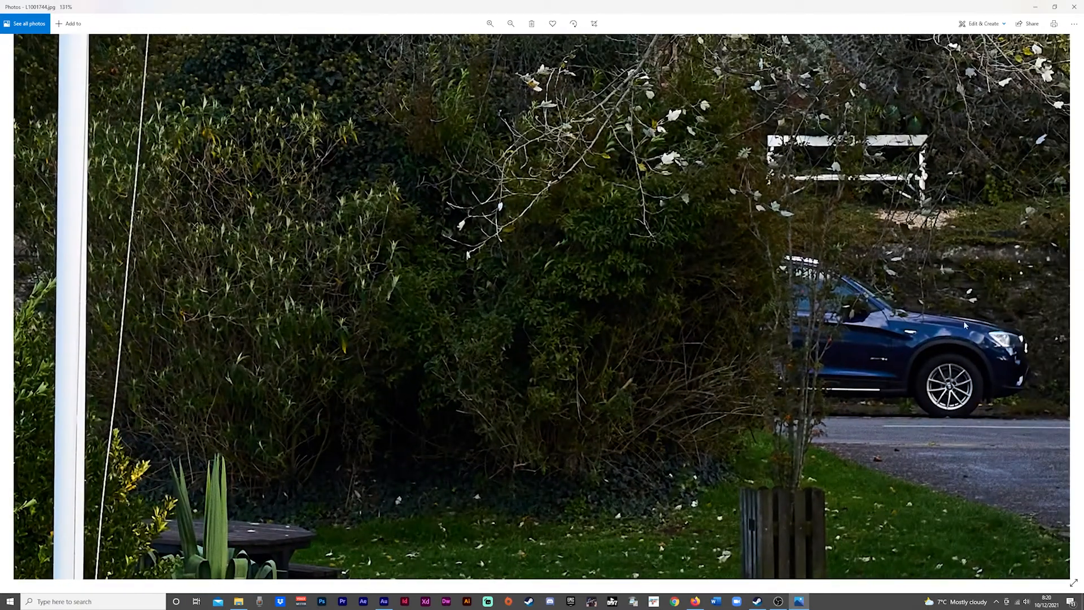
click(511, 24)
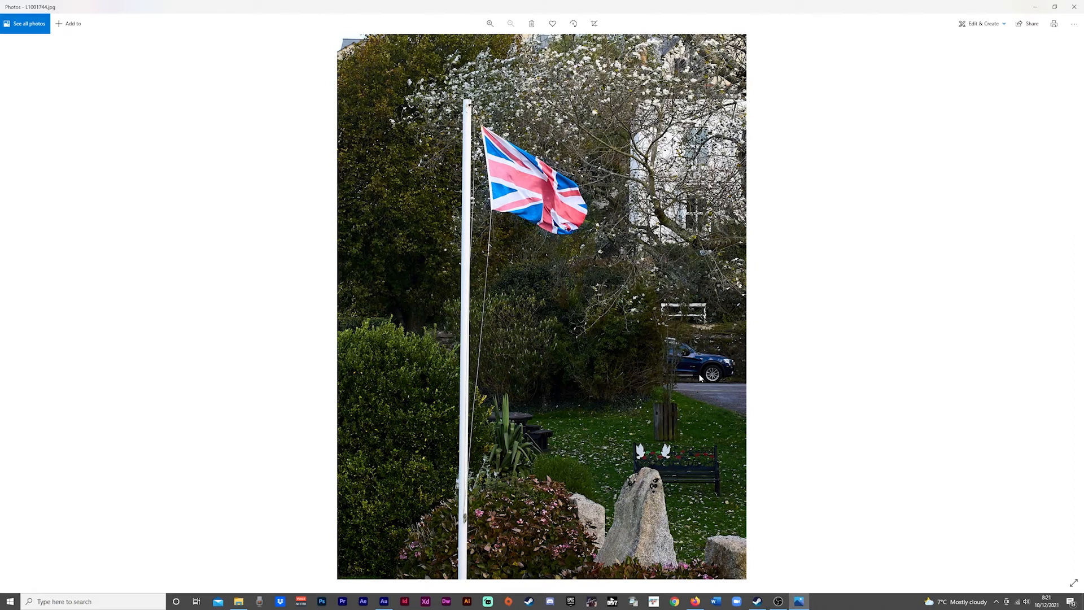
mouse_move(716, 374)
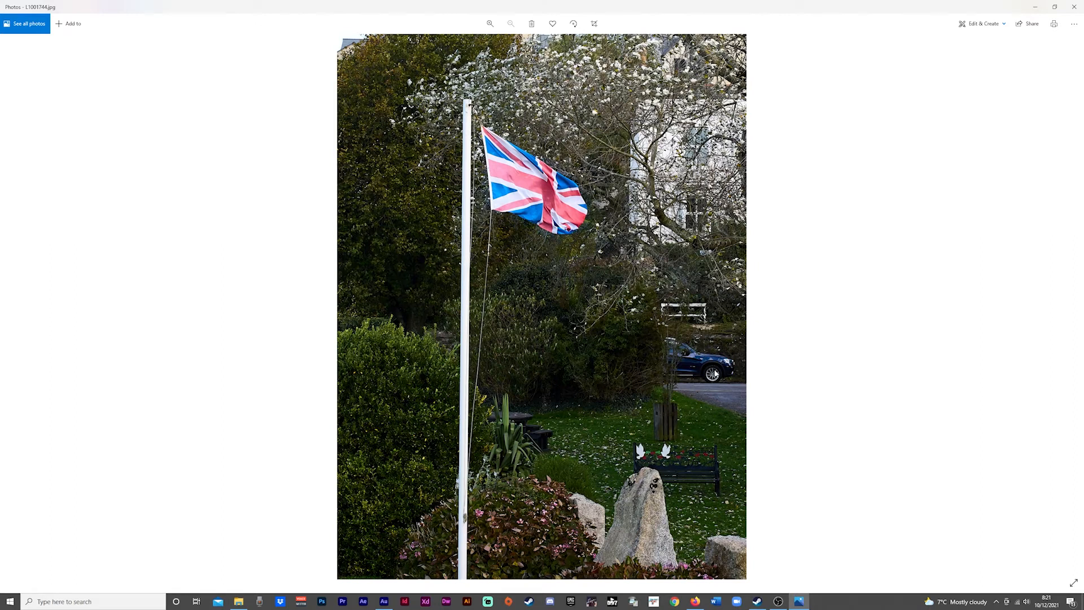
mouse_move(1075, 302)
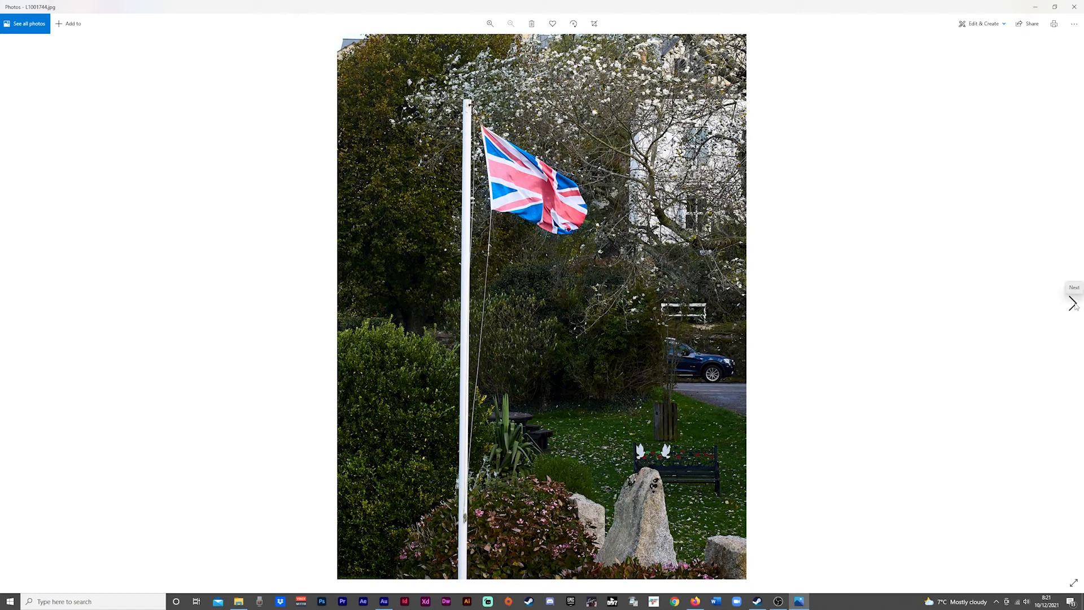
Advance to the sunny playing field photo with a goalpost and rain puddles.
click(1072, 303)
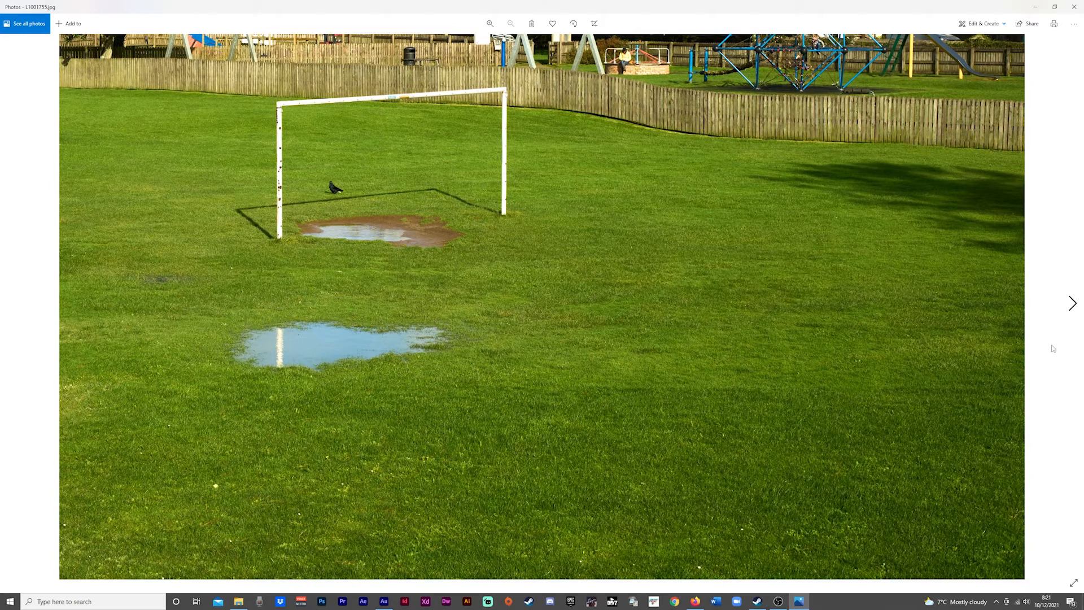
mouse_move(355, 198)
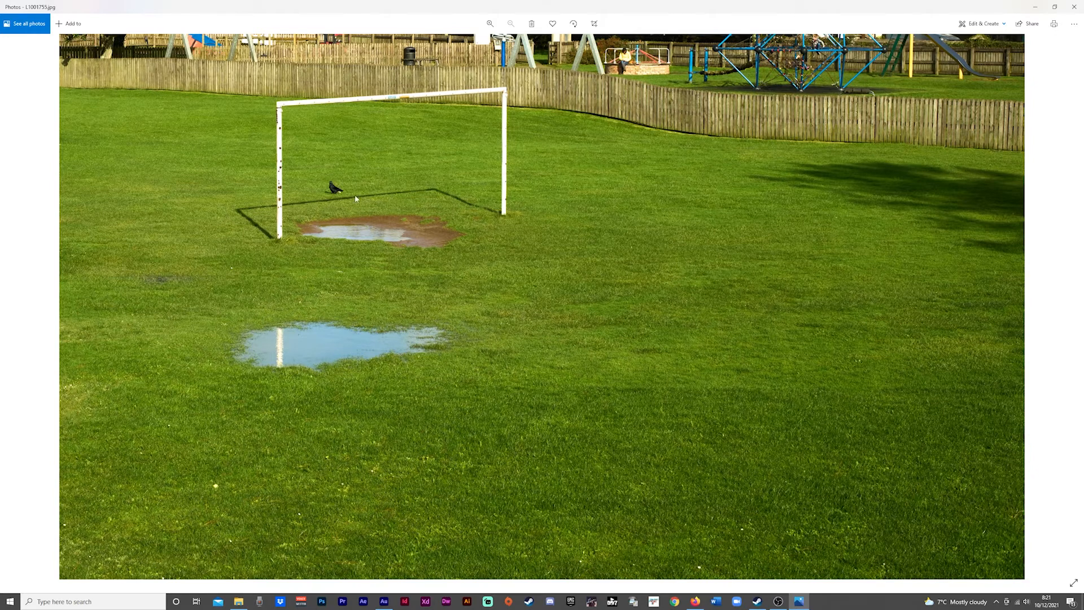
mouse_move(462, 312)
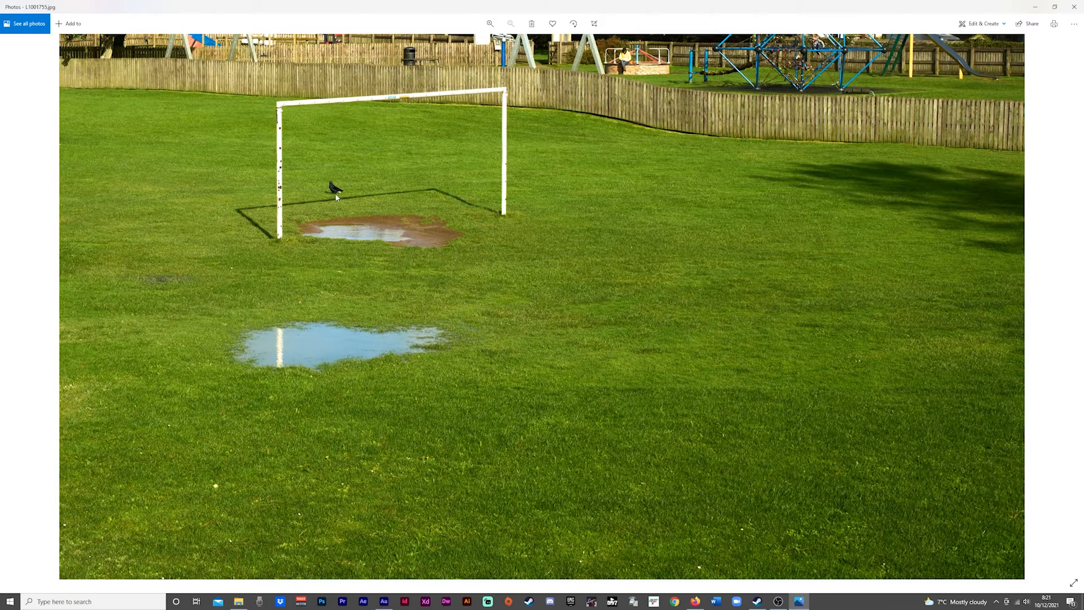
mouse_move(483, 311)
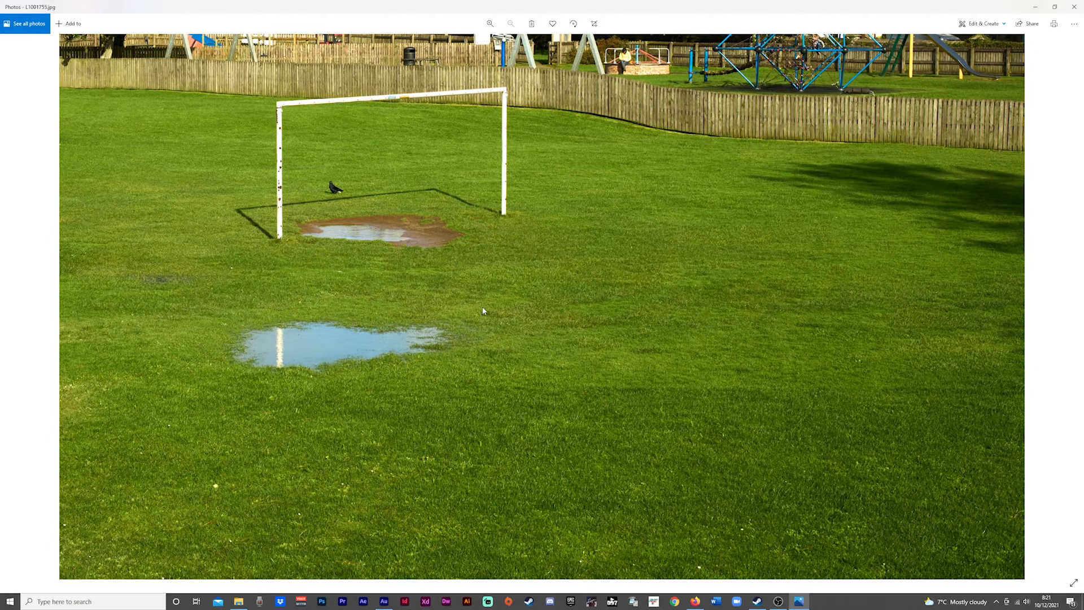
mouse_move(814, 338)
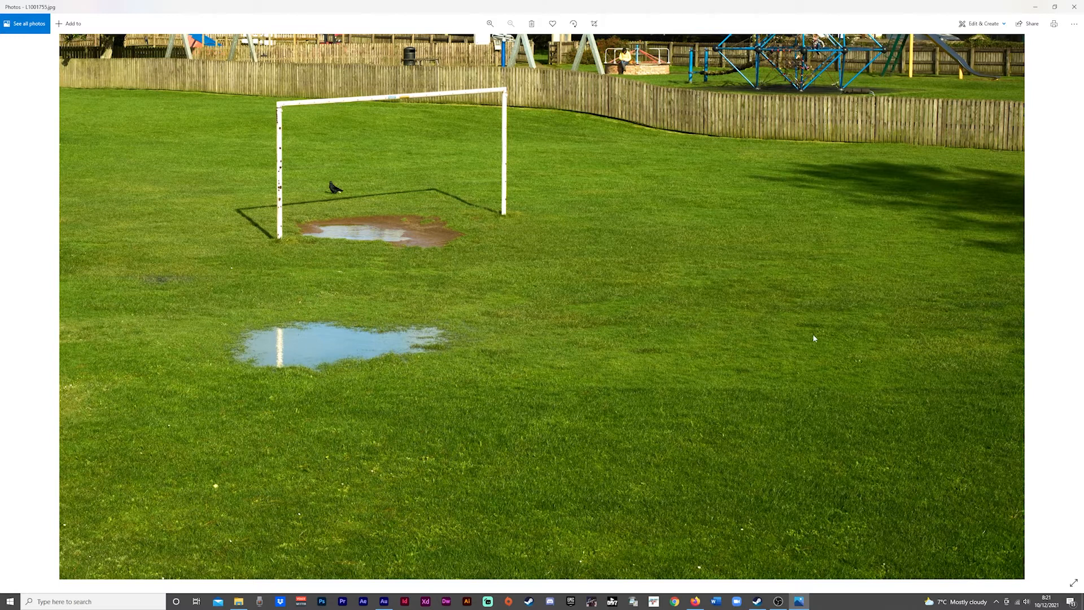
mouse_move(1056, 374)
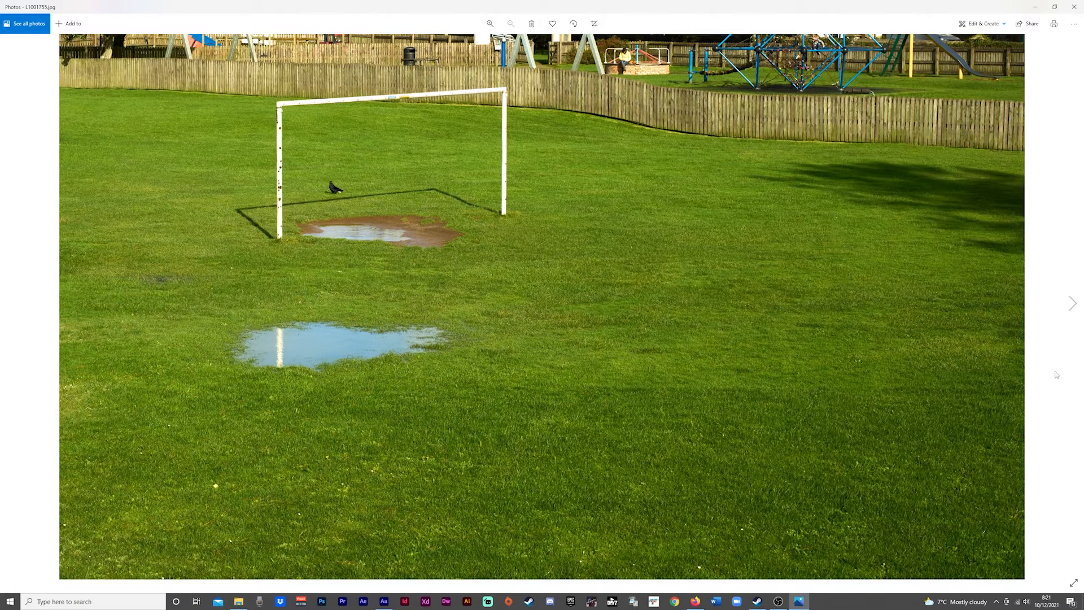
mouse_move(1073, 304)
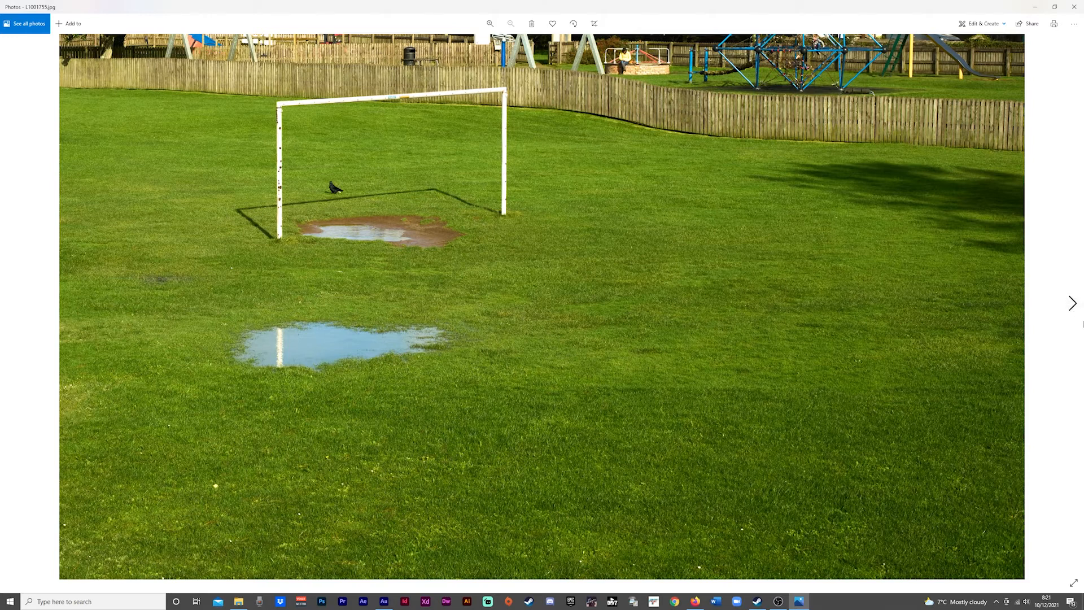
mouse_move(1073, 303)
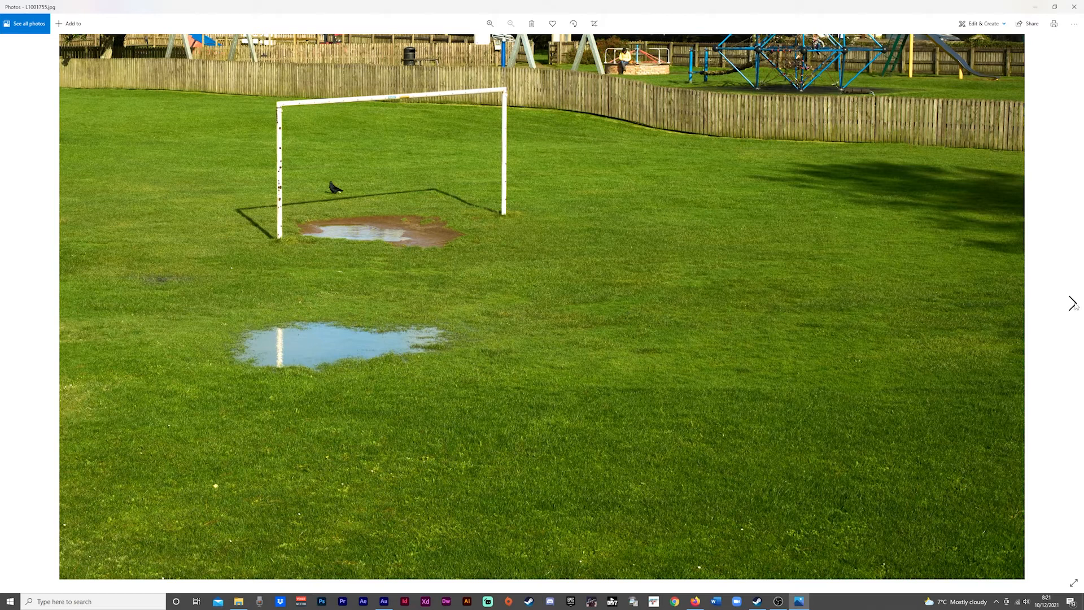
Advance to the motorcyclist on a red Harley-Davidson passing a red hatchback.
click(1073, 303)
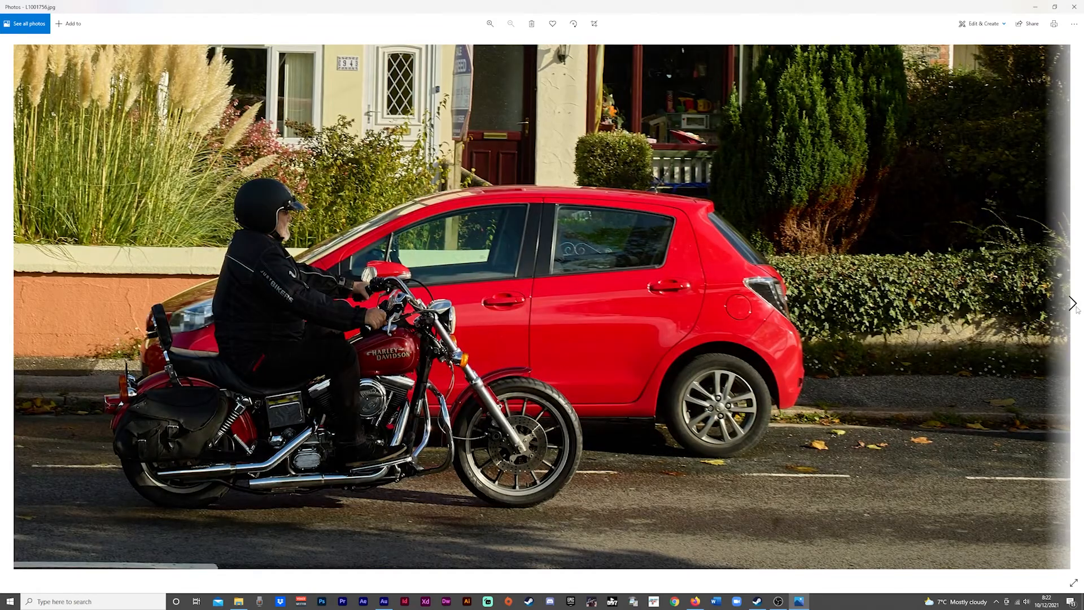
mouse_move(1072, 302)
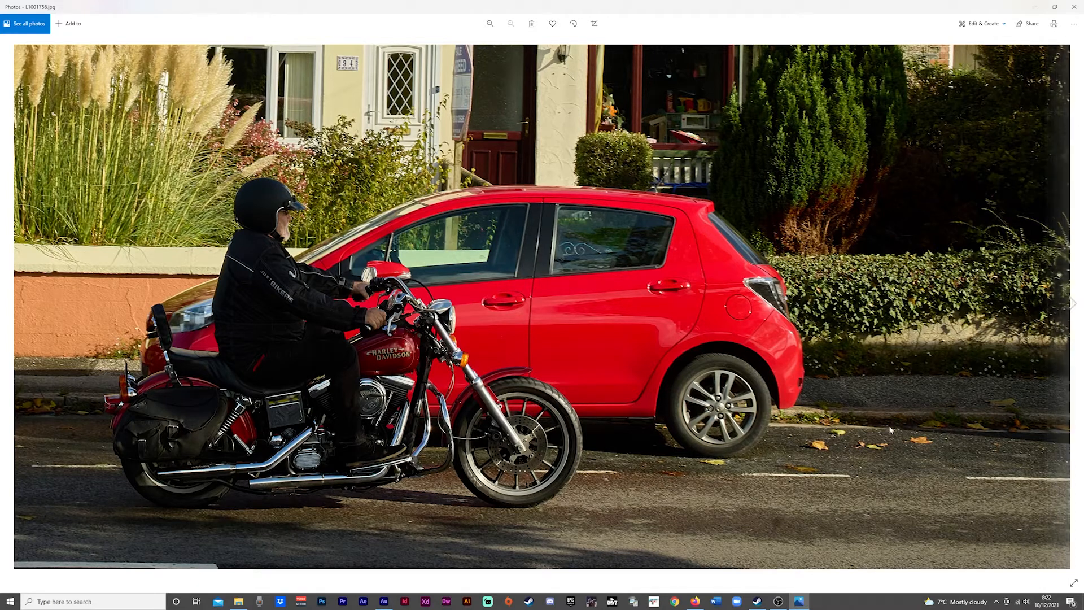
mouse_move(975, 436)
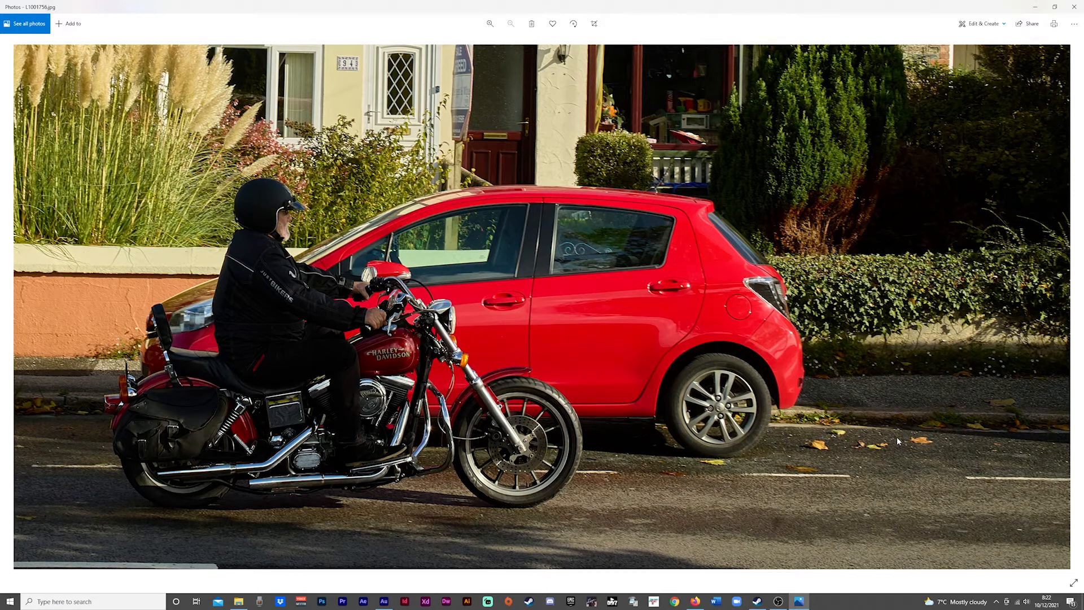
click(490, 24)
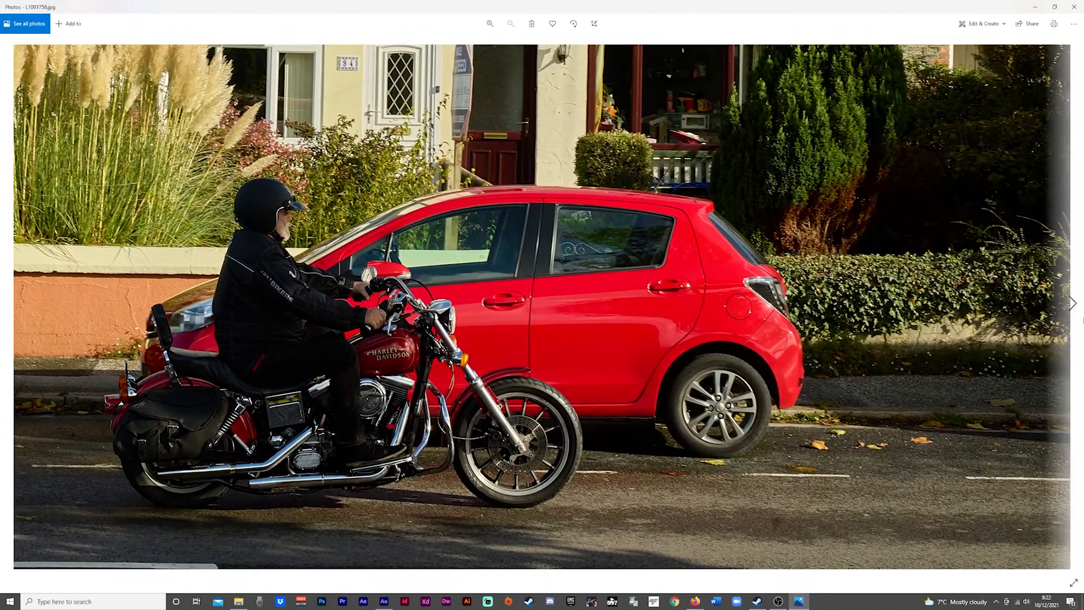
mouse_move(1075, 302)
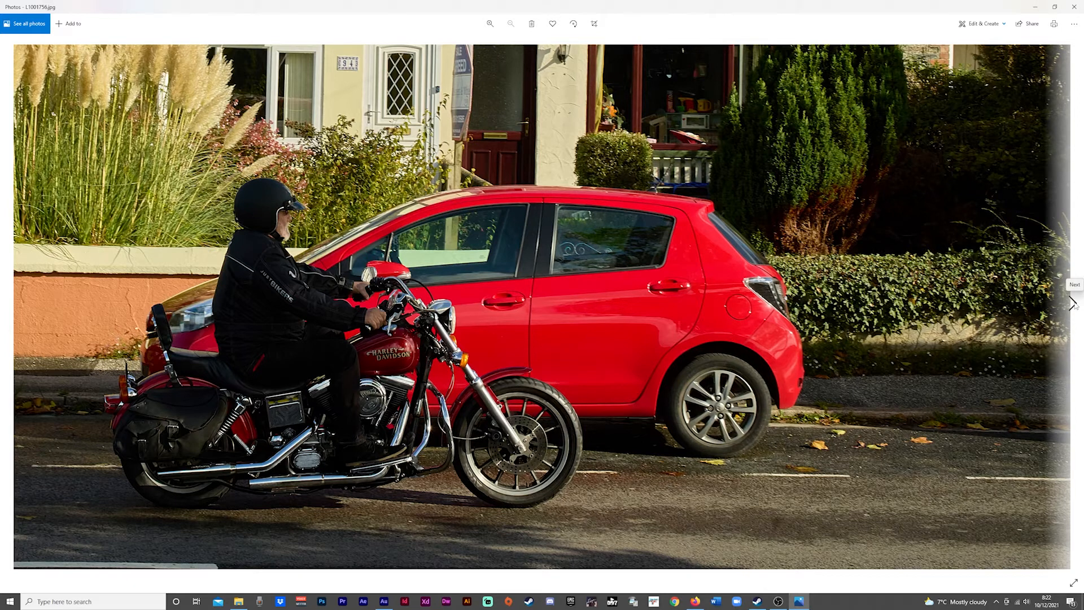
Advance past the curving river photo to the gravel riverside path with walkers.
click(1072, 303)
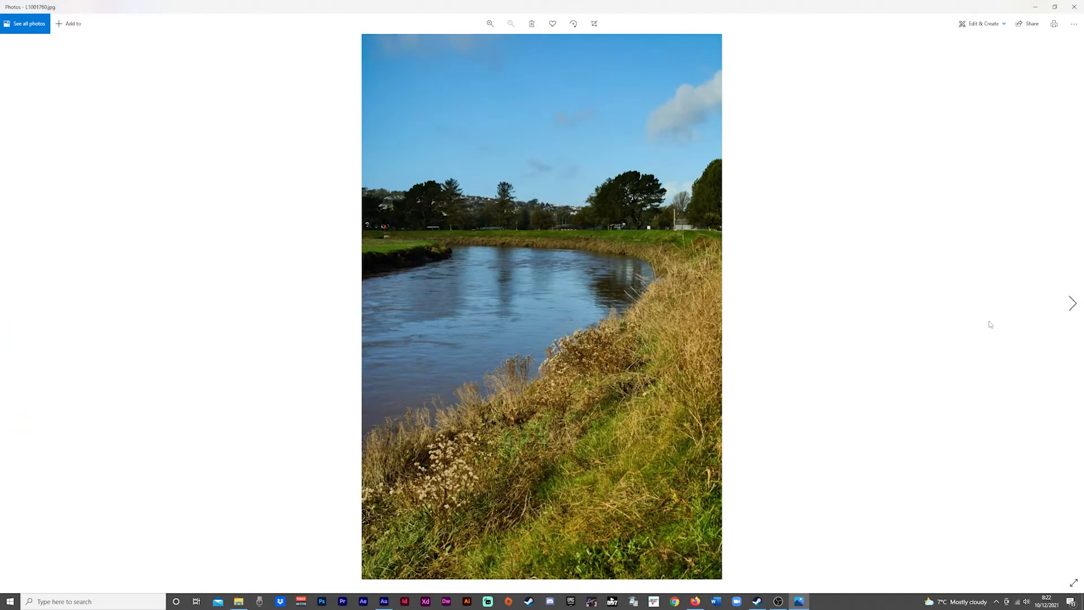
mouse_move(564, 241)
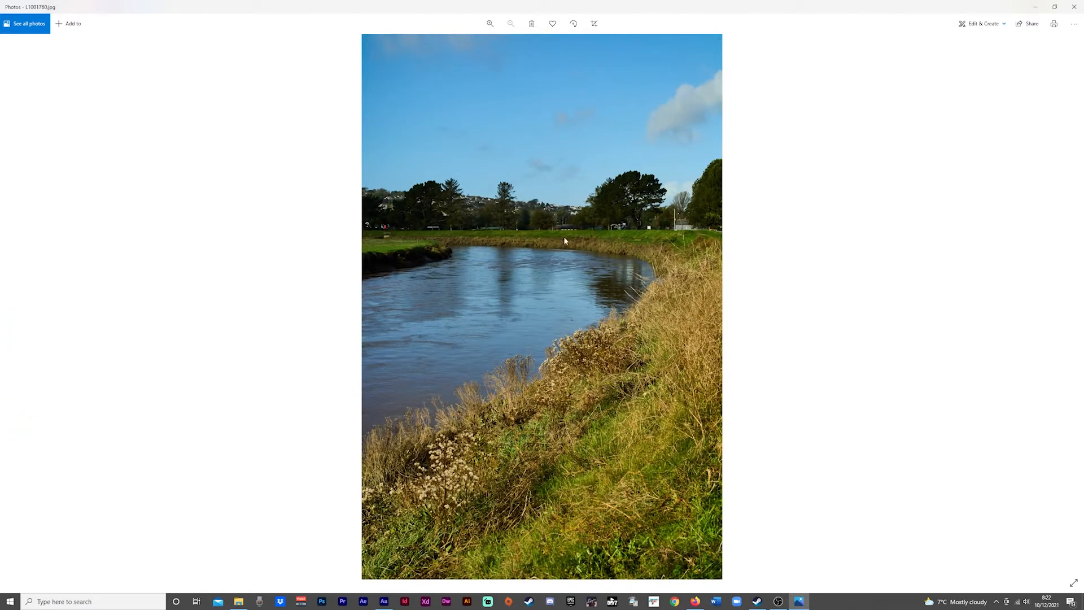
mouse_move(641, 259)
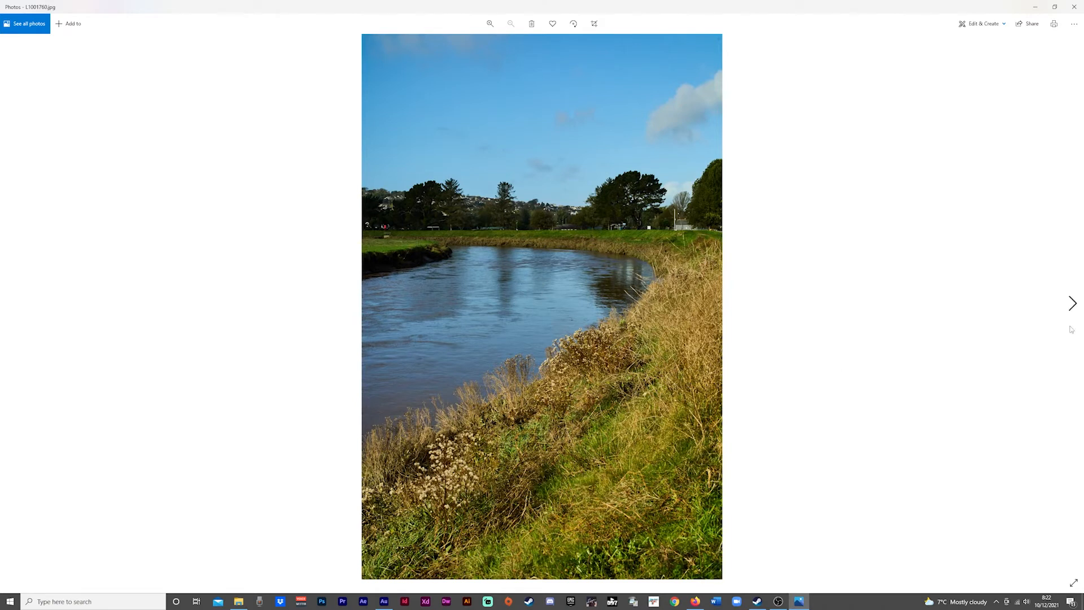
mouse_move(1072, 307)
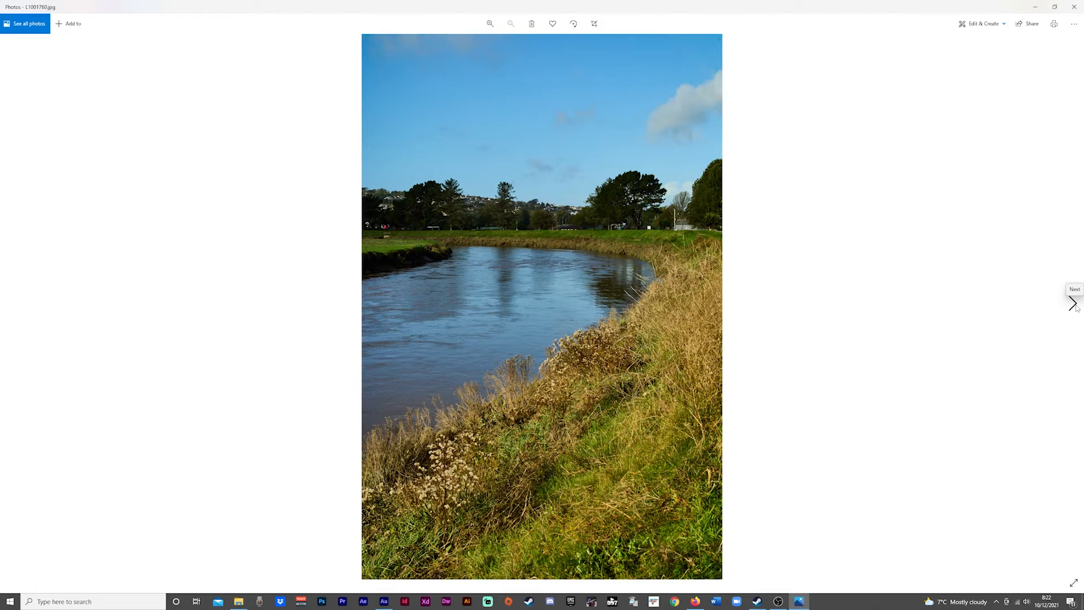
mouse_move(1072, 302)
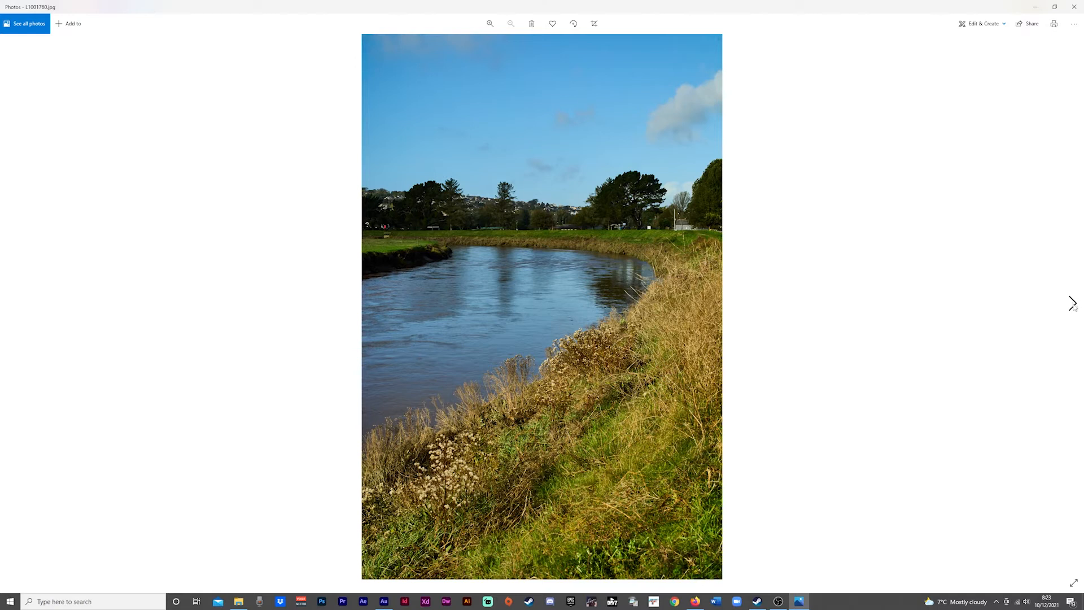
click(1072, 303)
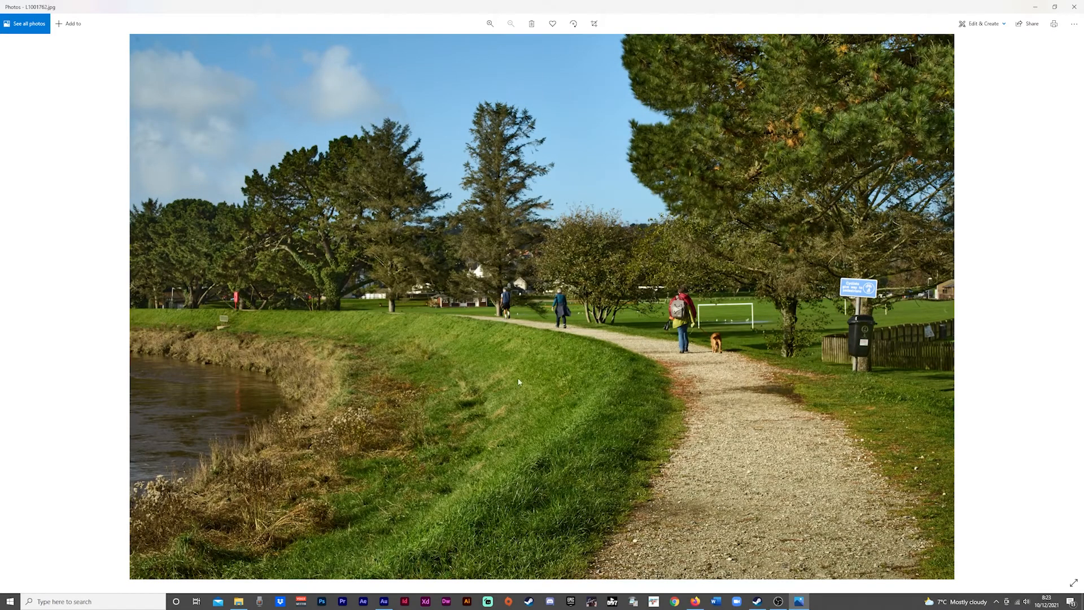
mouse_move(689, 474)
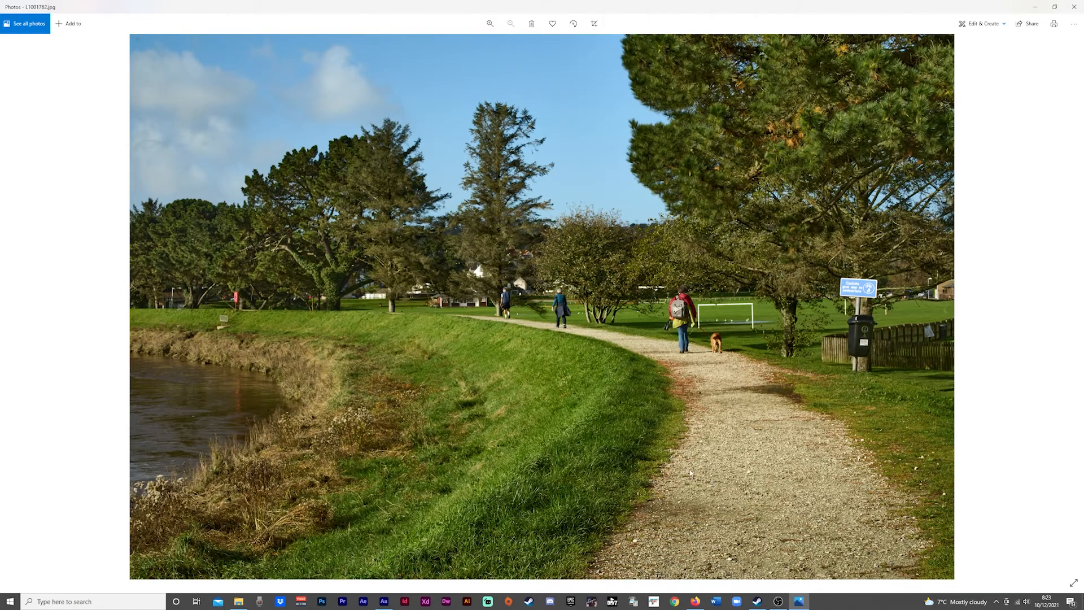
mouse_move(548, 338)
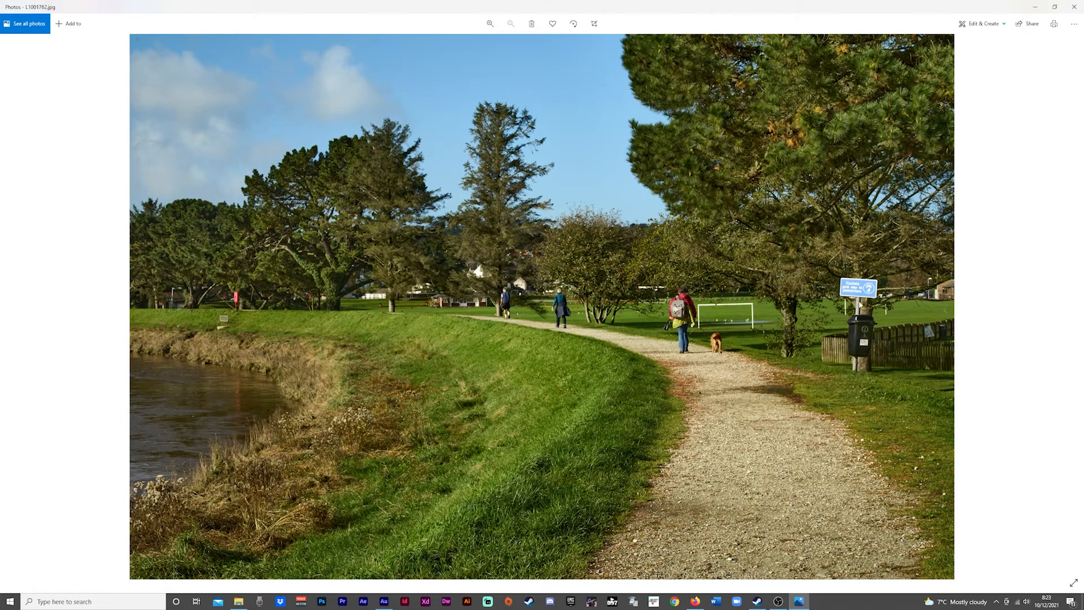
mouse_move(865, 302)
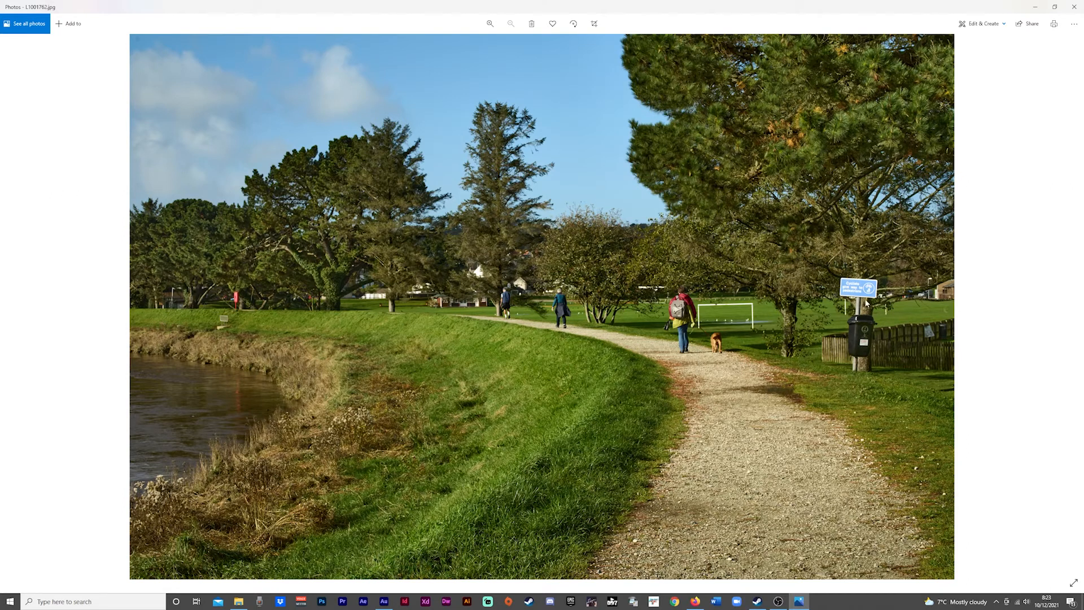
mouse_move(916, 402)
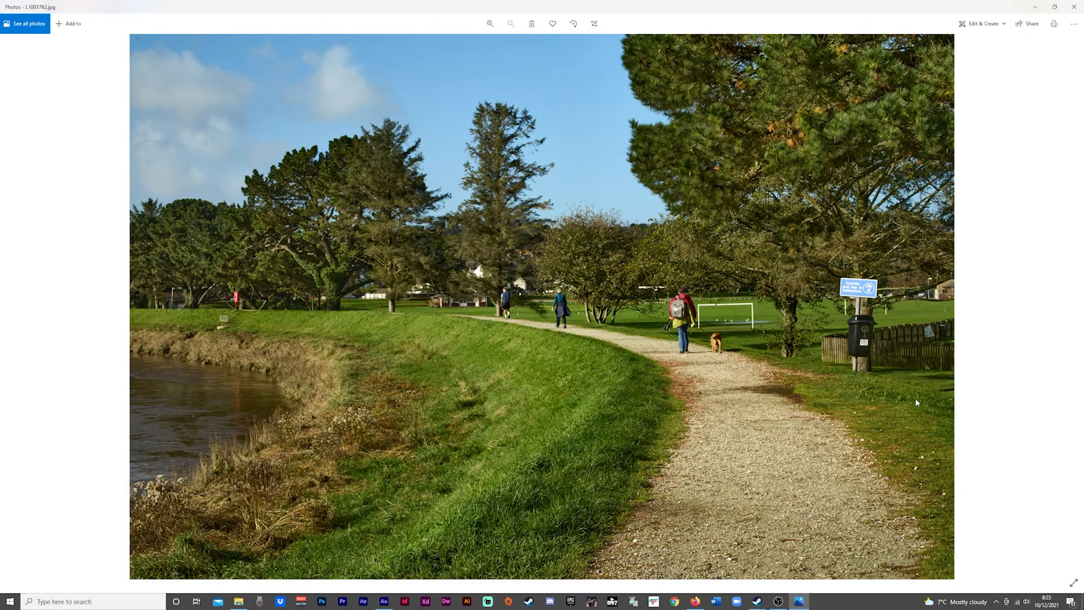
mouse_move(592, 371)
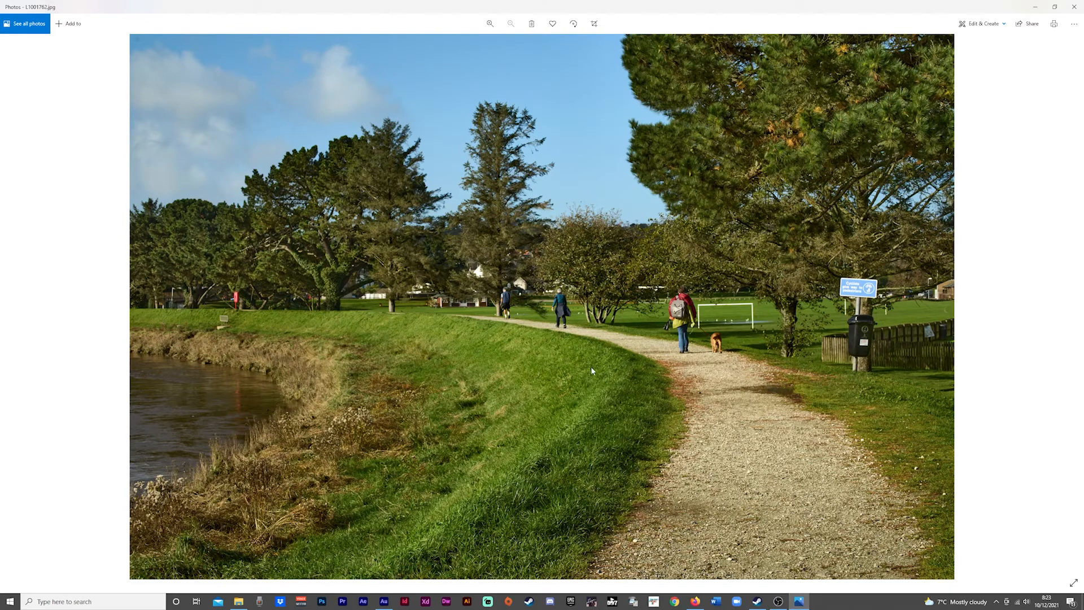
mouse_move(601, 435)
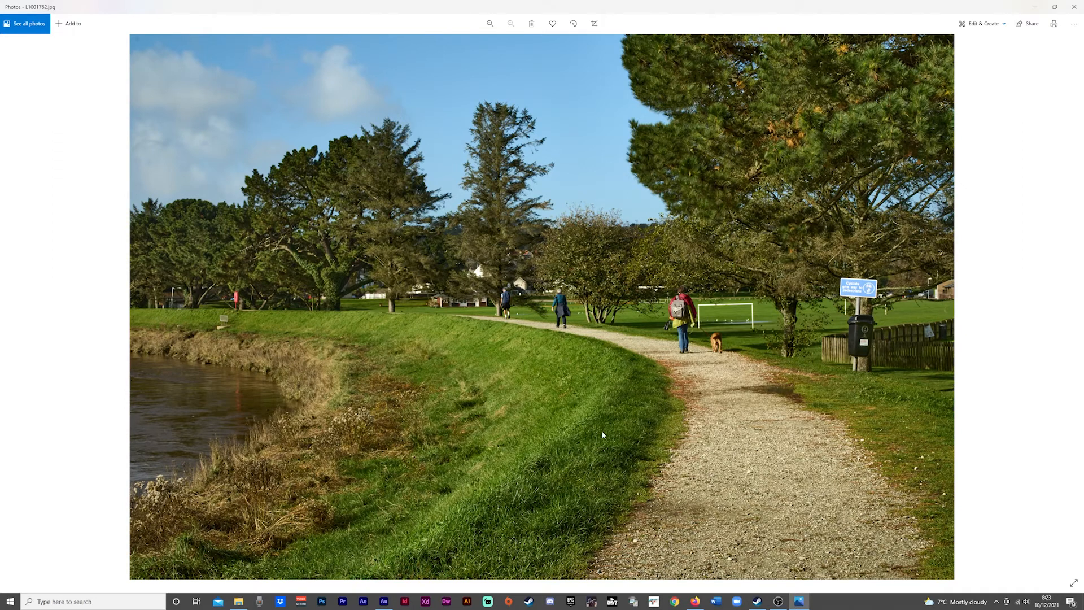
Advance to the white gull standing beside a flooded grass field.
click(1071, 303)
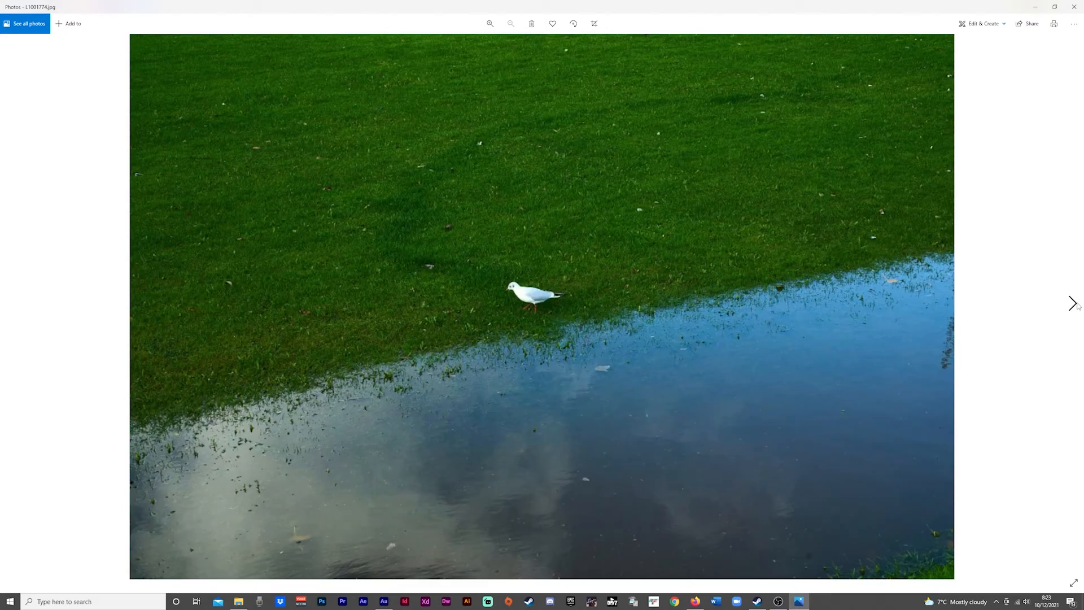
mouse_move(1073, 303)
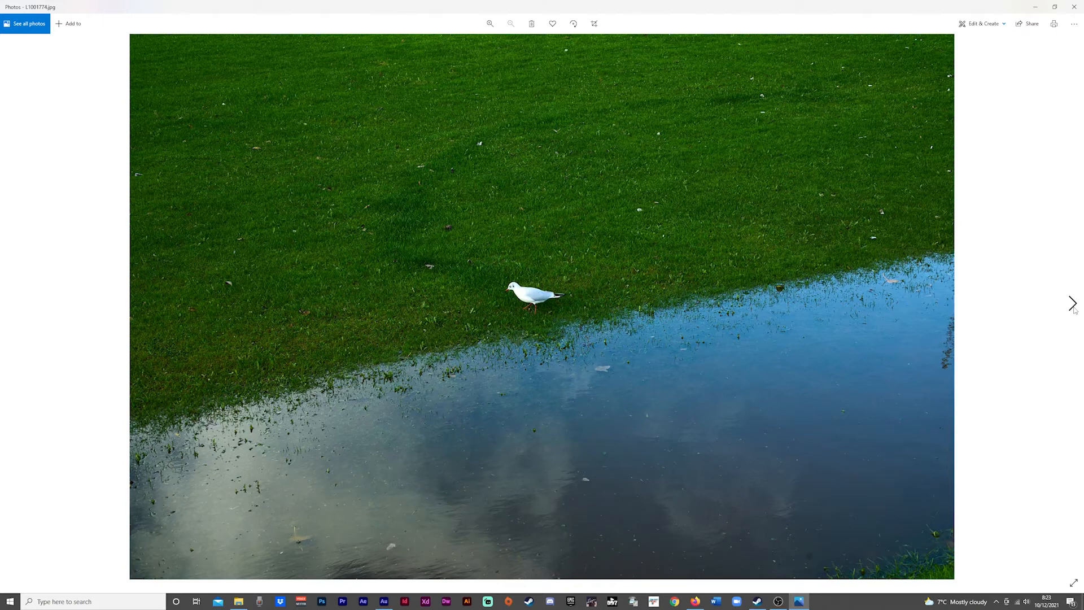
mouse_move(1014, 215)
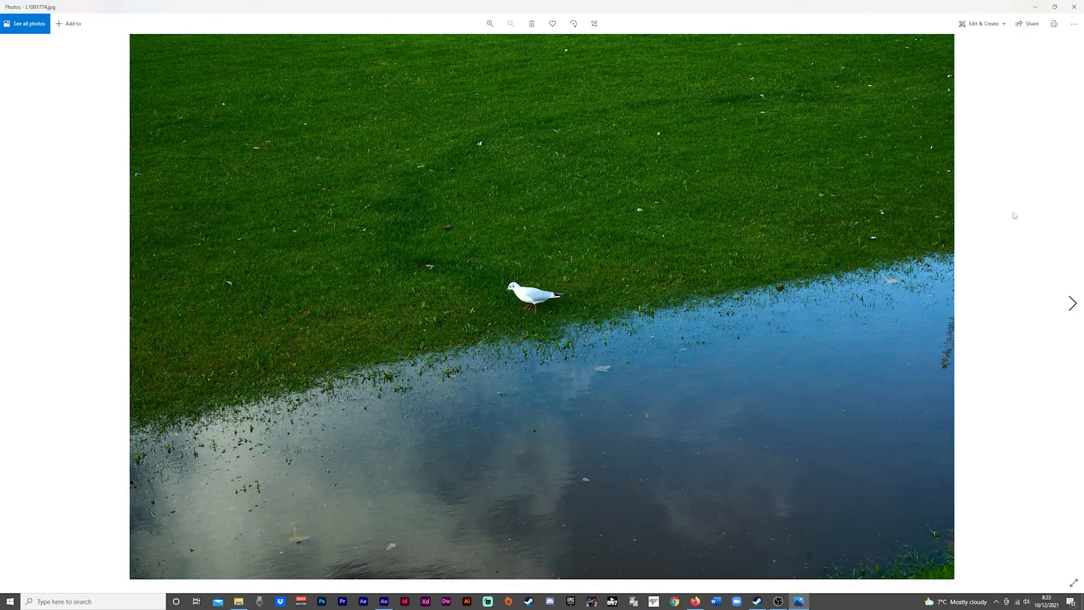
mouse_move(753, 203)
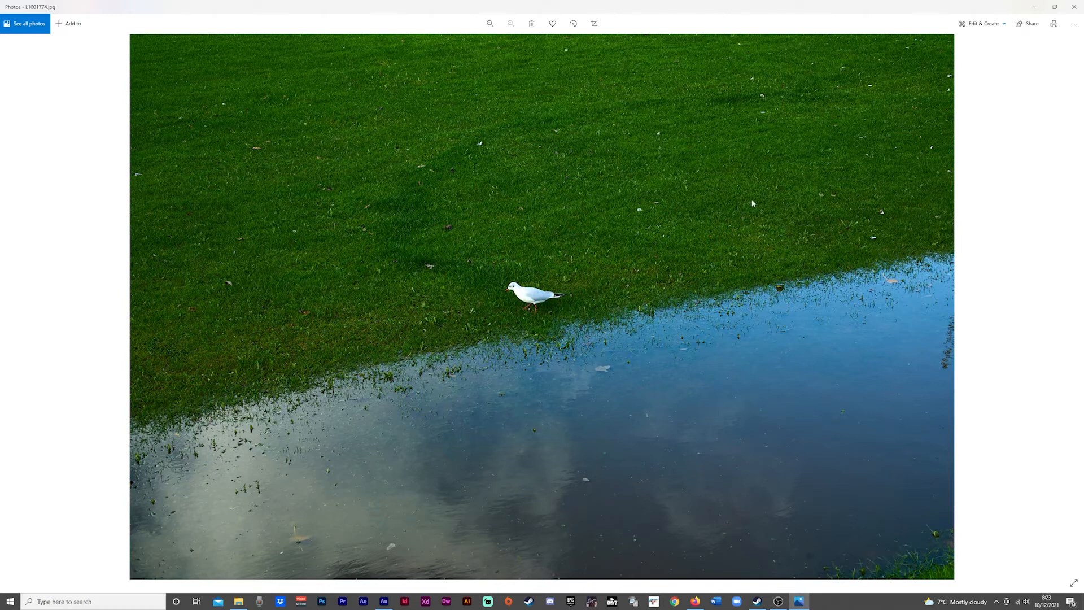
mouse_move(641, 285)
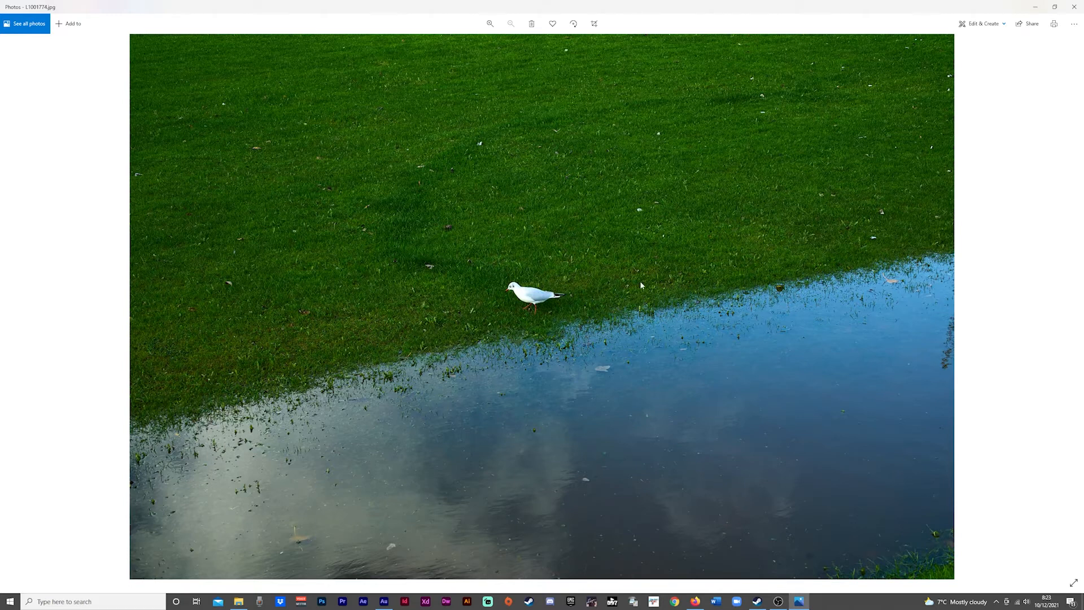
mouse_move(565, 305)
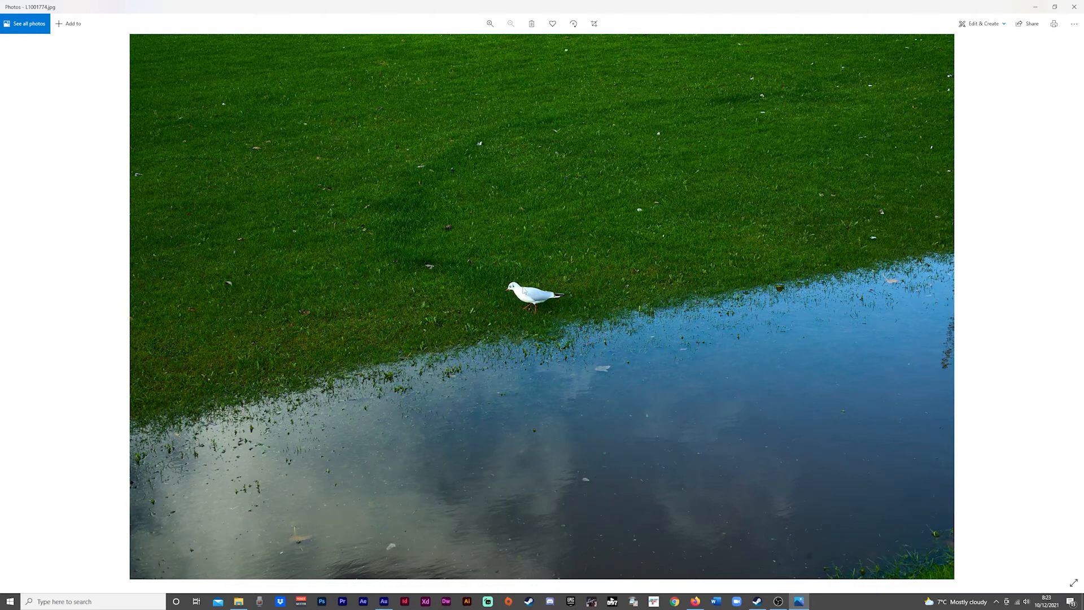
mouse_move(756, 322)
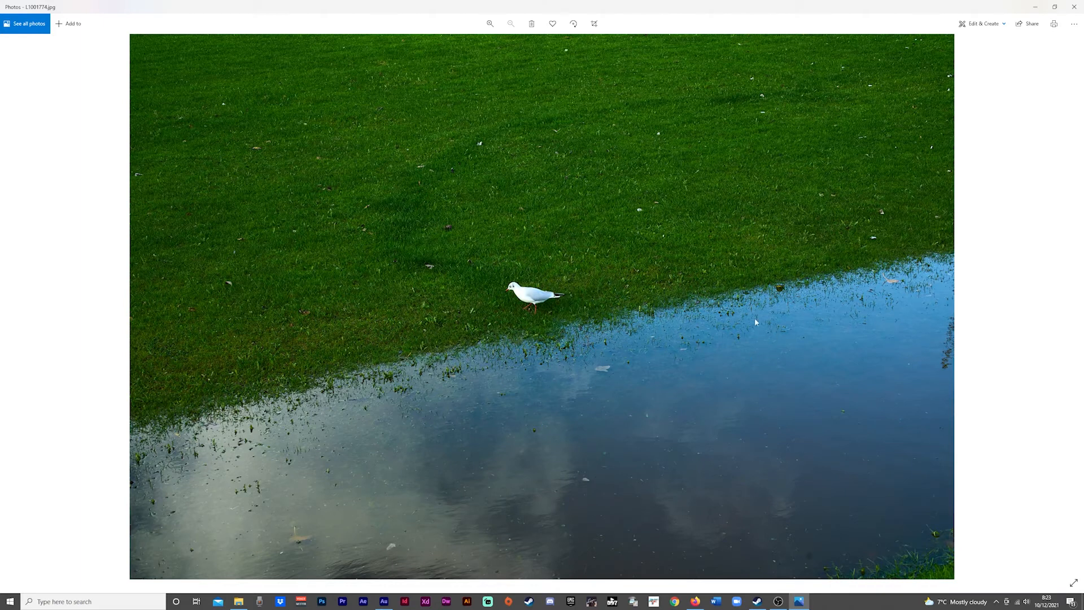
mouse_move(806, 515)
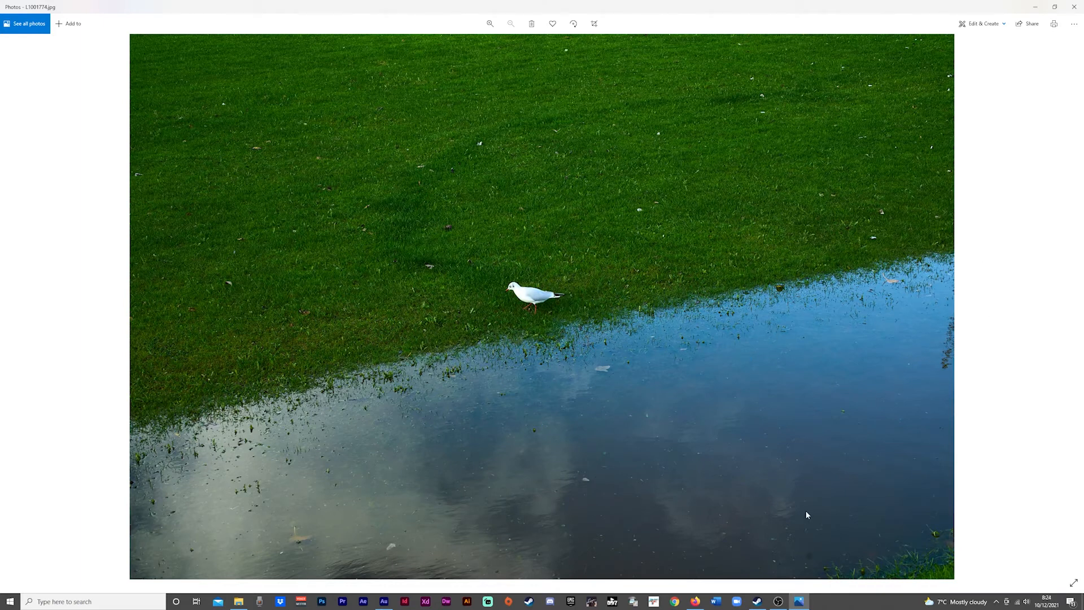
mouse_move(694, 323)
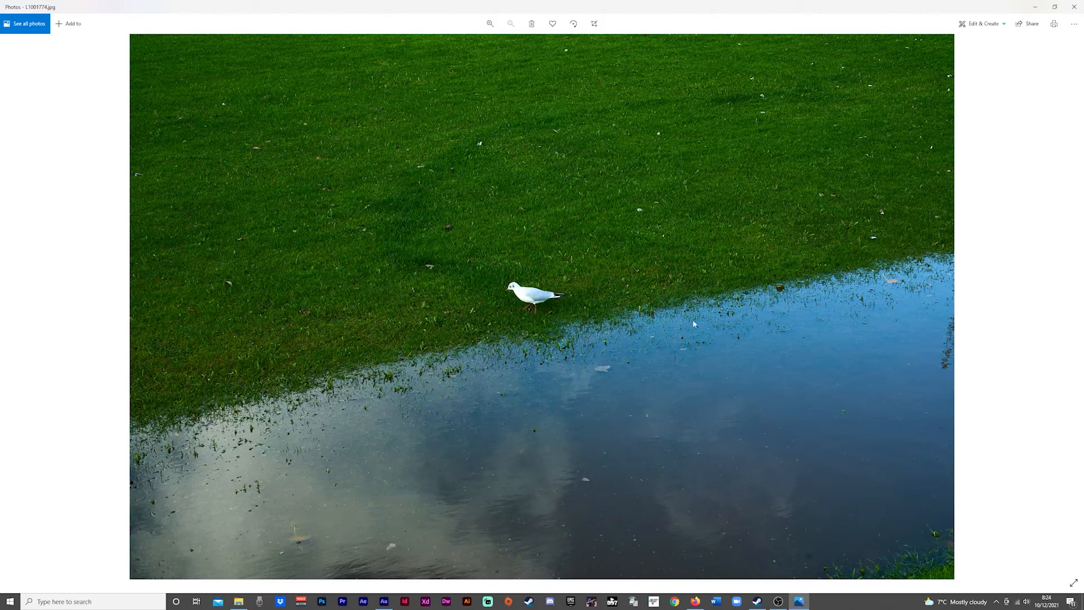
mouse_move(1076, 304)
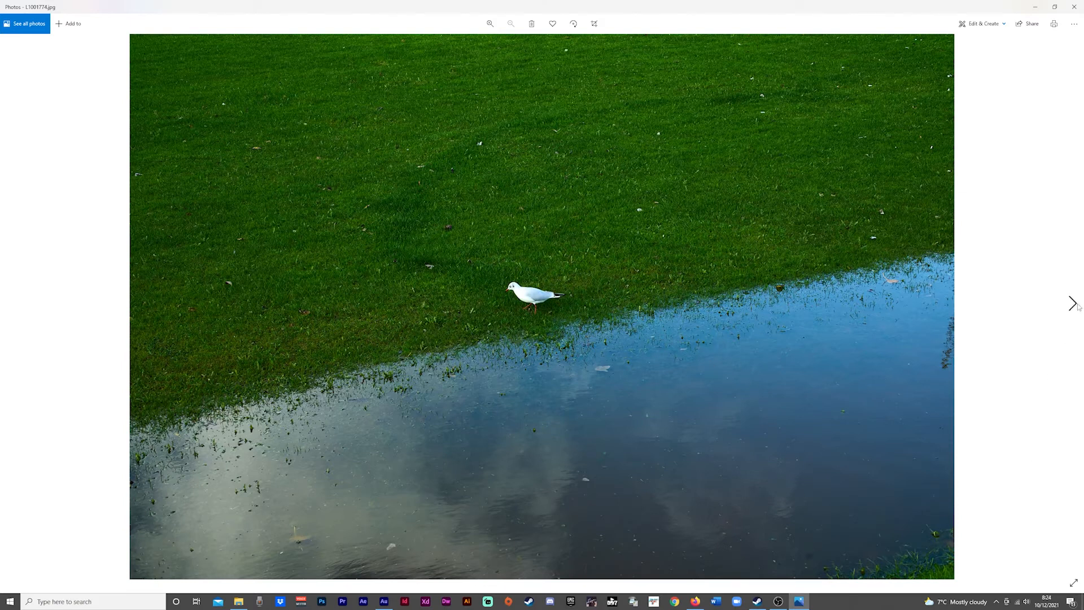
Advance from the gull to the park photo with an outdoor basketball hoop.
click(1073, 302)
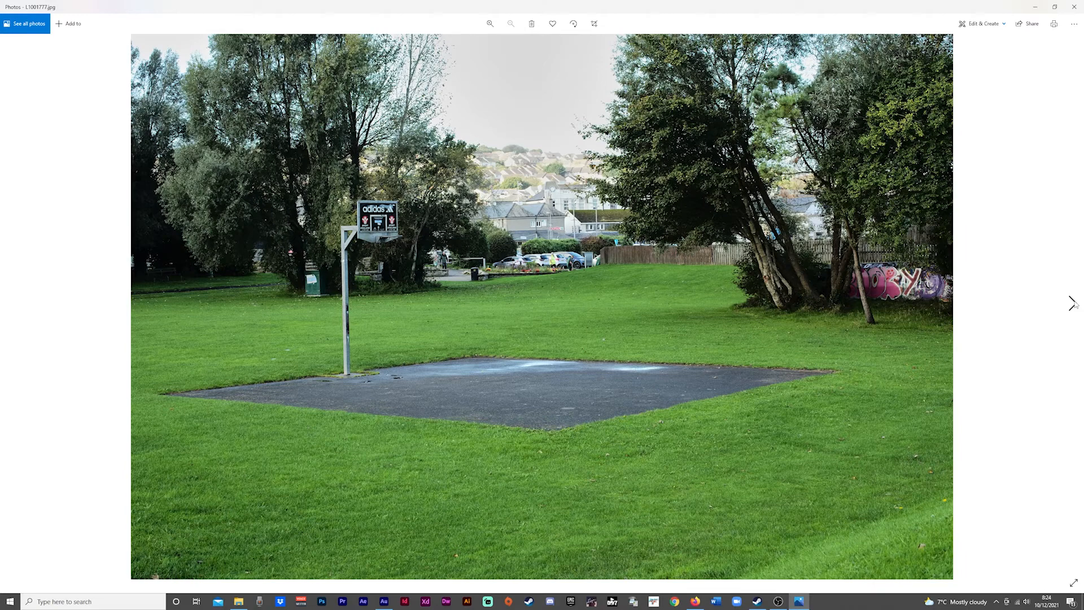
Advance to the pink hippo selfie mural reading 'Greetings from Roo'.
click(491, 24)
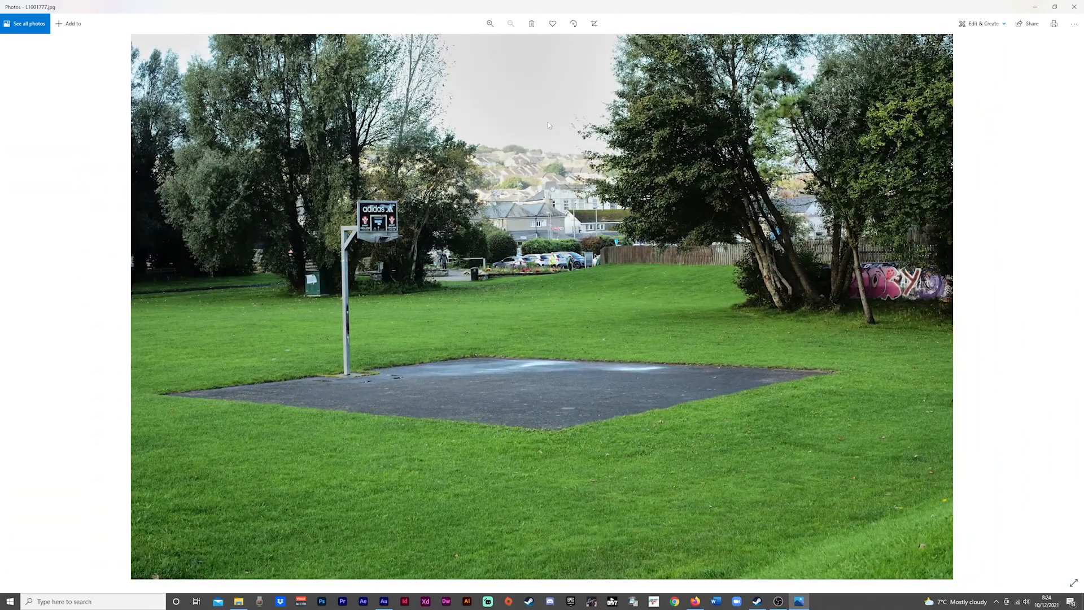
mouse_move(637, 287)
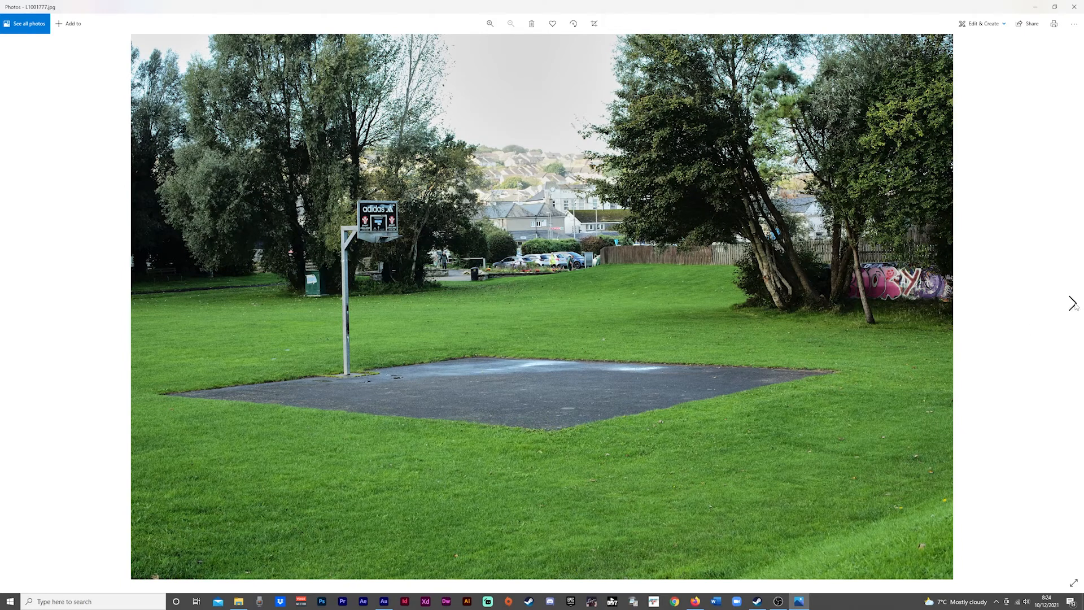
mouse_move(1073, 303)
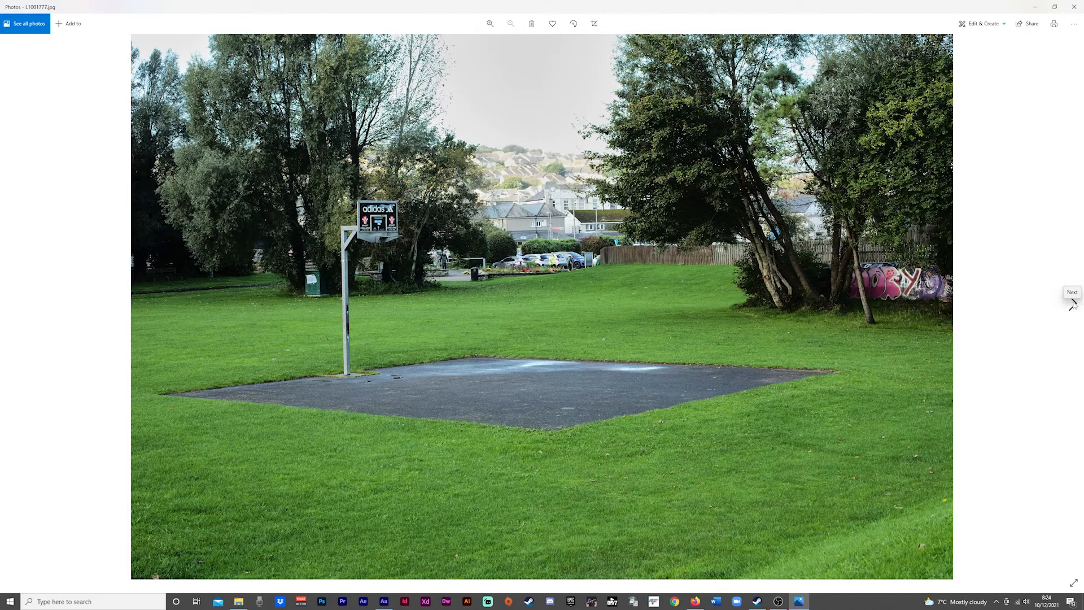
mouse_move(825, 309)
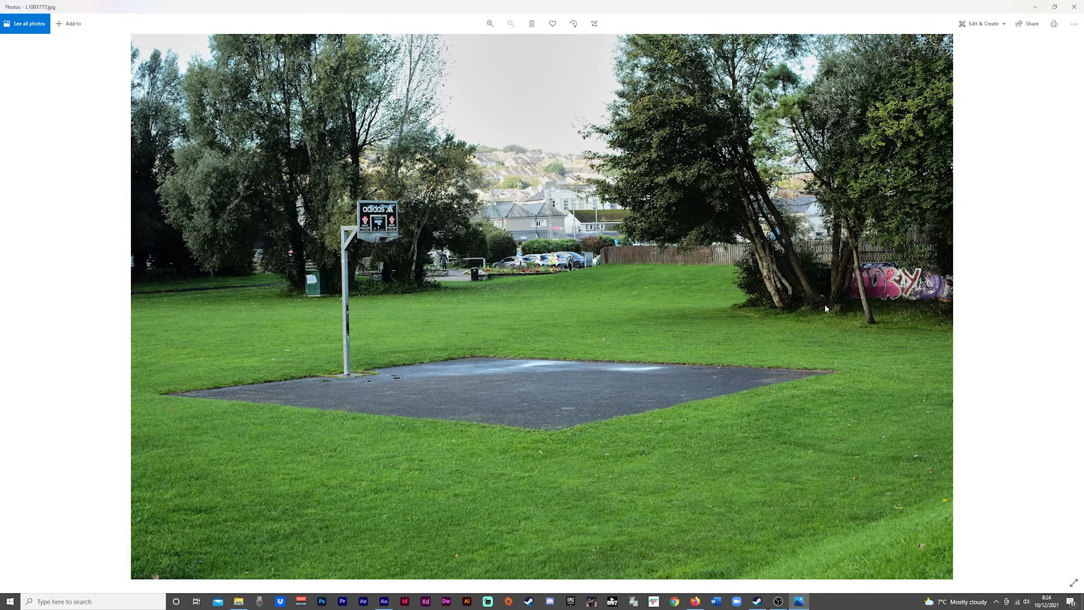
click(1073, 303)
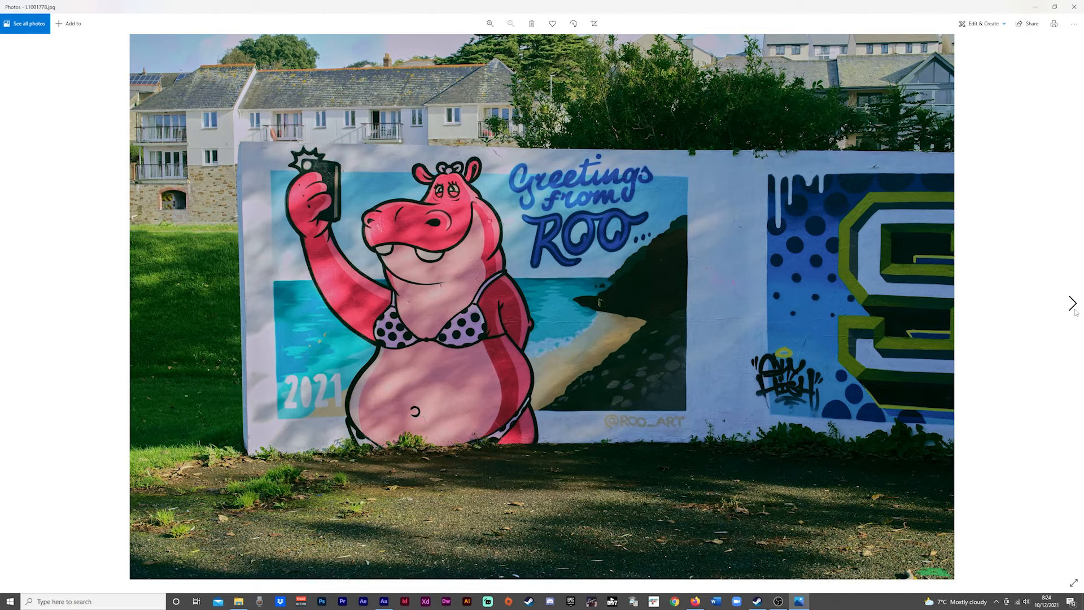
Zoom in on the hippo's face, return to fitted view, and open the context menu.
click(490, 24)
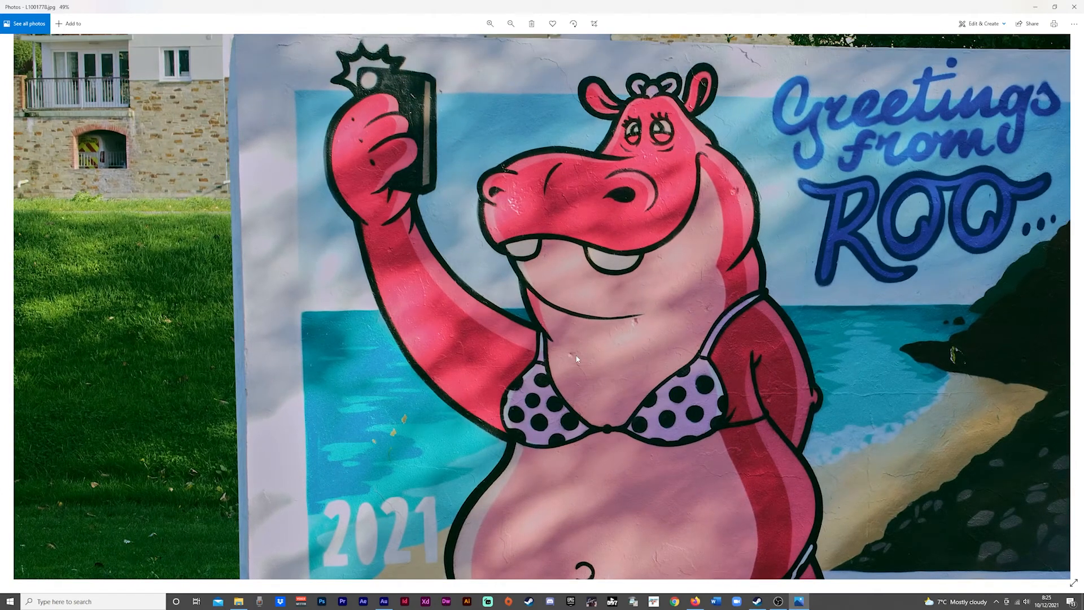
mouse_move(422, 319)
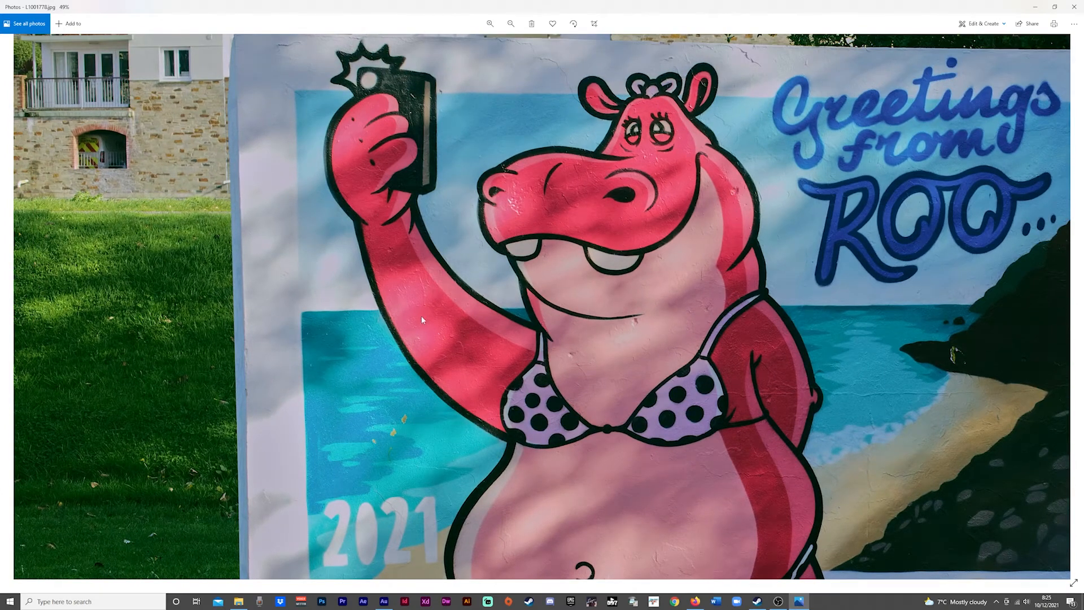
mouse_move(636, 325)
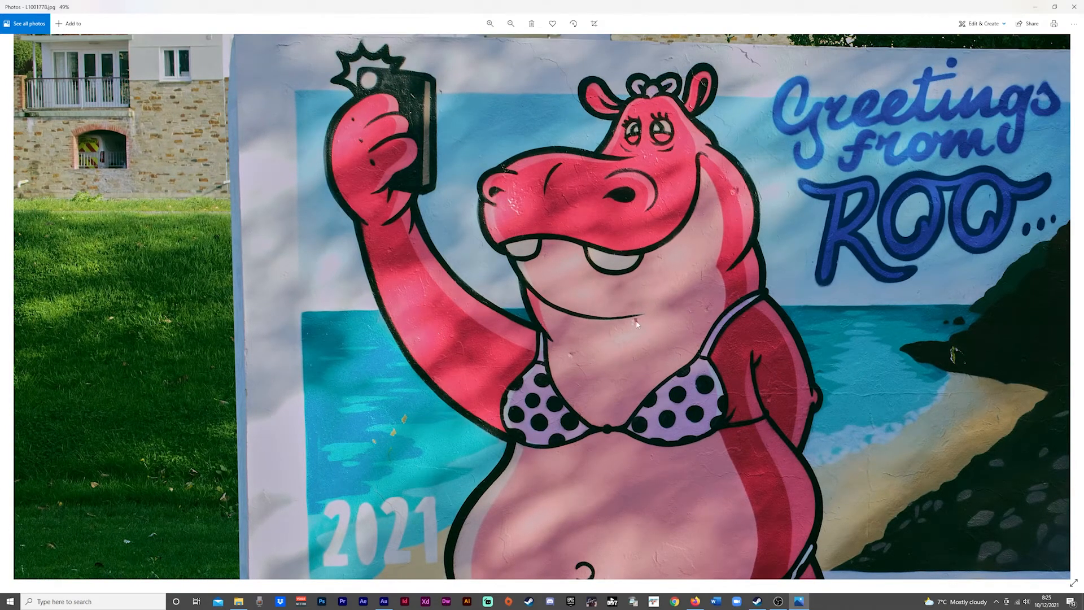
click(510, 24)
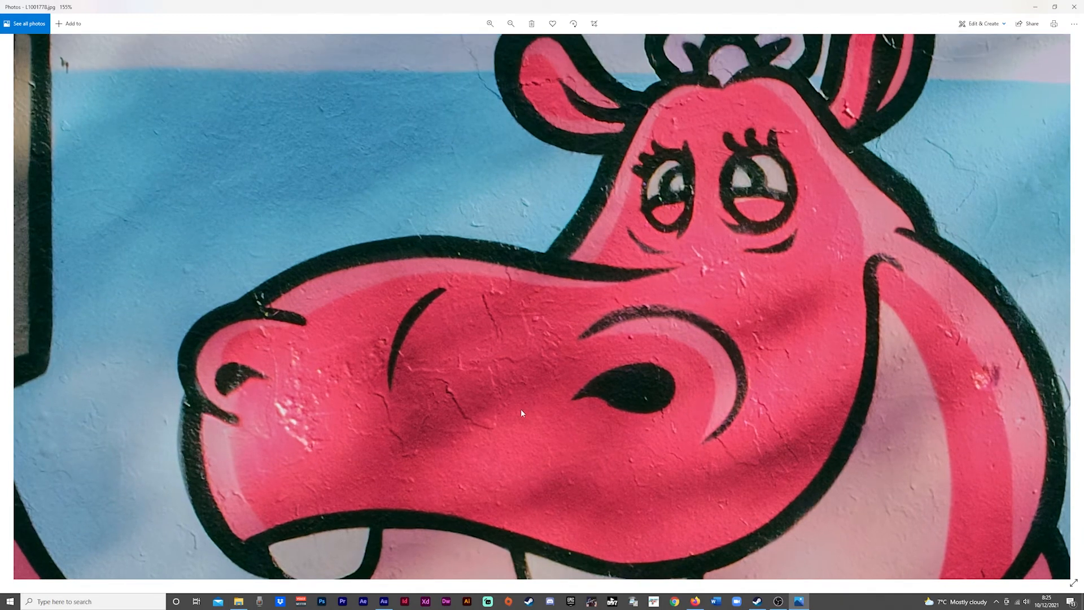
mouse_move(814, 282)
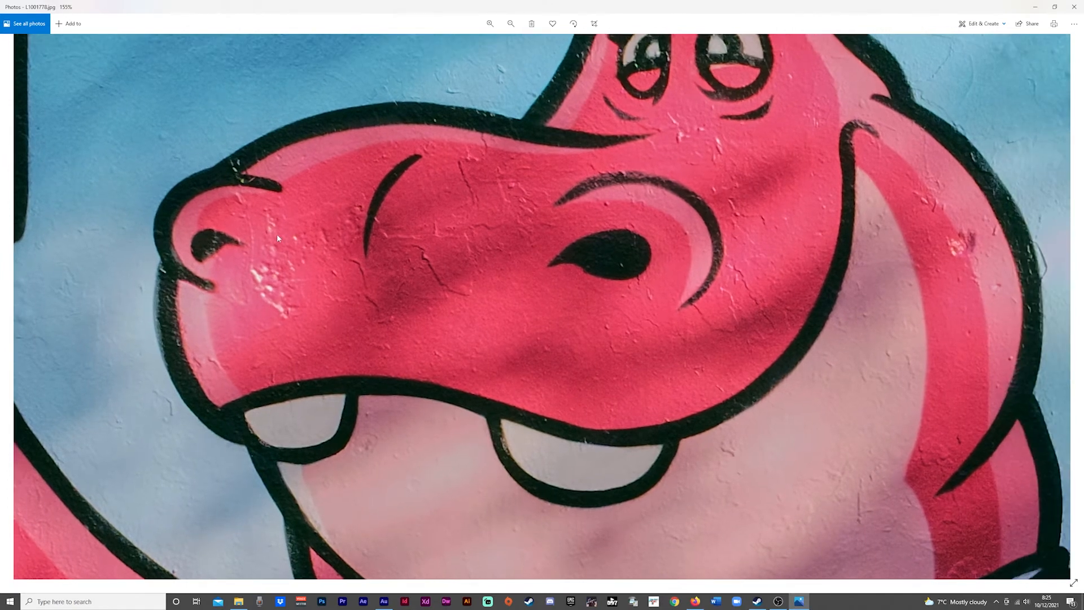
mouse_move(427, 268)
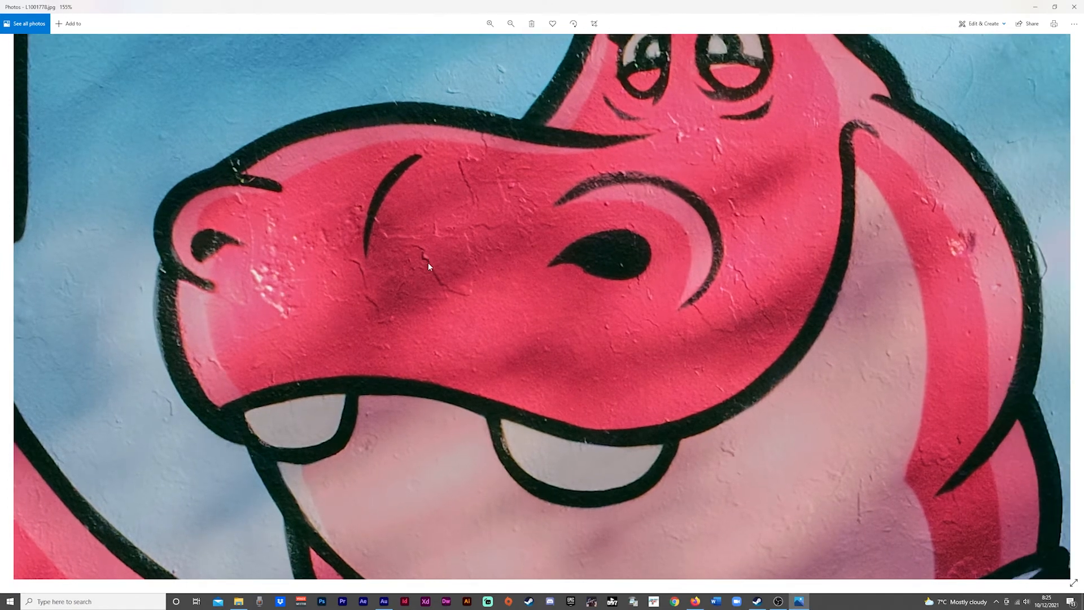
mouse_move(565, 318)
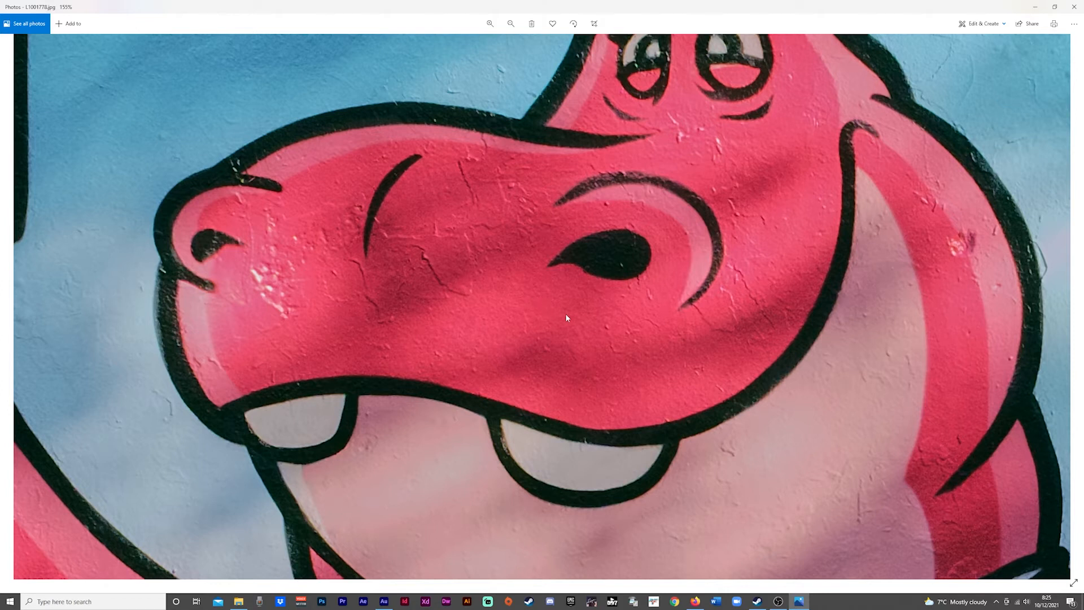
click(511, 24)
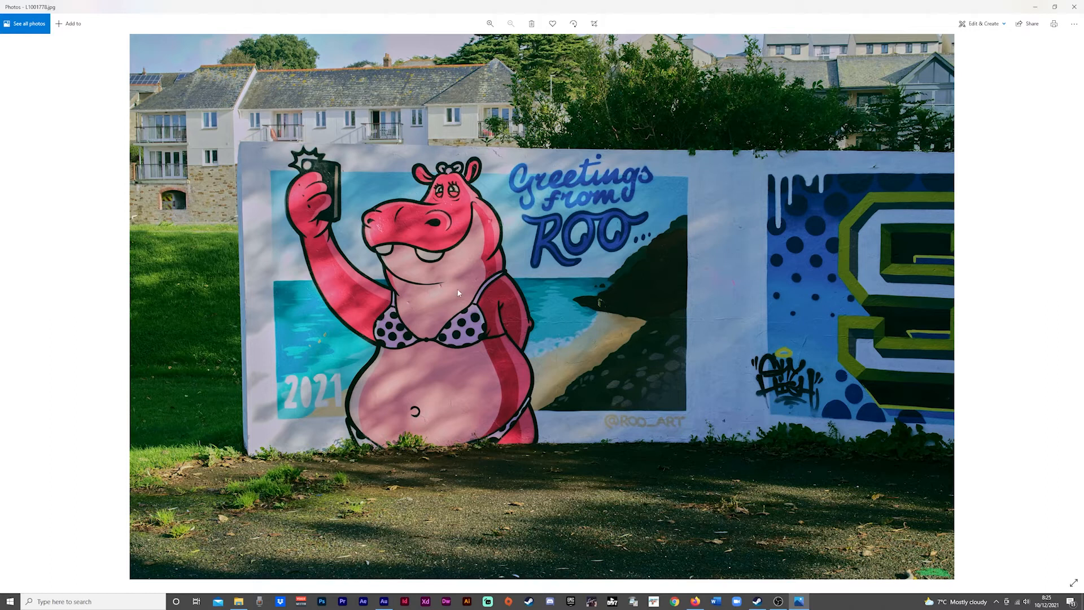
right_click(457, 292)
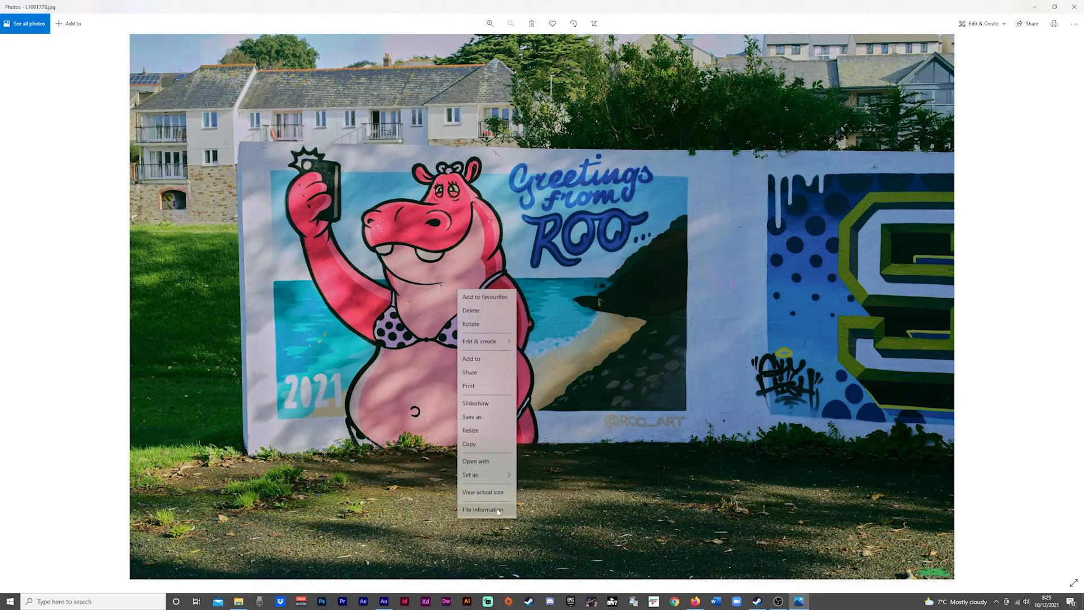
View and close the mural's File information, then advance to The Regal cinema photo.
click(484, 509)
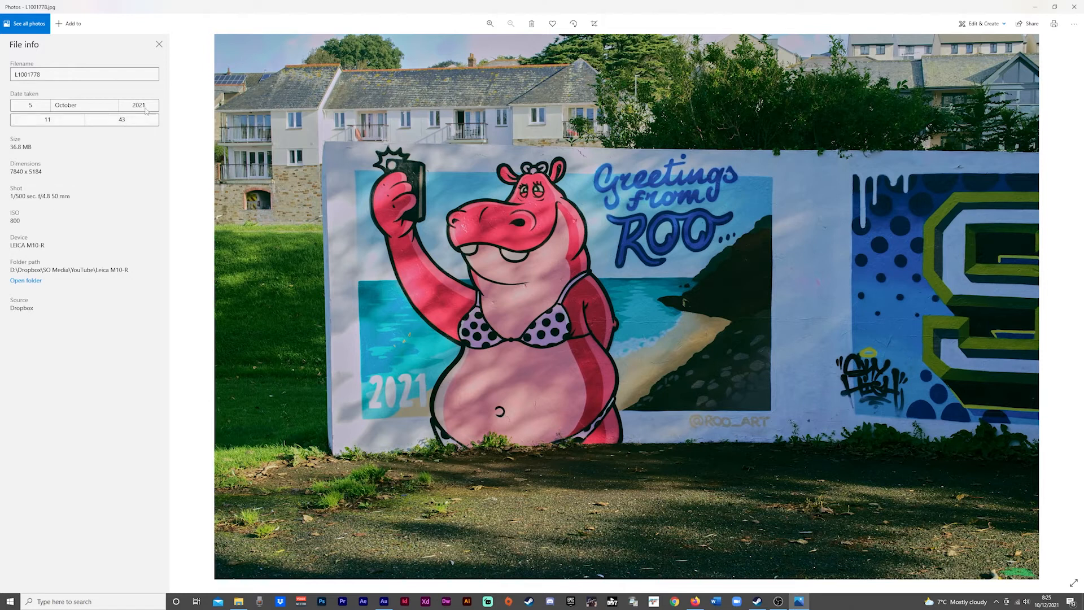
click(159, 43)
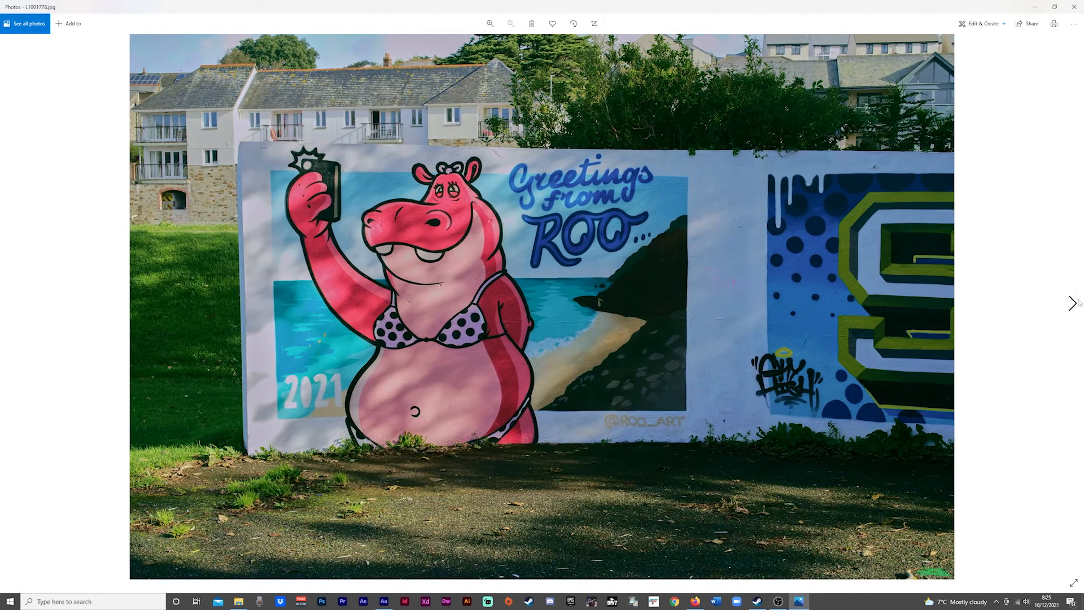
click(1072, 302)
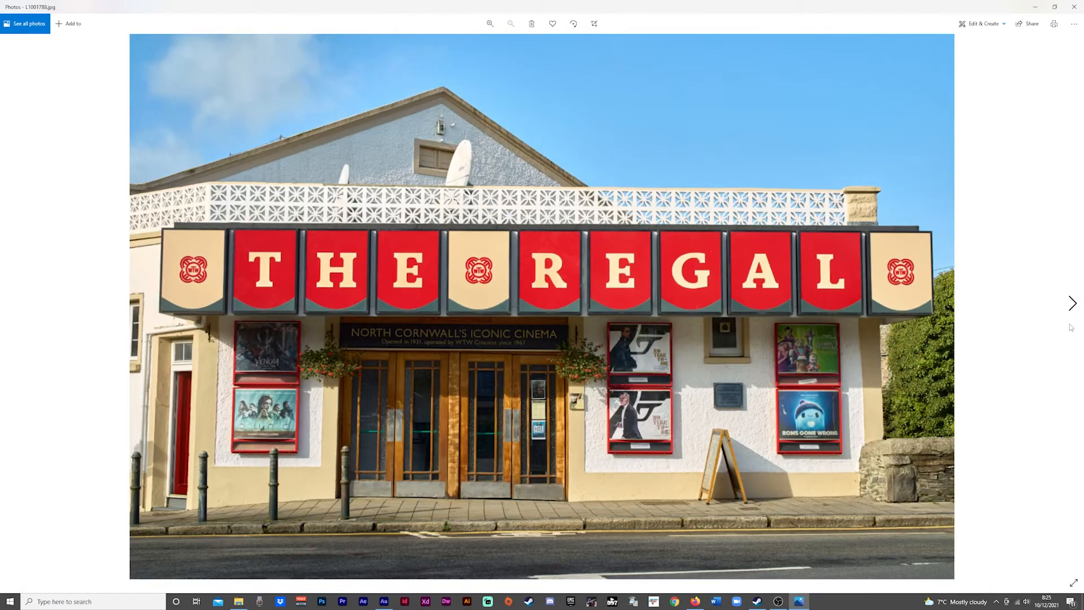
mouse_move(1072, 302)
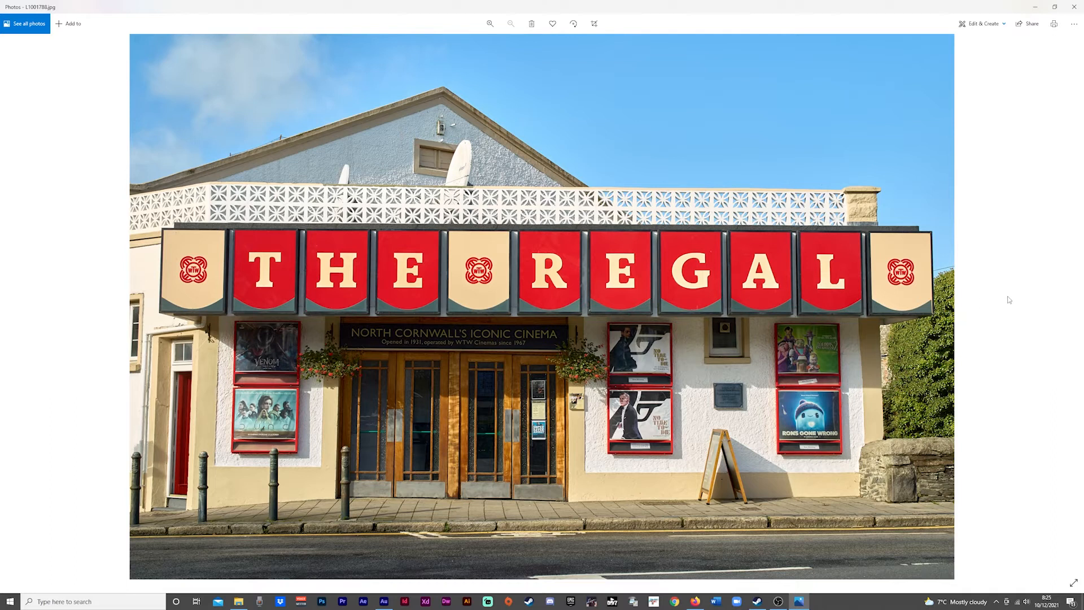
mouse_move(1073, 303)
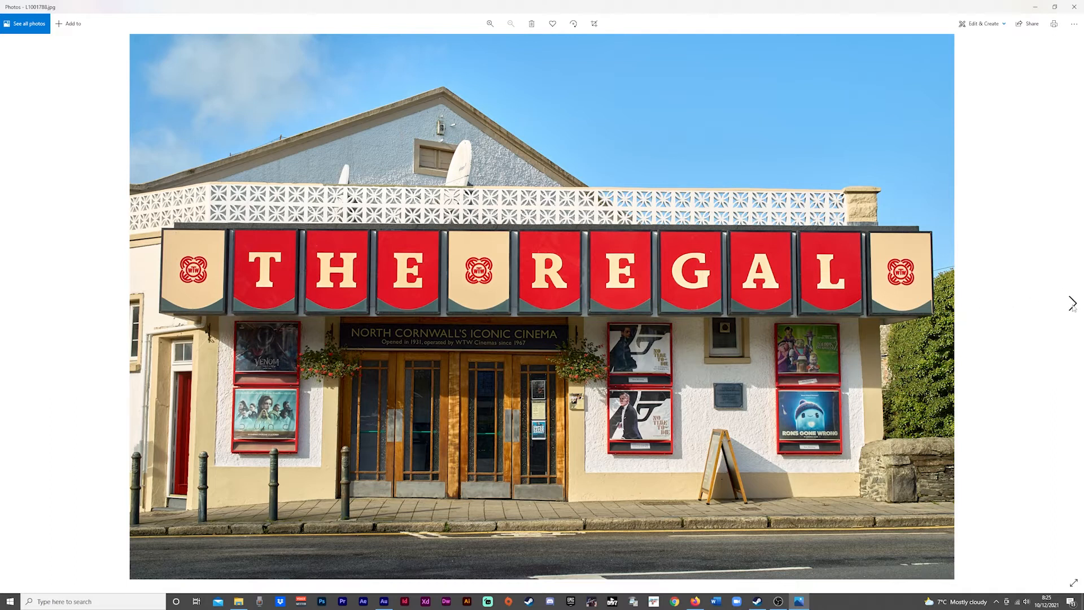
mouse_move(1073, 303)
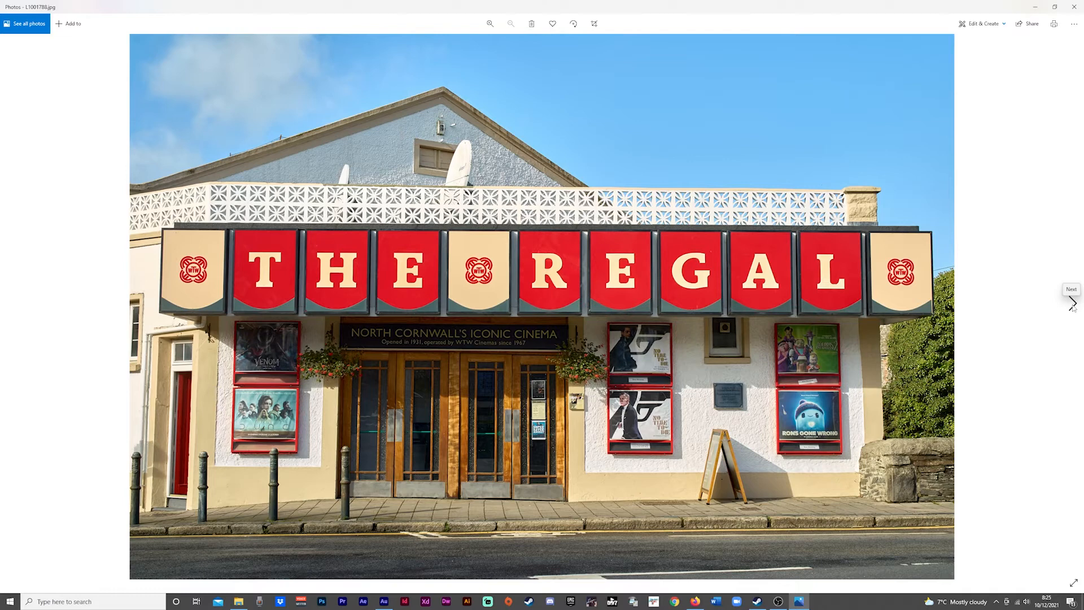
Advance to the clock tower photo with Union Jack and Cornish flags.
click(489, 22)
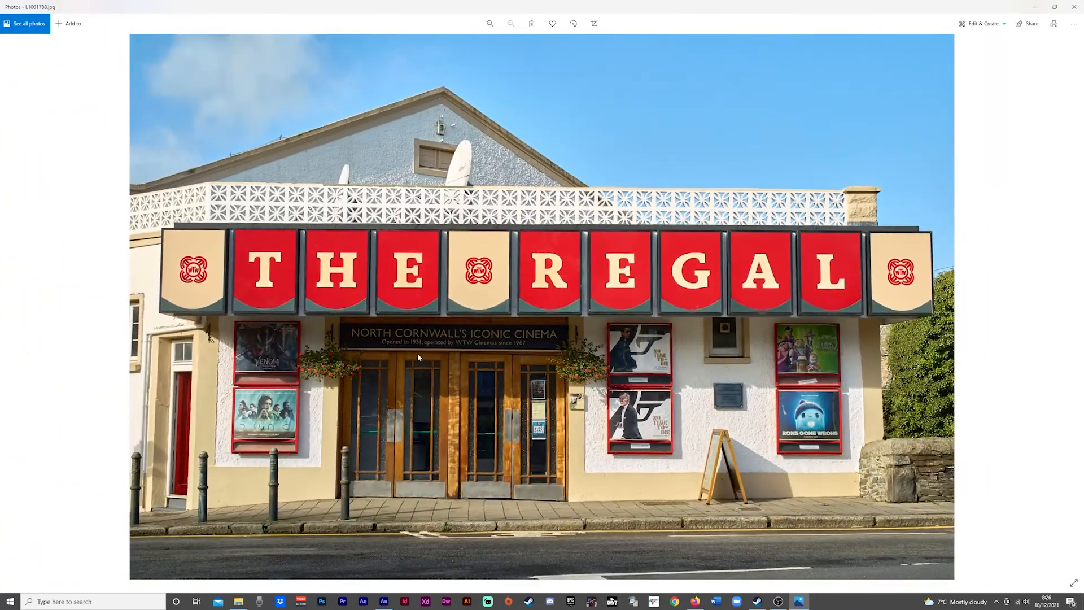
mouse_move(269, 287)
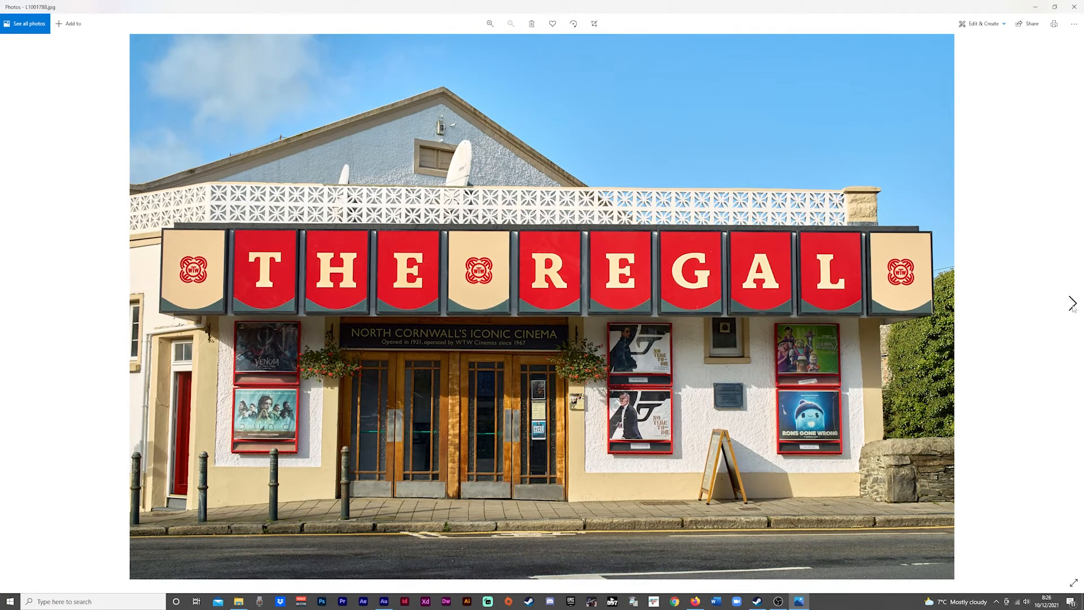
click(1071, 303)
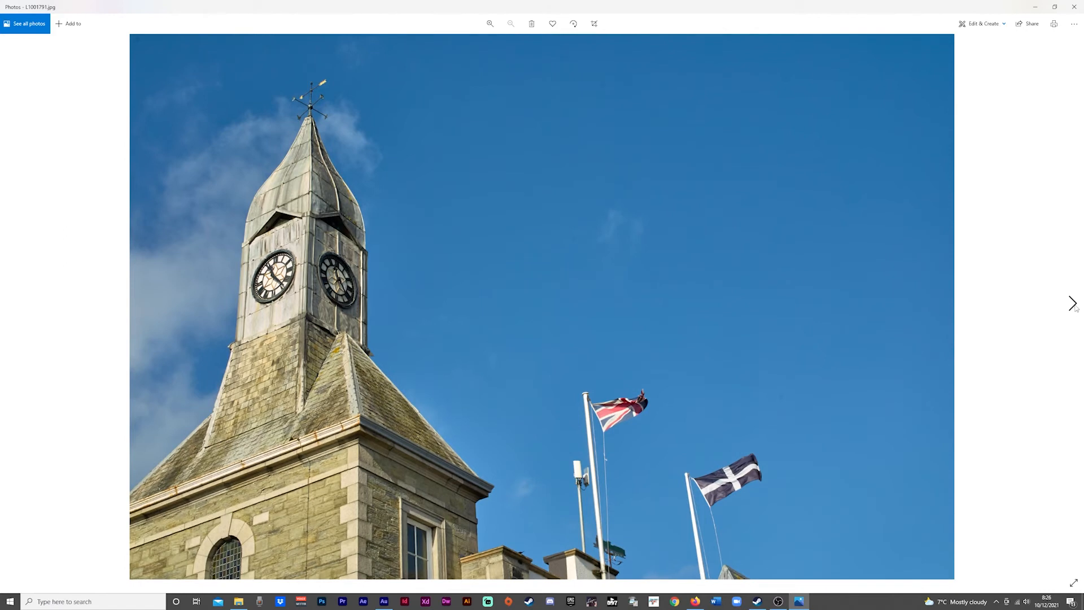
mouse_move(1072, 303)
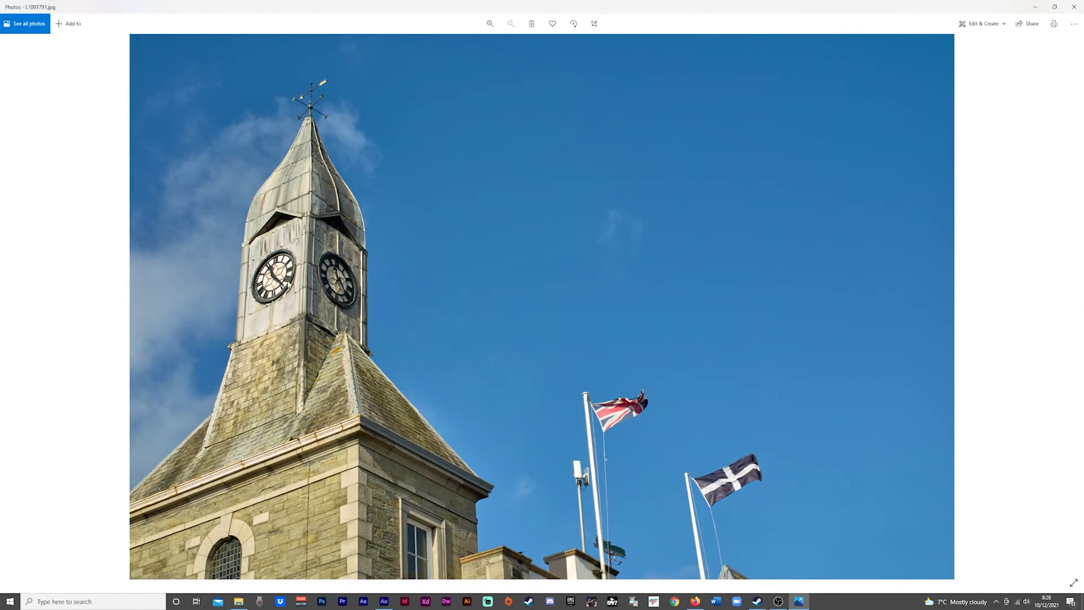
Zoom in on the flags, refit, then advance to the Camel Trail bike trailer photo.
click(490, 22)
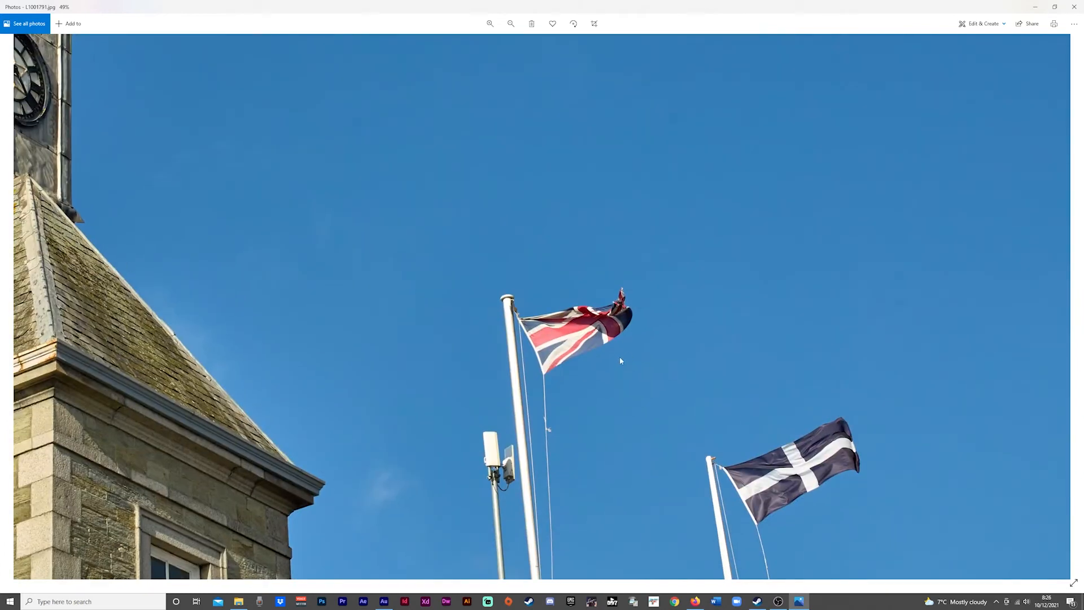
click(490, 23)
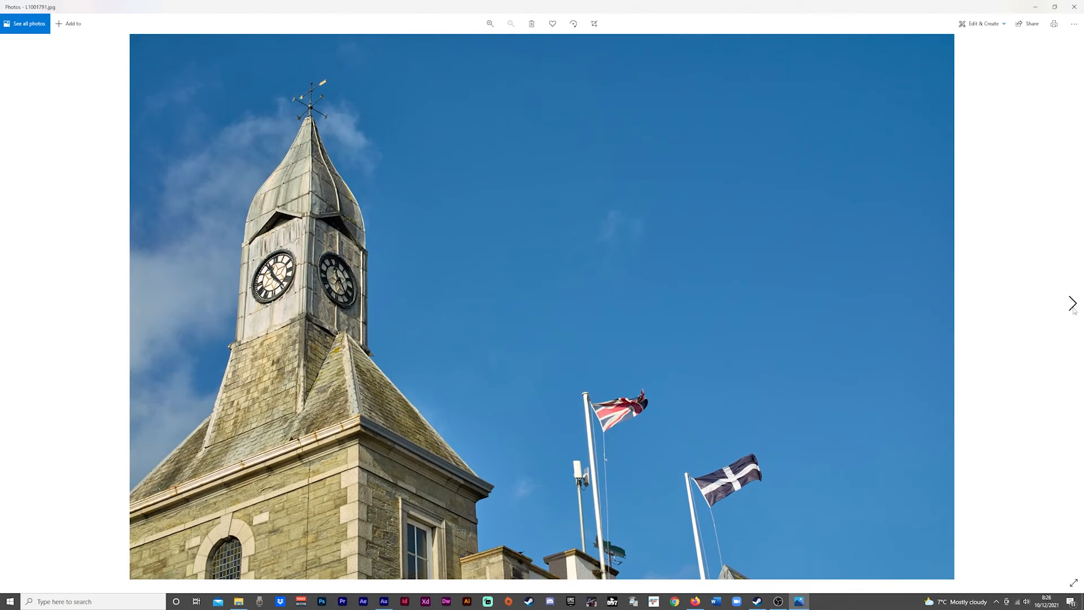
click(1072, 303)
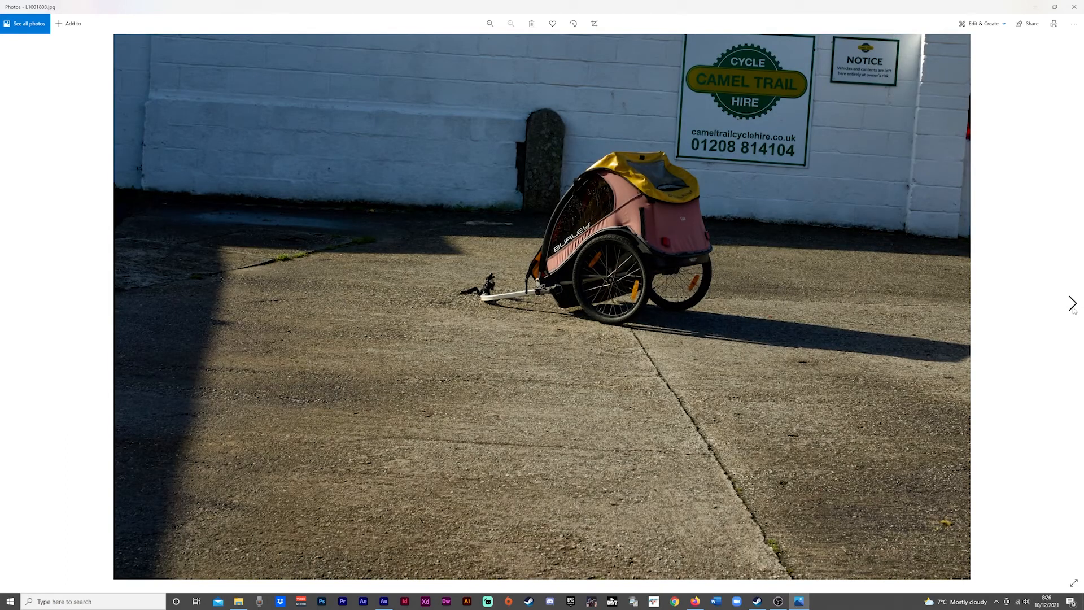
mouse_move(912, 294)
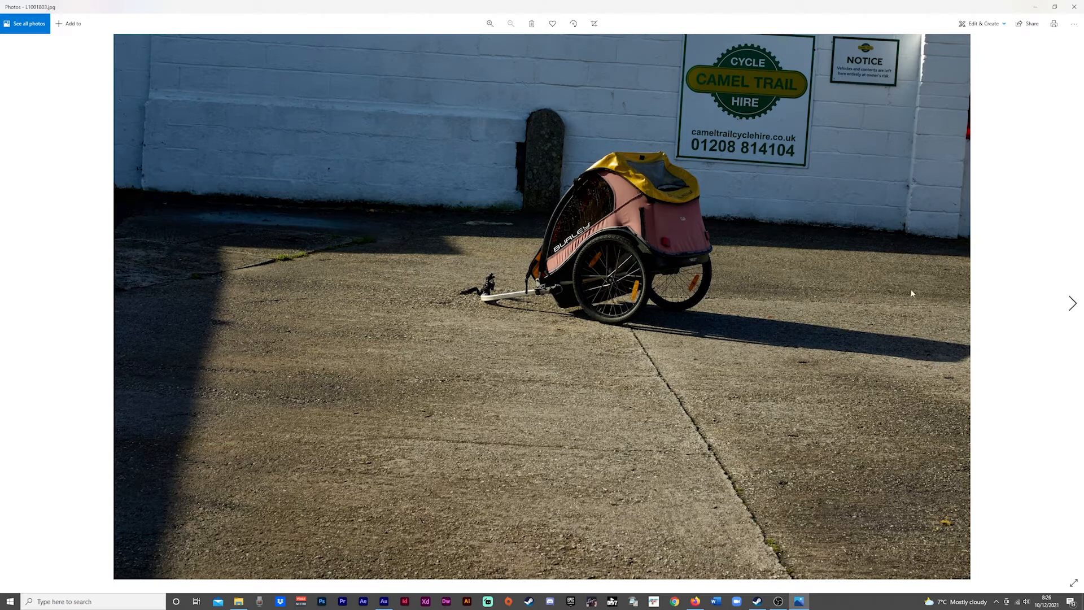
mouse_move(930, 318)
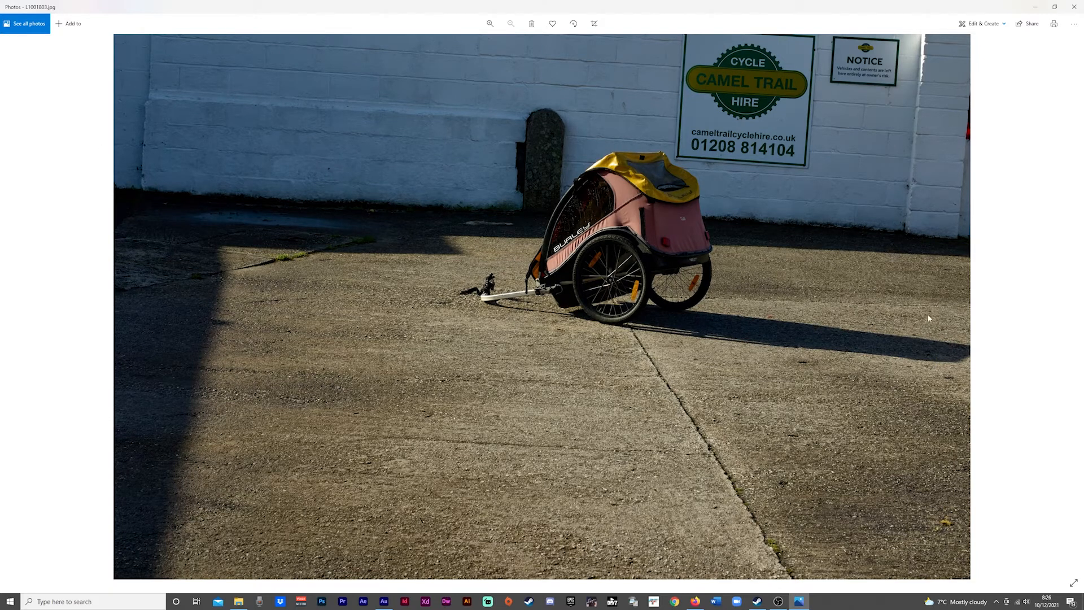
mouse_move(283, 364)
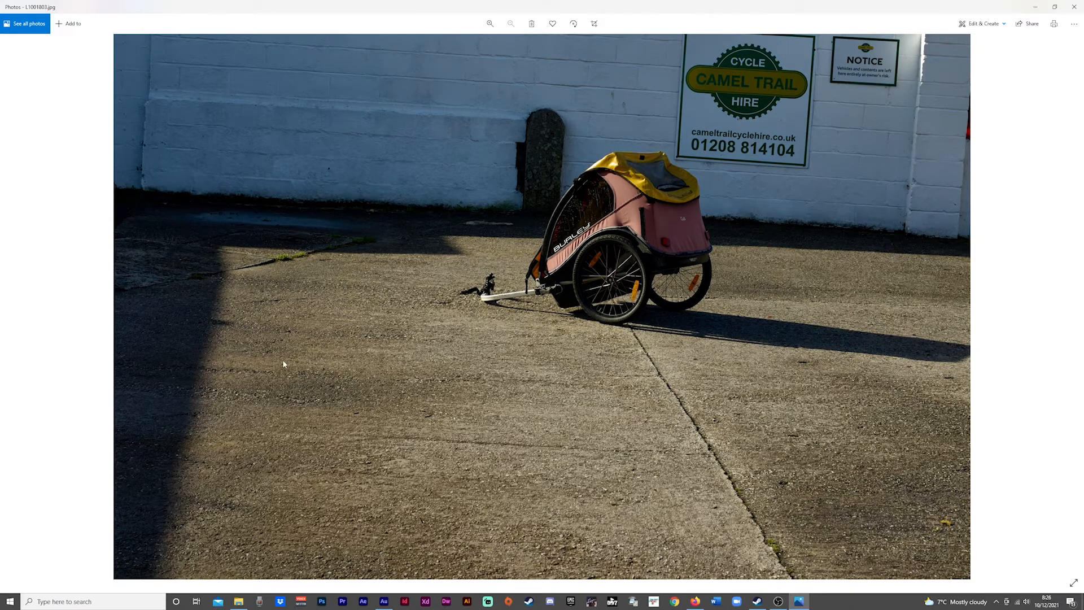
mouse_move(645, 382)
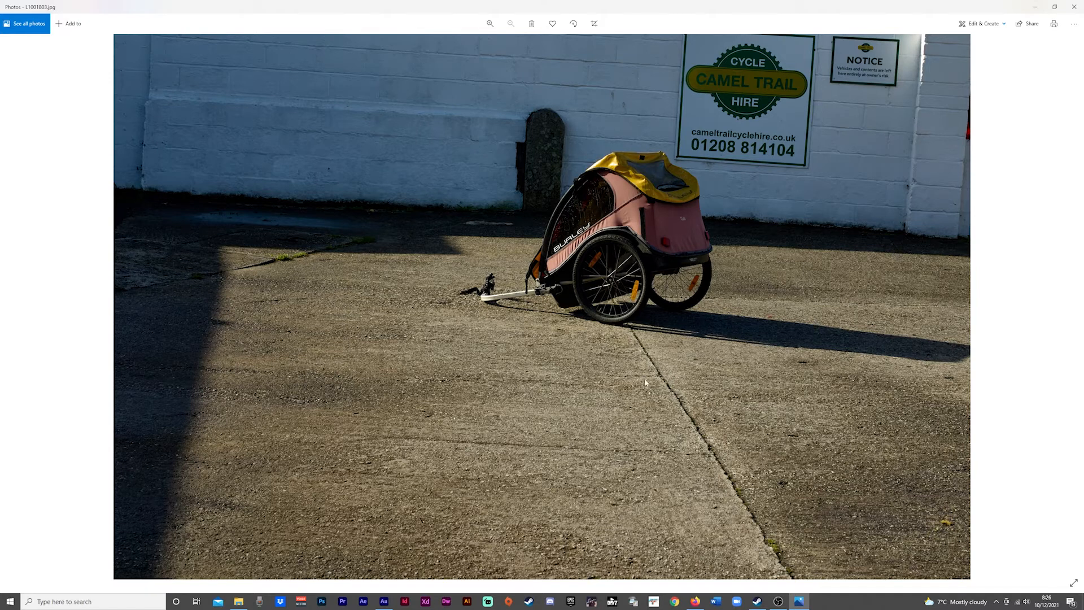
mouse_move(722, 294)
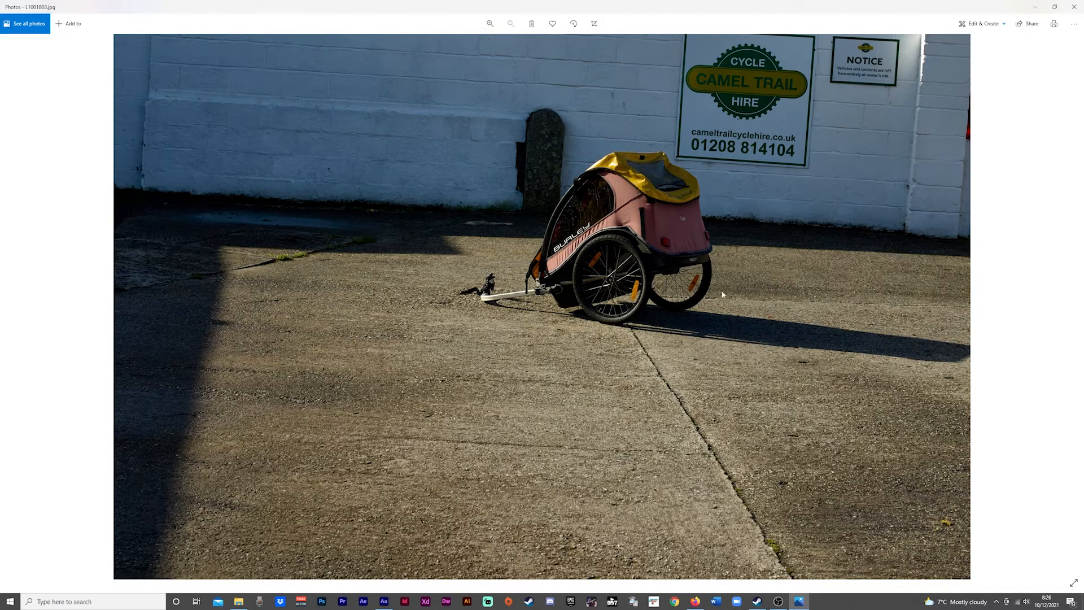
mouse_move(883, 77)
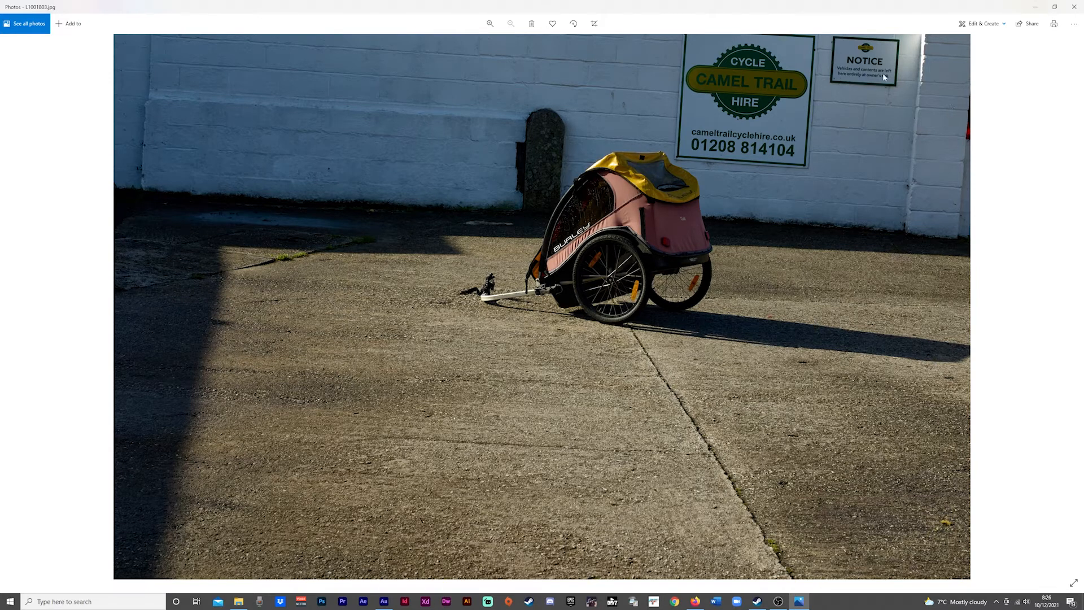
mouse_move(878, 82)
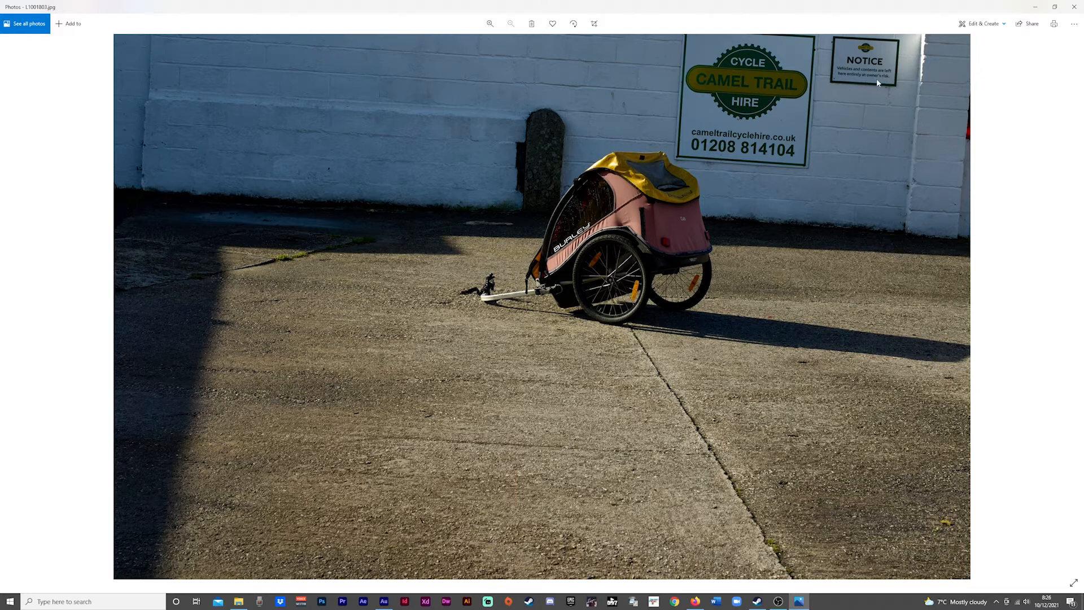
mouse_move(519, 307)
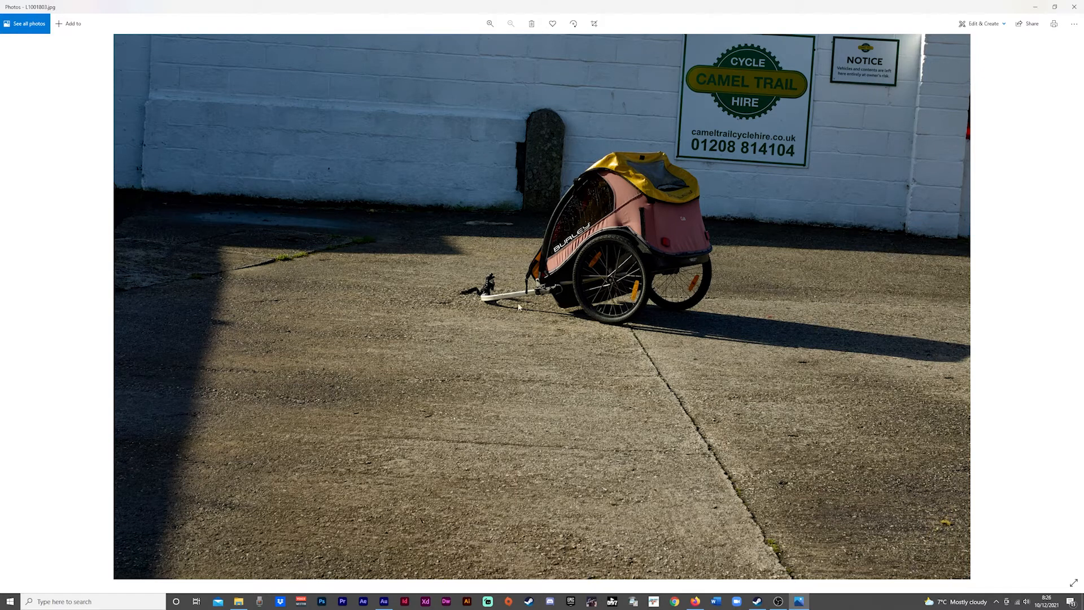
mouse_move(1072, 303)
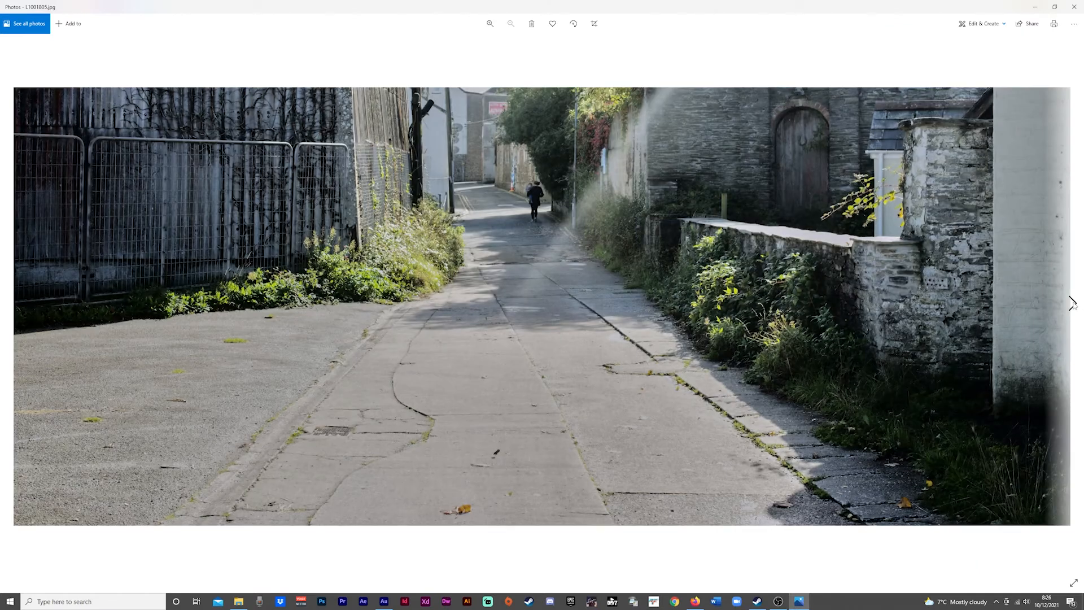
mouse_move(803, 361)
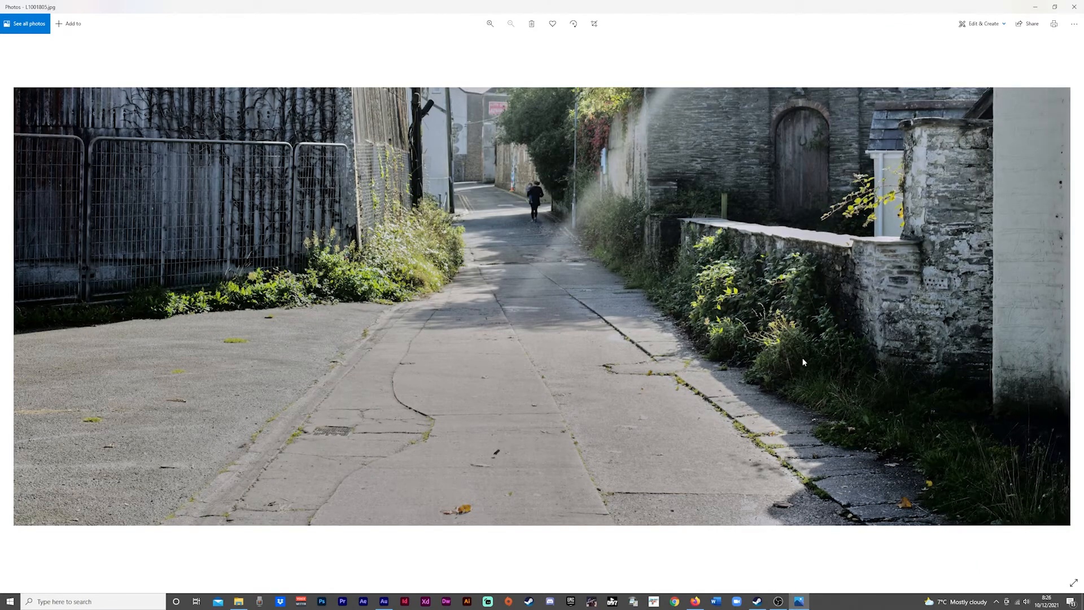
mouse_move(652, 348)
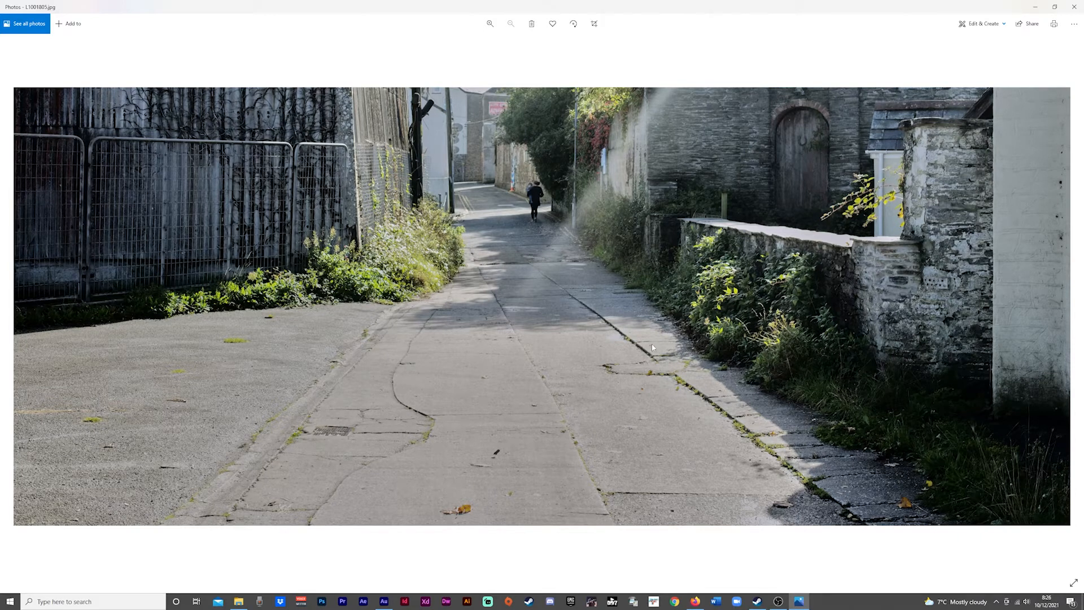
mouse_move(533, 194)
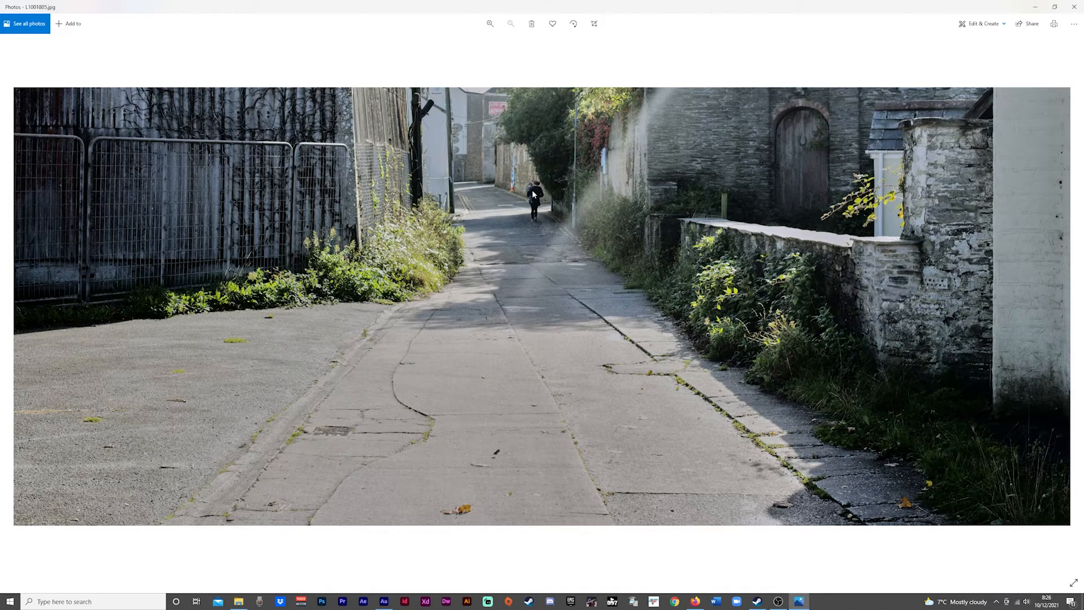
mouse_move(768, 370)
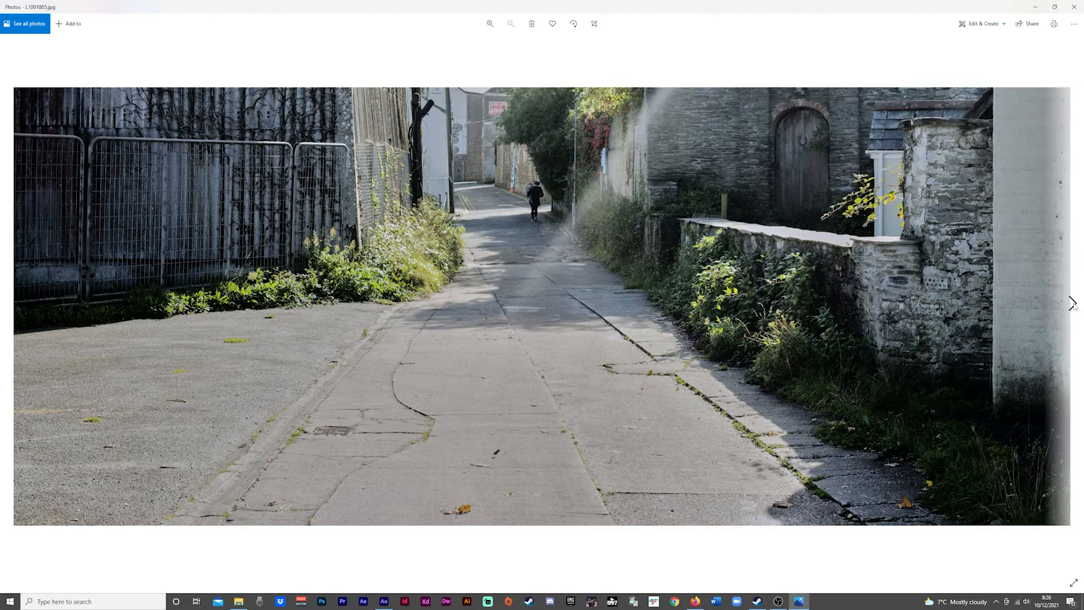
mouse_move(1073, 302)
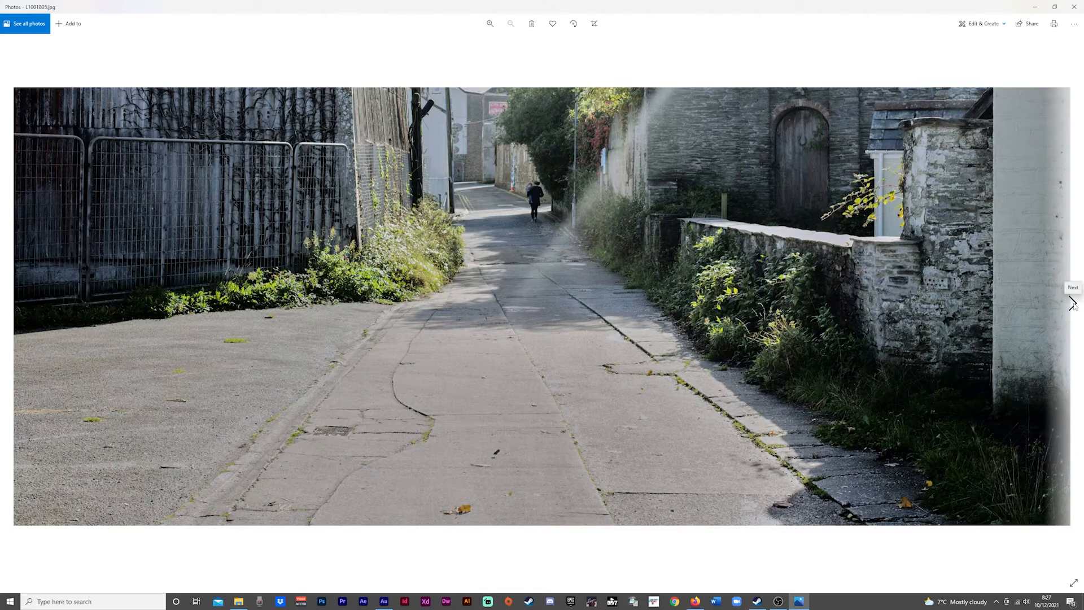
mouse_move(792, 334)
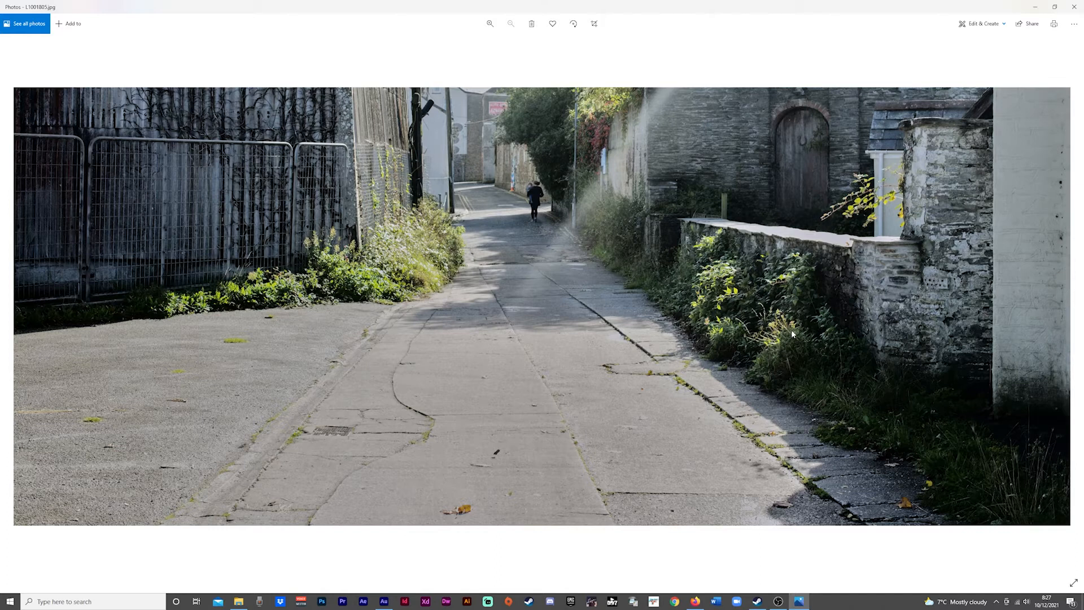
mouse_move(864, 248)
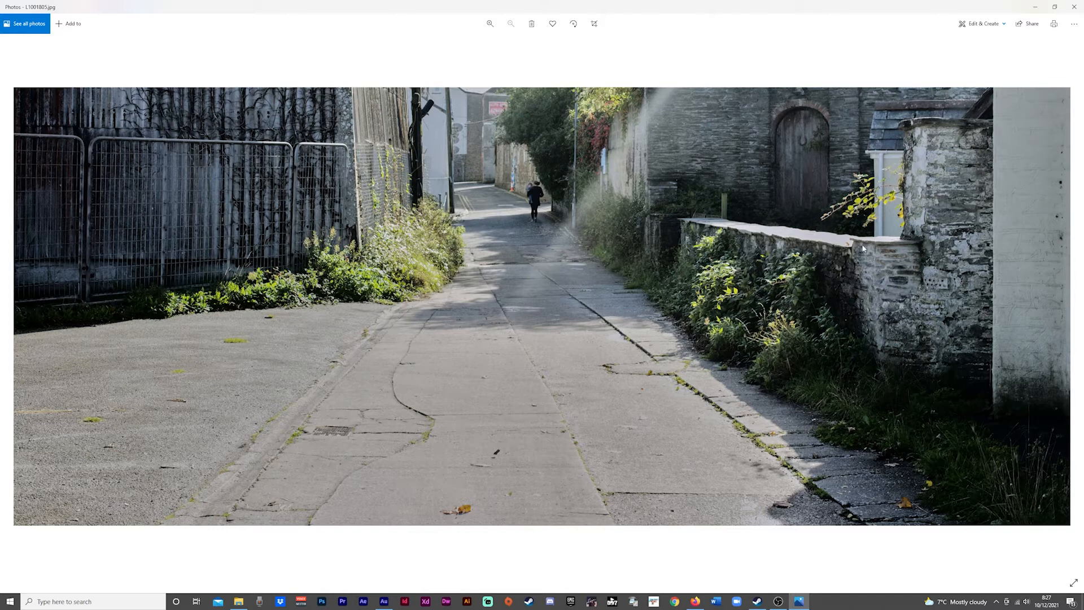
mouse_move(339, 365)
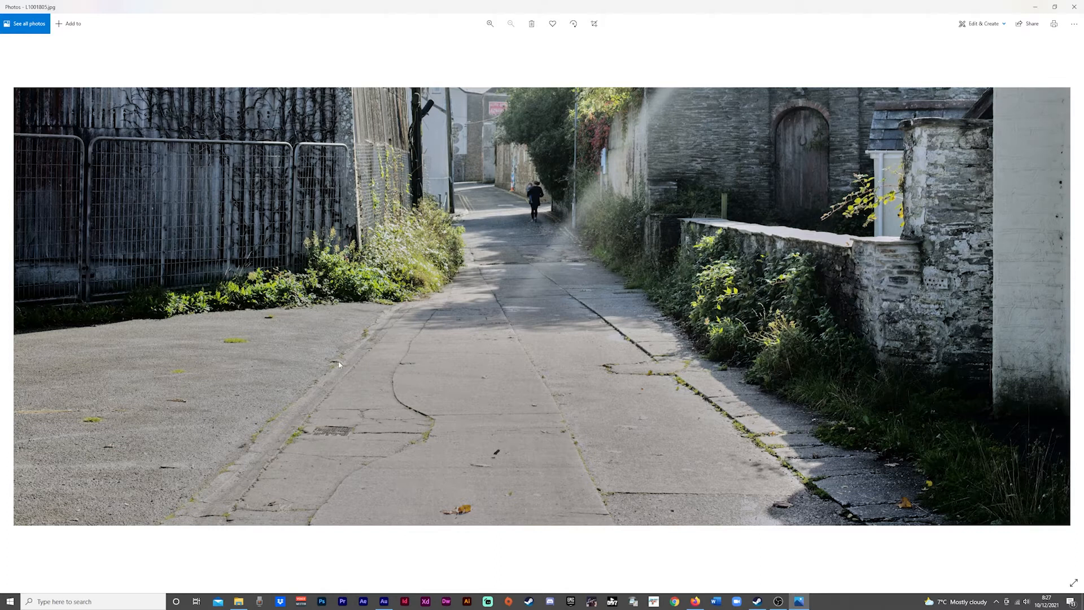
mouse_move(905, 335)
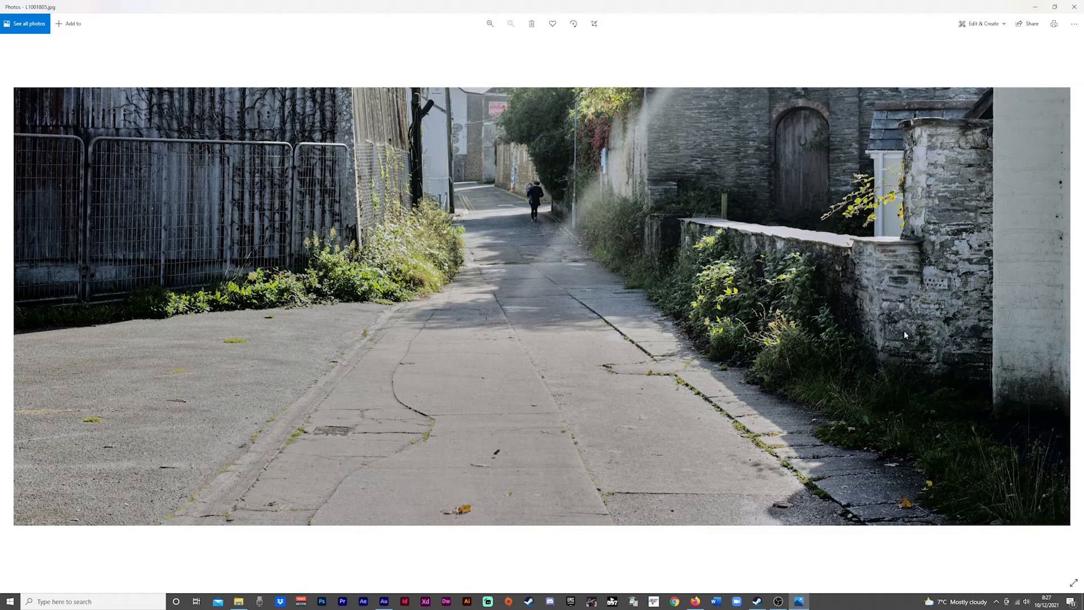
mouse_move(1073, 305)
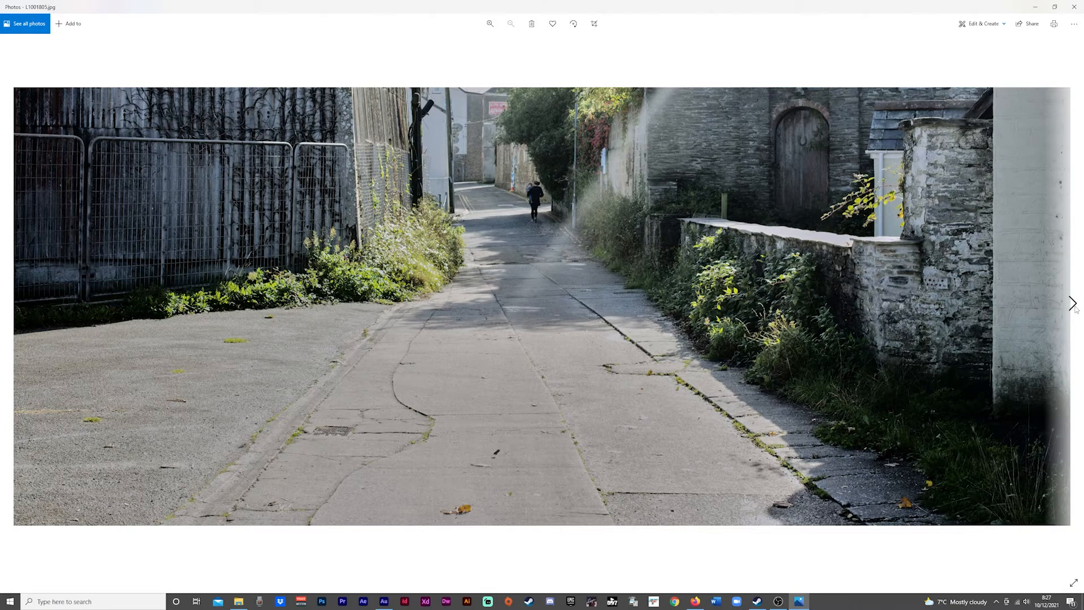
mouse_move(1073, 303)
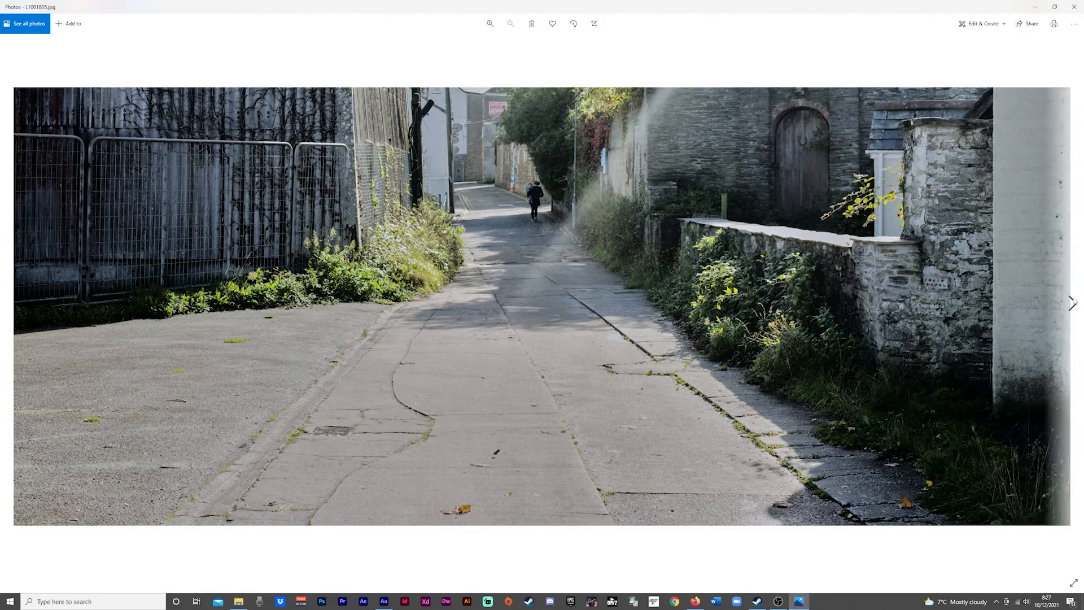
Advance from the lane-with-cyclist photo to the covered car on the gravel driveway.
click(1072, 302)
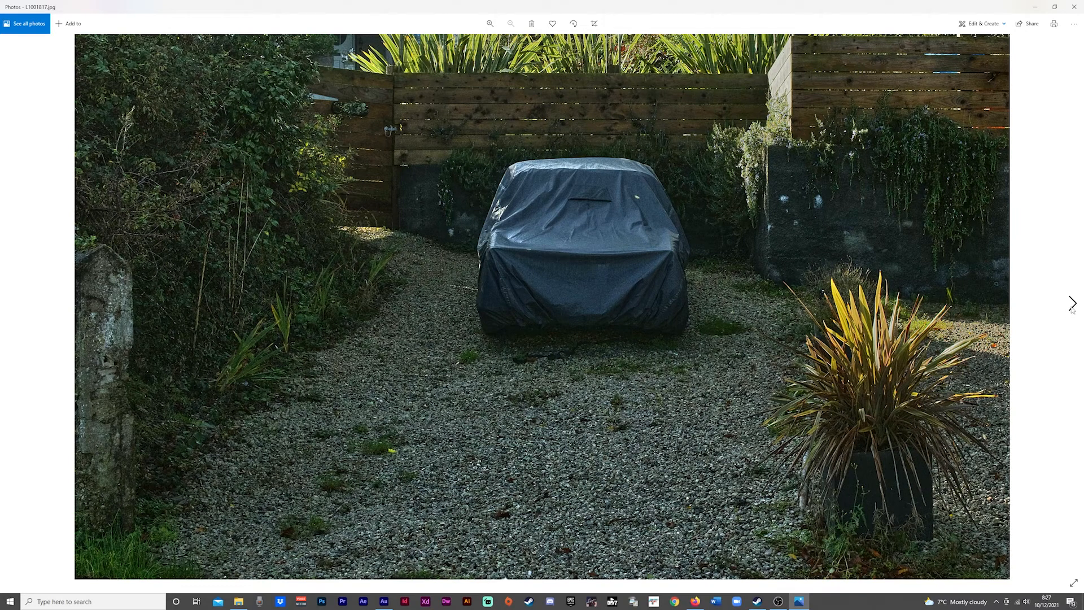
mouse_move(1071, 304)
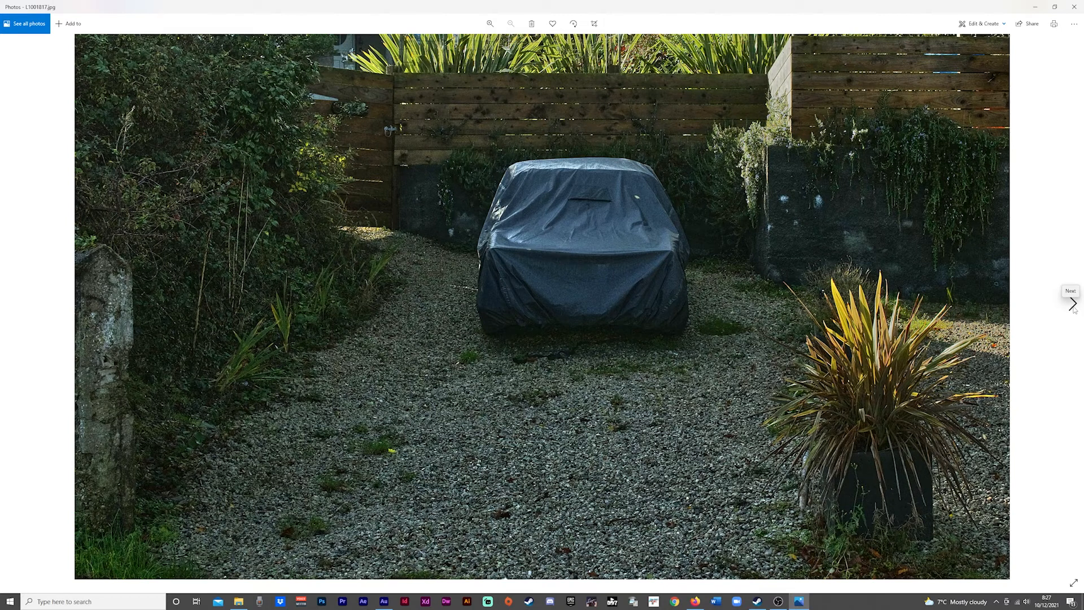
Advance past the covered car photo to the peeling red and yellow wooden garage.
click(1073, 303)
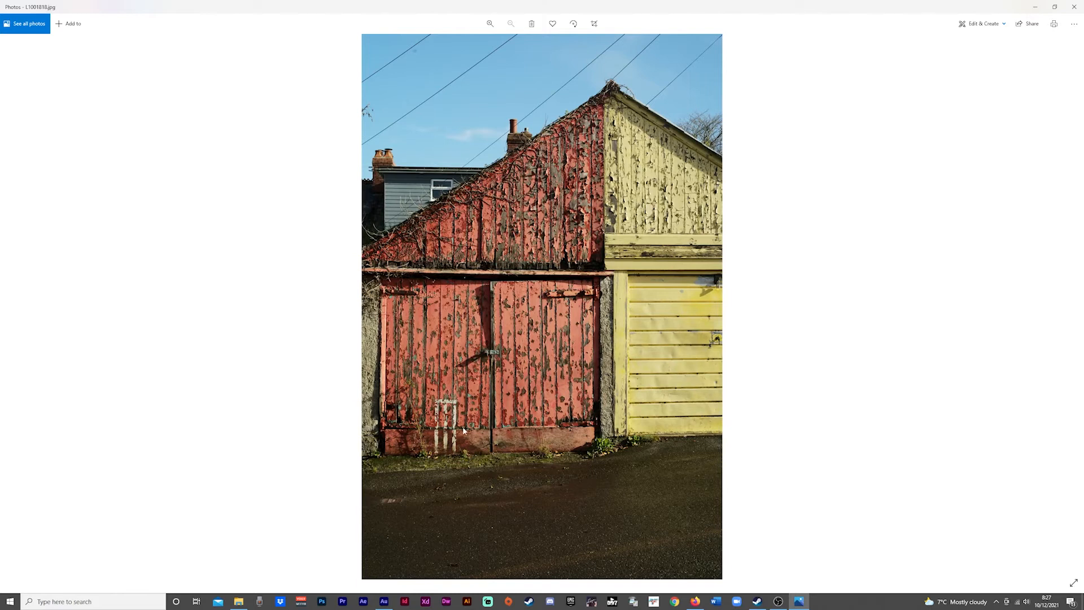
mouse_move(488, 409)
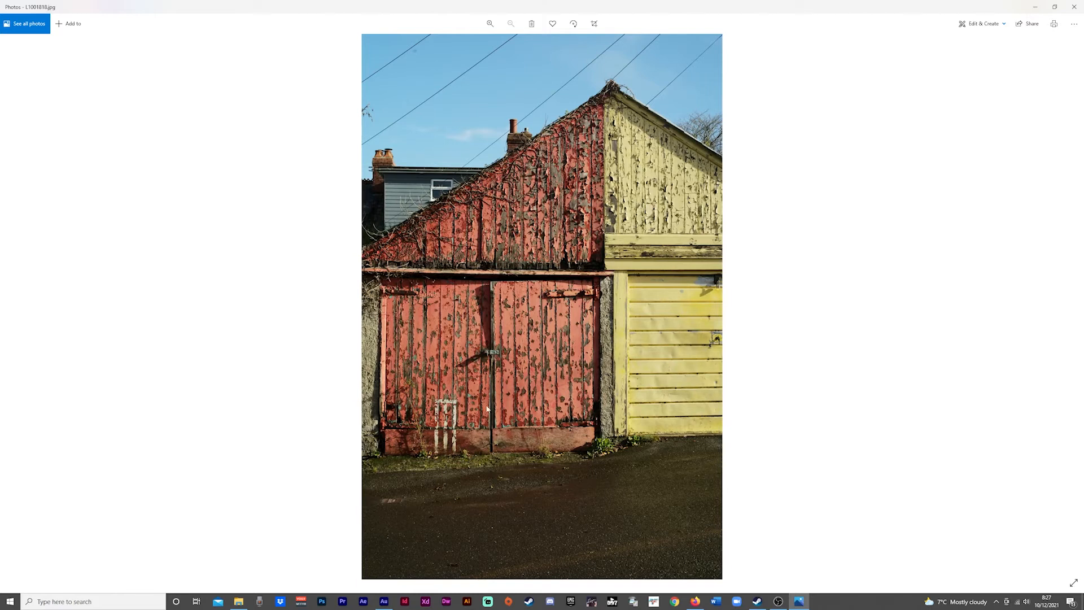
mouse_move(617, 339)
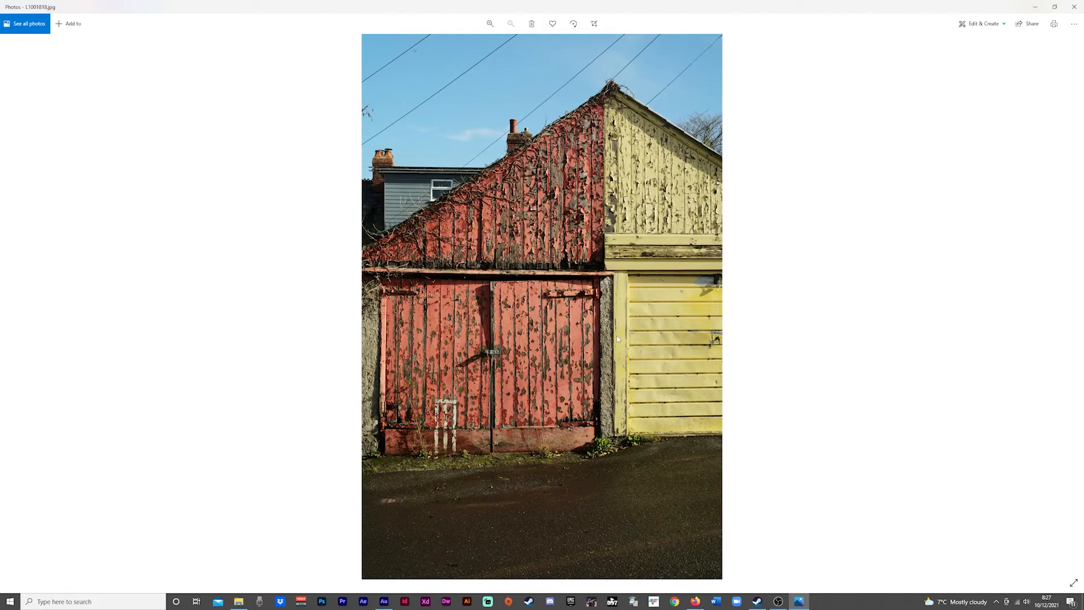
mouse_move(563, 378)
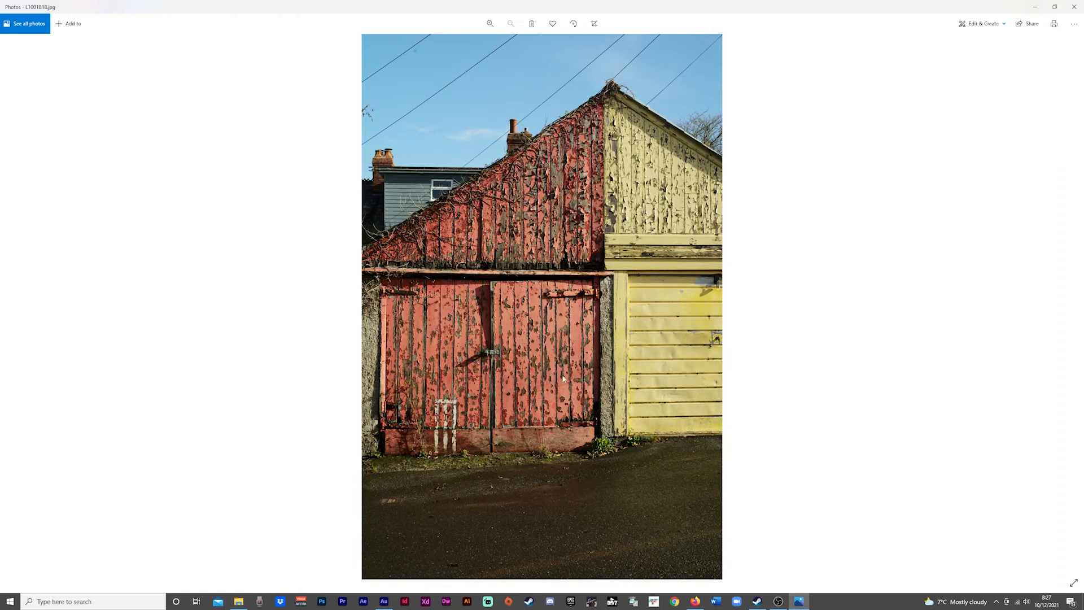
mouse_move(582, 360)
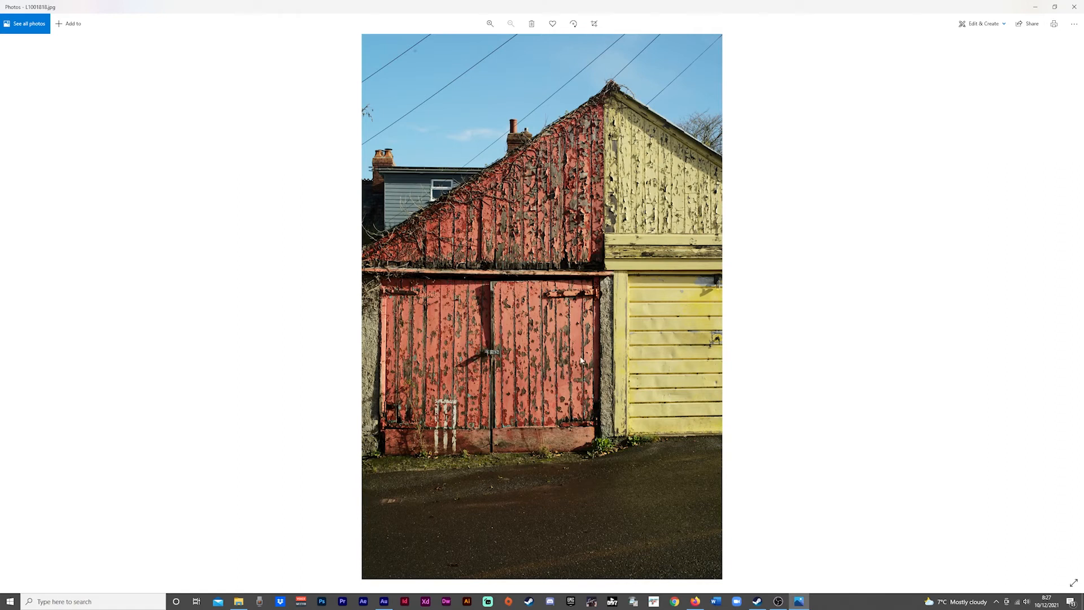
mouse_move(545, 262)
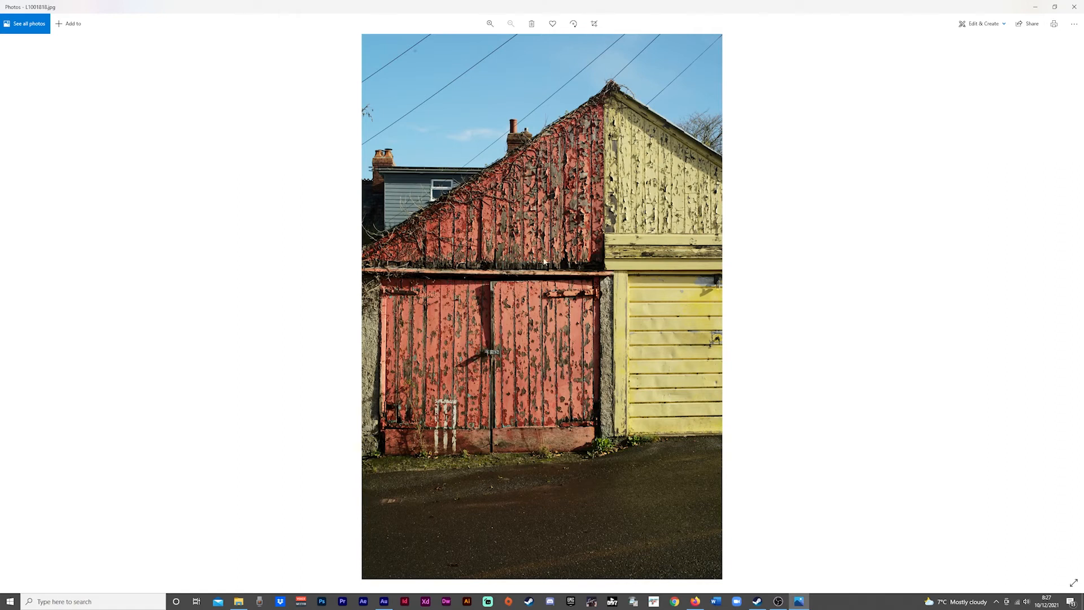
mouse_move(672, 354)
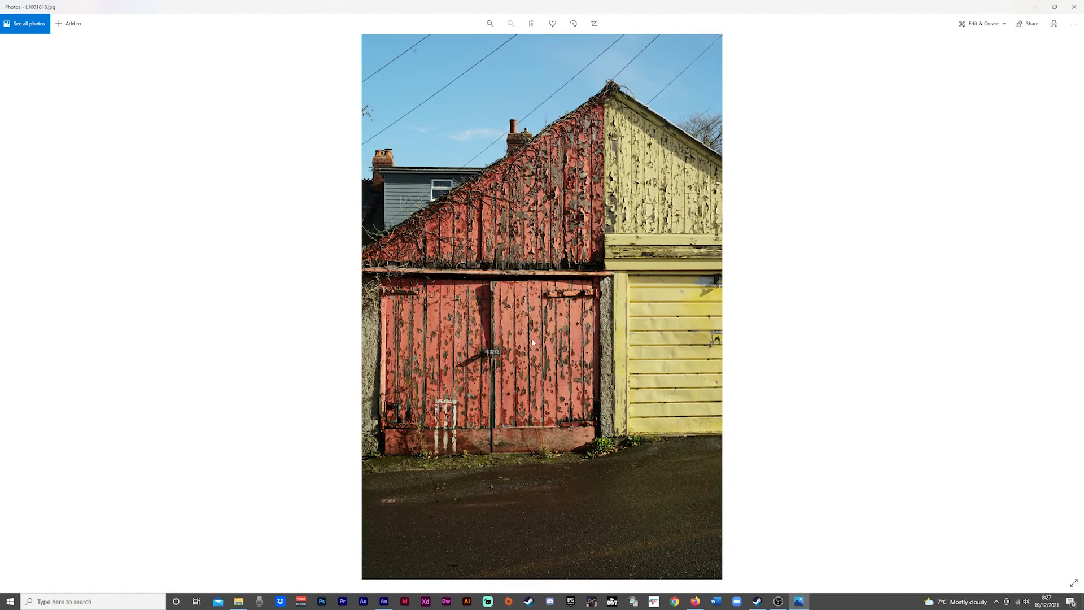
Zoom into the peeling garage doors, pan down the paint, then advance to the slate gable.
click(490, 23)
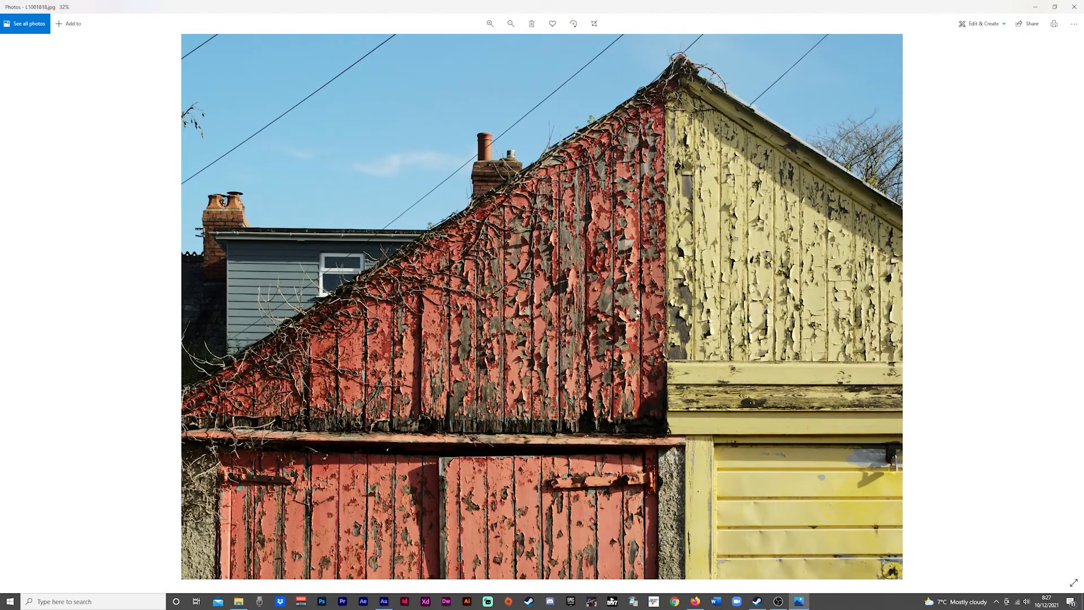
scroll(down, 3)
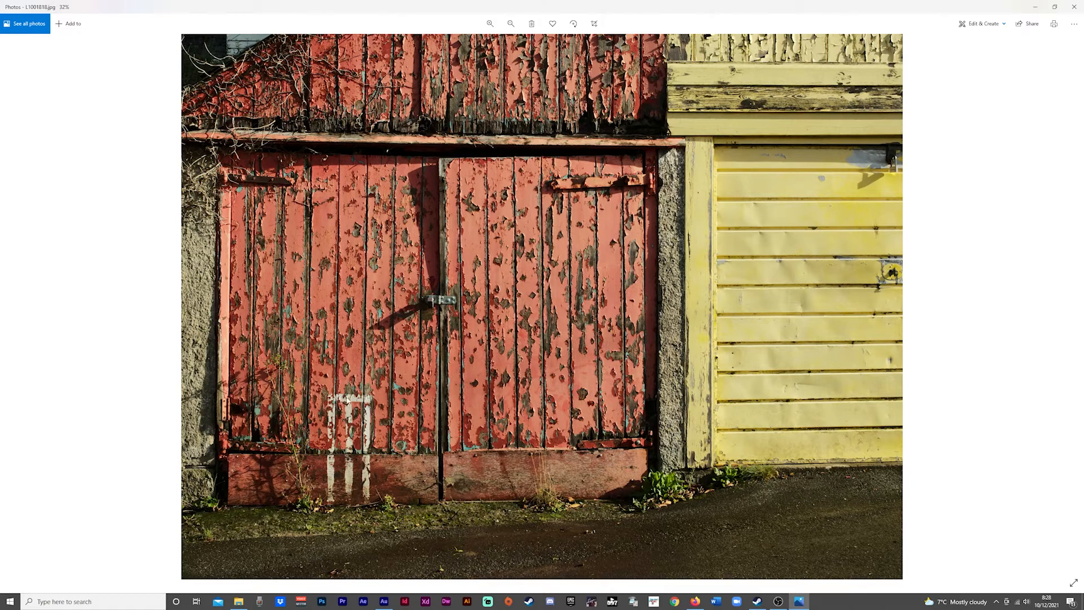
mouse_move(327, 451)
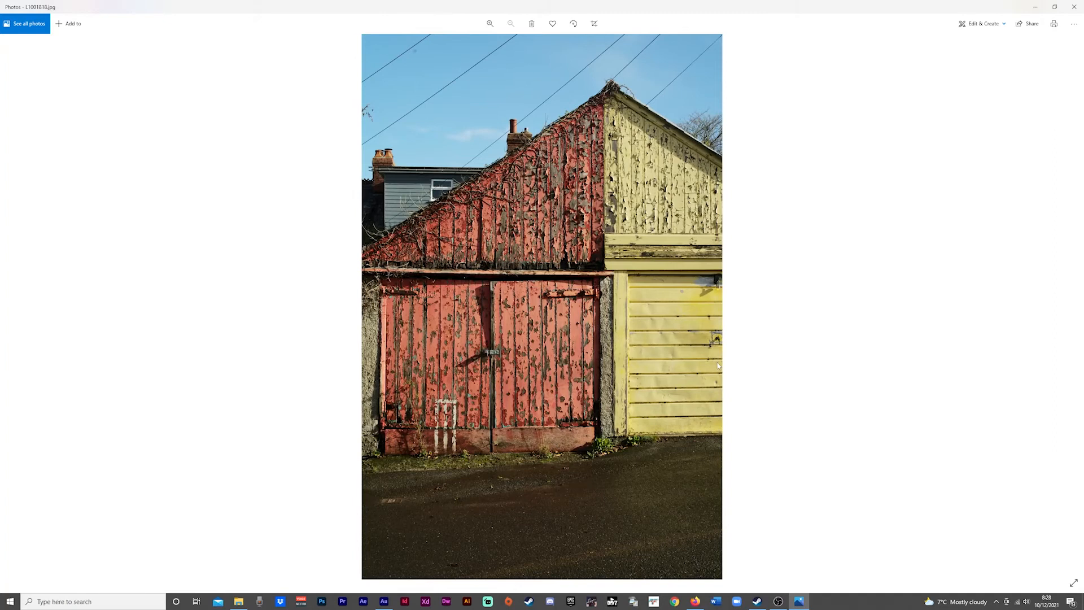
mouse_move(1073, 303)
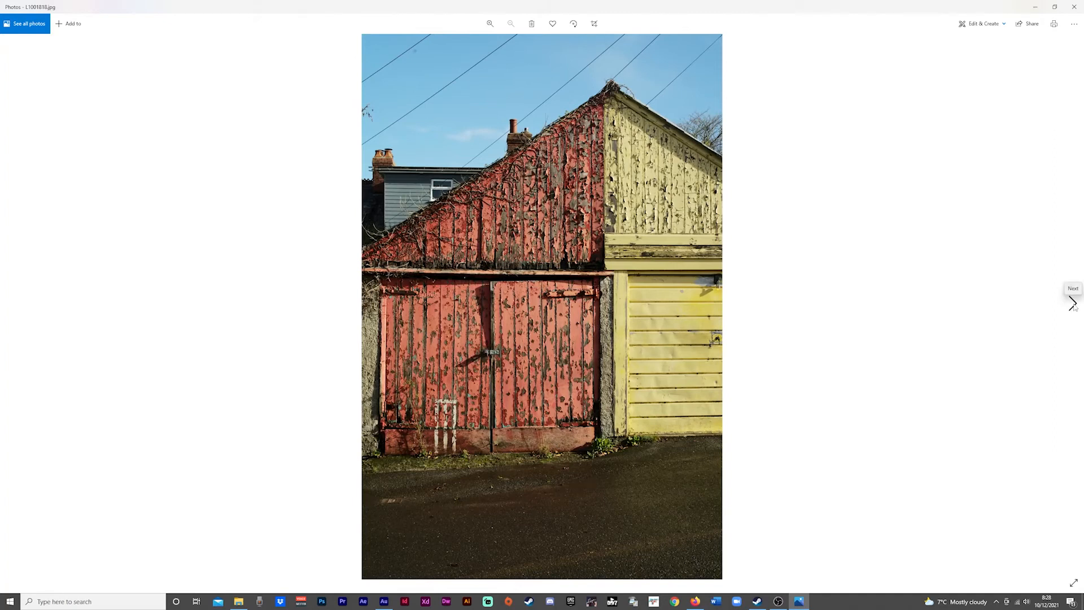
click(1072, 302)
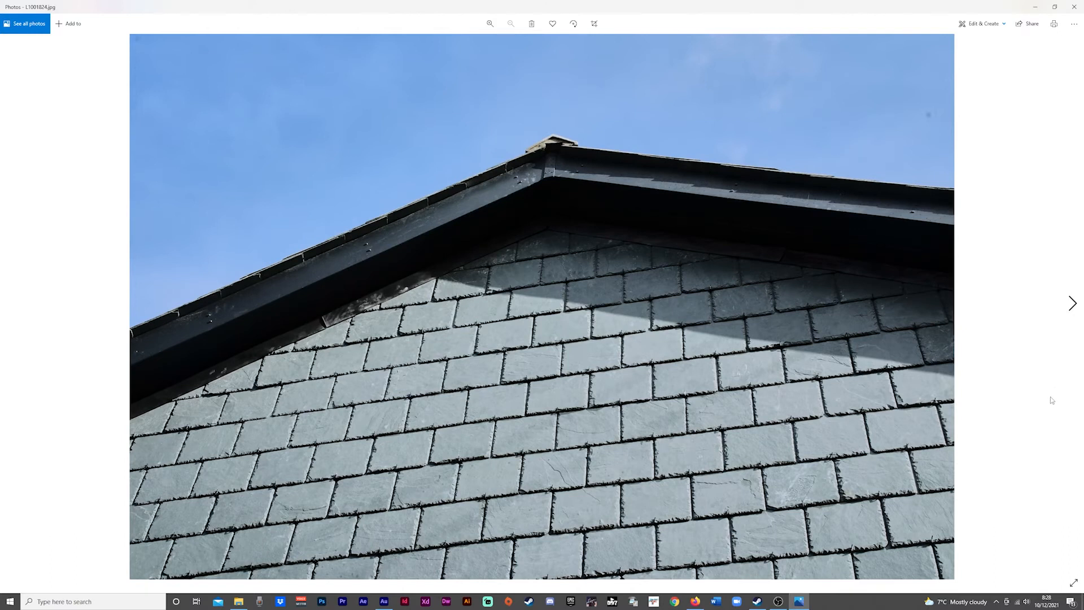
mouse_move(594, 287)
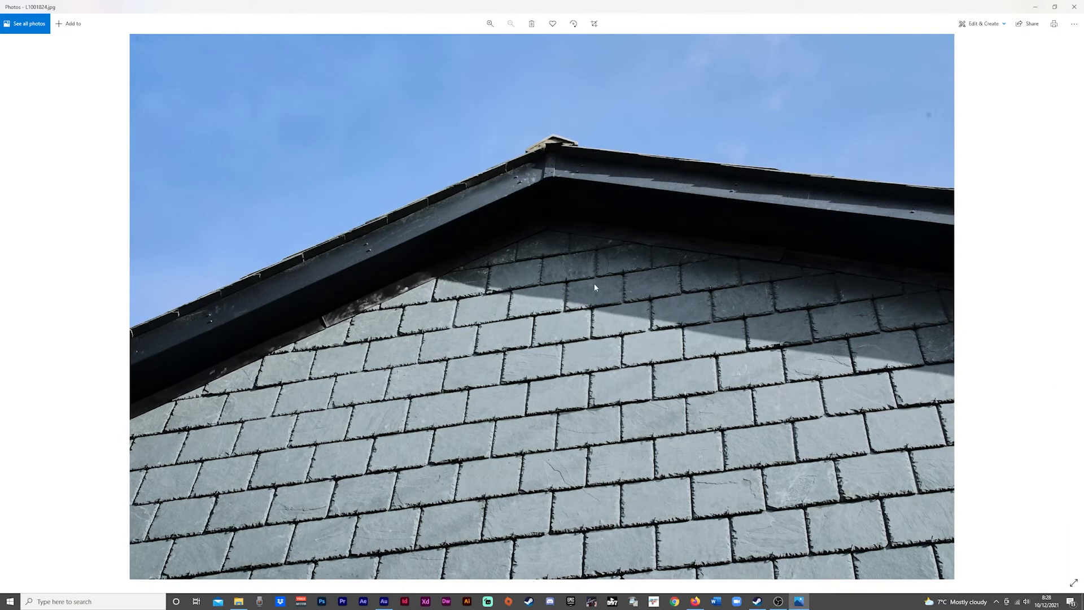
mouse_move(656, 308)
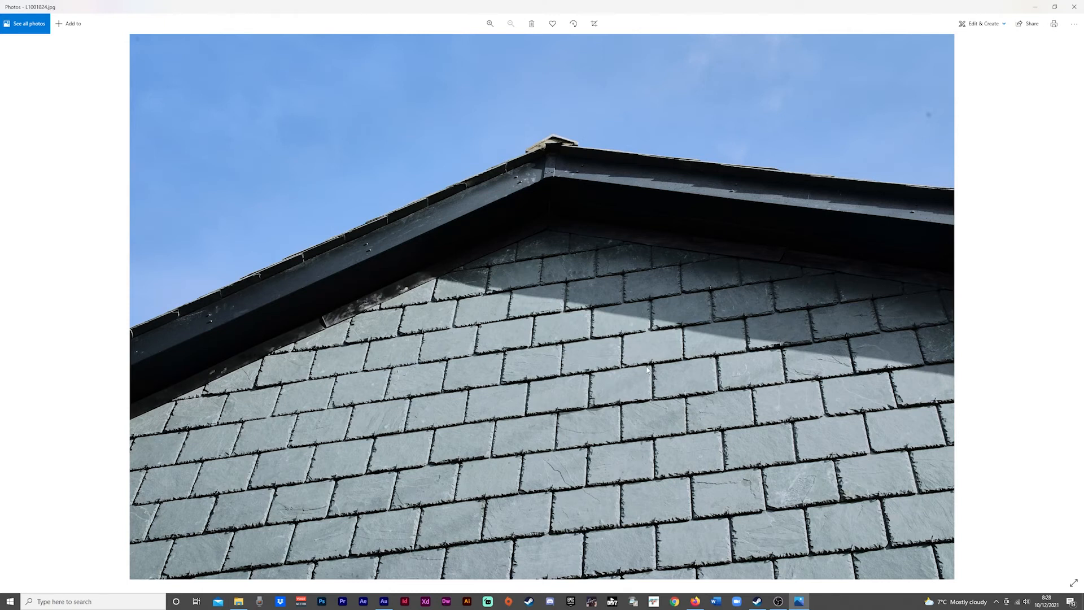
mouse_move(918, 404)
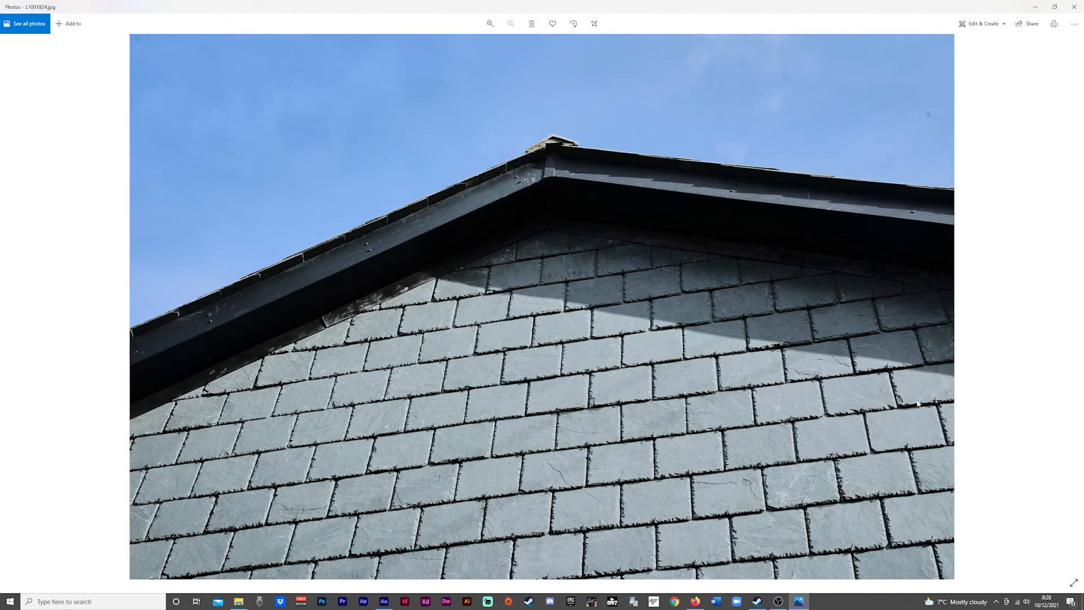
mouse_move(585, 435)
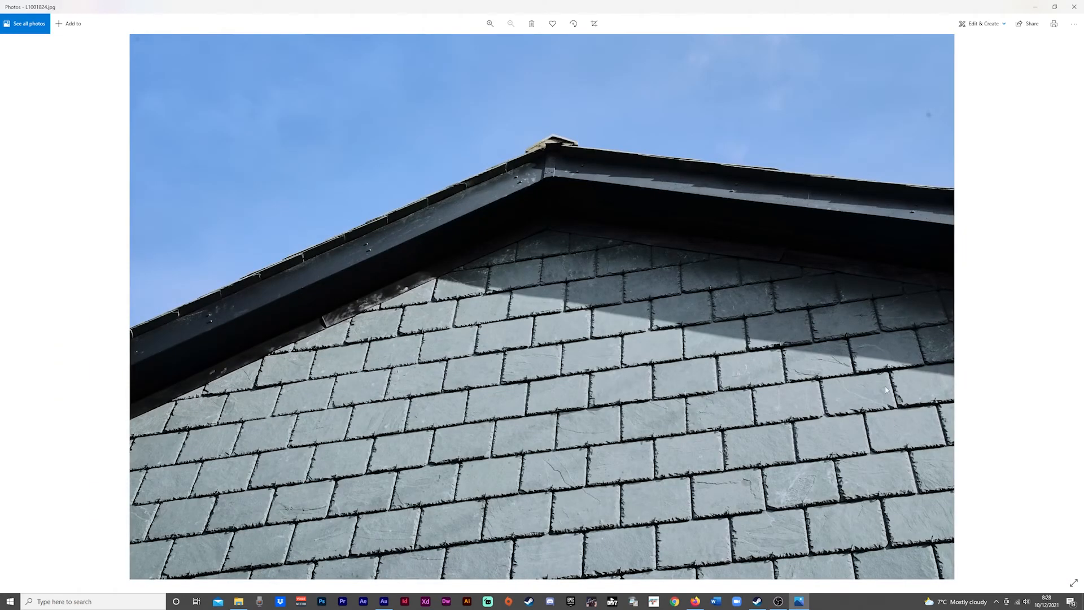
mouse_move(1073, 303)
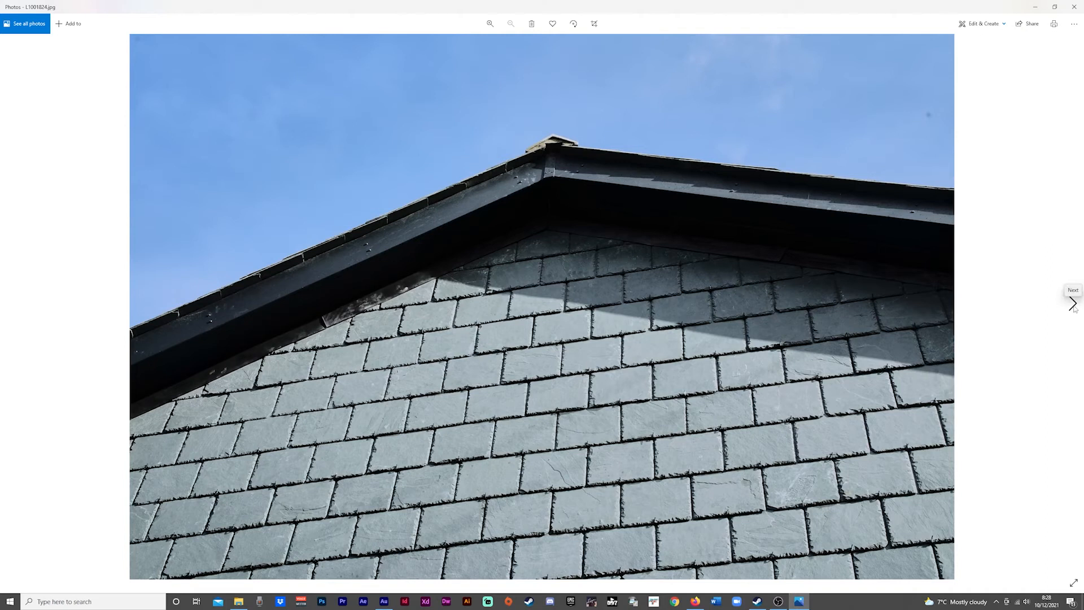
mouse_move(1073, 304)
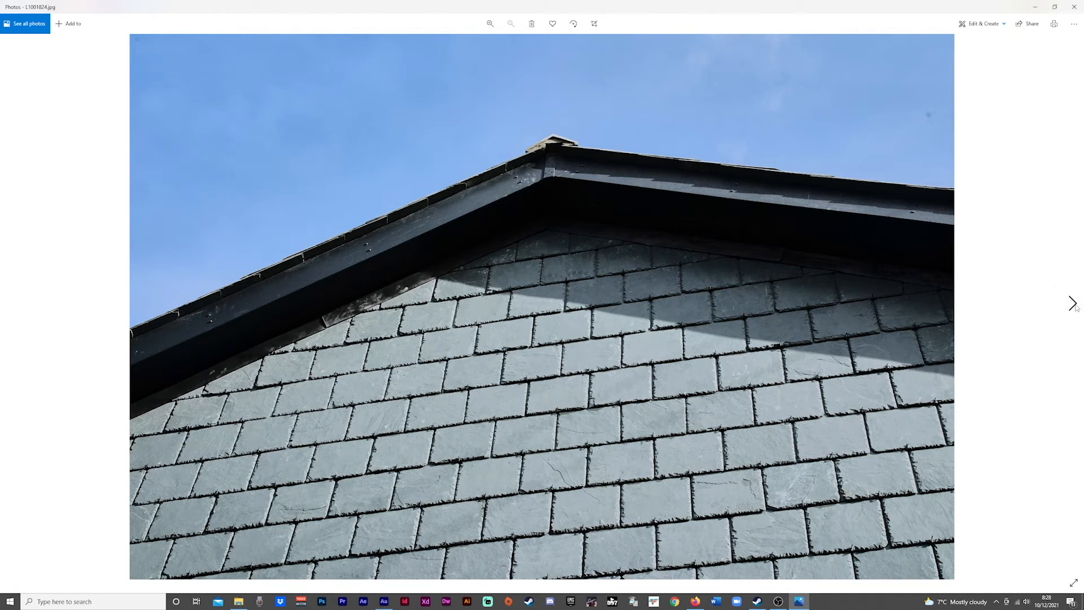
Advance from the slate gable to the yellow Abarth hatchback on the residential street.
click(1073, 303)
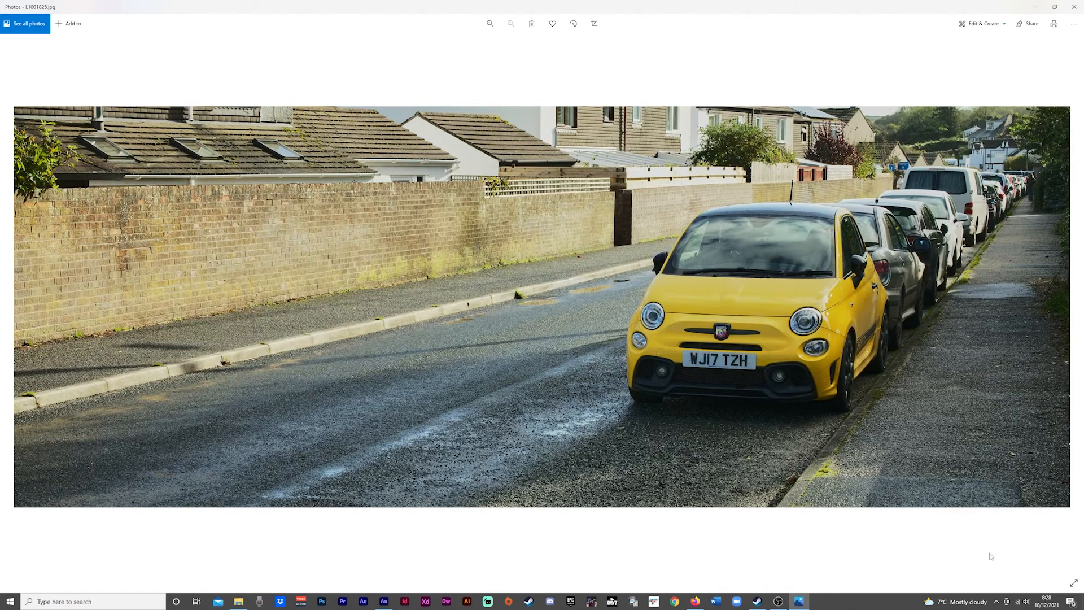
mouse_move(968, 569)
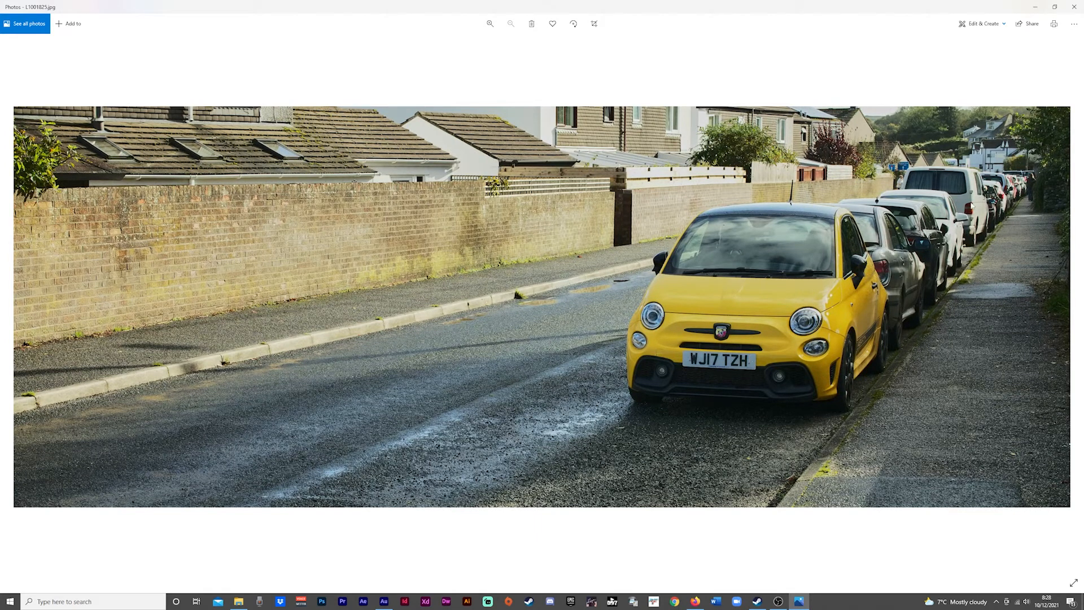
mouse_move(837, 357)
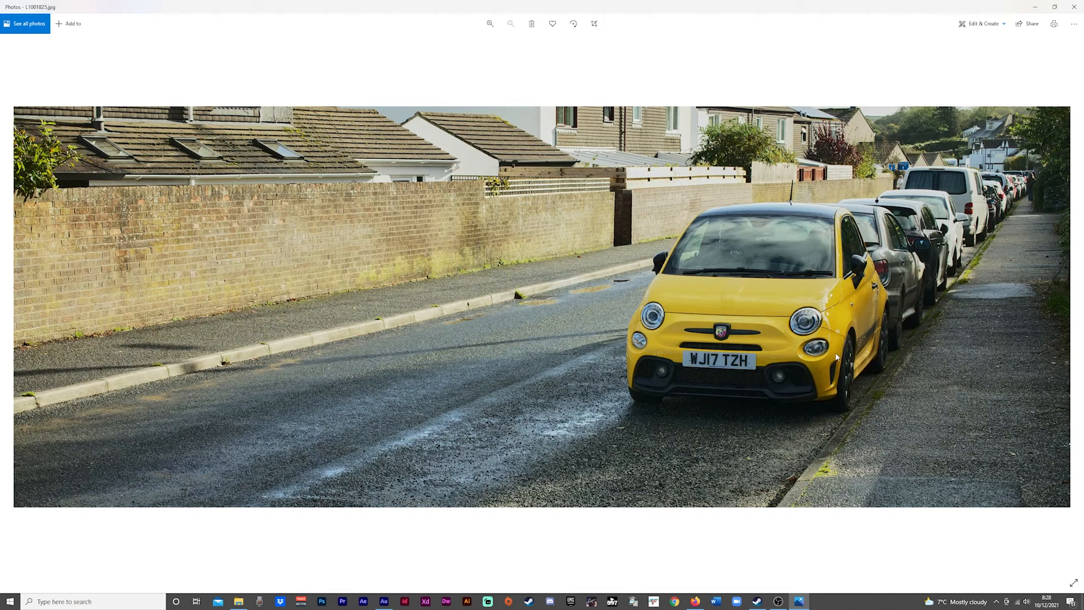
mouse_move(776, 373)
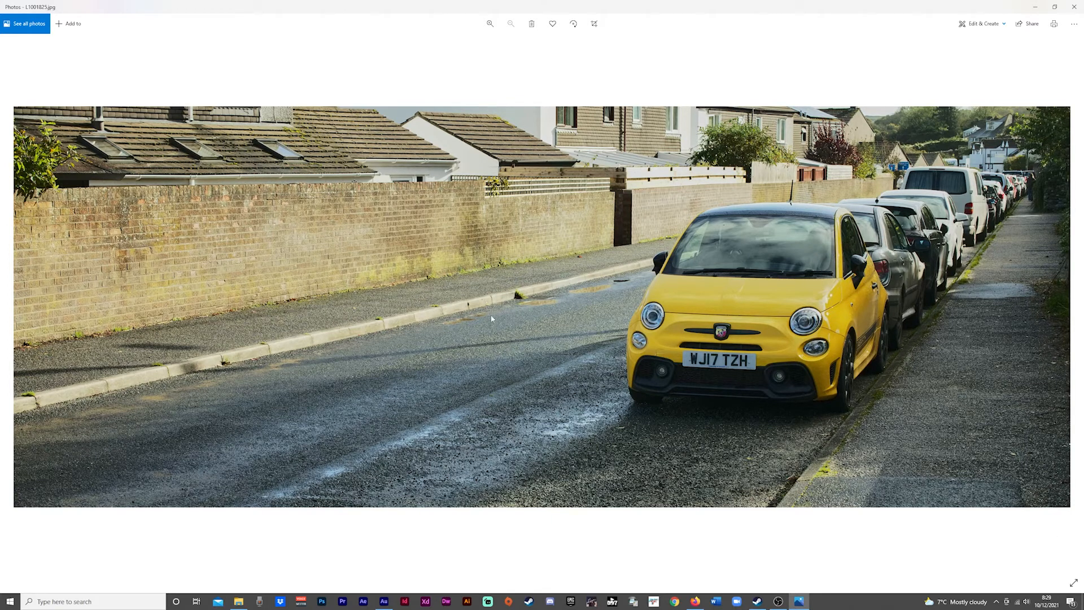
Advance from the yellow Abarth photo to the sunny riverside scene with a wooden bench.
click(1071, 303)
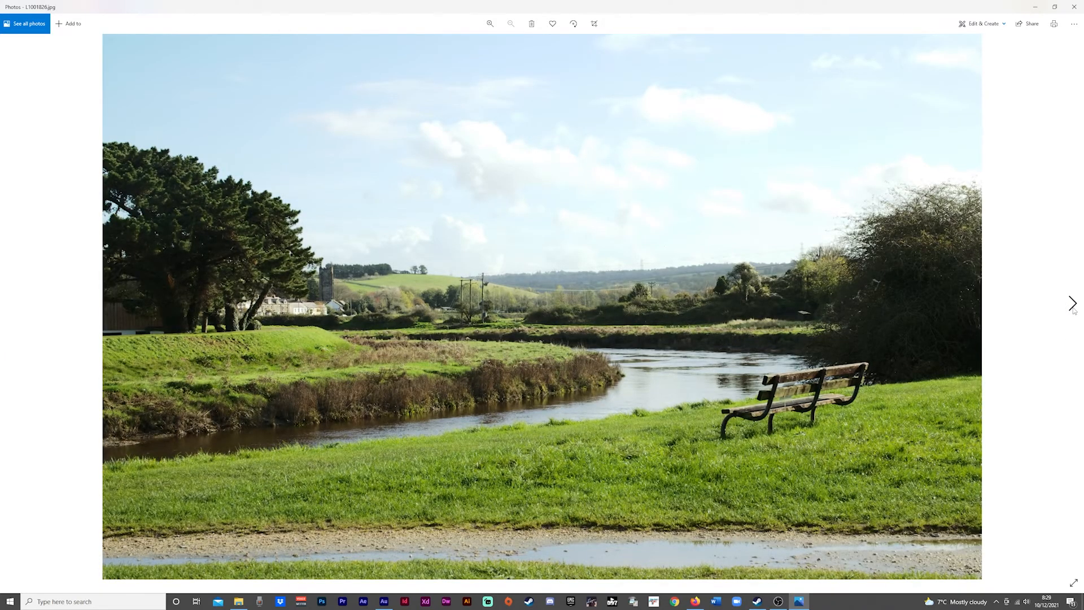
mouse_move(1073, 303)
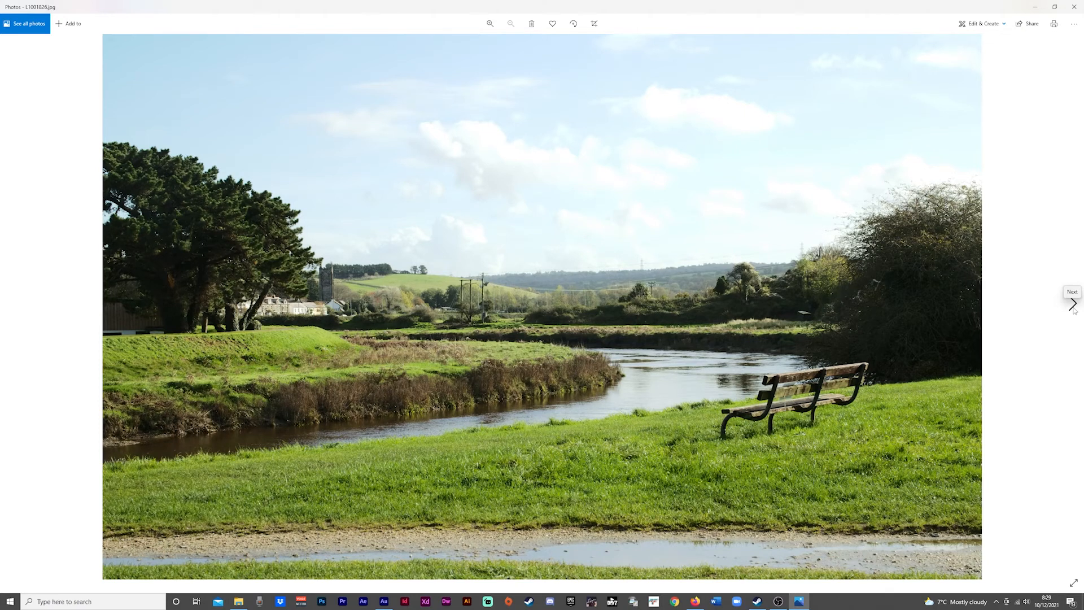
mouse_move(288, 290)
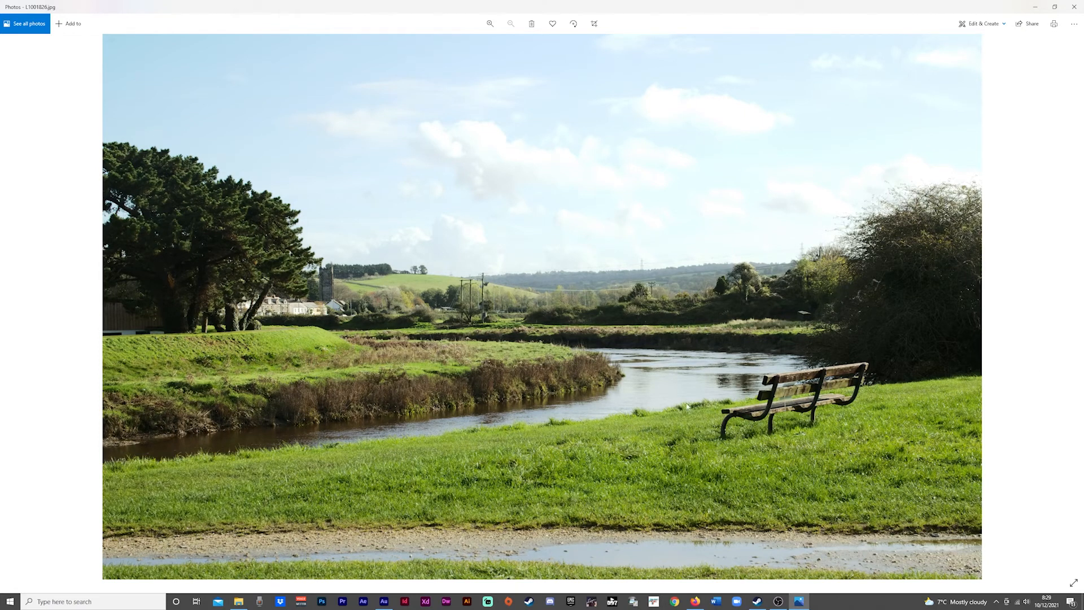
mouse_move(681, 414)
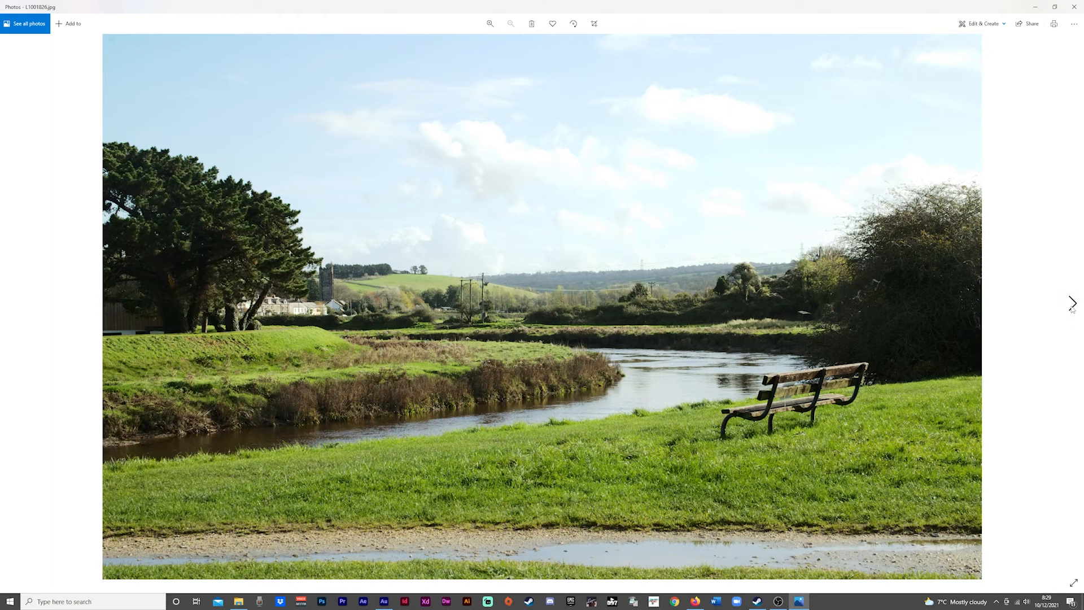
Advance from the riverside bench to the wide shot of two white swans on the river.
click(1073, 303)
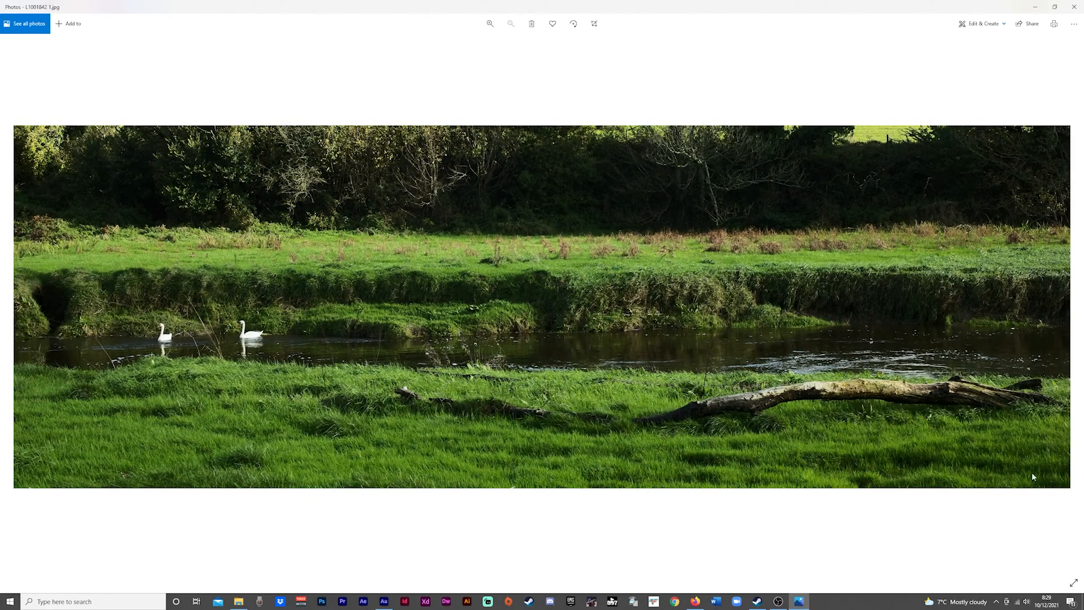
mouse_move(982, 567)
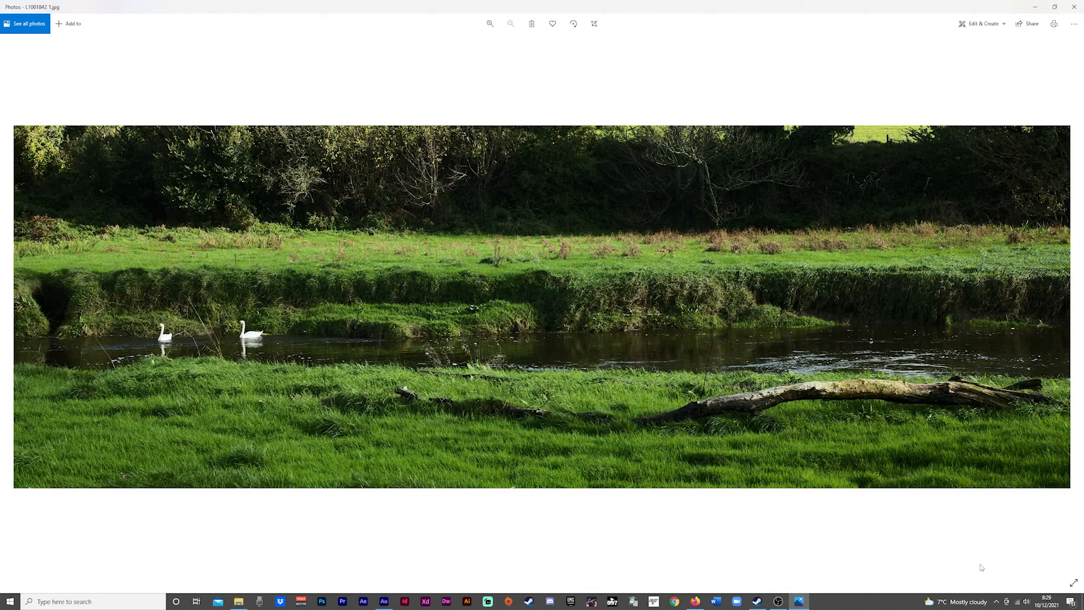
mouse_move(588, 419)
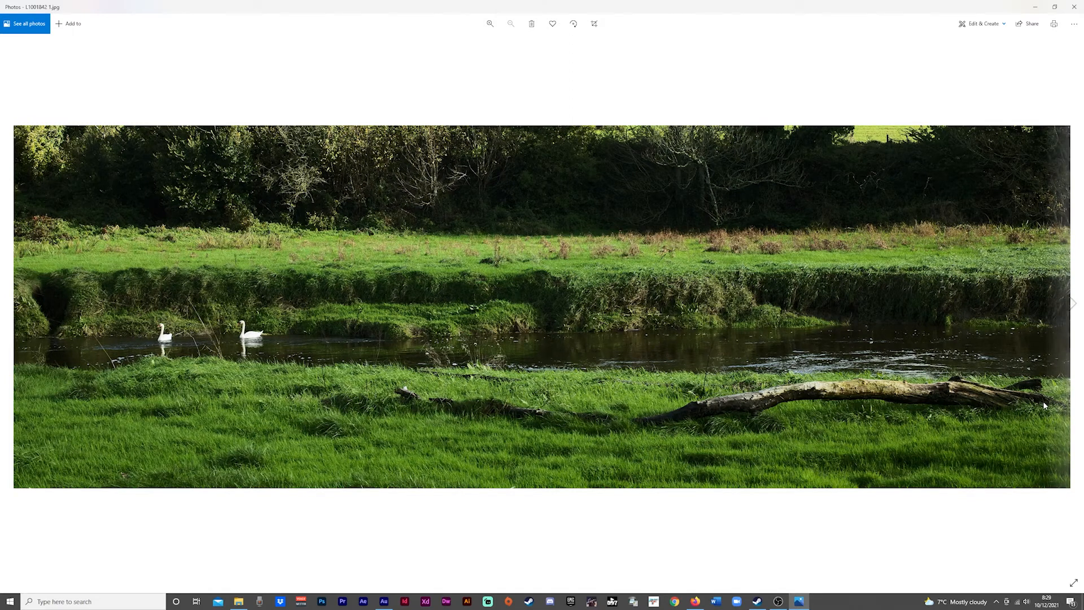
mouse_move(1042, 385)
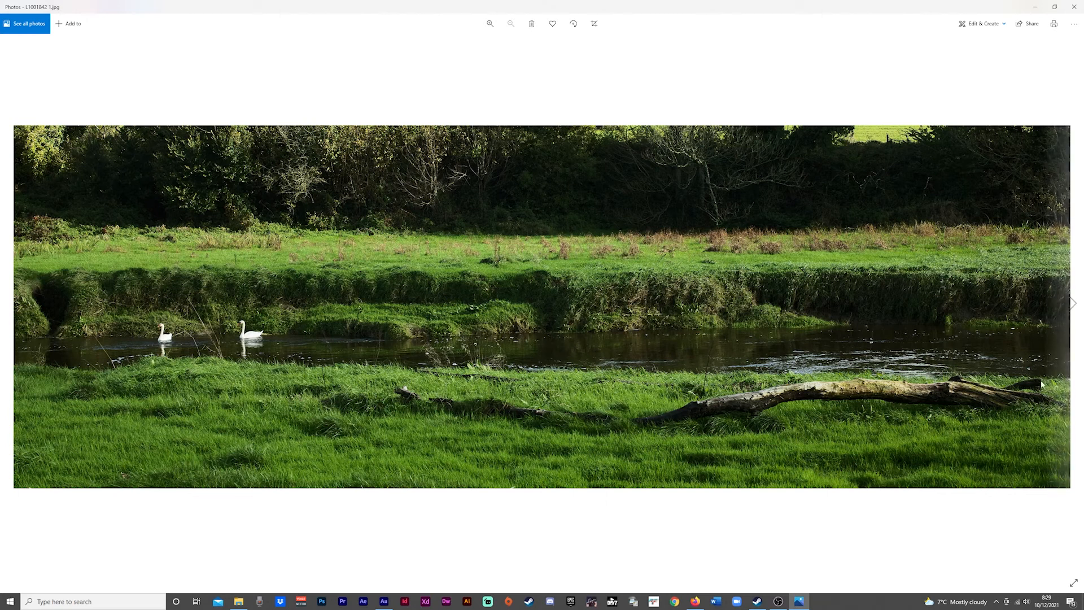
mouse_move(412, 403)
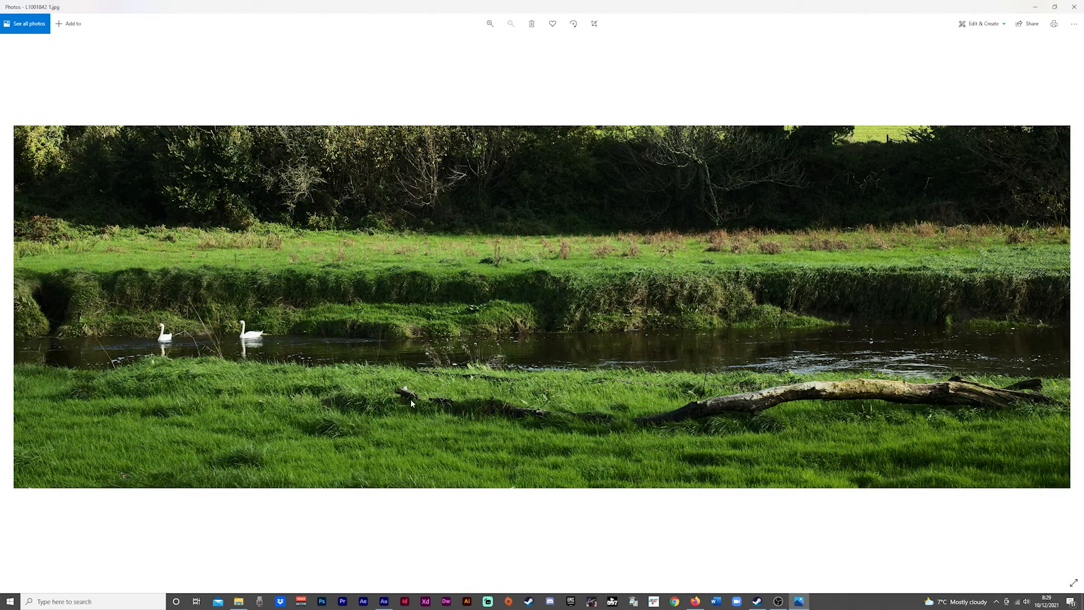
mouse_move(511, 492)
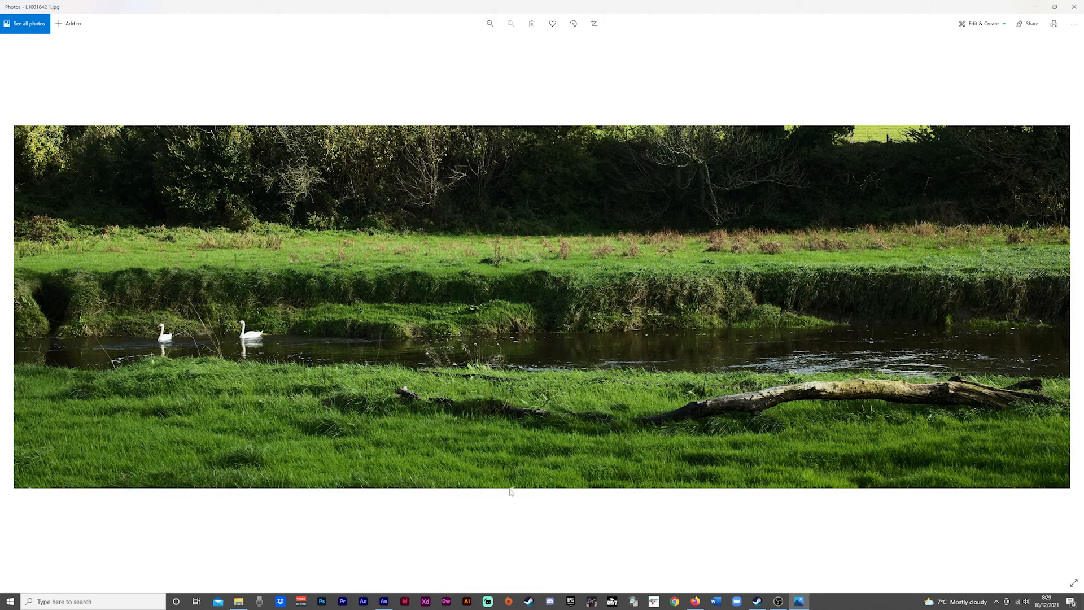
mouse_move(310, 404)
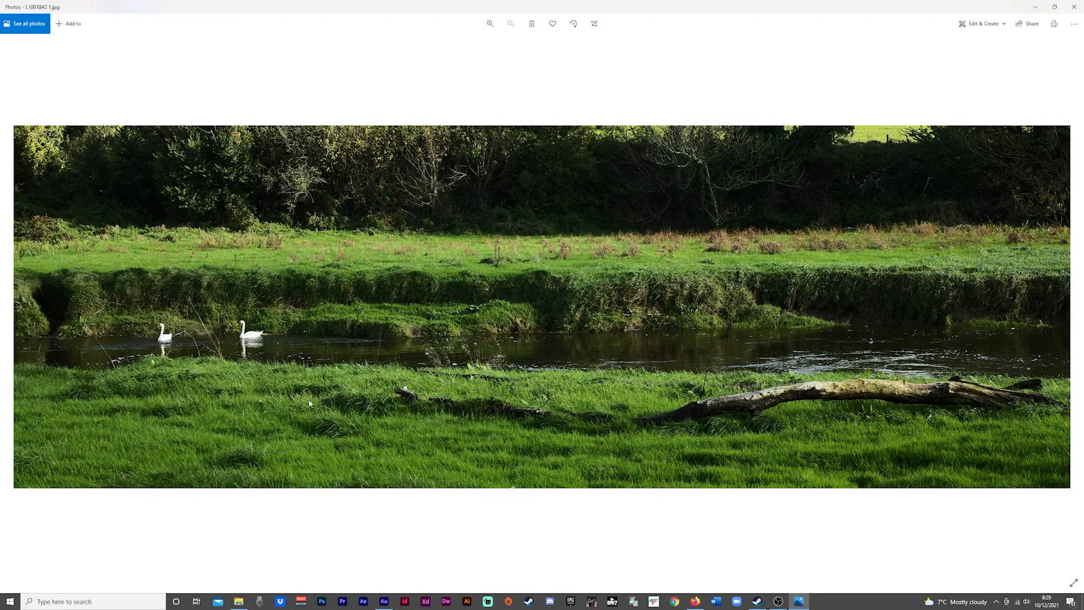
mouse_move(944, 416)
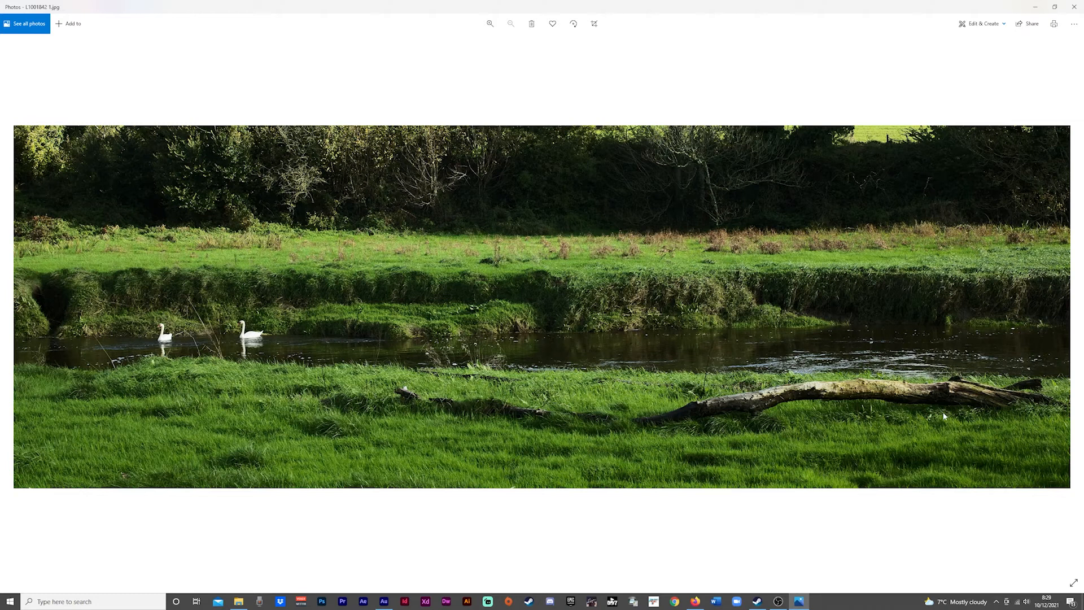
mouse_move(927, 413)
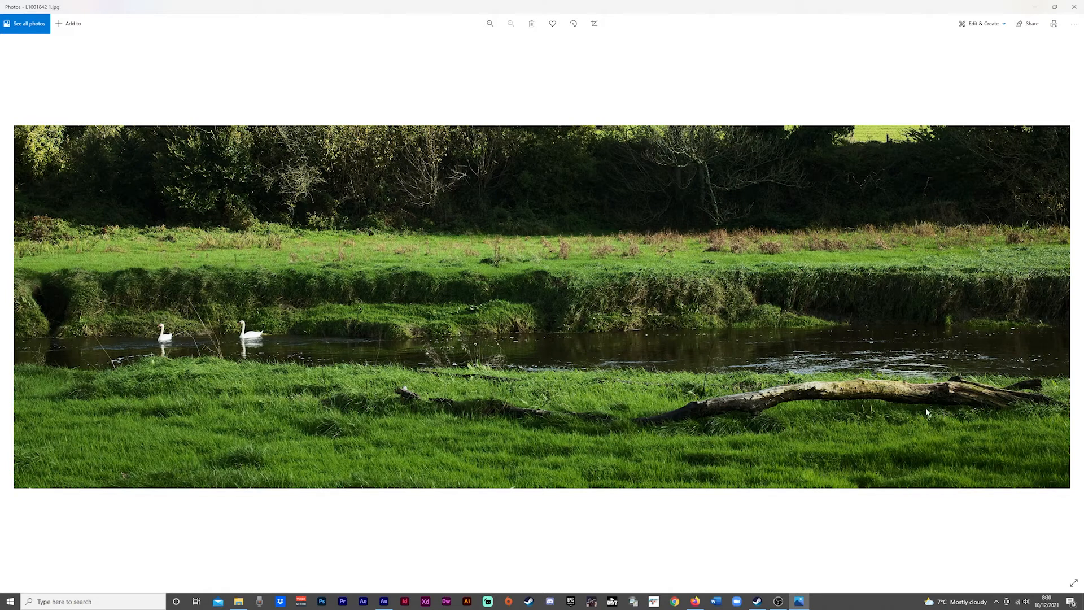
mouse_move(1071, 303)
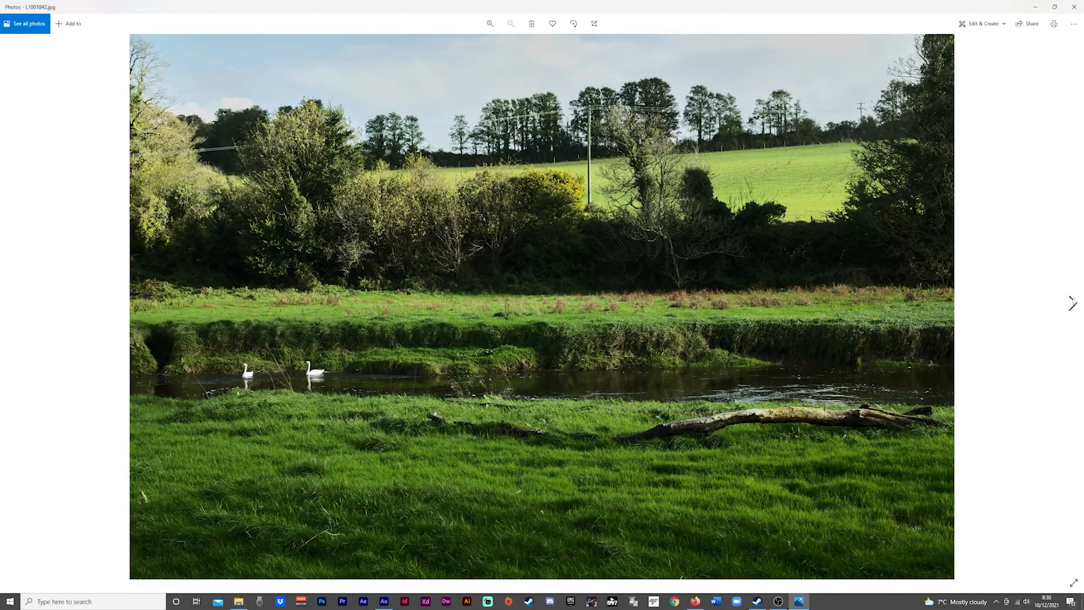
mouse_move(1072, 302)
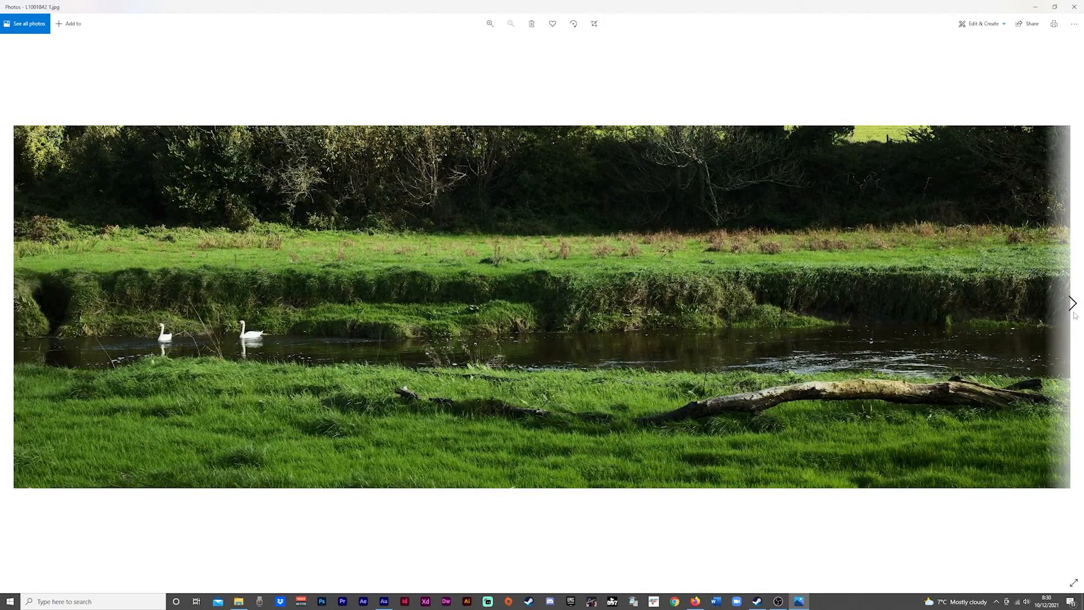
Open the black-and-white bare branches photo, zoom in and pan over the detail, then fit.
click(1073, 302)
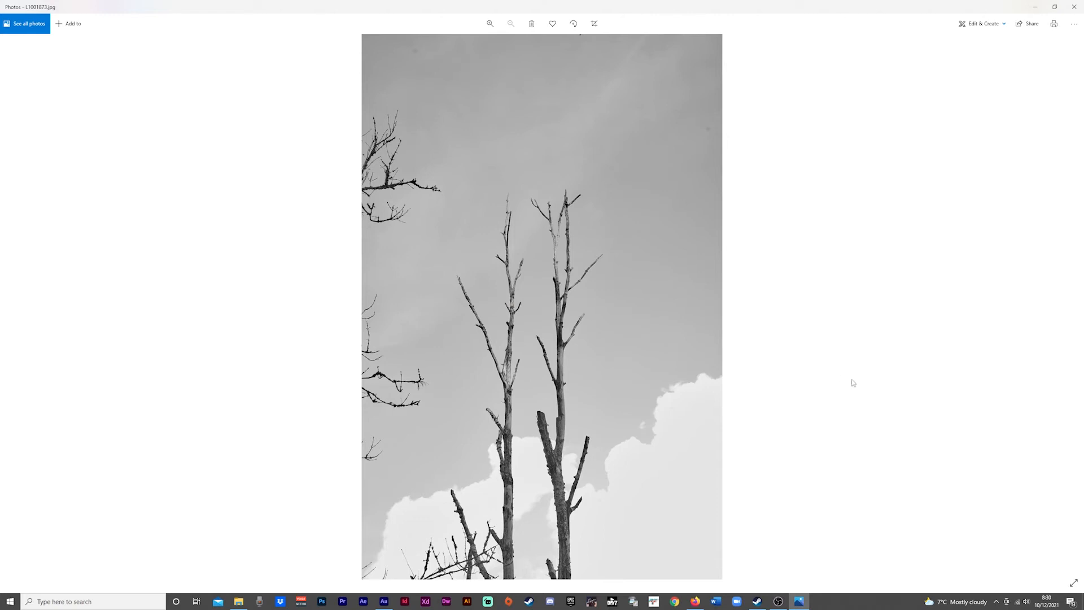
click(490, 24)
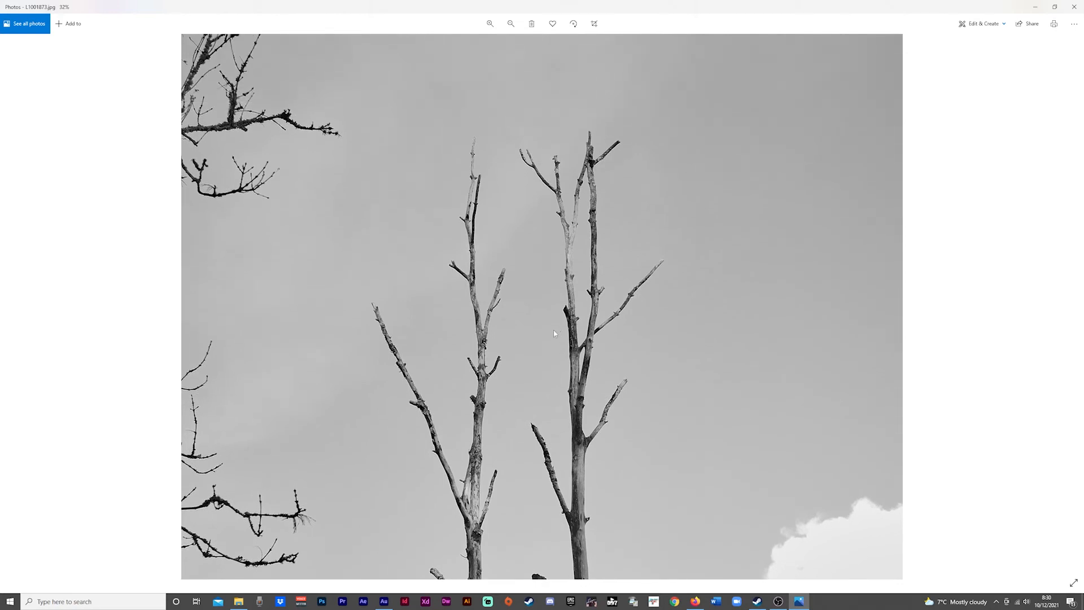
mouse_move(602, 340)
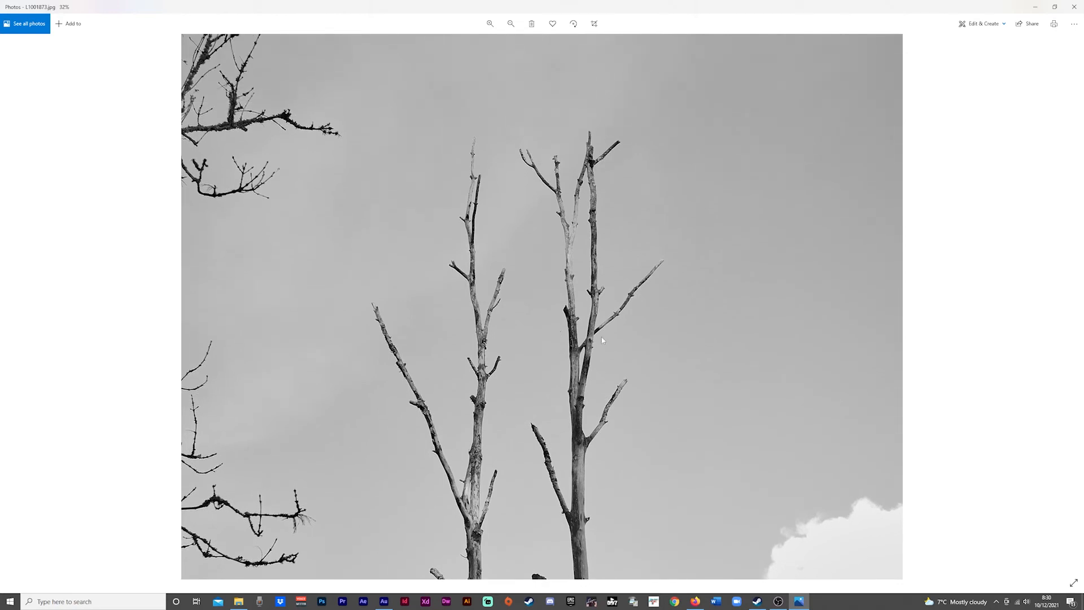
click(510, 24)
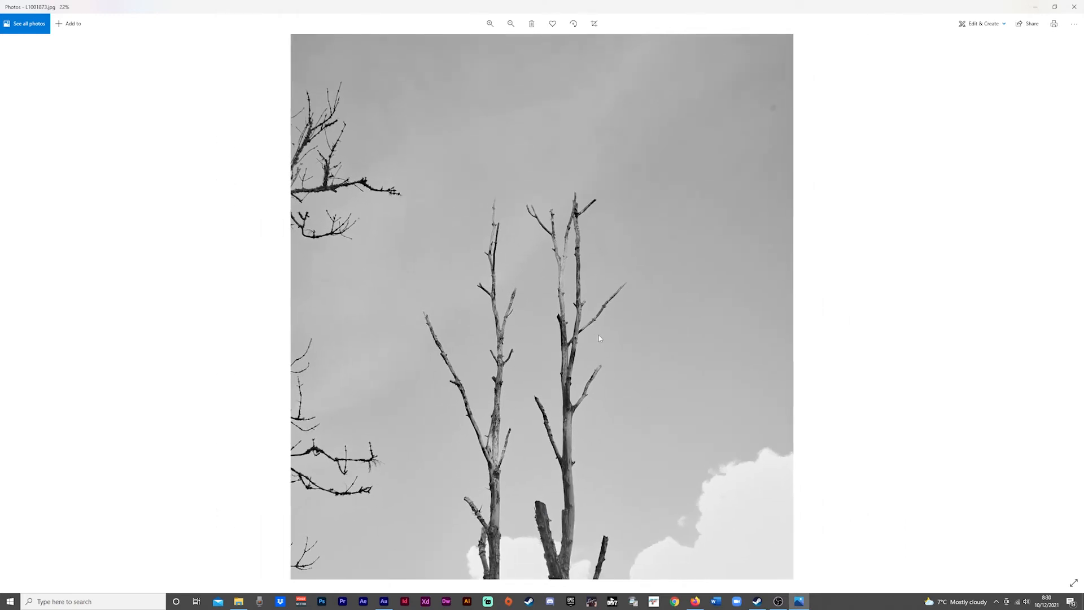
click(490, 24)
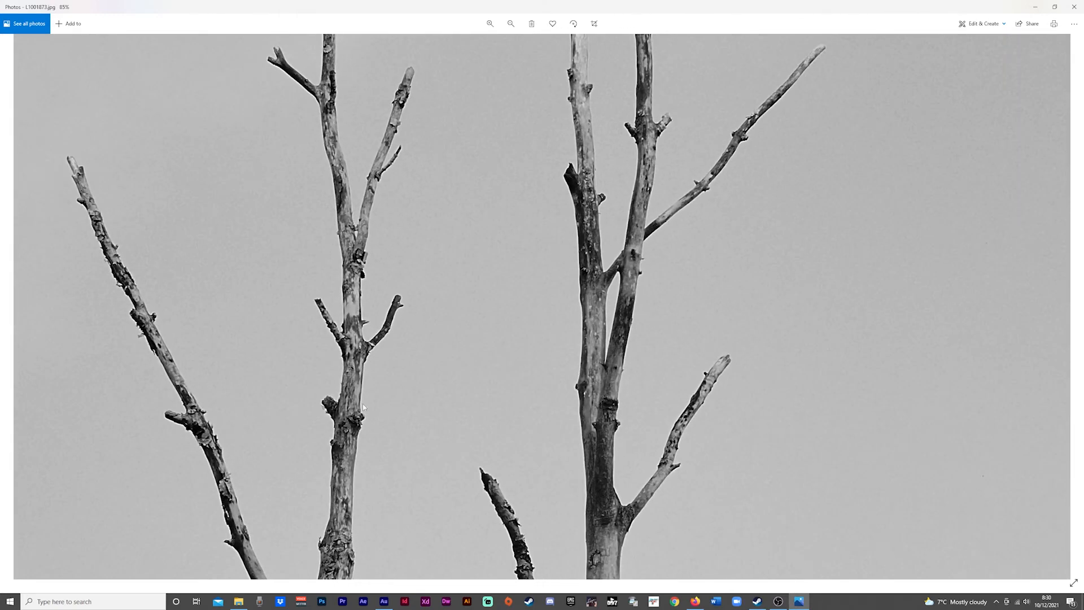
scroll(down, 3)
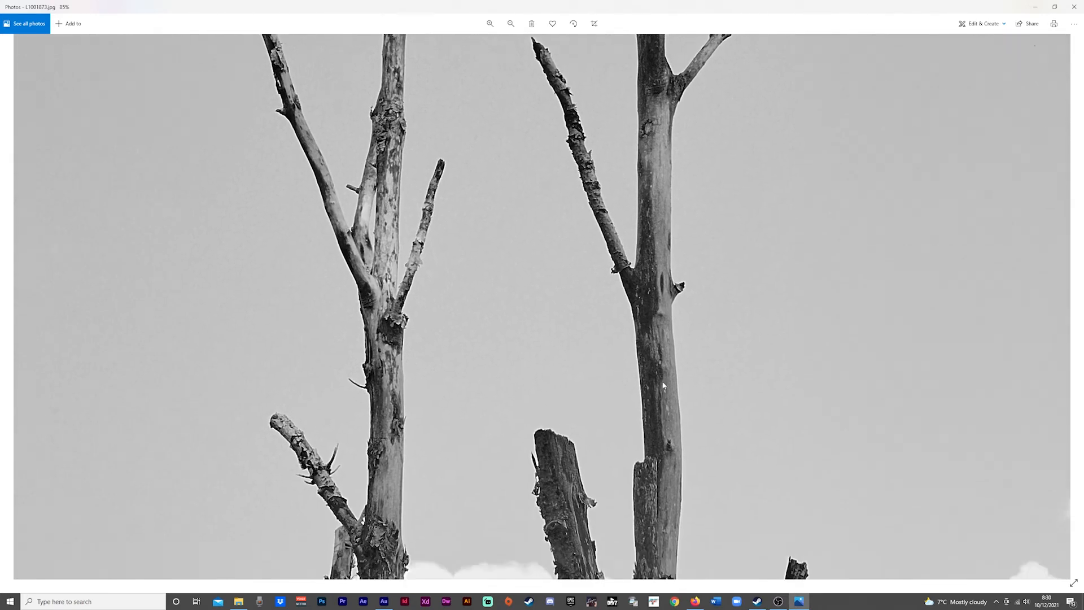
click(512, 24)
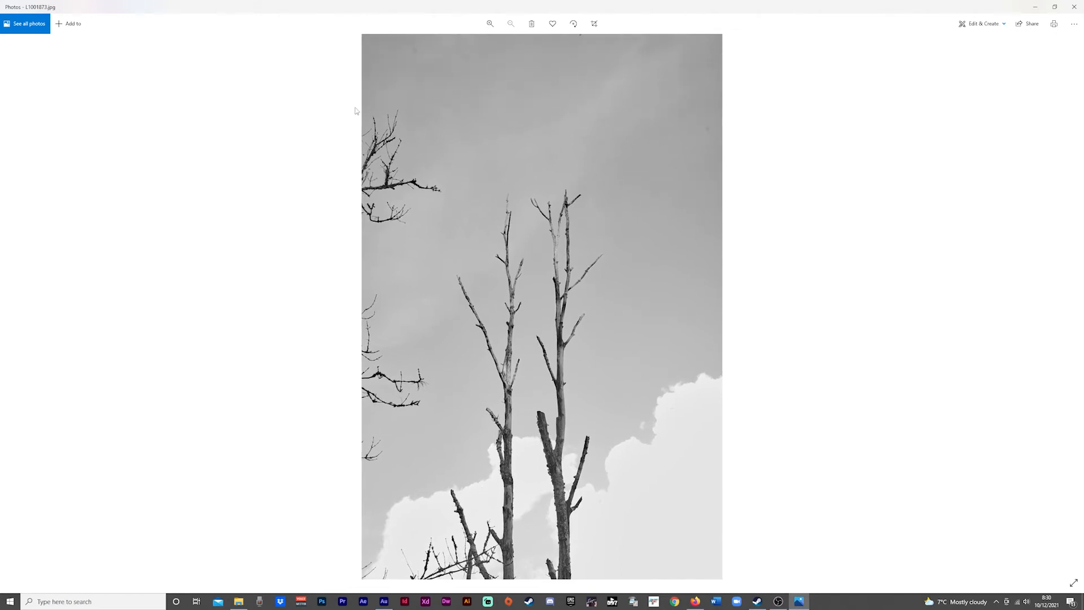
mouse_move(391, 434)
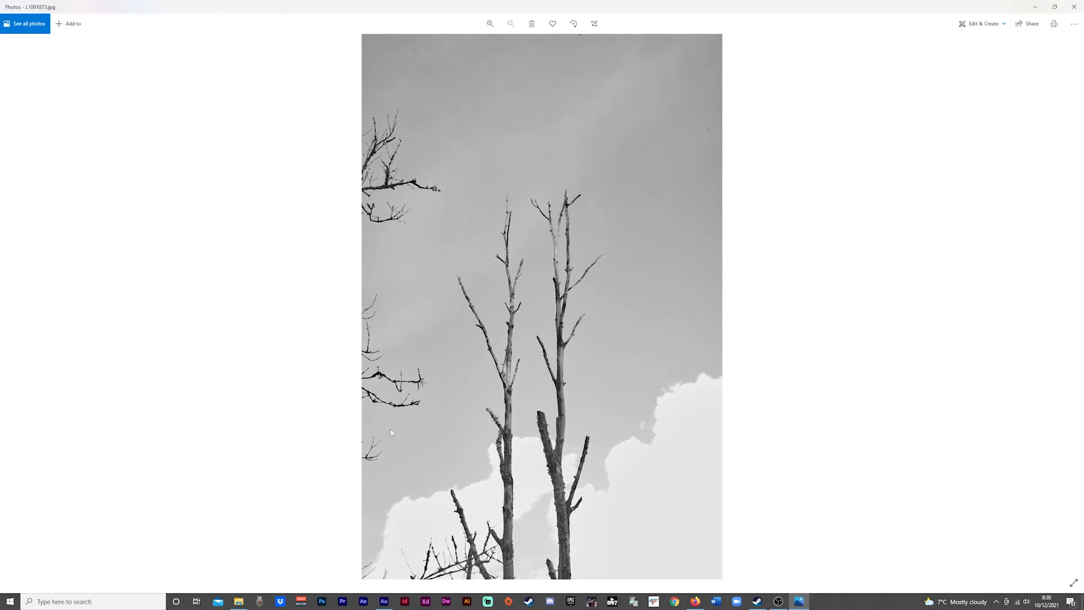
mouse_move(397, 280)
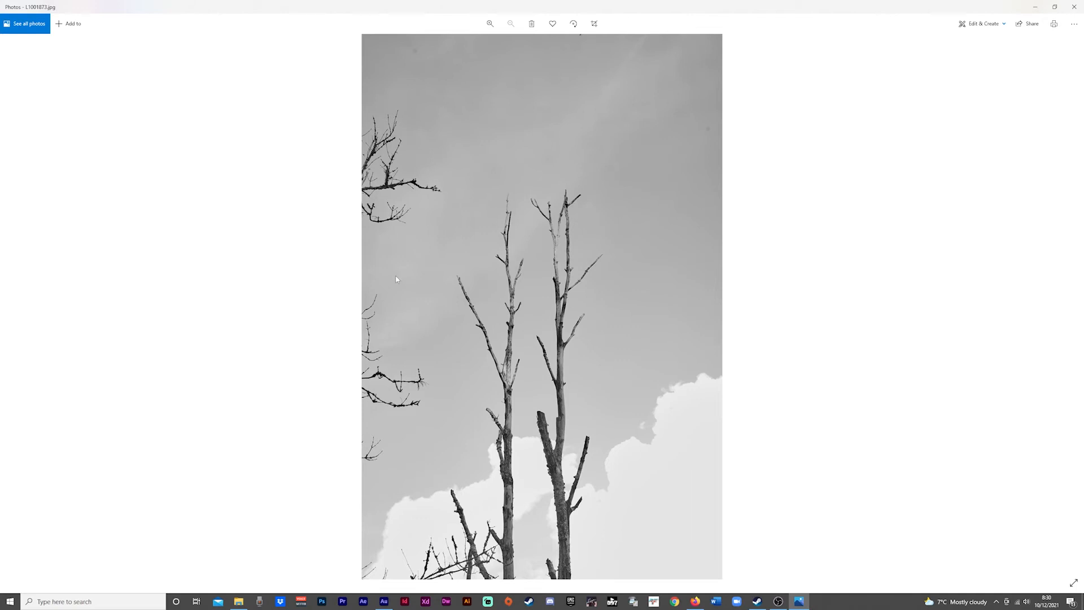
mouse_move(409, 230)
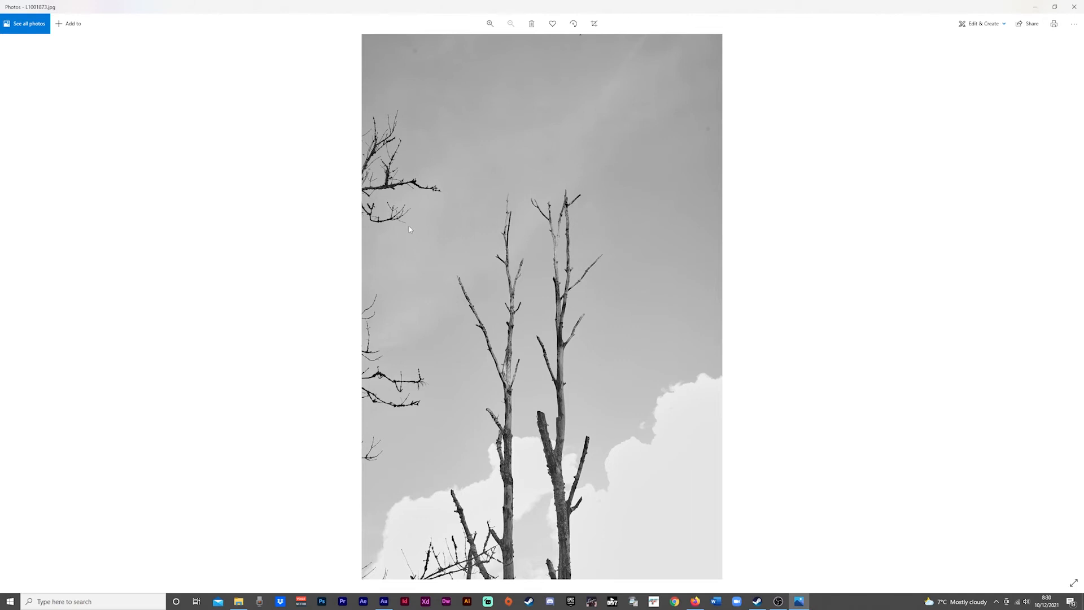
mouse_move(376, 456)
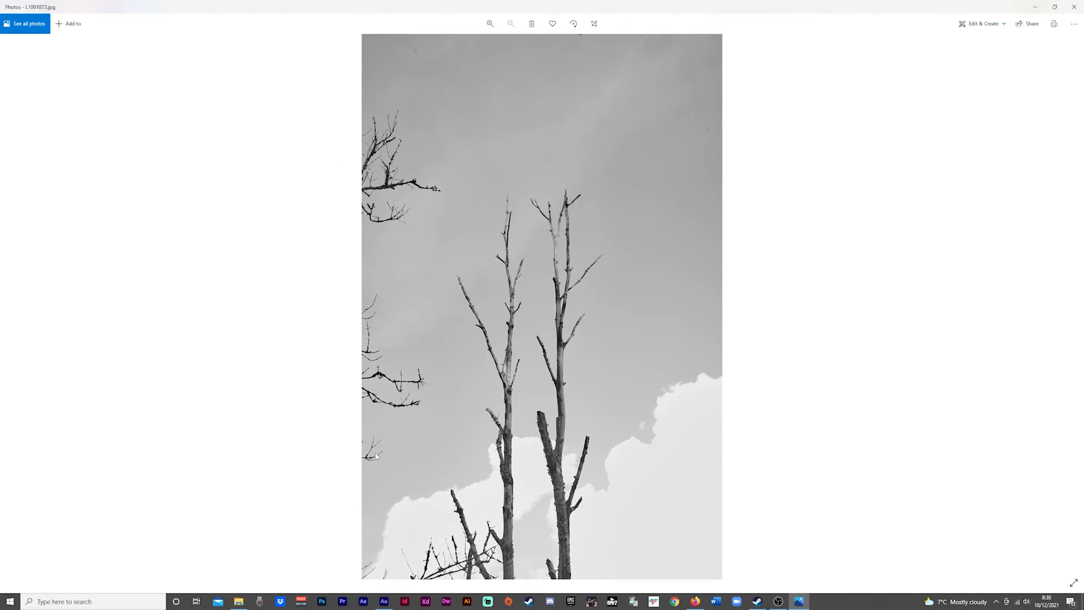
mouse_move(985, 323)
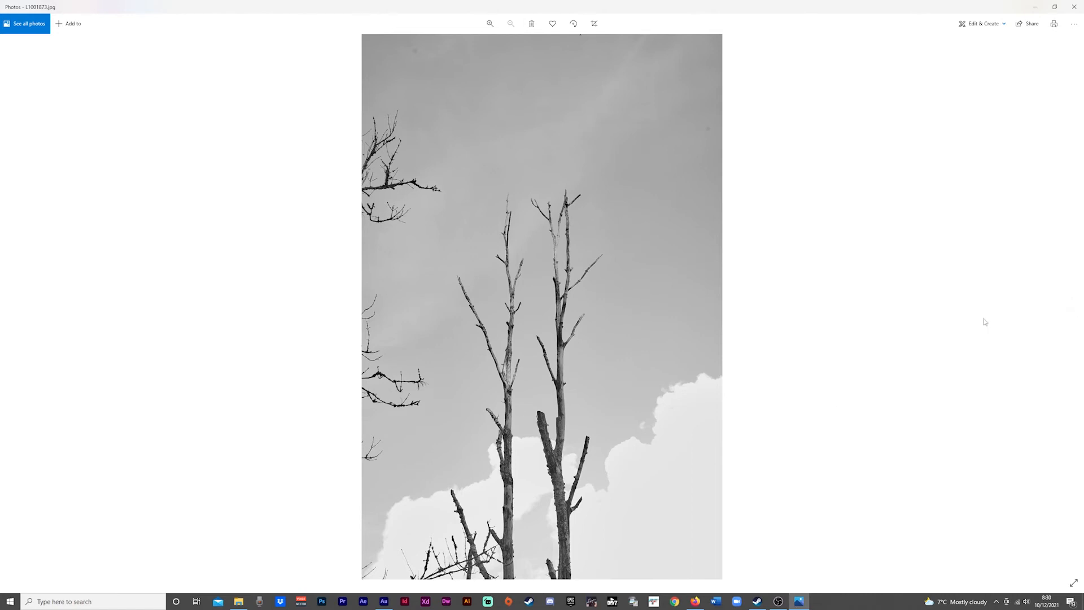
mouse_move(1073, 302)
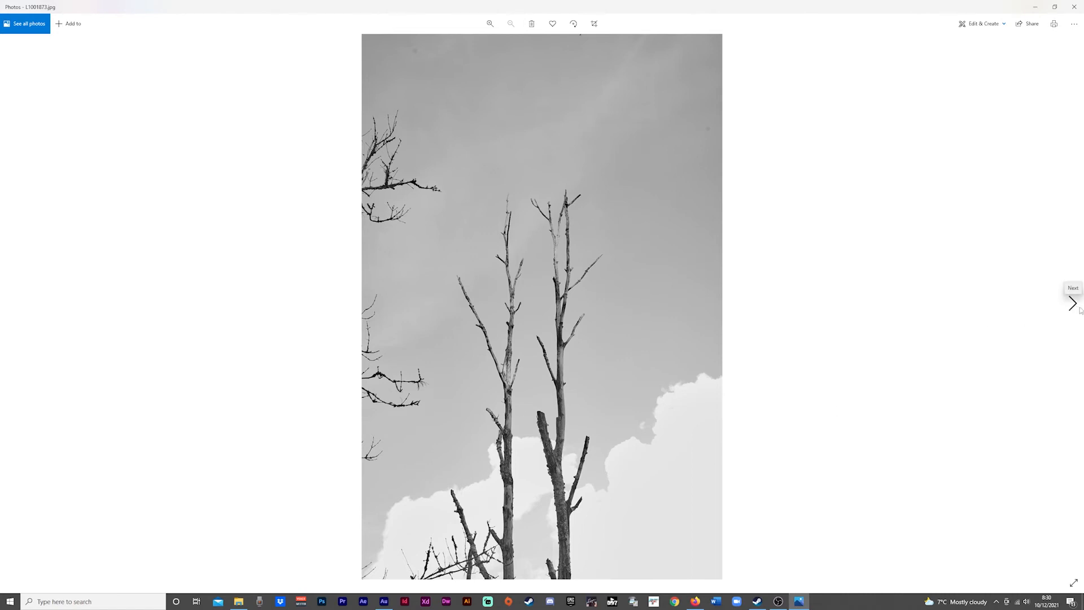
click(1072, 303)
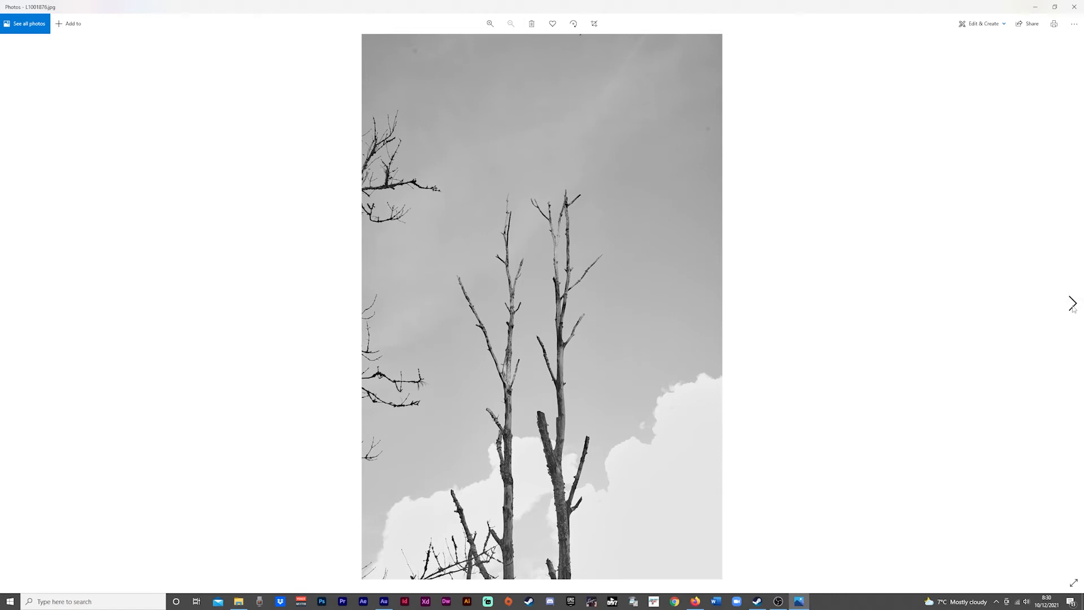
Advance to the black-and-white photo of mossy sawn logs among ferns and leaves.
click(1073, 303)
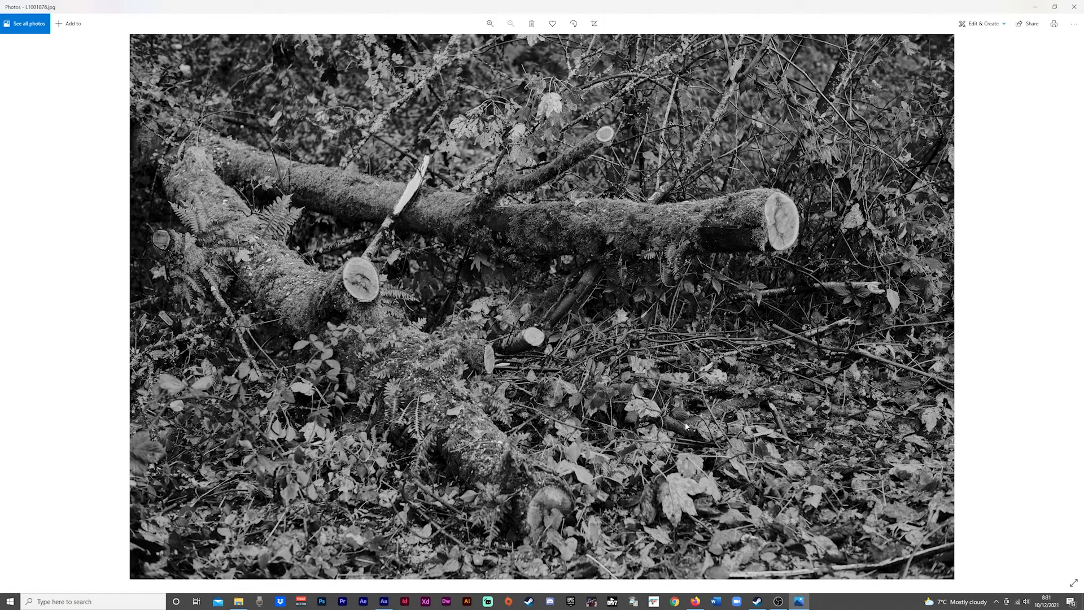
mouse_move(732, 437)
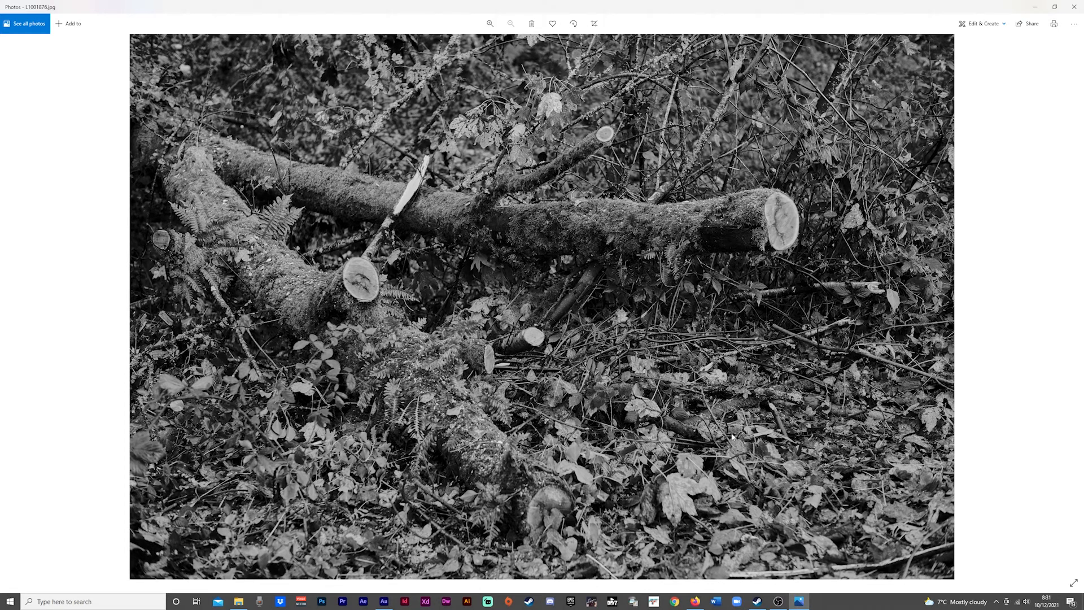
mouse_move(733, 435)
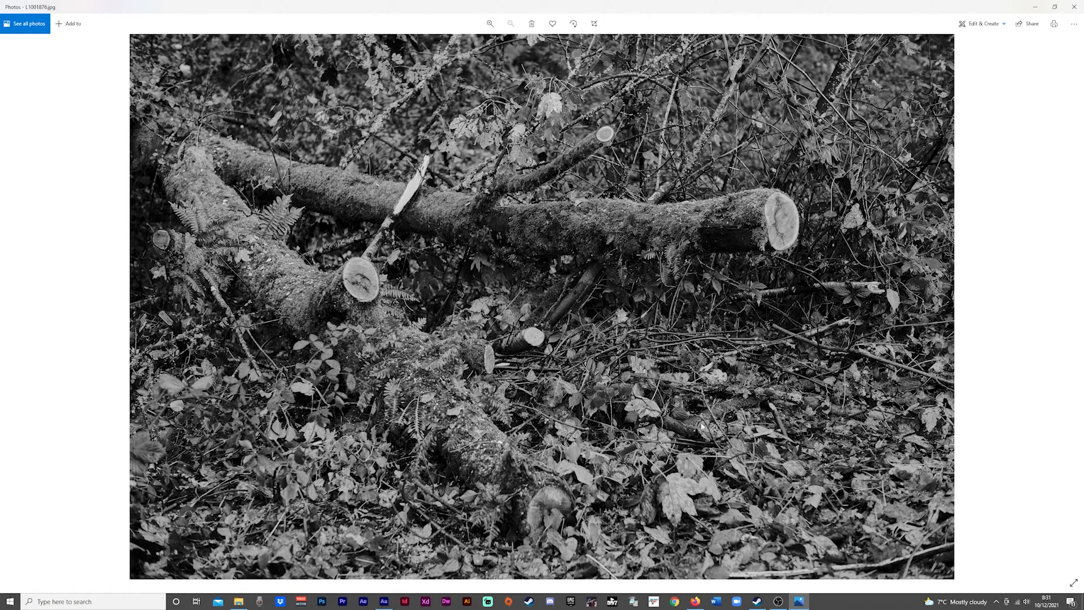
mouse_move(467, 424)
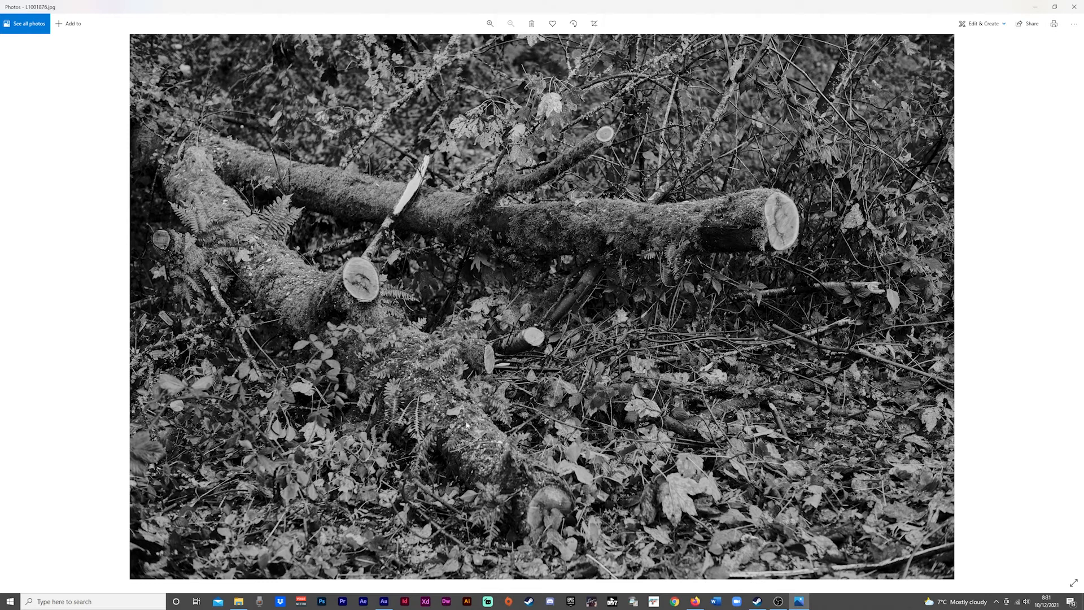
Zoom in and back to fit on the ivy-covered footbridge, then advance to the silver BMW Z3.
click(1072, 303)
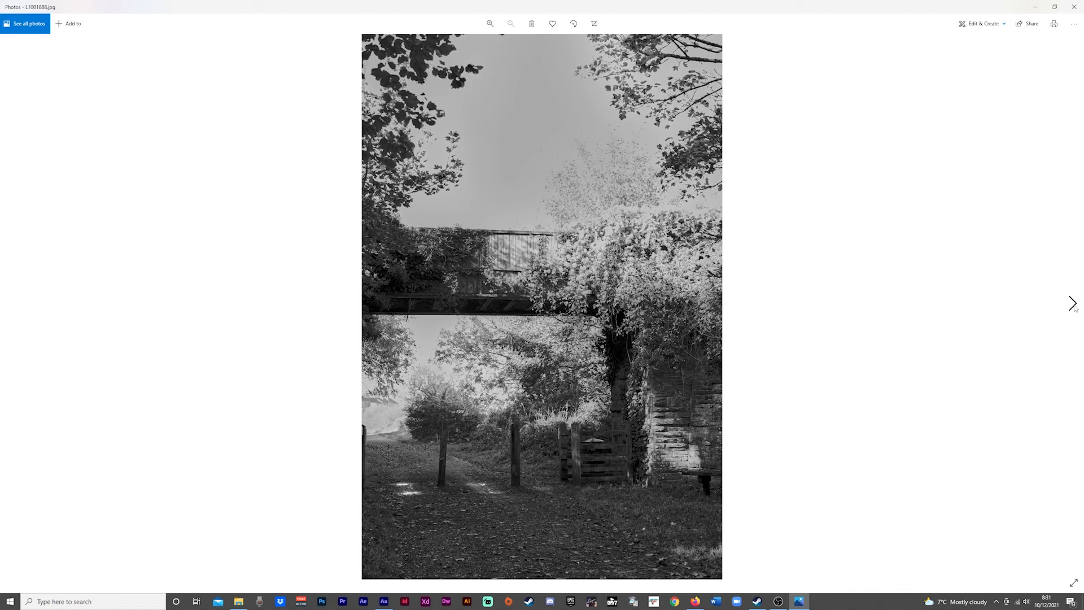
mouse_move(976, 228)
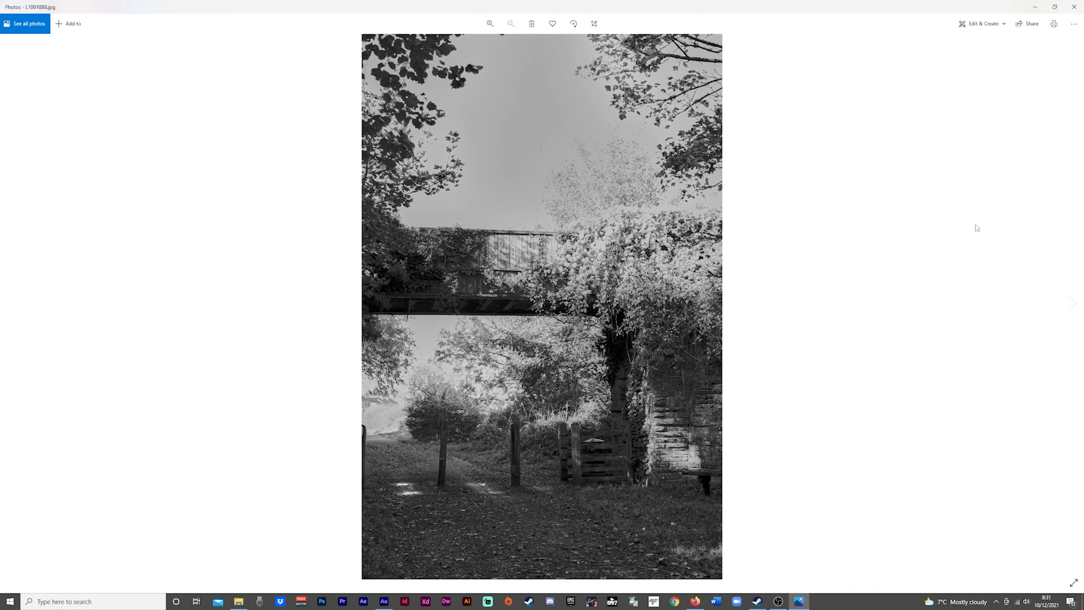
mouse_move(884, 308)
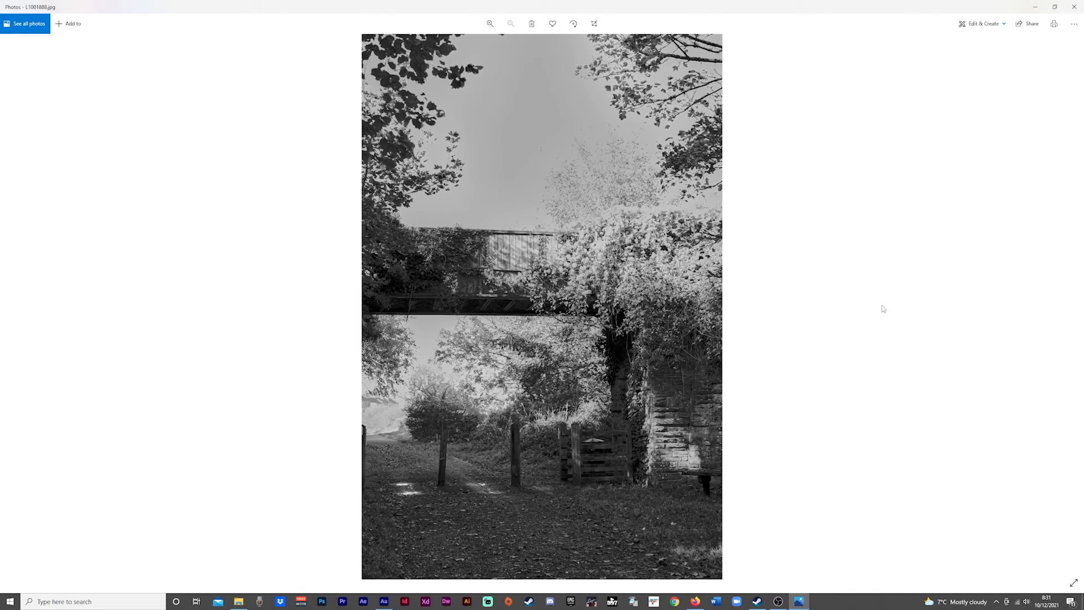
mouse_move(601, 198)
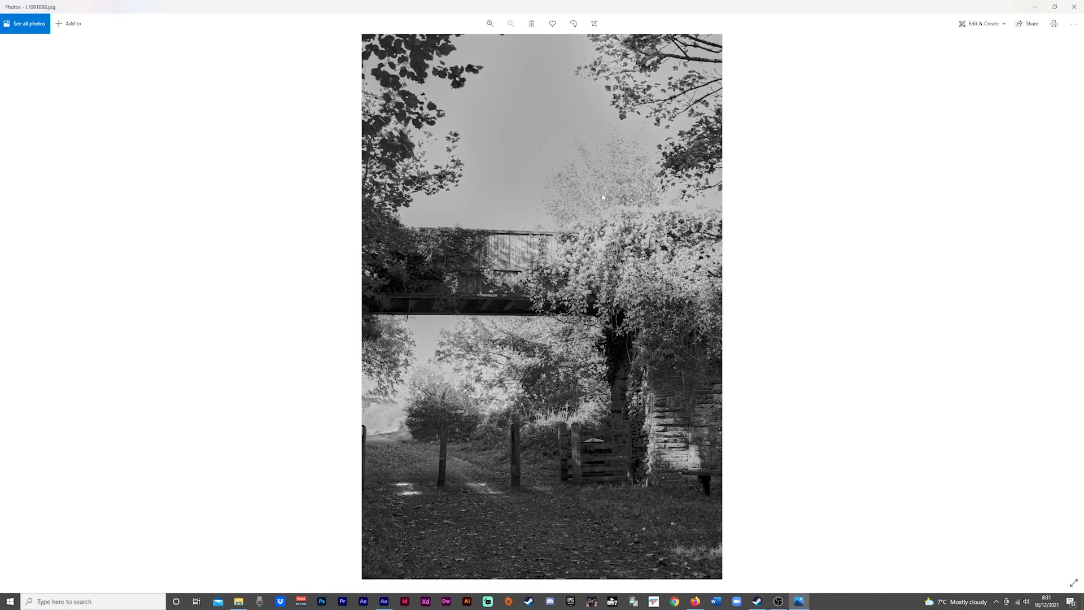
mouse_move(573, 261)
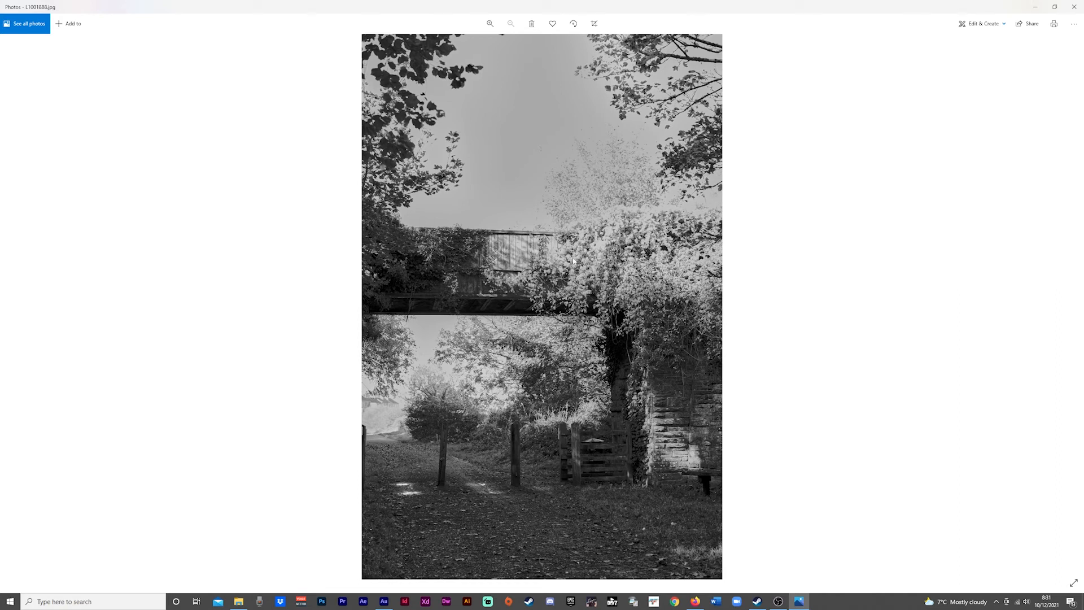
click(490, 23)
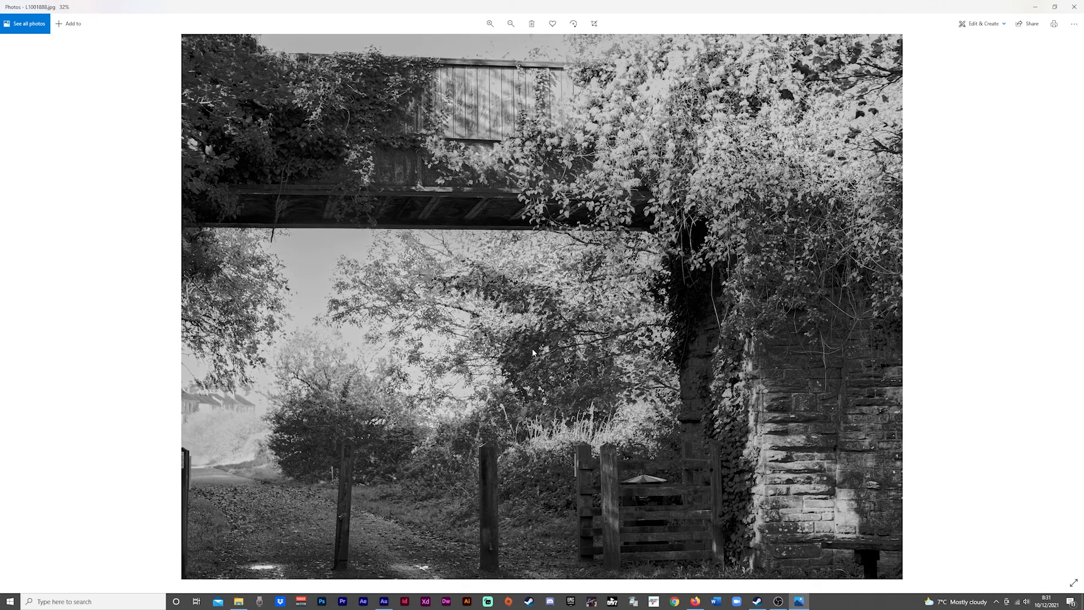
click(510, 23)
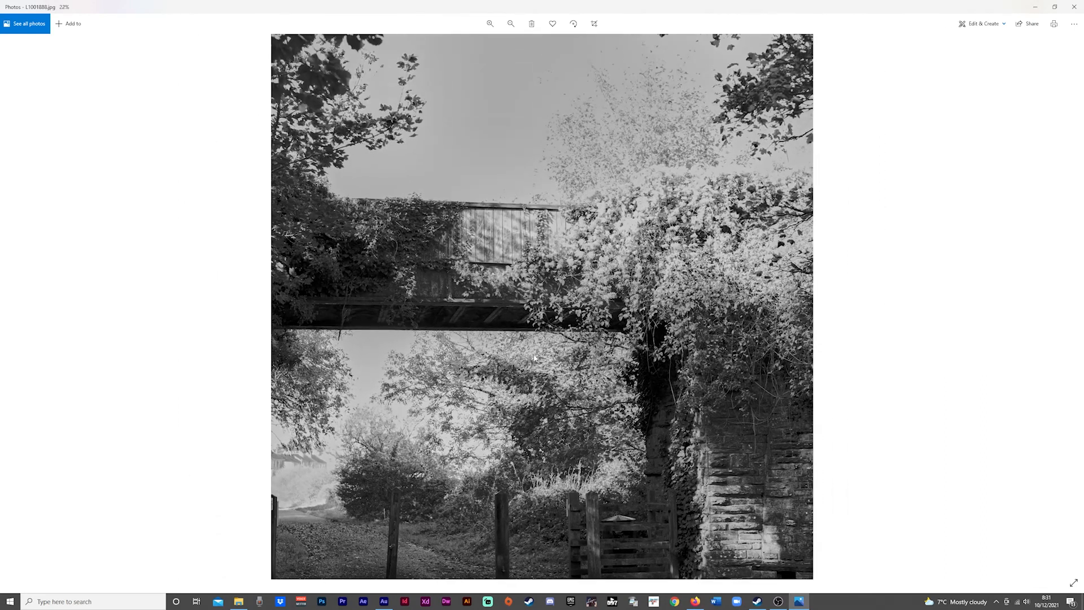
click(511, 24)
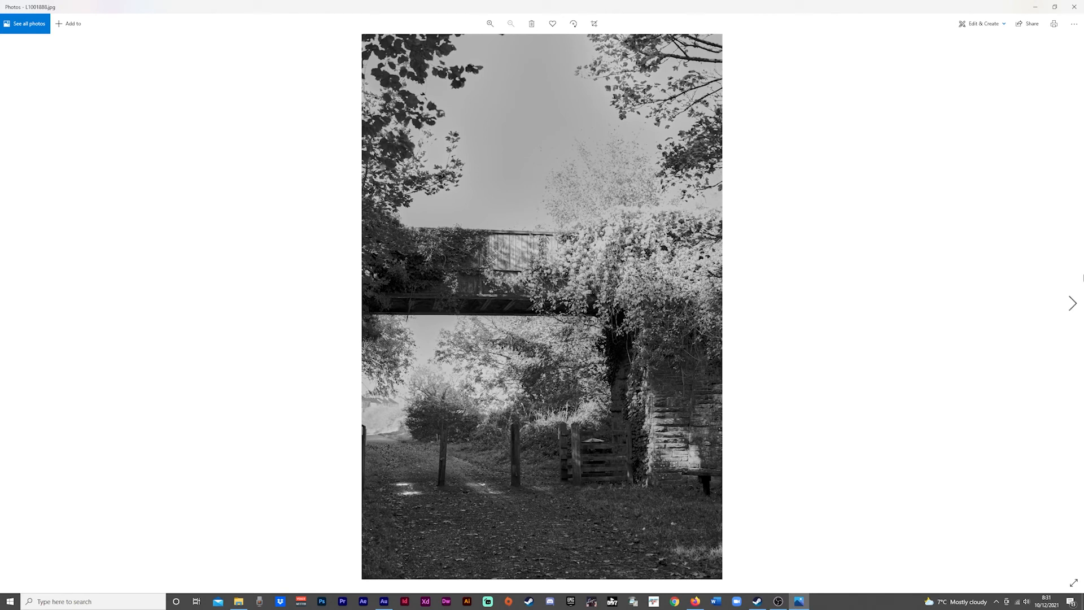
click(1073, 303)
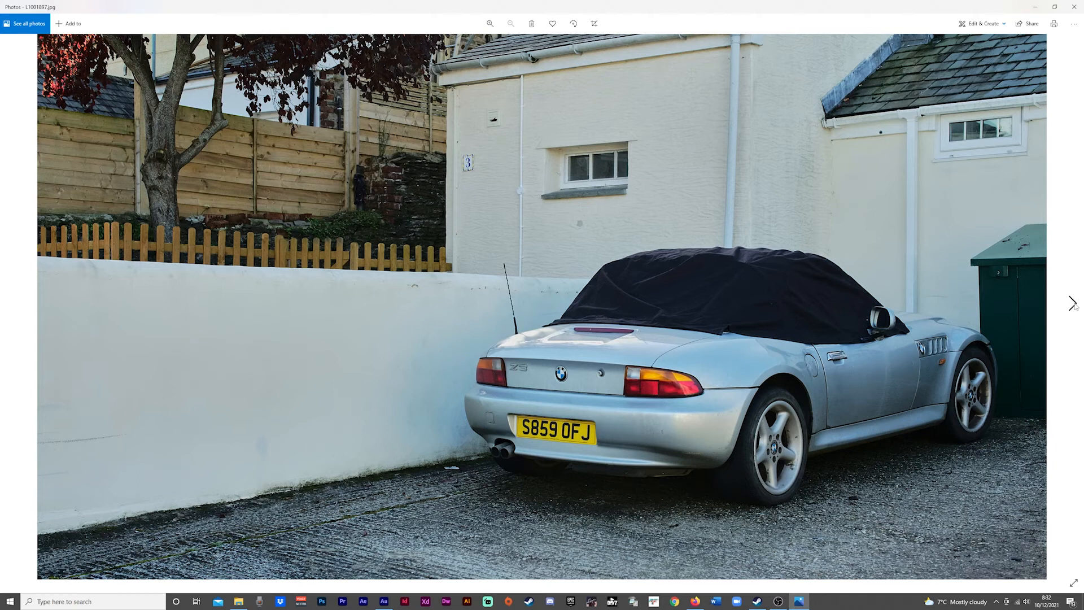
click(1072, 303)
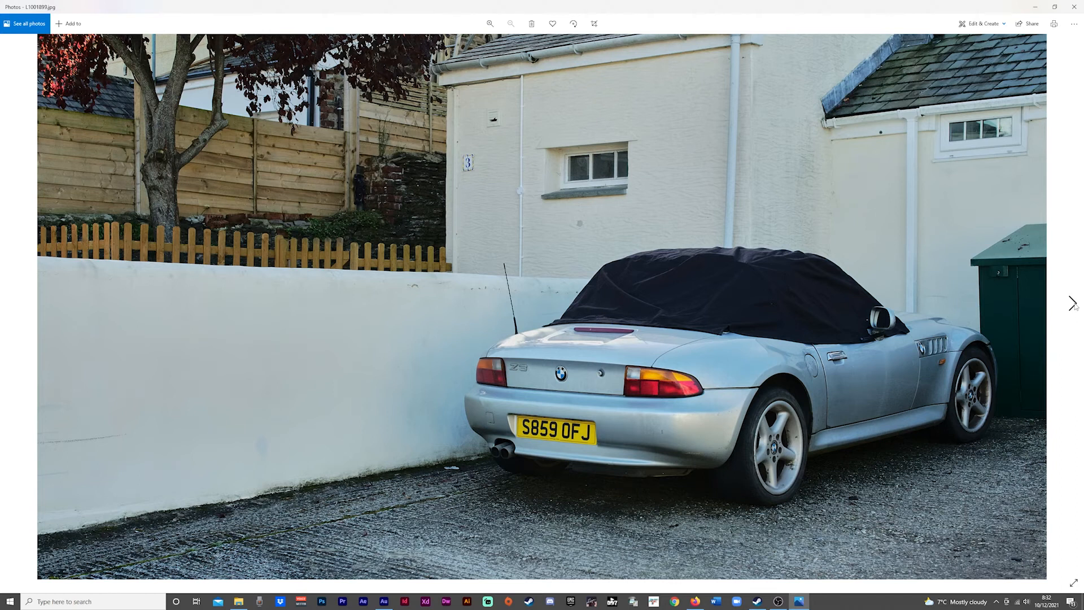
Advance to the telegraph pole photo and magnify the starling perched on top.
click(1071, 304)
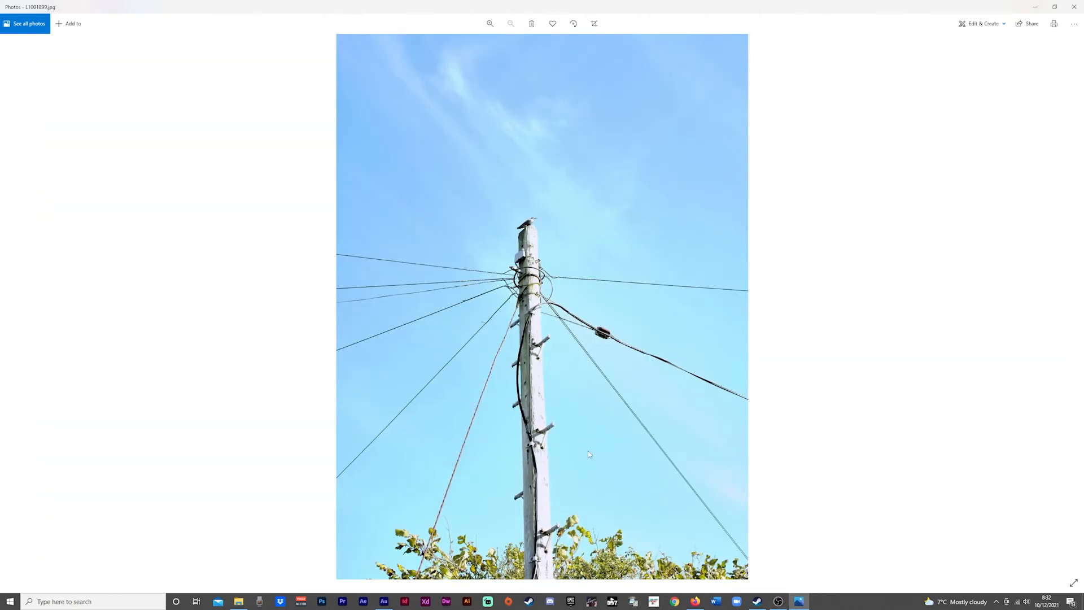
mouse_move(581, 434)
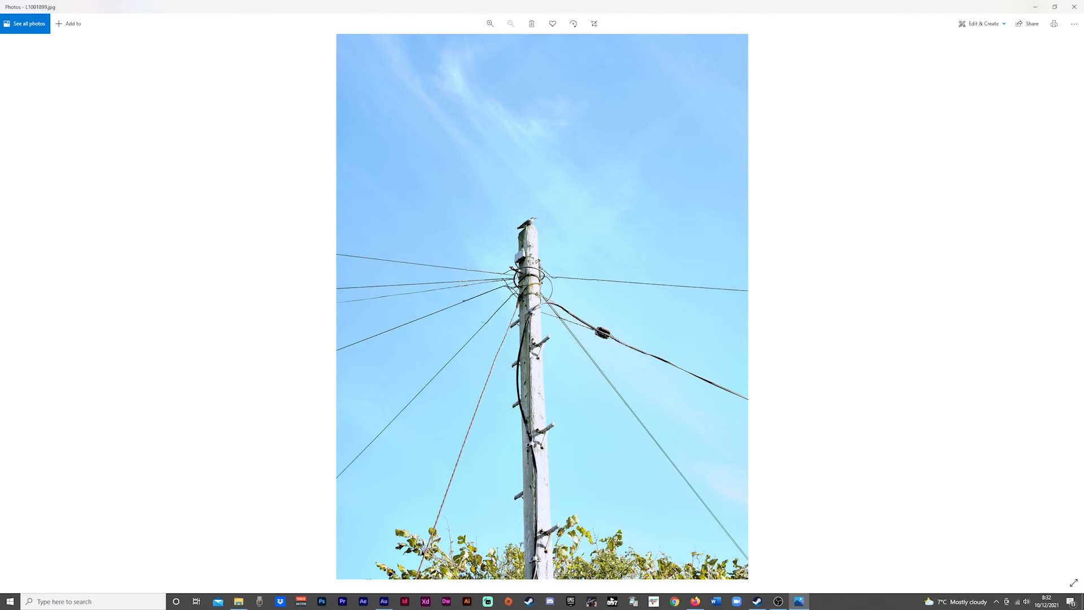
mouse_move(533, 387)
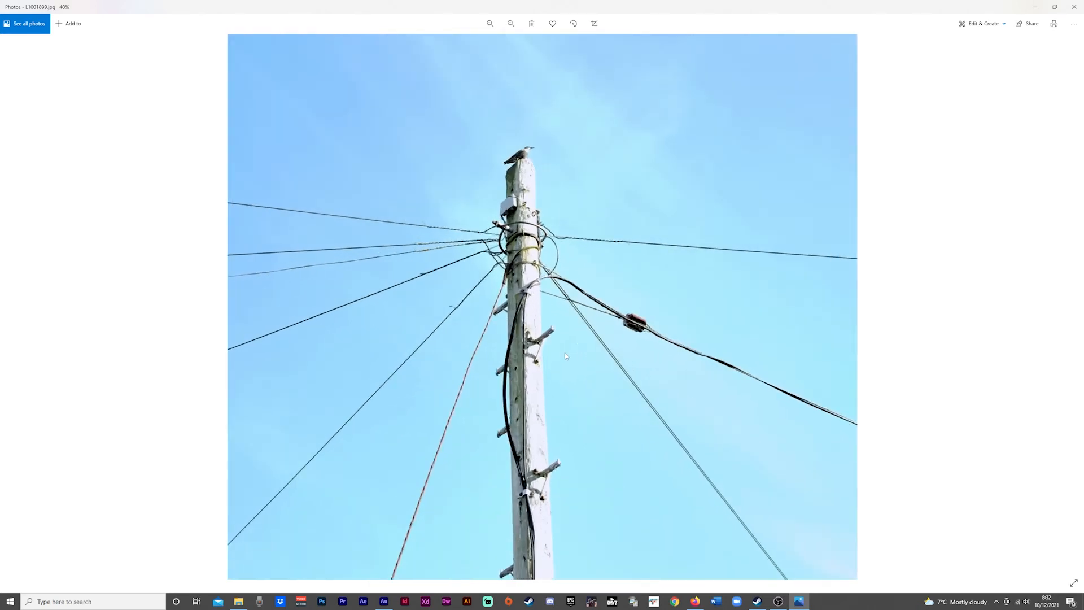
click(489, 24)
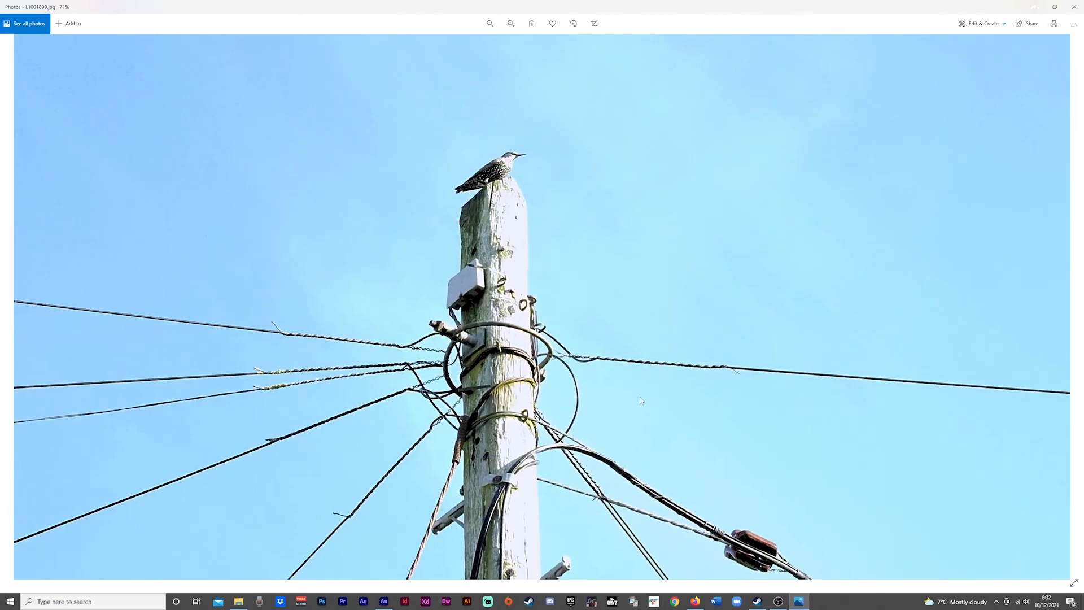
mouse_move(503, 251)
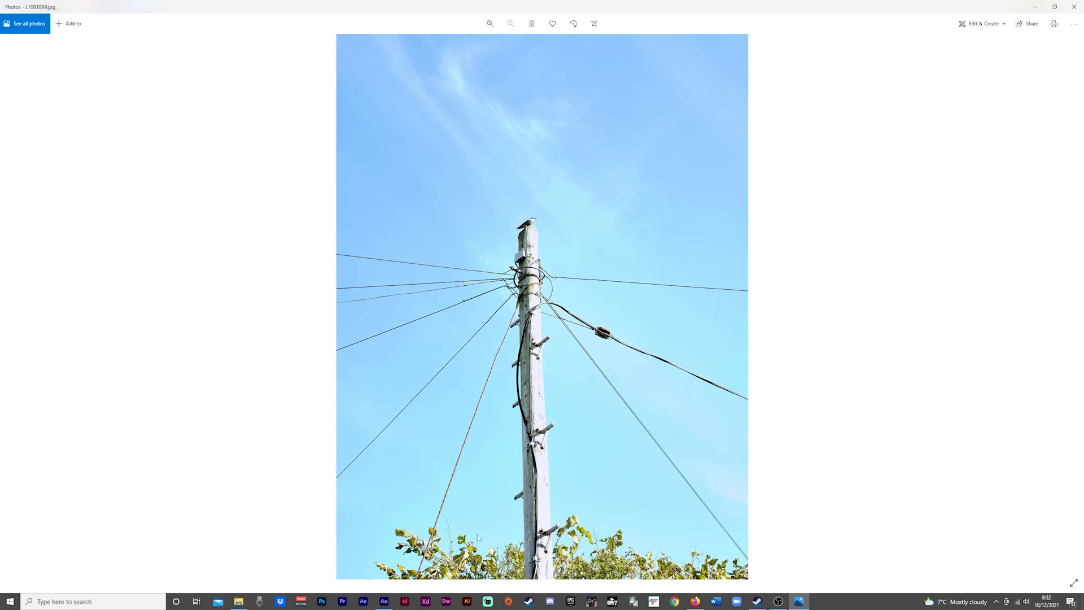
mouse_move(556, 485)
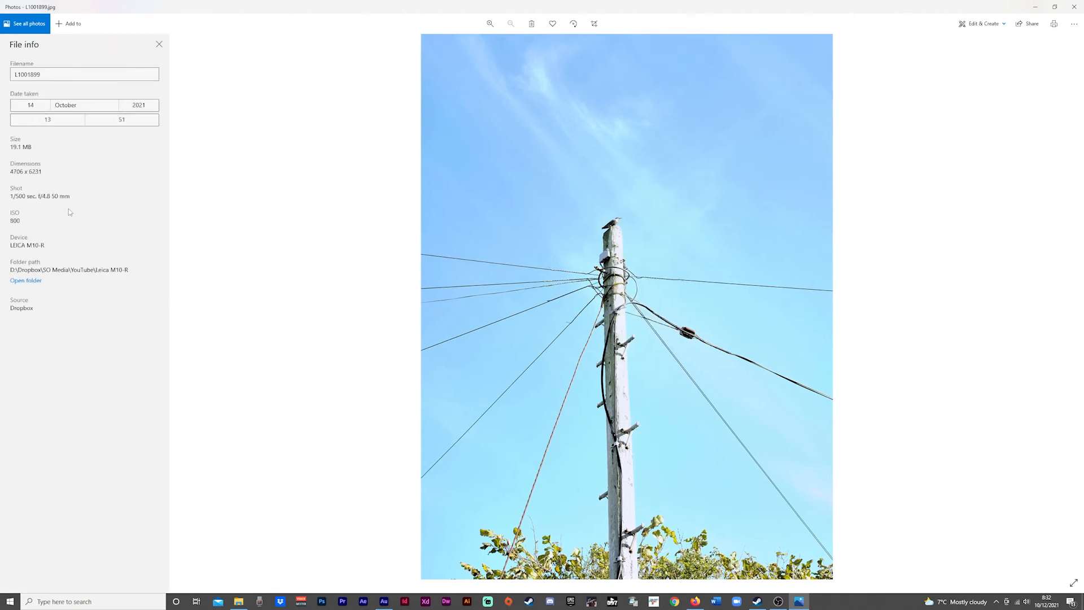
mouse_move(52, 209)
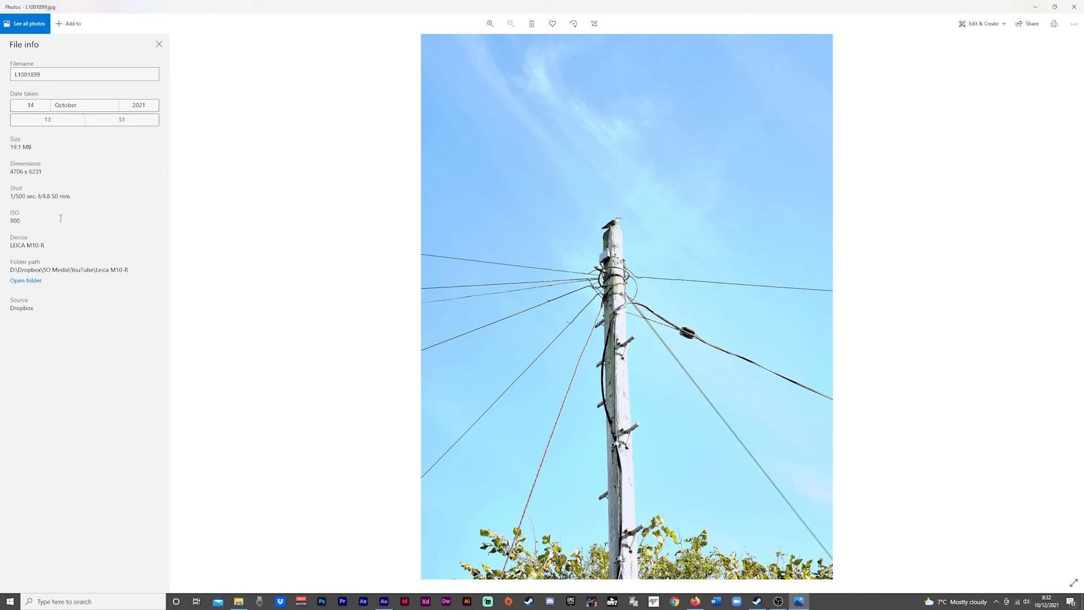
mouse_move(699, 80)
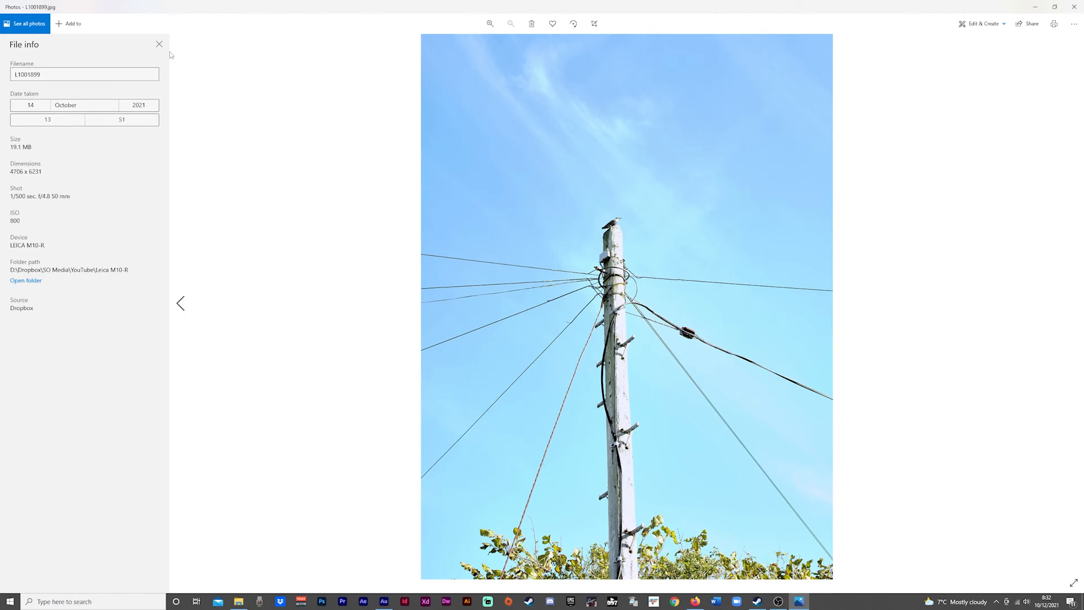
Close the File info pane on the current photo.
click(159, 44)
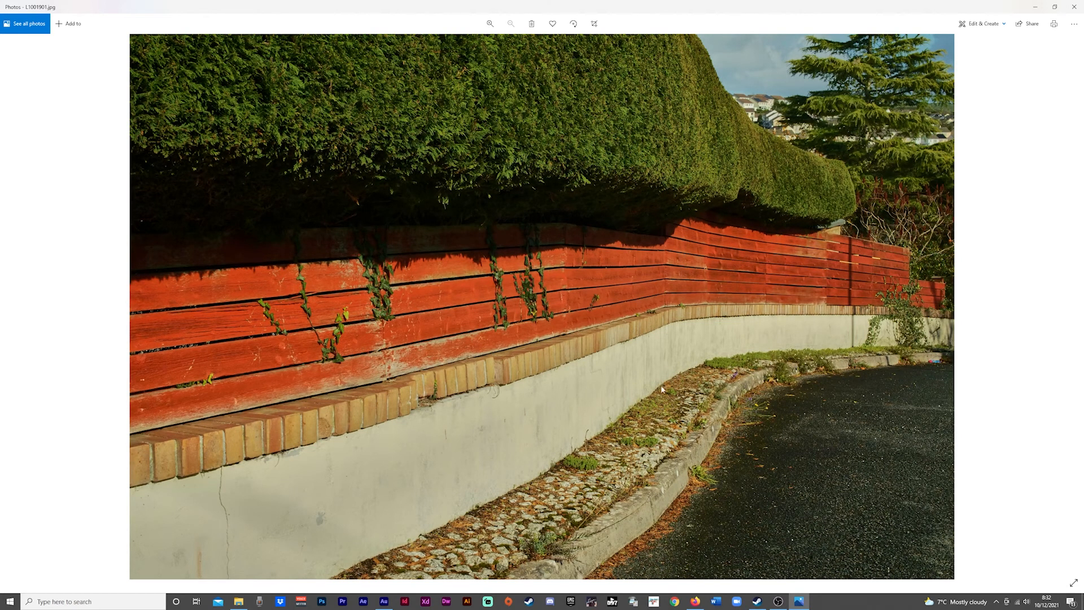
mouse_move(664, 389)
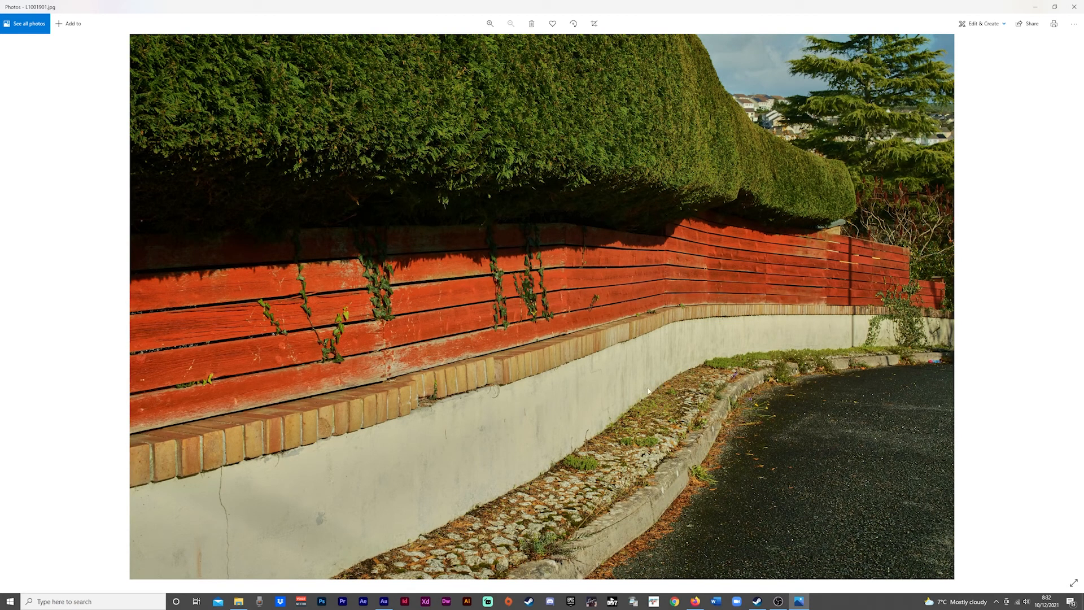
mouse_move(541, 346)
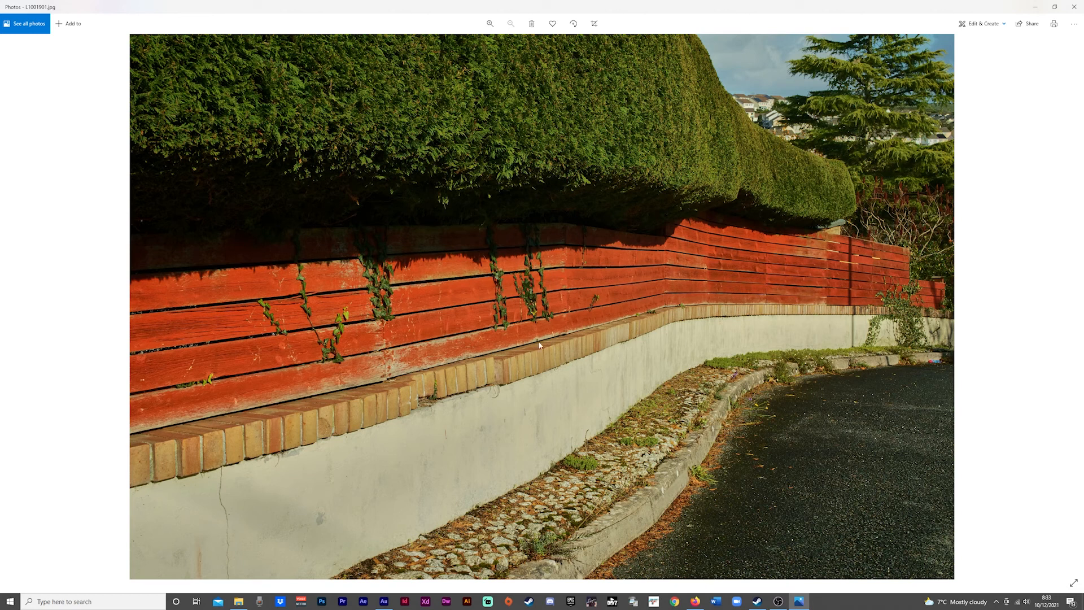
mouse_move(437, 379)
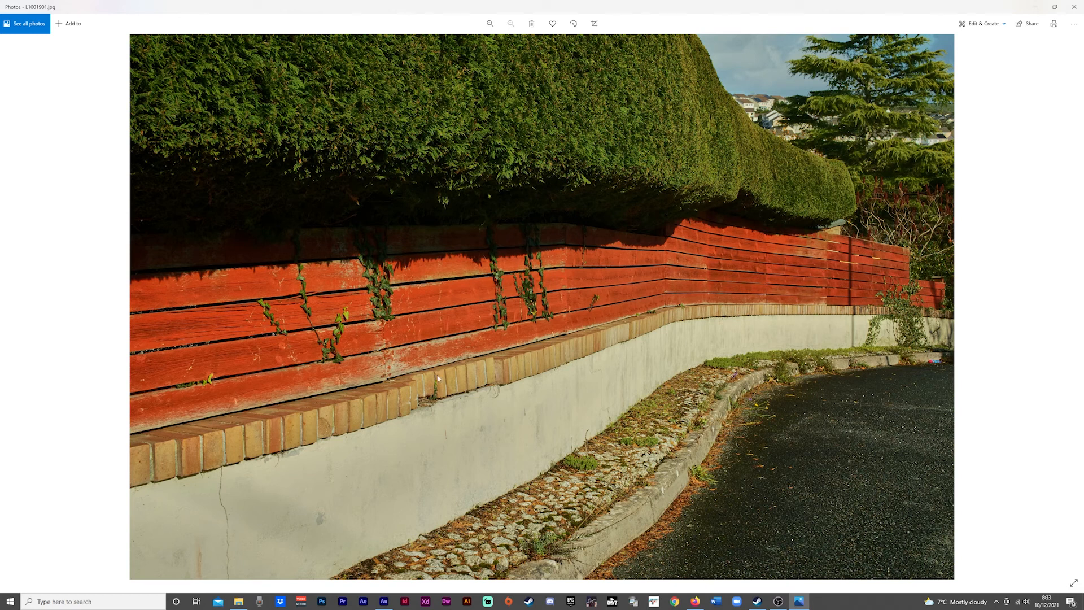
mouse_move(776, 367)
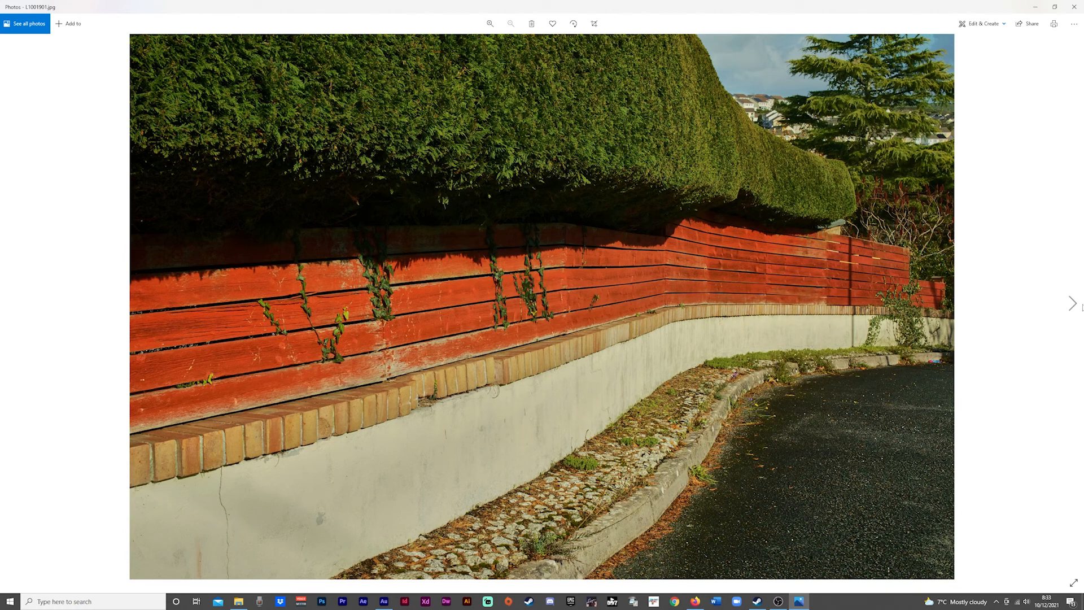
mouse_move(1072, 303)
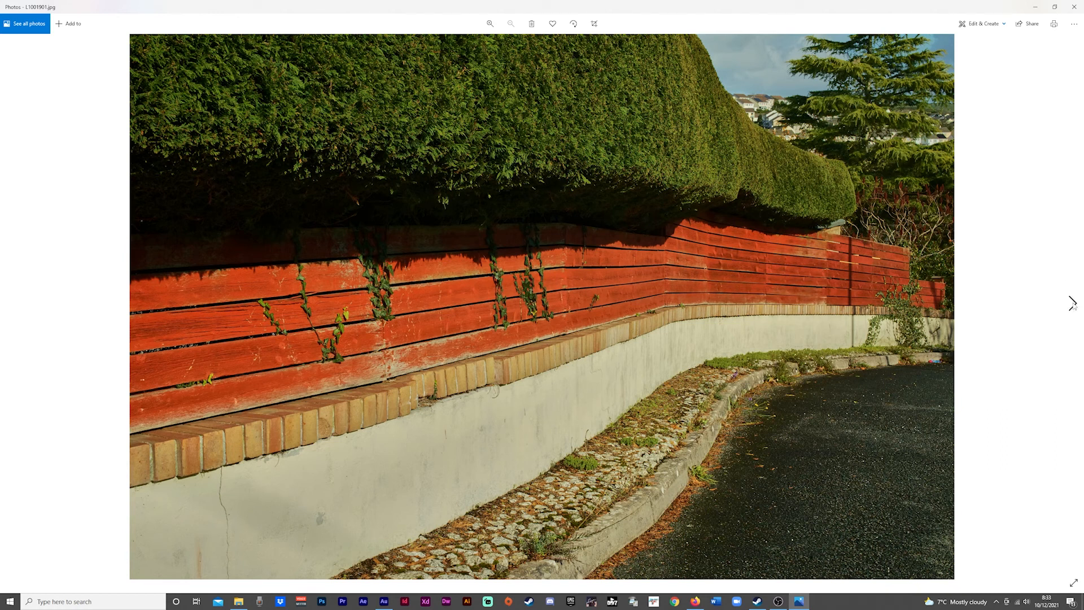
mouse_move(1072, 302)
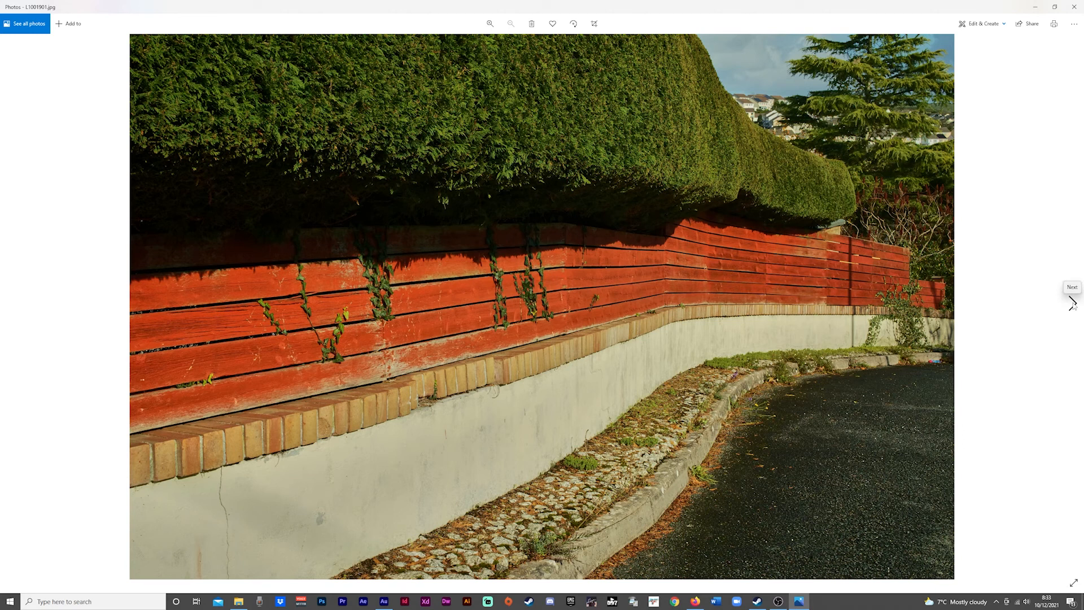
mouse_move(1073, 301)
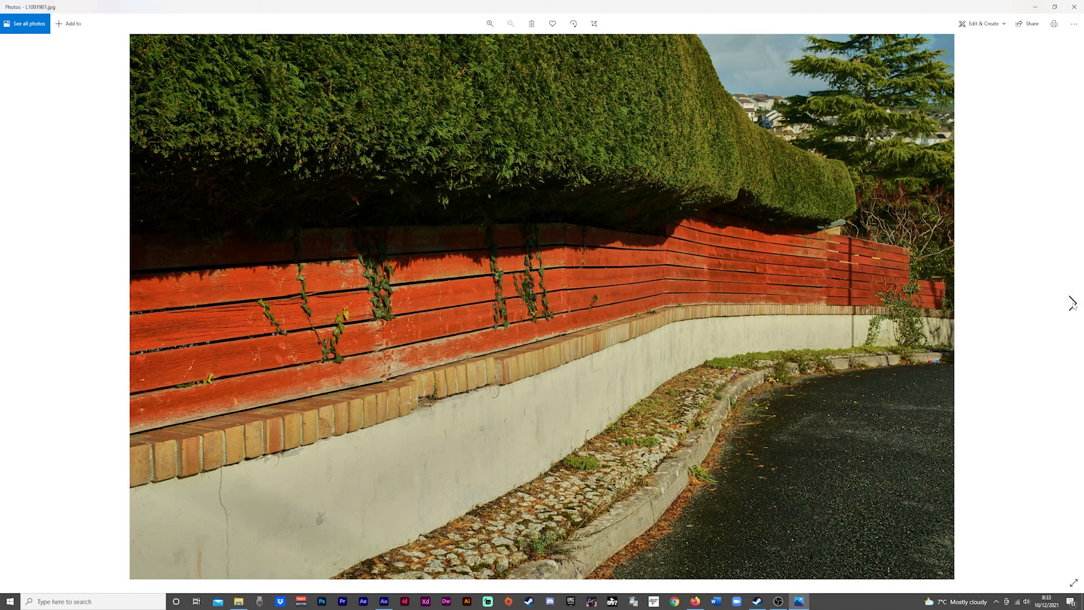
mouse_move(425, 312)
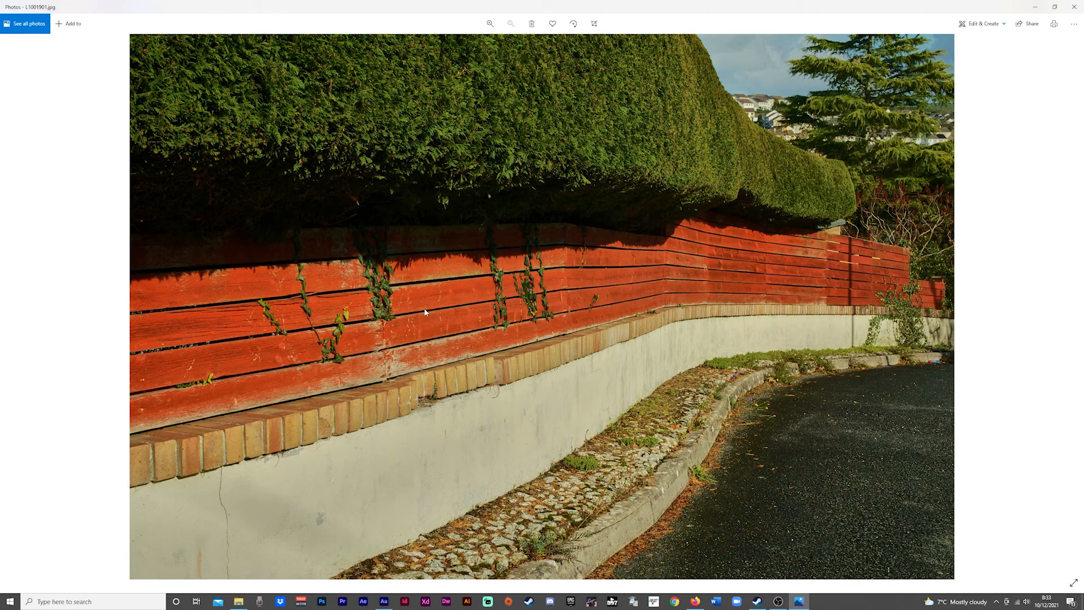
mouse_move(689, 289)
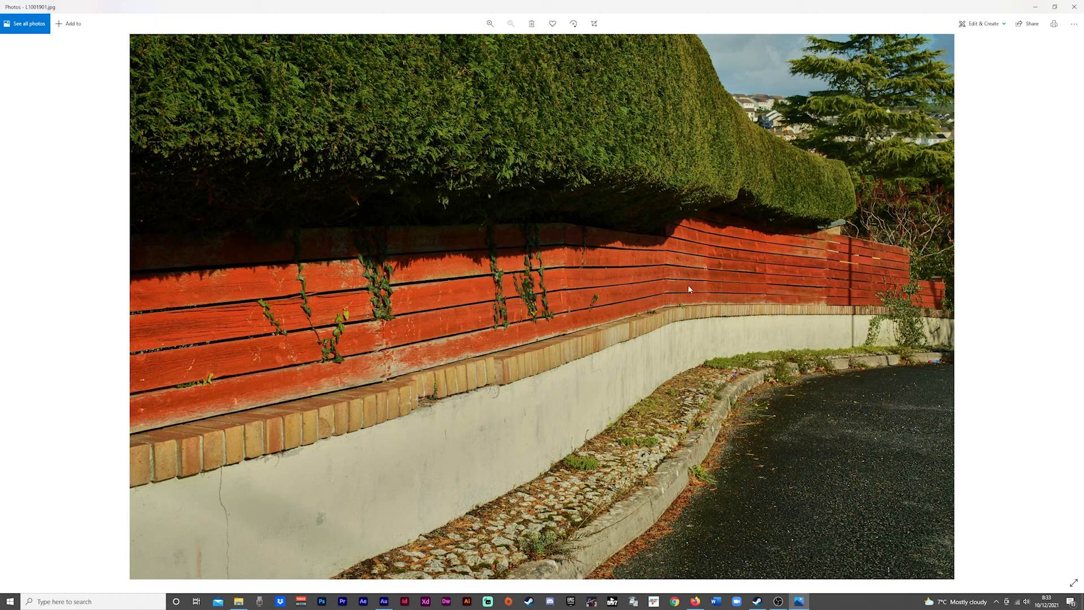
mouse_move(834, 289)
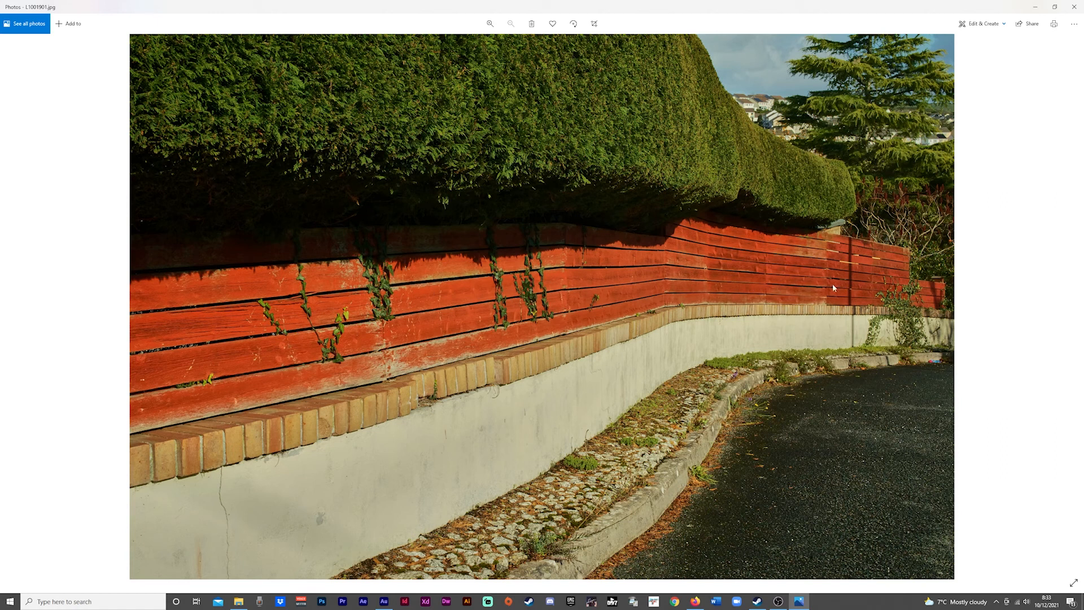
mouse_move(515, 434)
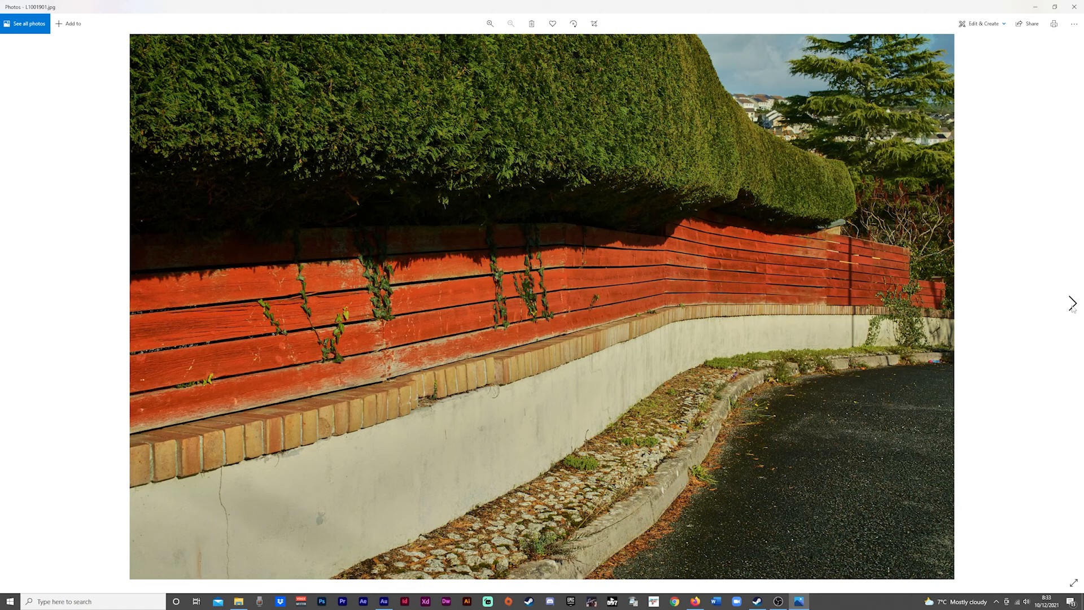
mouse_move(1073, 303)
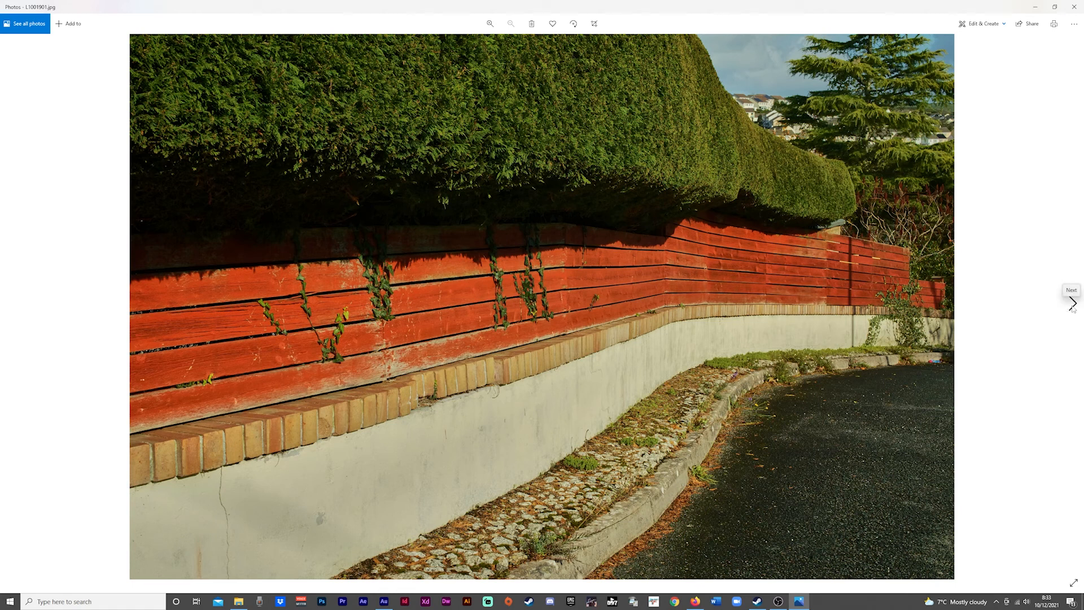
click(1073, 302)
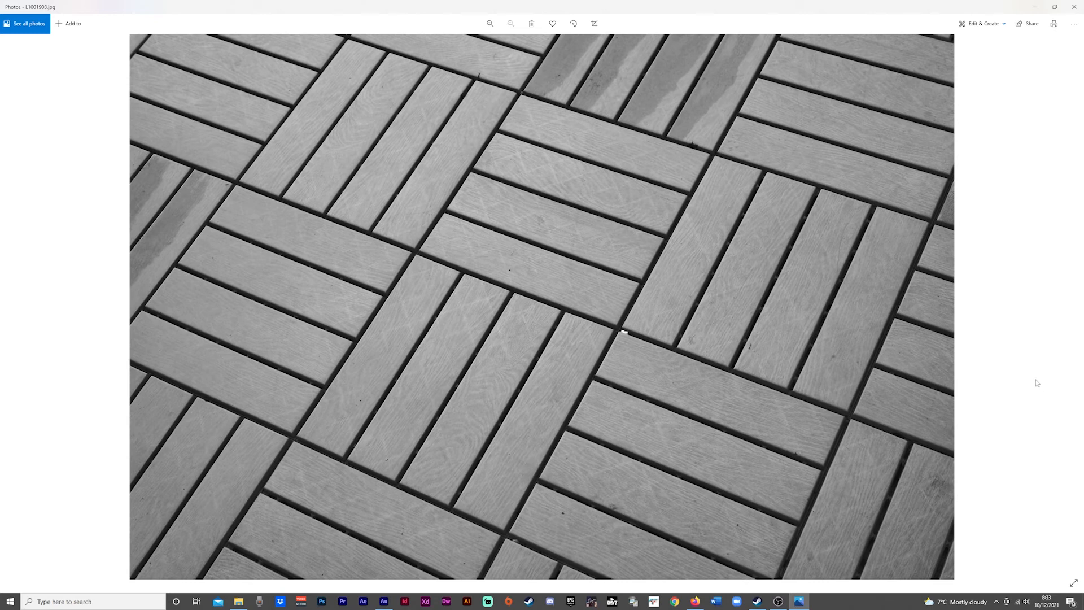
mouse_move(668, 388)
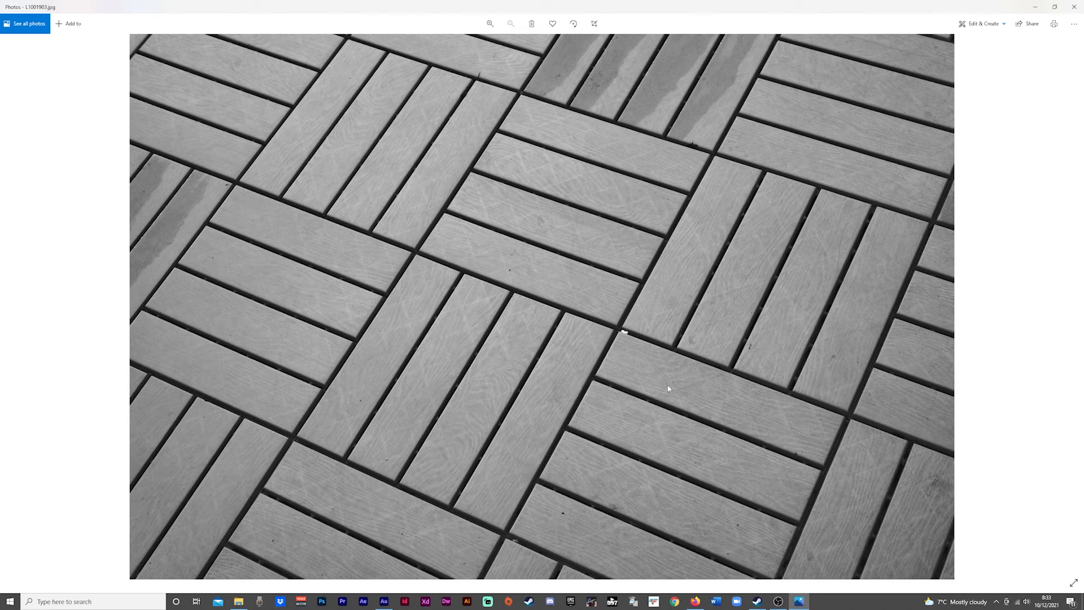
mouse_move(696, 350)
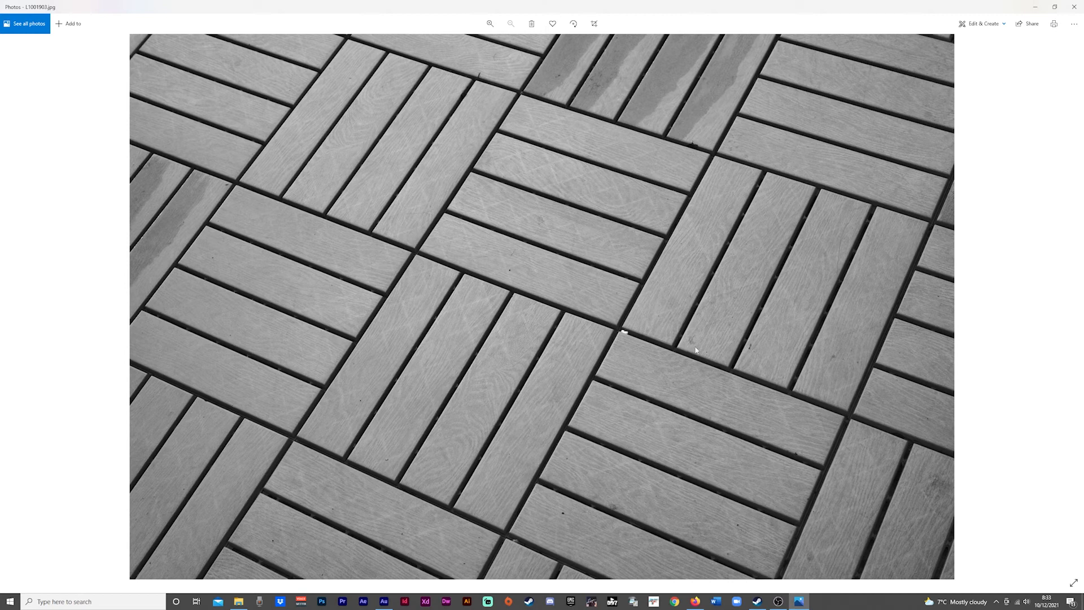
mouse_move(1072, 302)
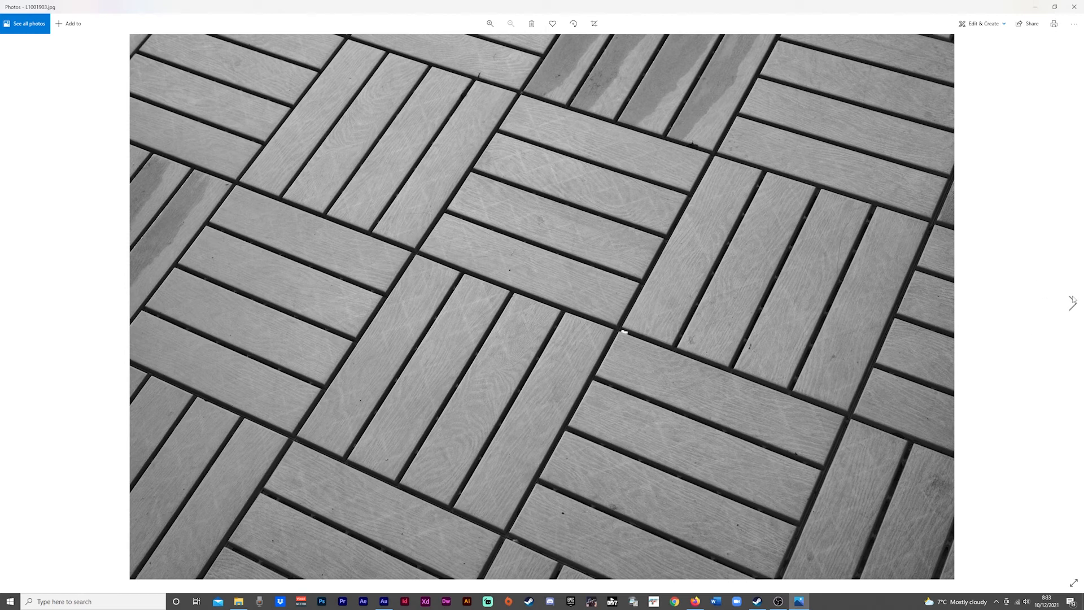
mouse_move(1073, 302)
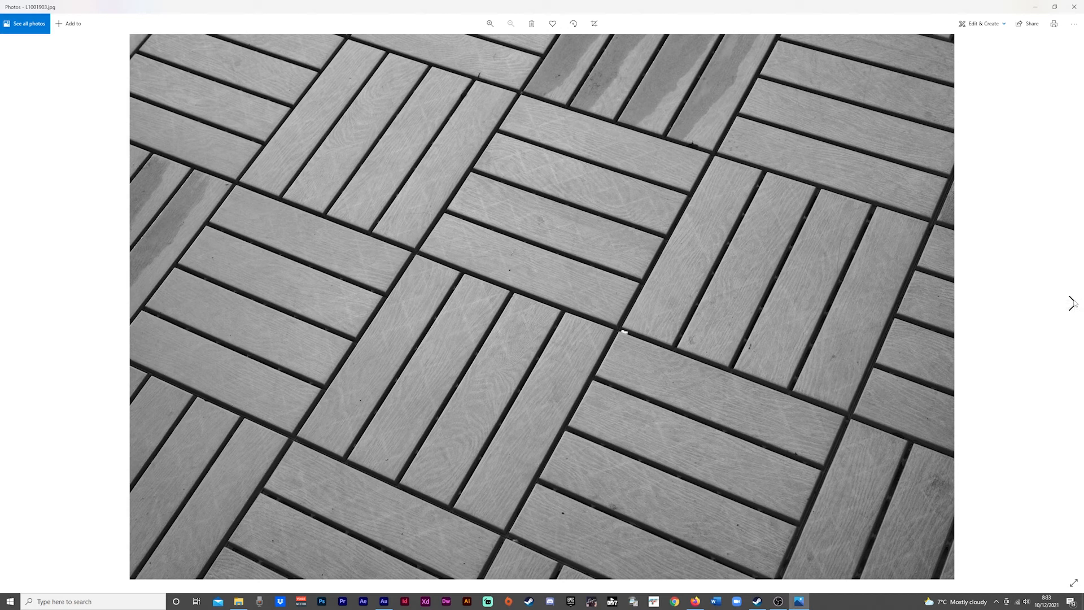
mouse_move(1073, 302)
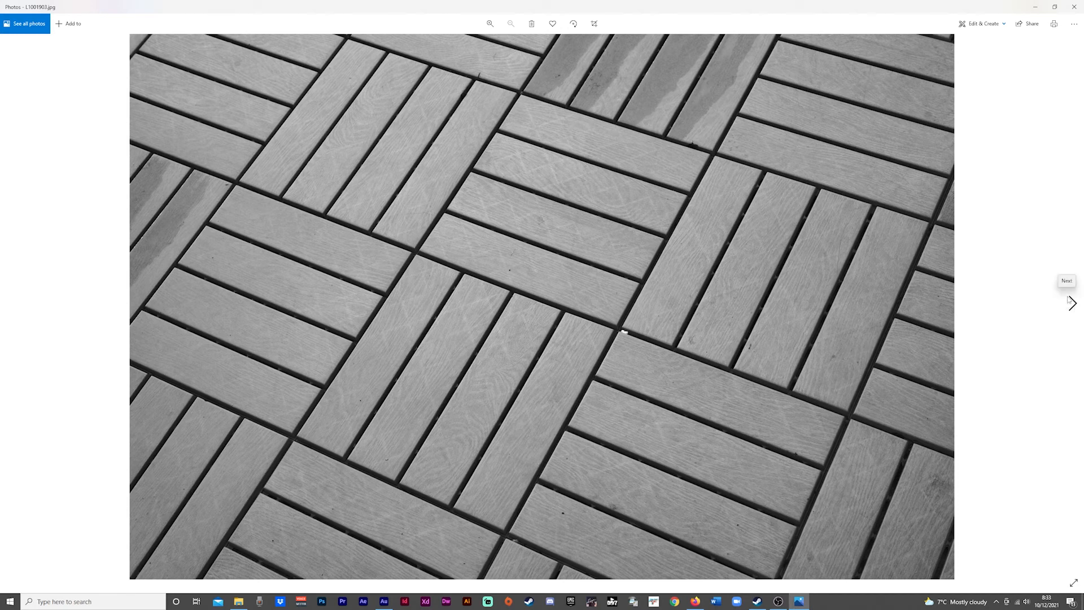
Advance to the dusk town-and-river photo, show its file info, and zoom in on the clouds.
click(1072, 302)
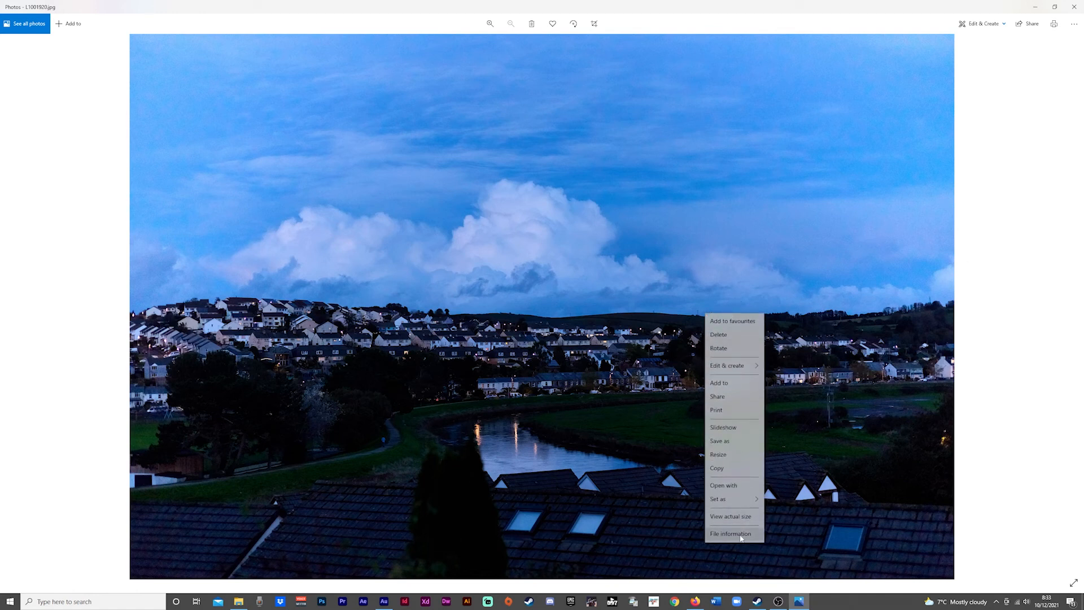
click(731, 533)
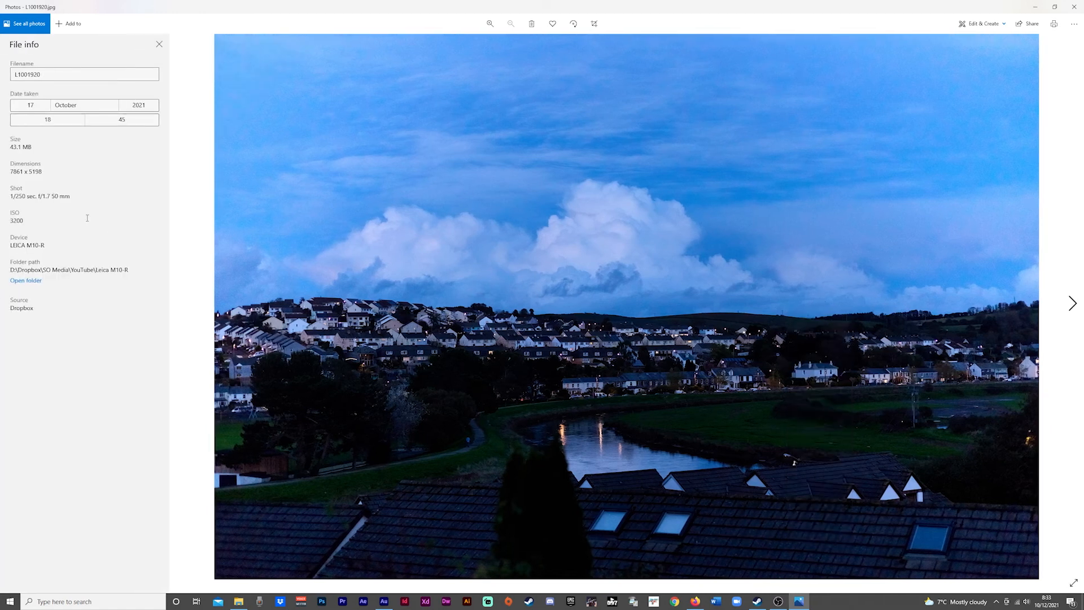
mouse_move(71, 235)
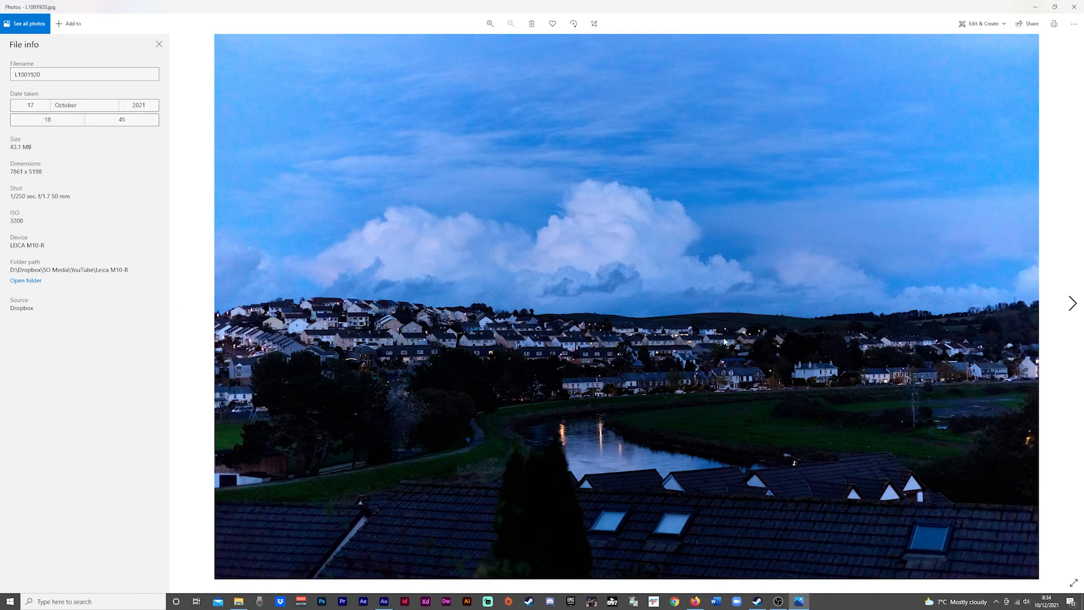
mouse_move(671, 296)
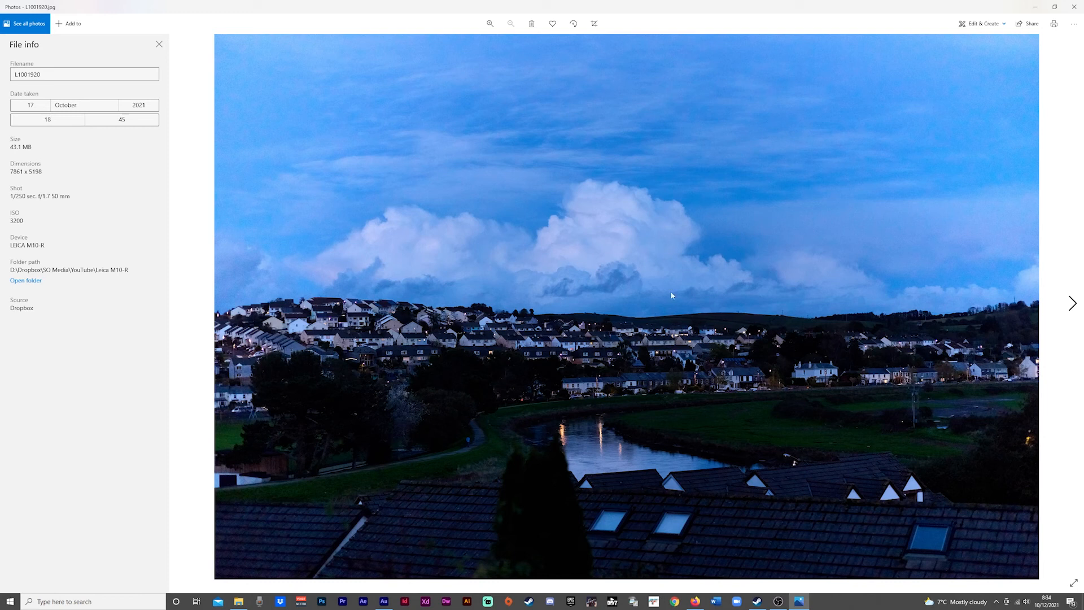
mouse_move(287, 268)
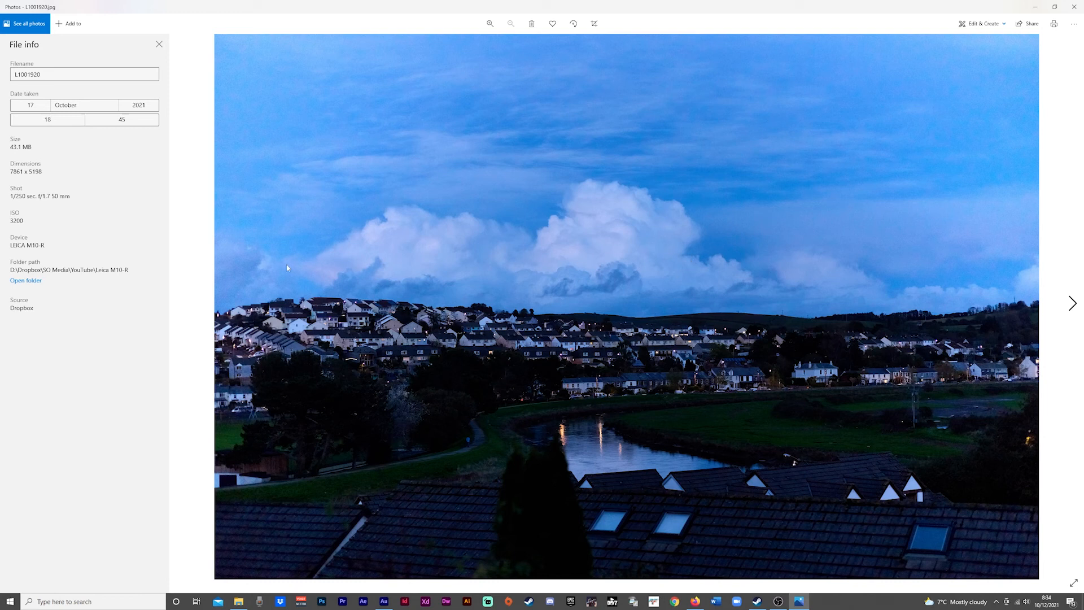
mouse_move(785, 413)
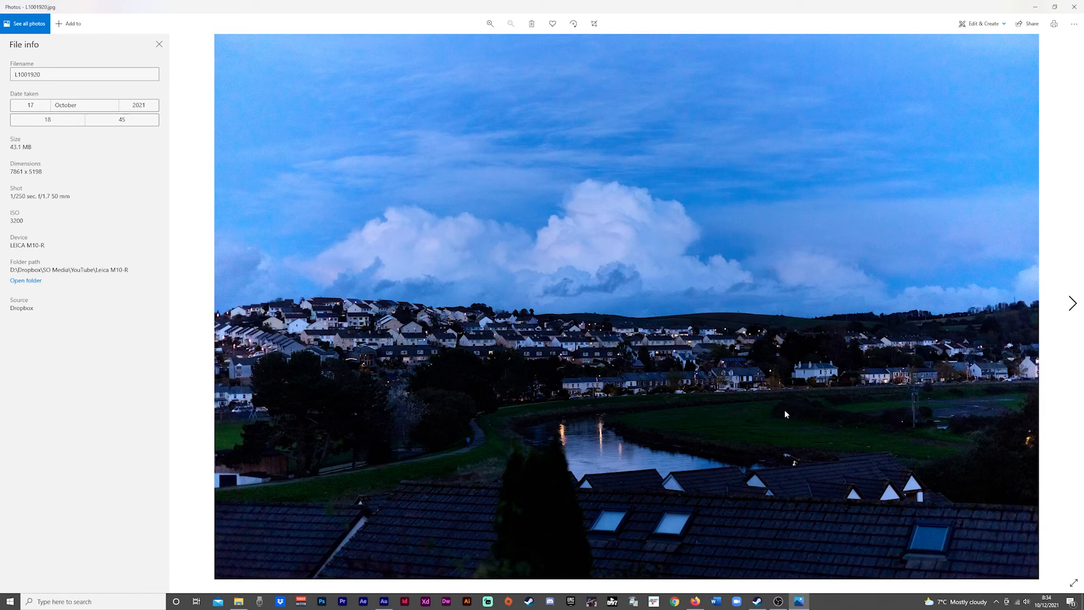
mouse_move(559, 358)
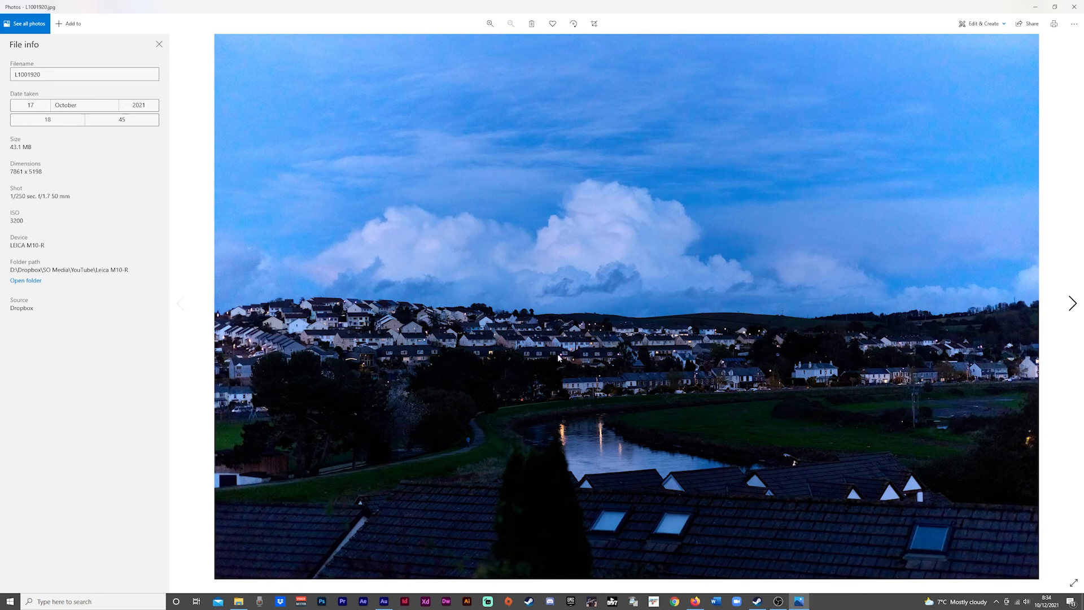
click(490, 24)
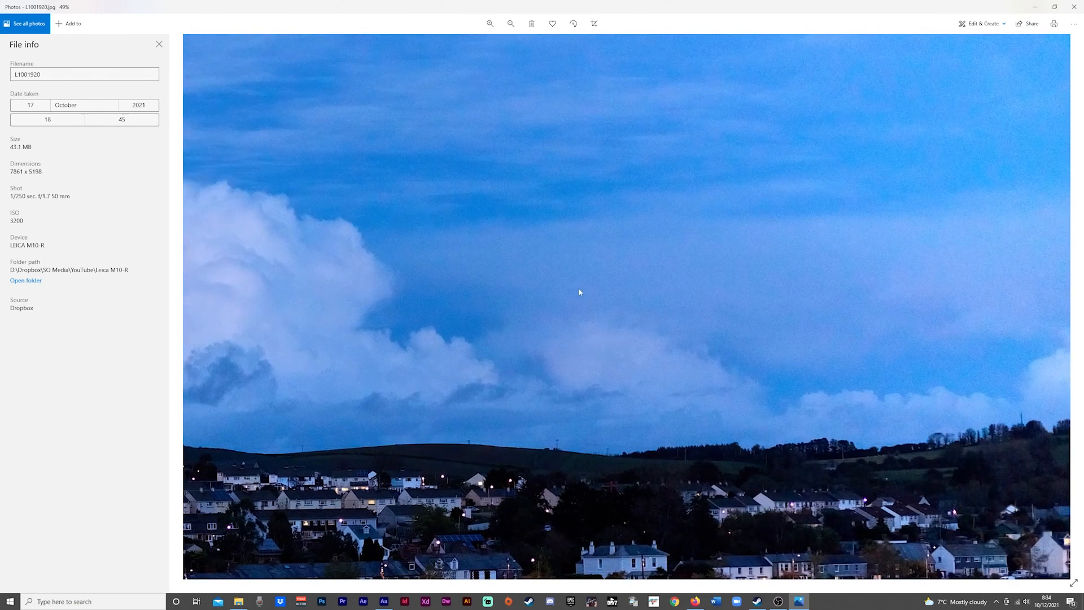
mouse_move(717, 313)
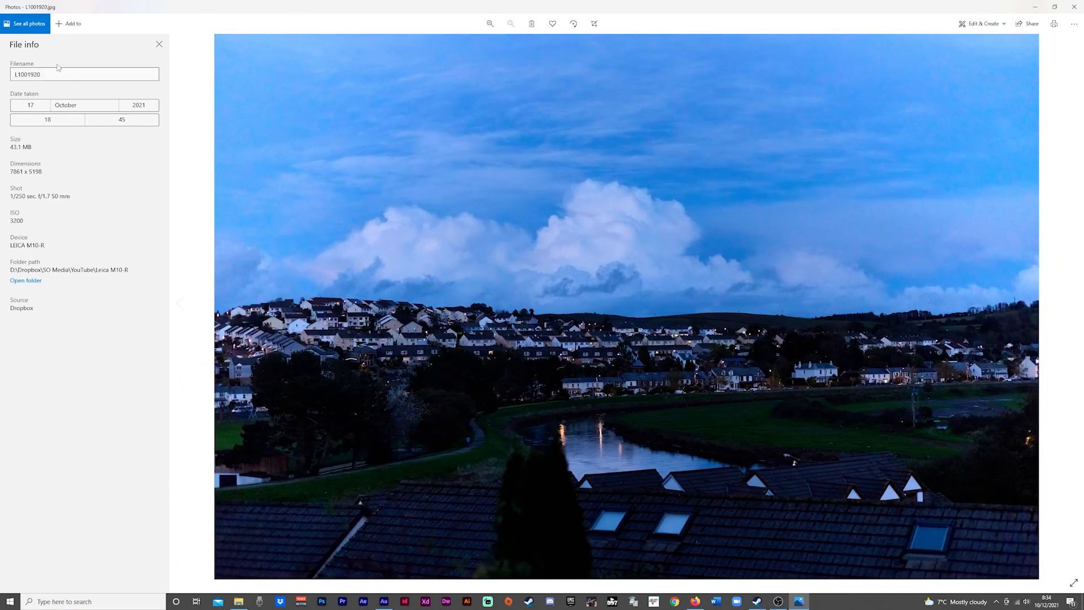
Close the File info panel on the dusk town-and-river photo.
click(158, 44)
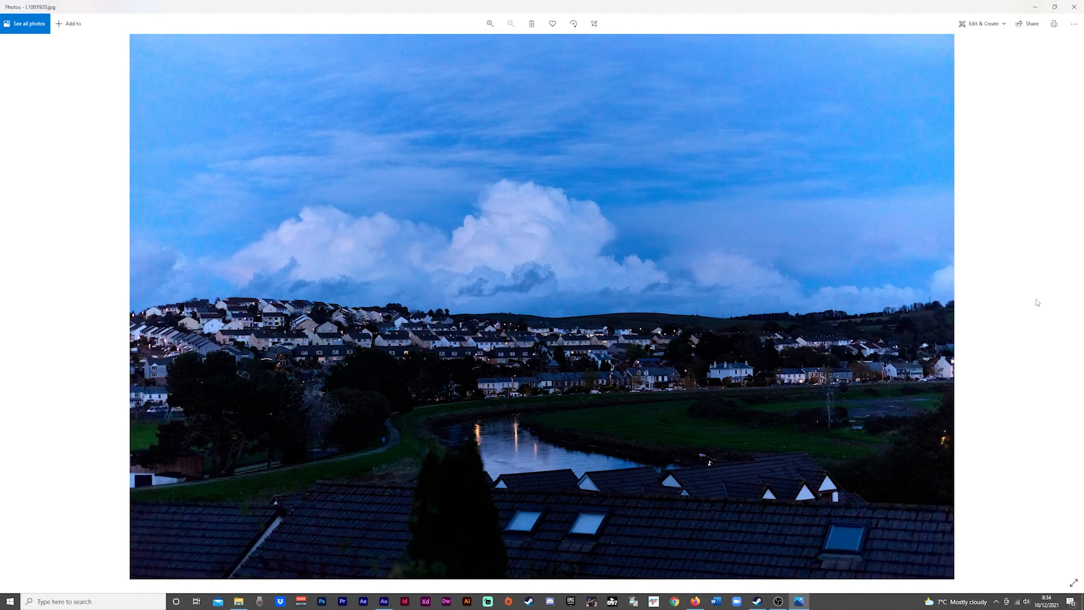
mouse_move(1073, 302)
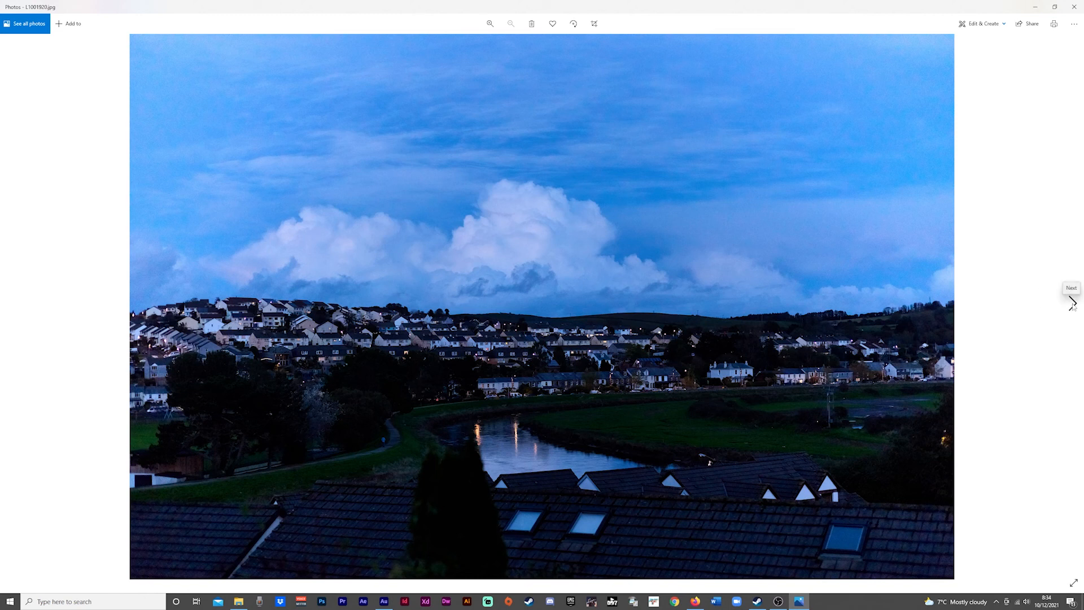
Advance to the portrait dusk photo of the river and rooftops, fitting and zooming it.
click(1072, 302)
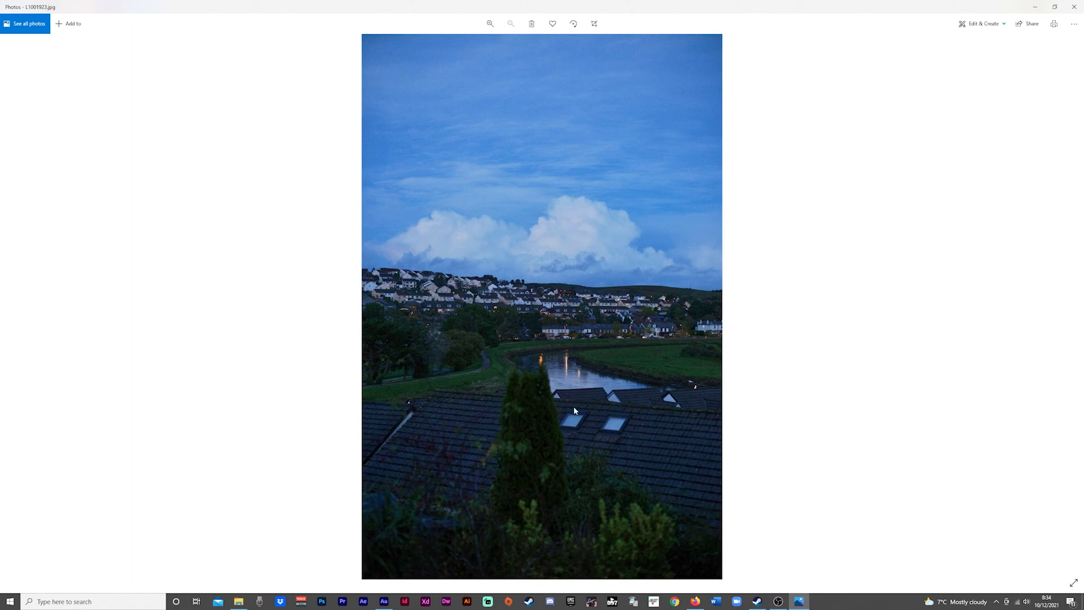
mouse_move(499, 272)
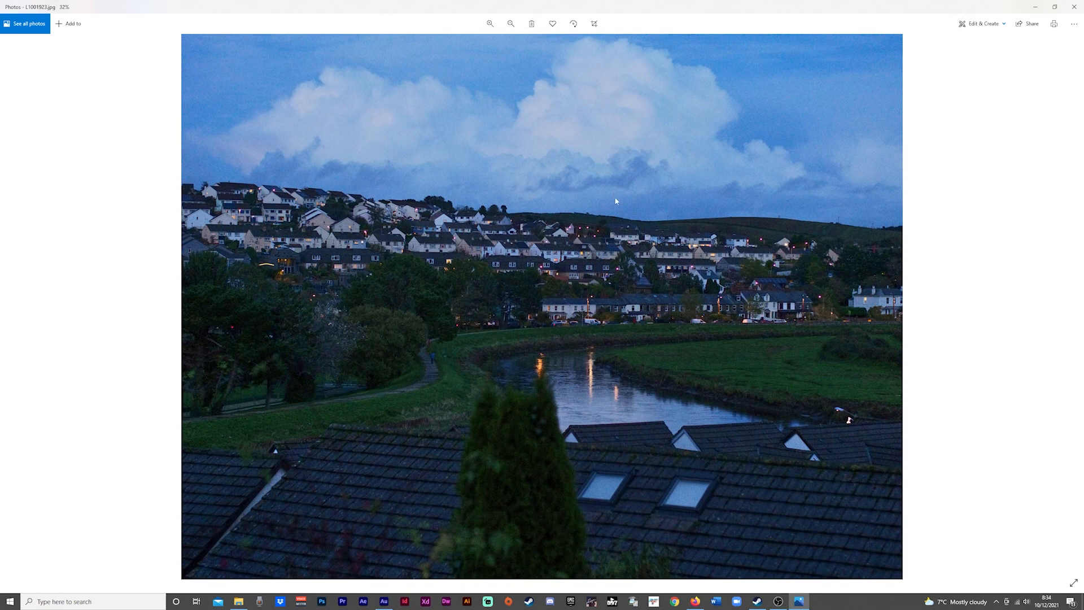
click(511, 24)
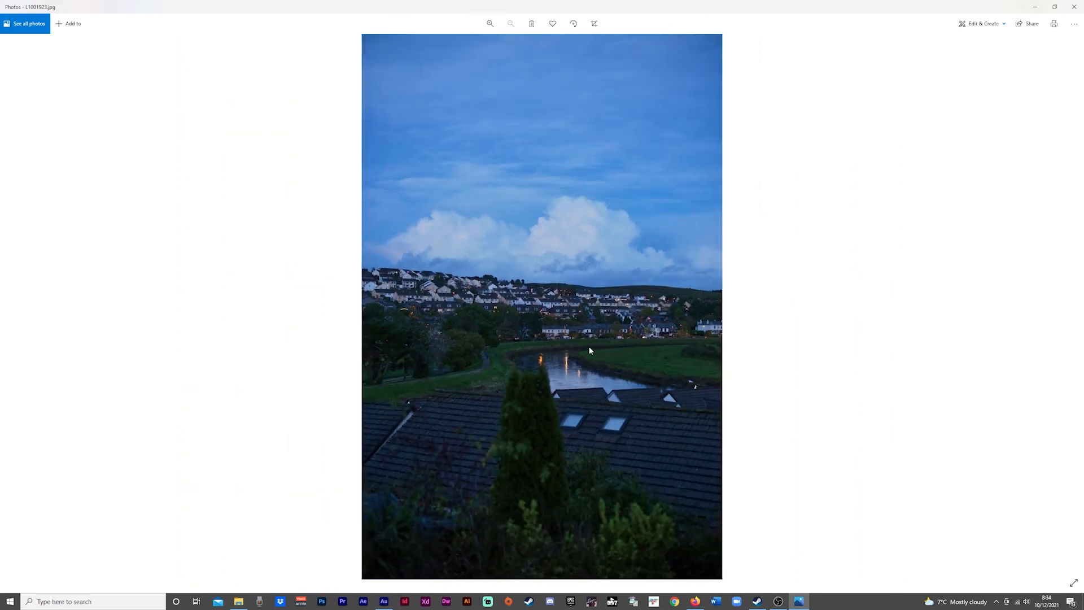
mouse_move(641, 358)
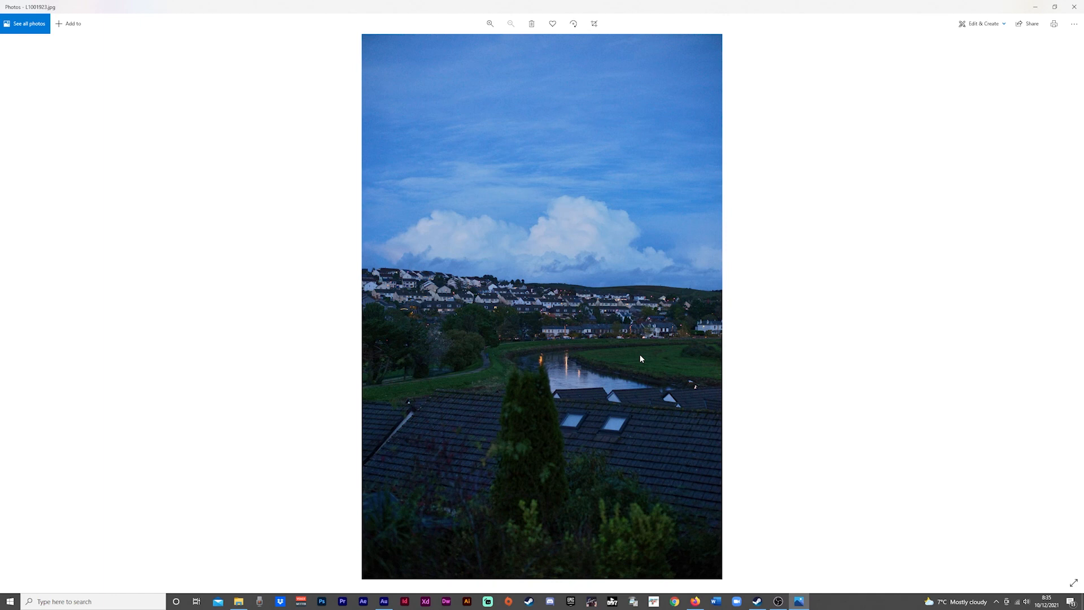
mouse_move(588, 264)
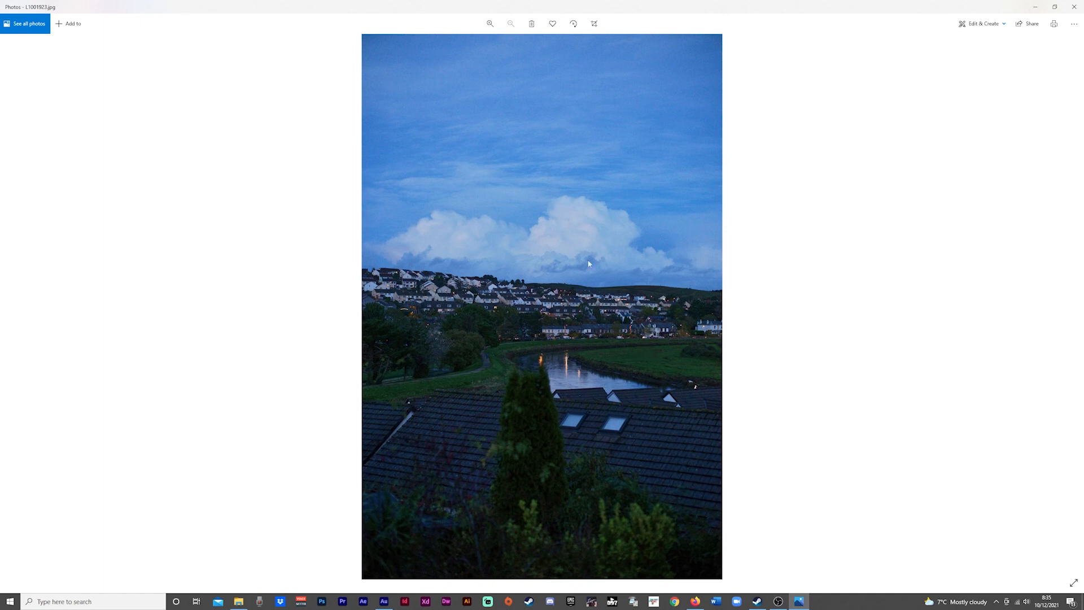
mouse_move(1079, 340)
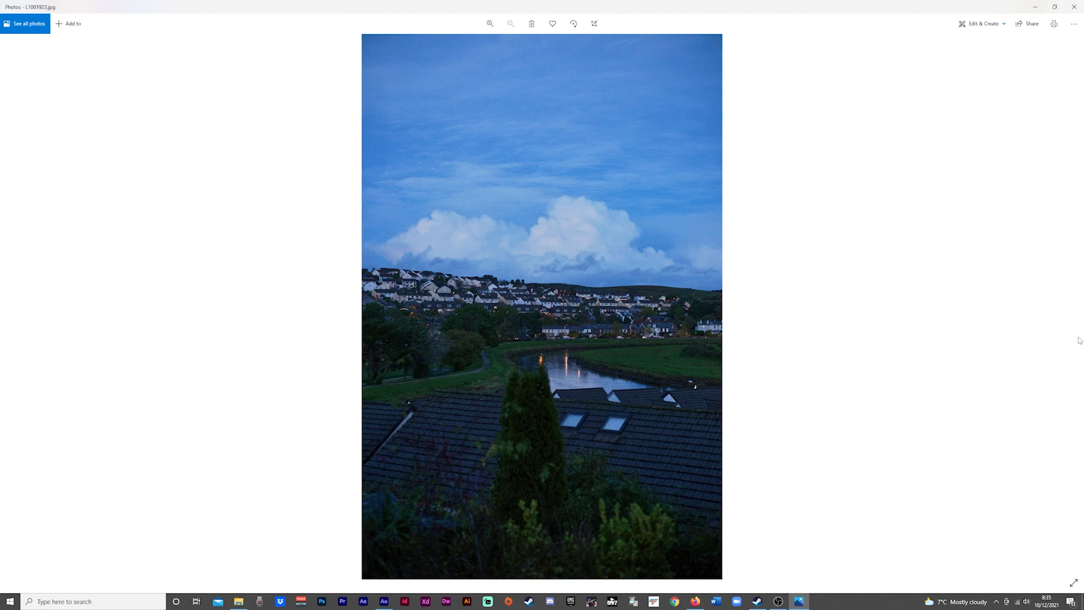
click(490, 24)
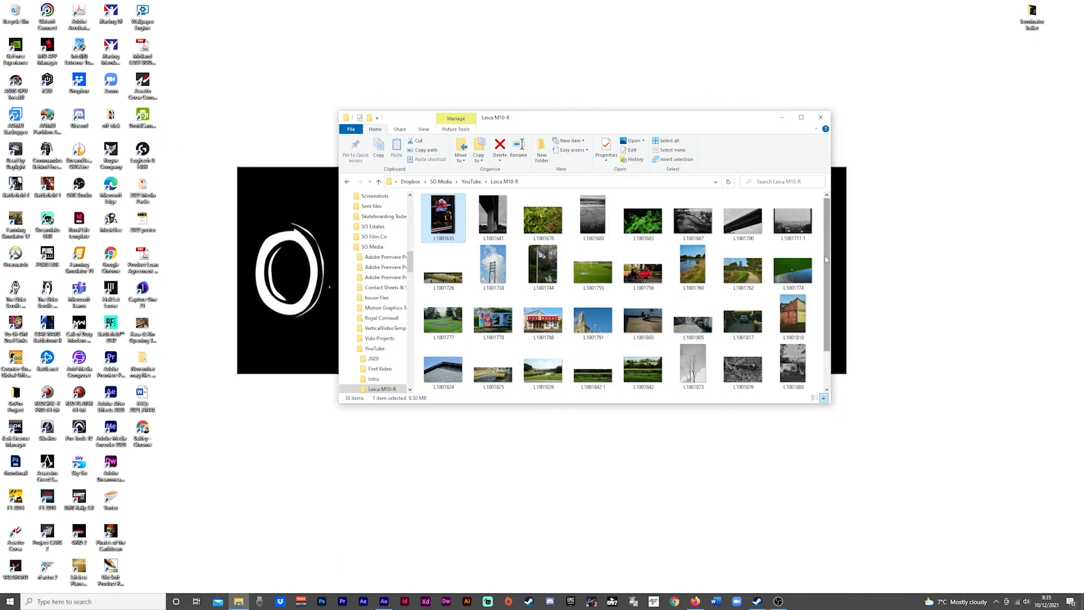
Open swan photo L1001842 1 from the Leica M10-R folder, close it, then open gull photo L1001774.
scroll(down, 3)
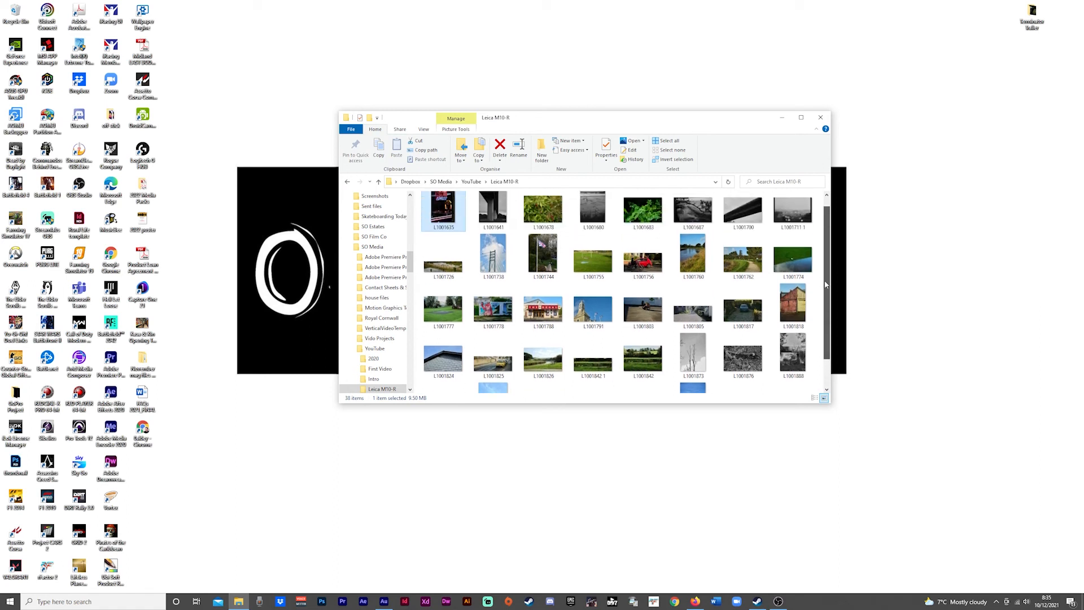
click(593, 354)
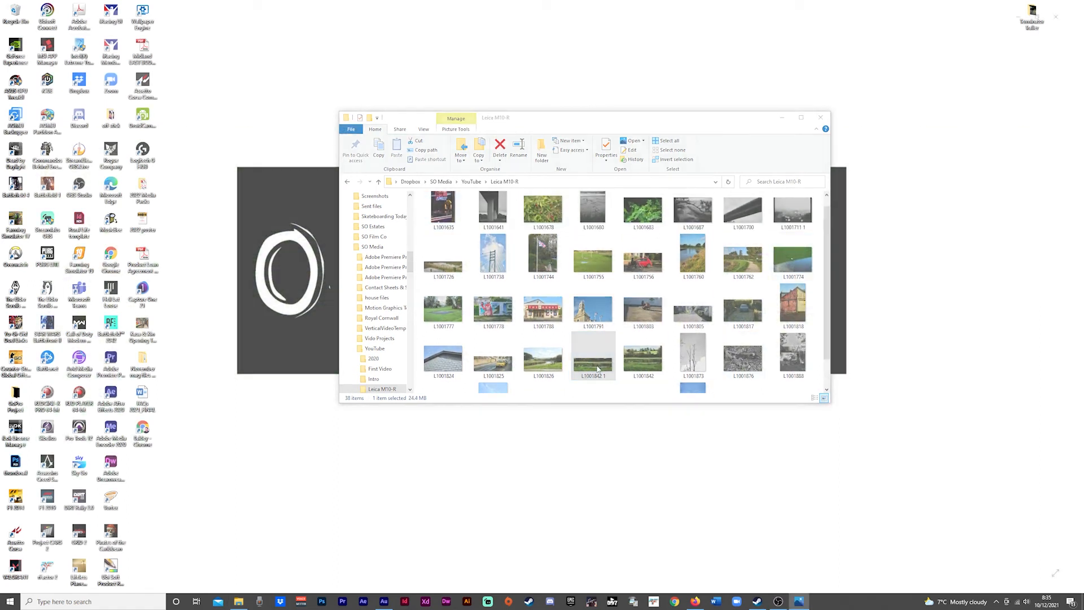
double_click(593, 354)
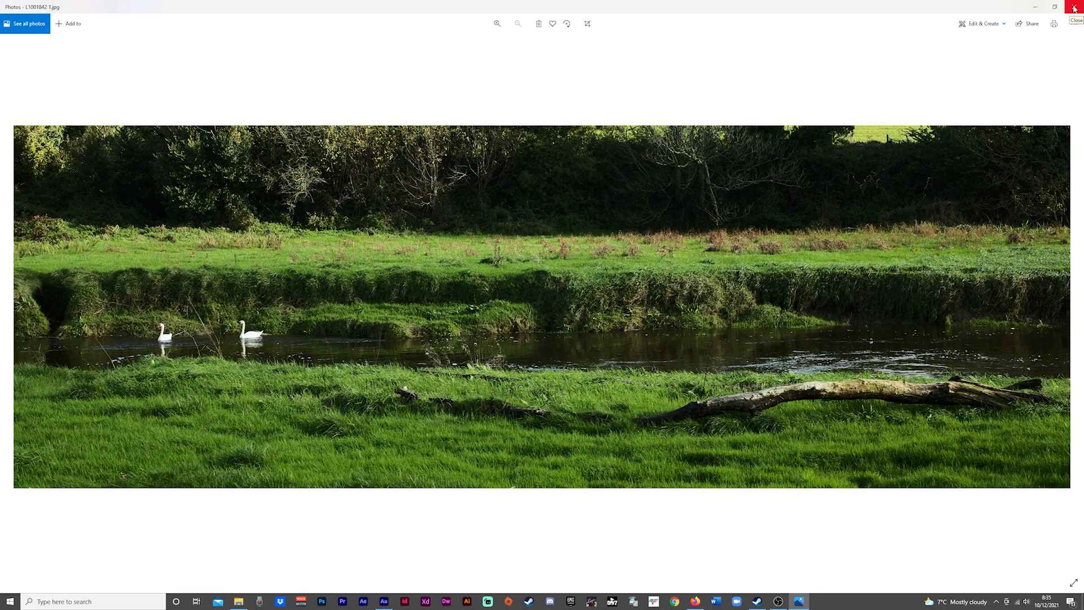
click(1077, 7)
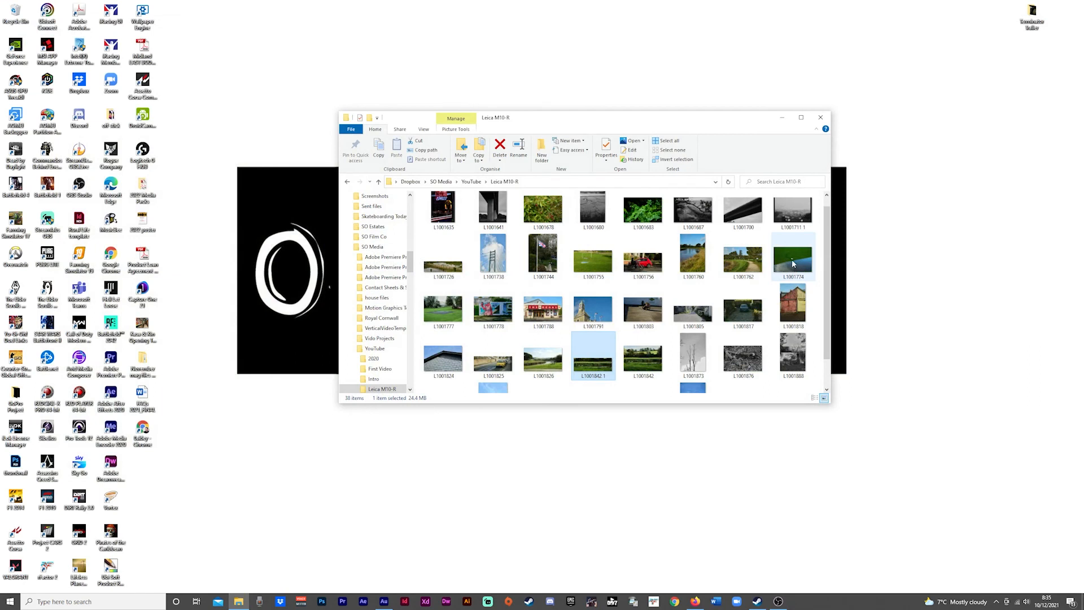
double_click(793, 255)
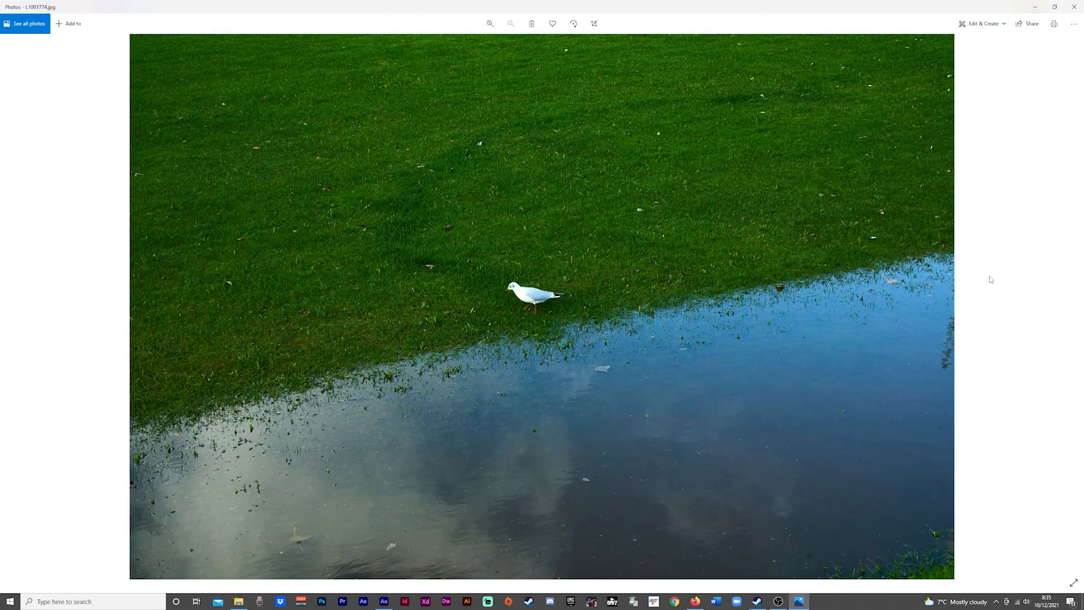